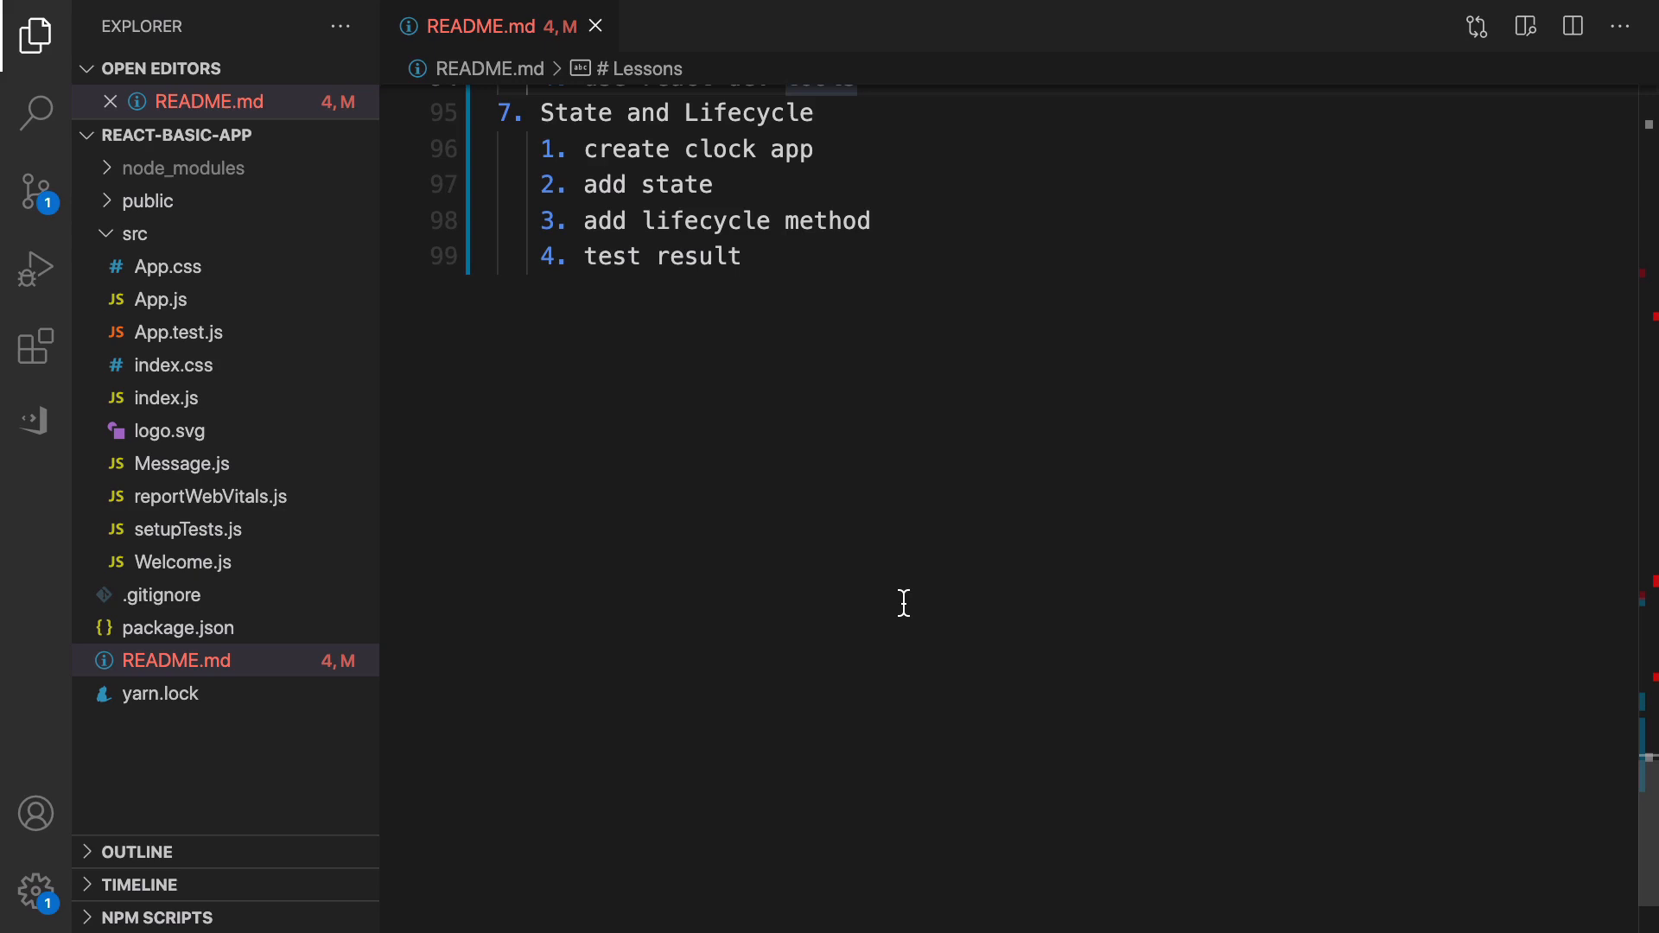
mouse_move(135, 234)
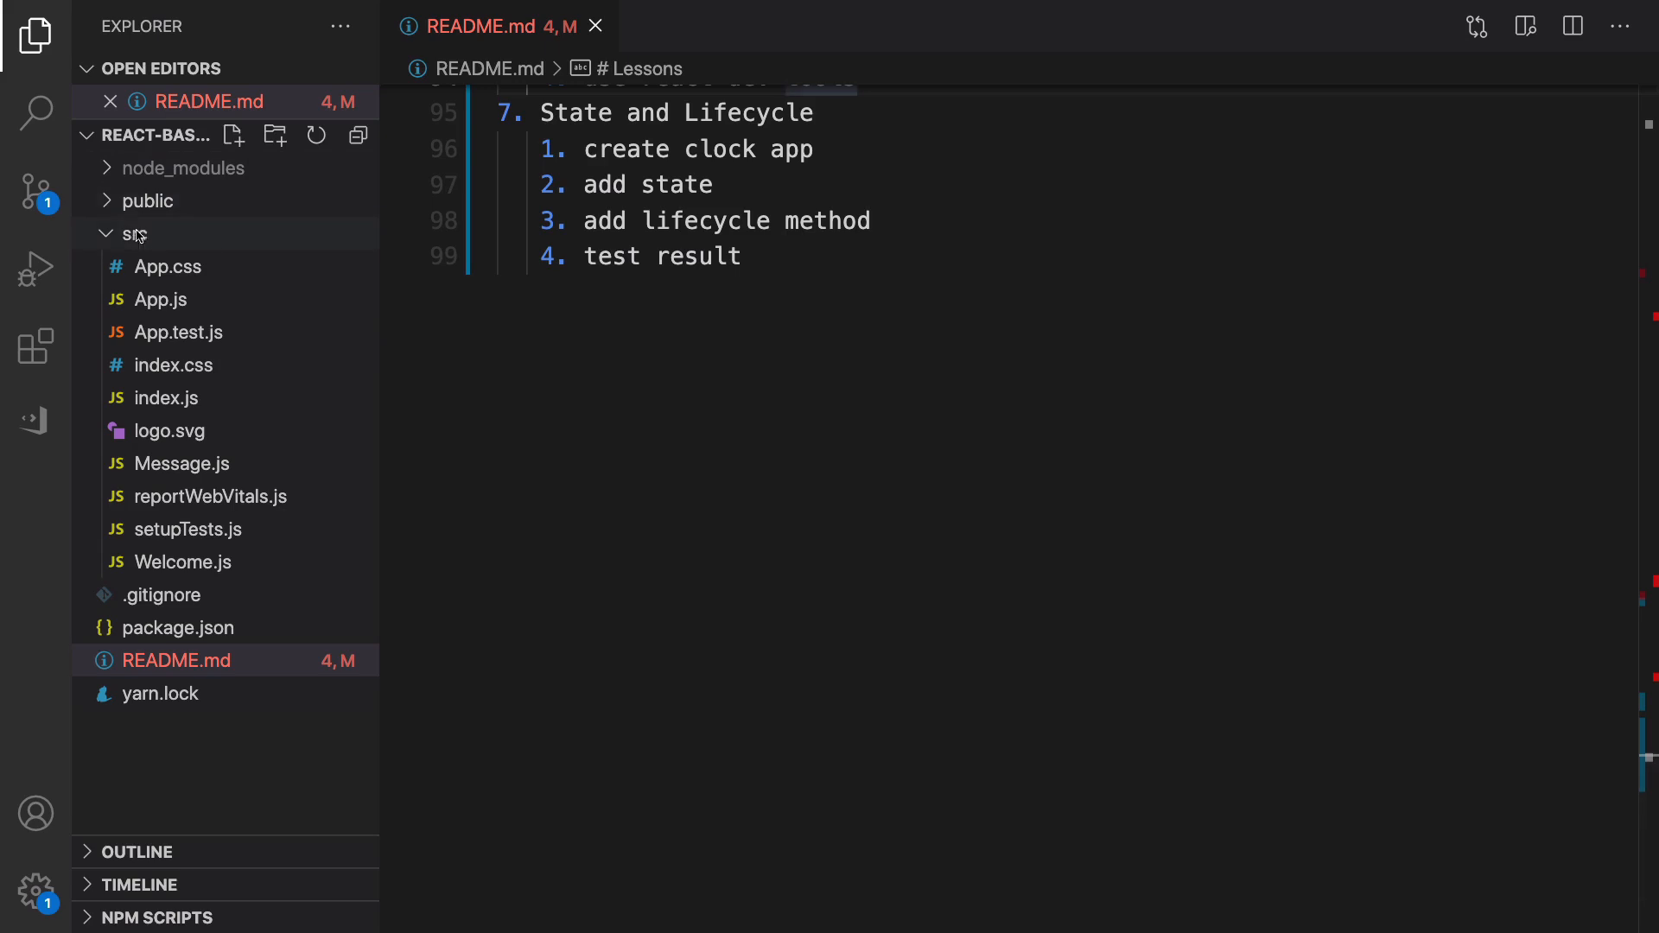
- Create a new file named Clock.js inside the src folder
click(234, 136)
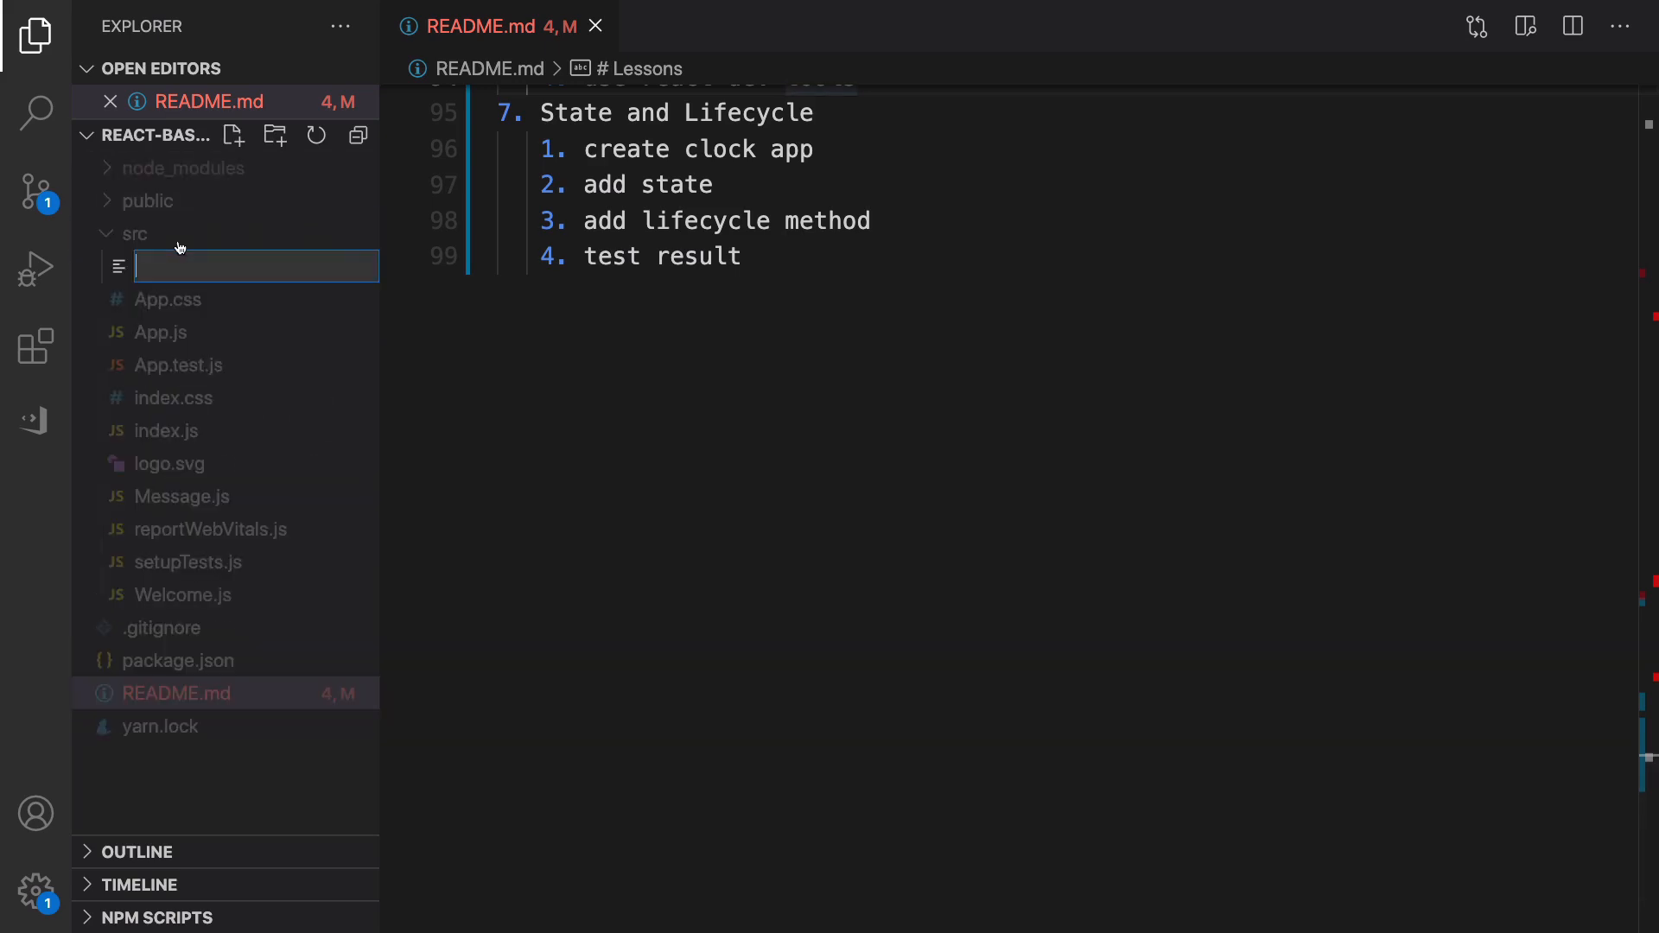
text(Clo)
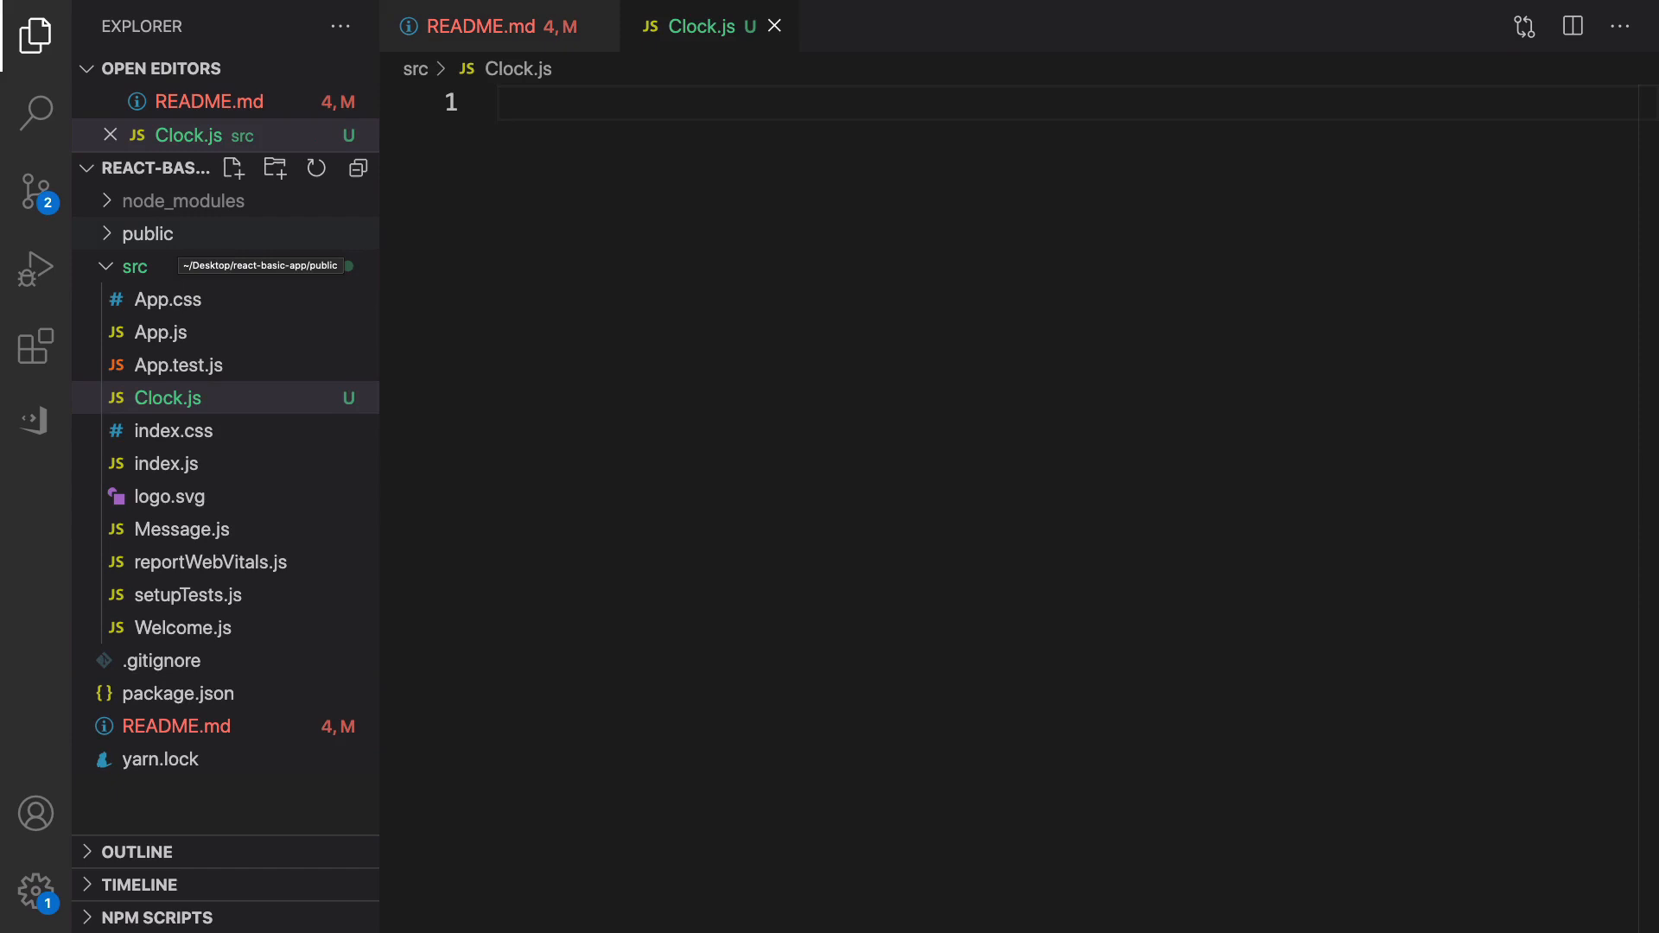
- Write function Clock(props) returning props.date.toLocaleString()
text(function)
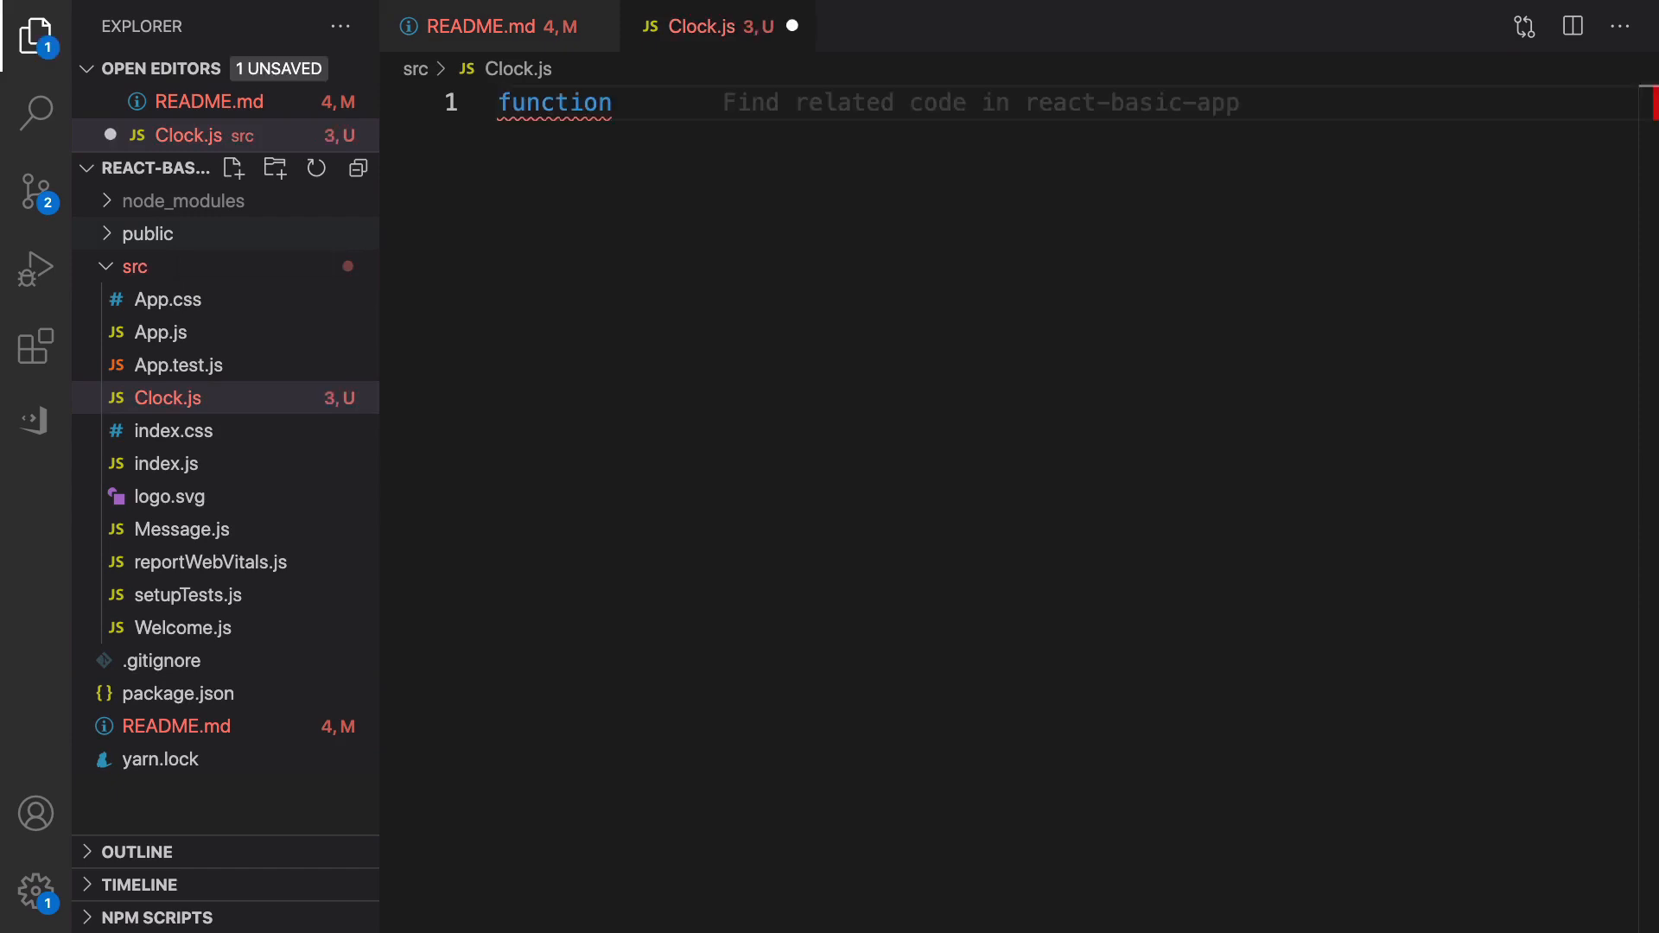
text(Clock)
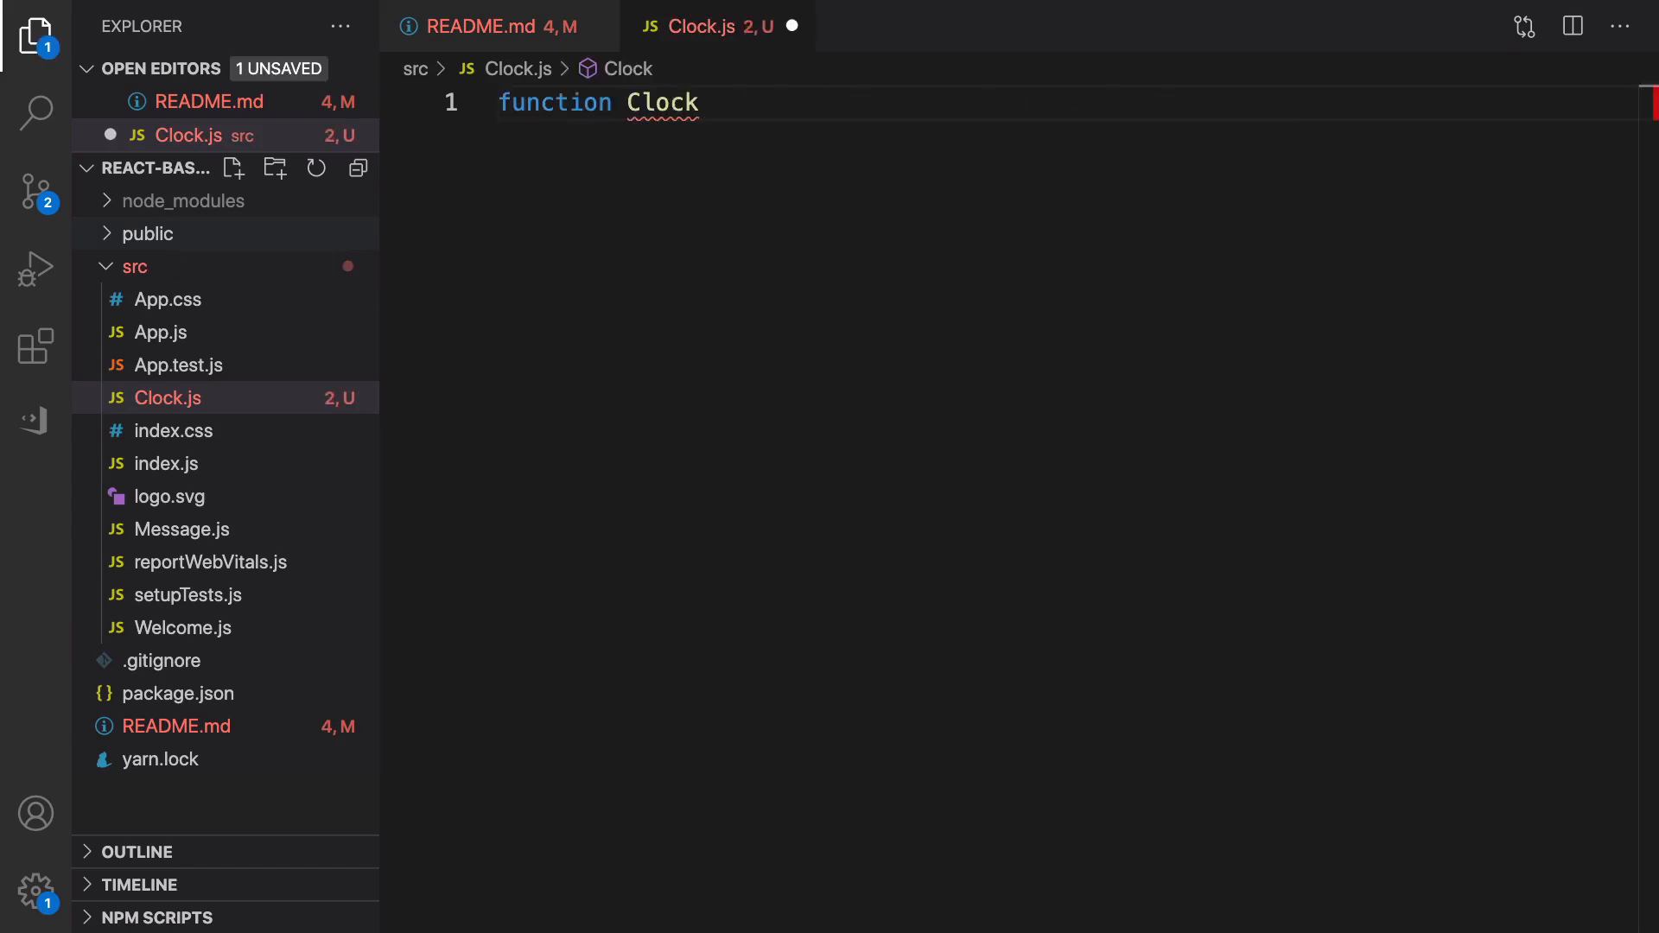
text((props))
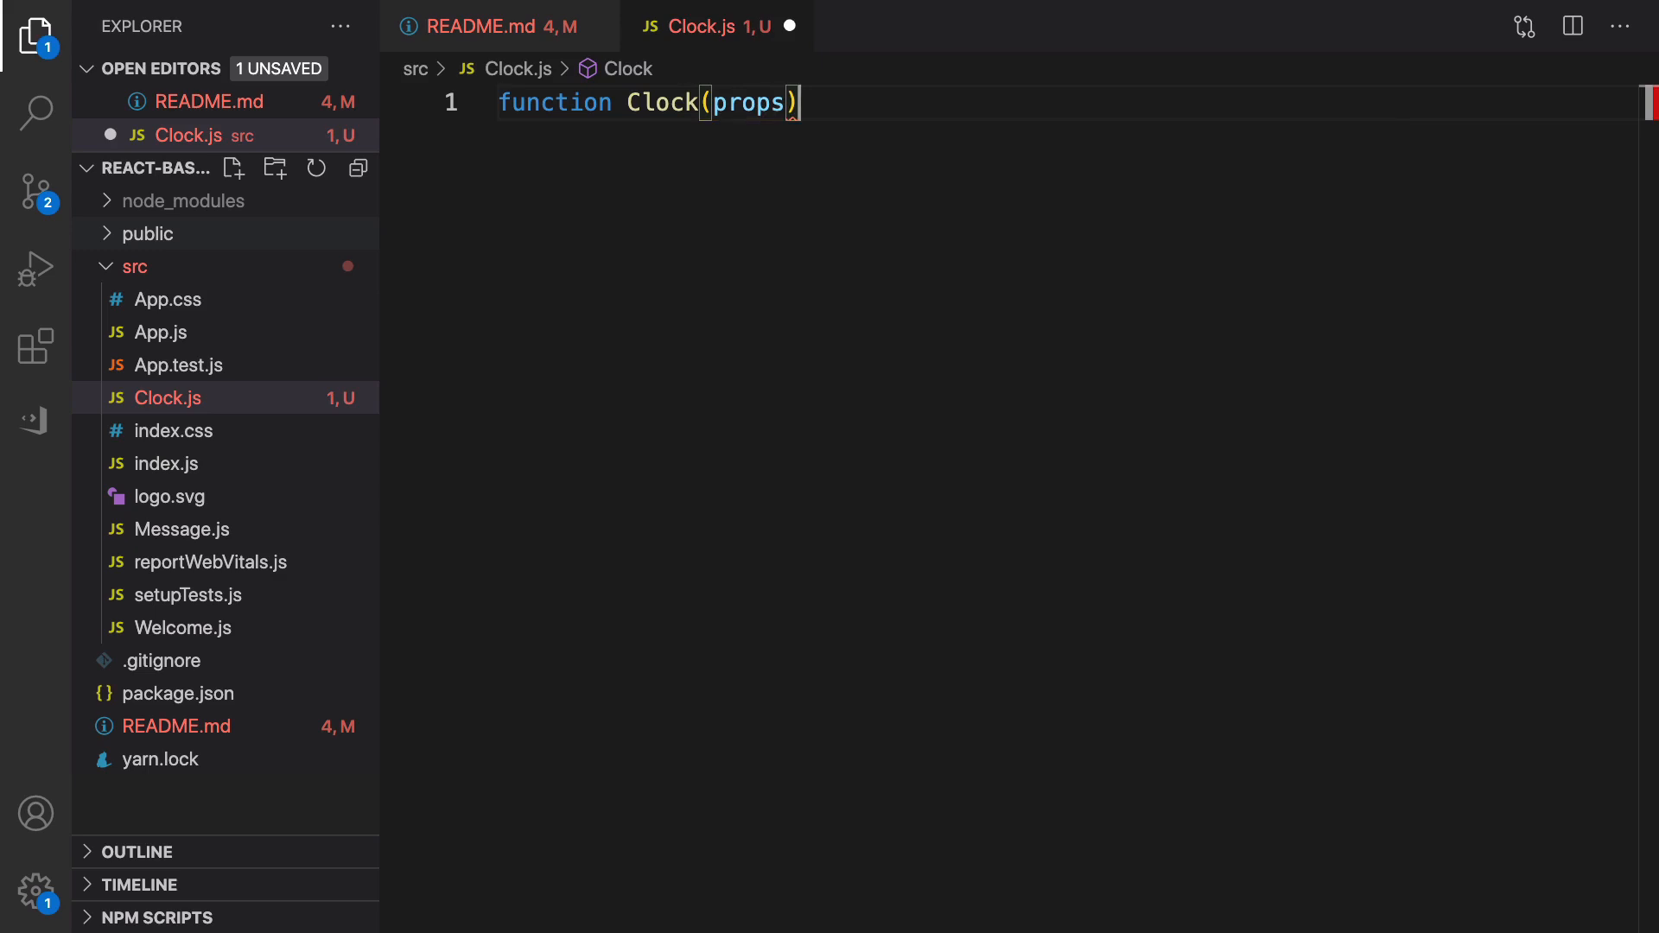
text({)
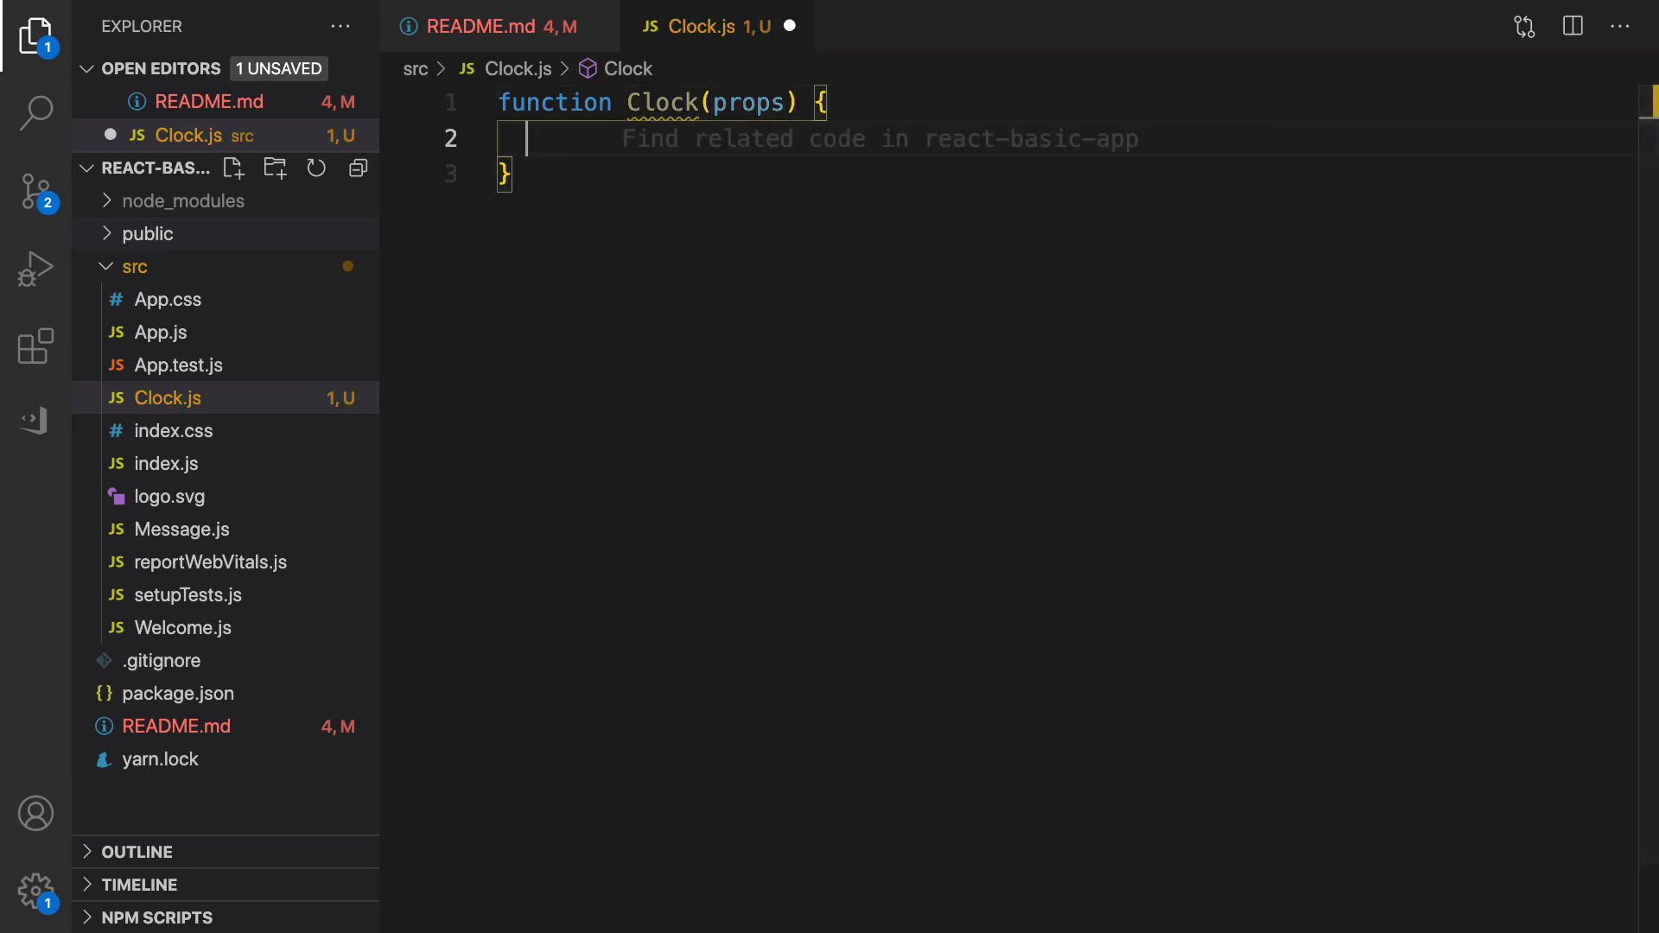
text(return)
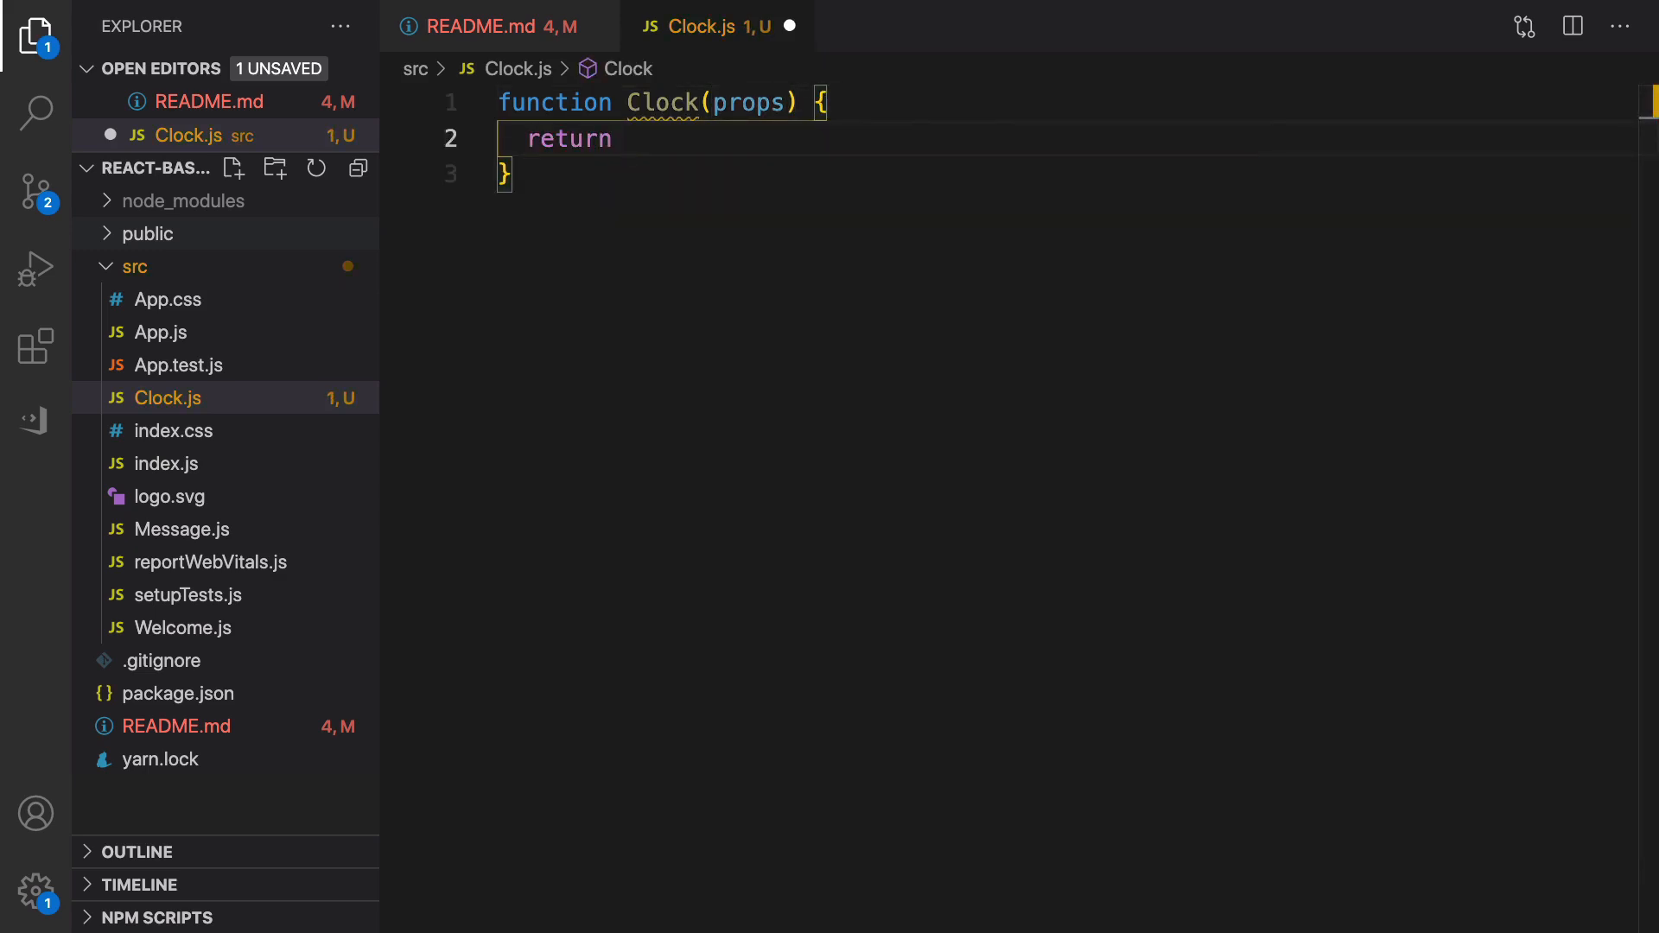
text(props.)
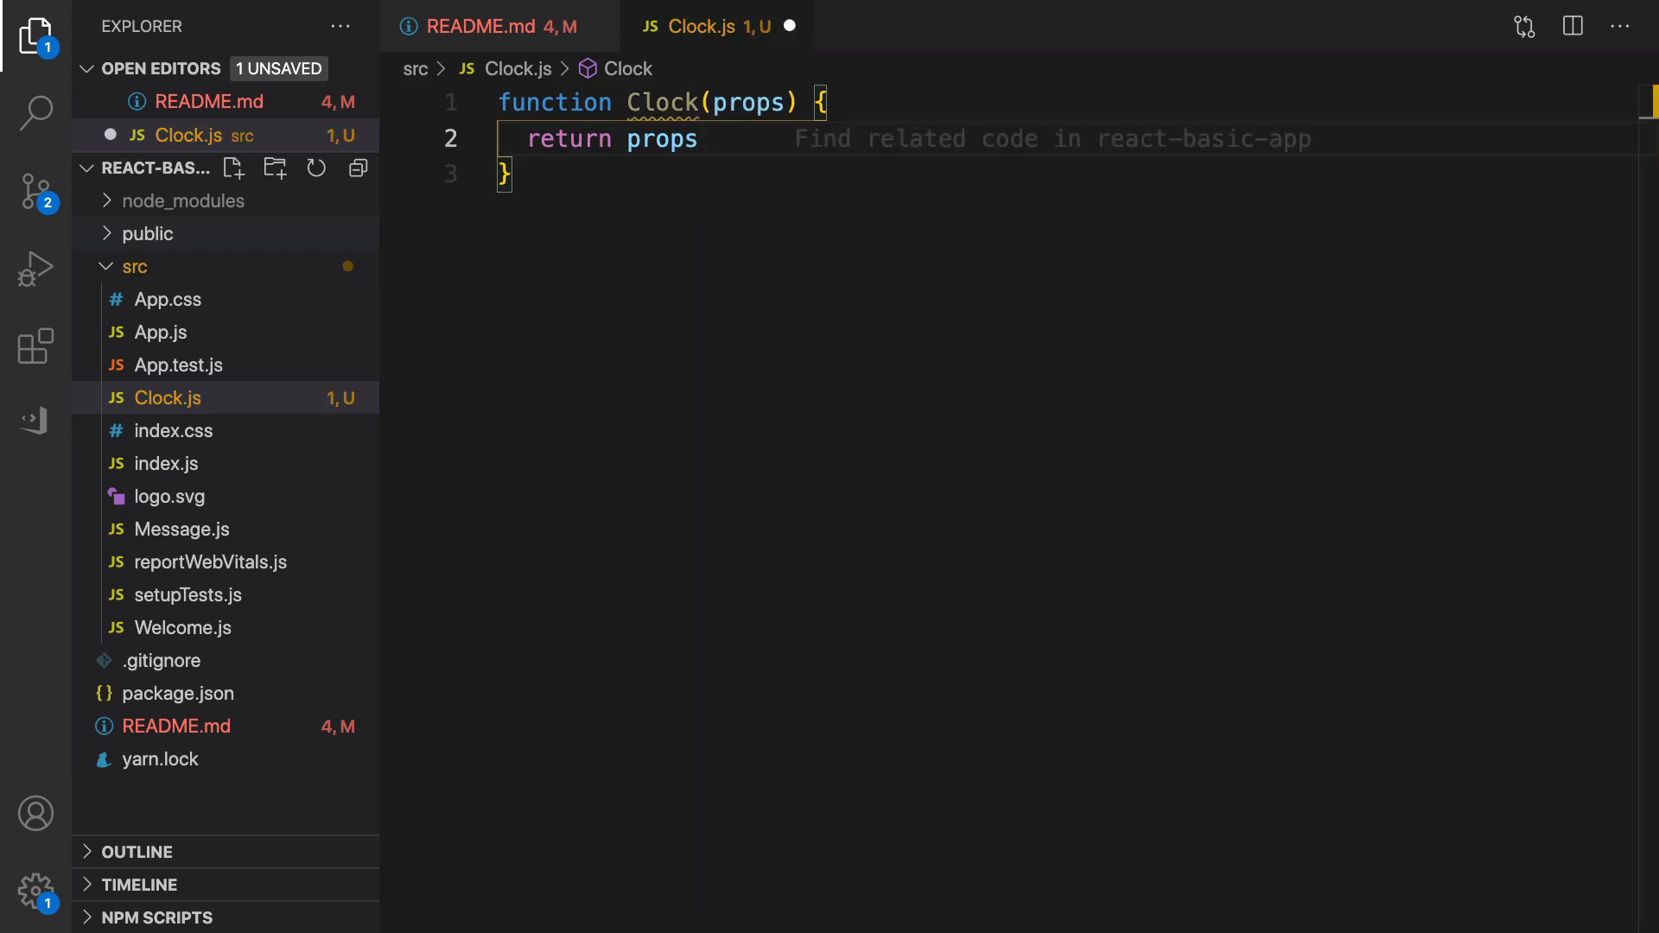
text(.date)
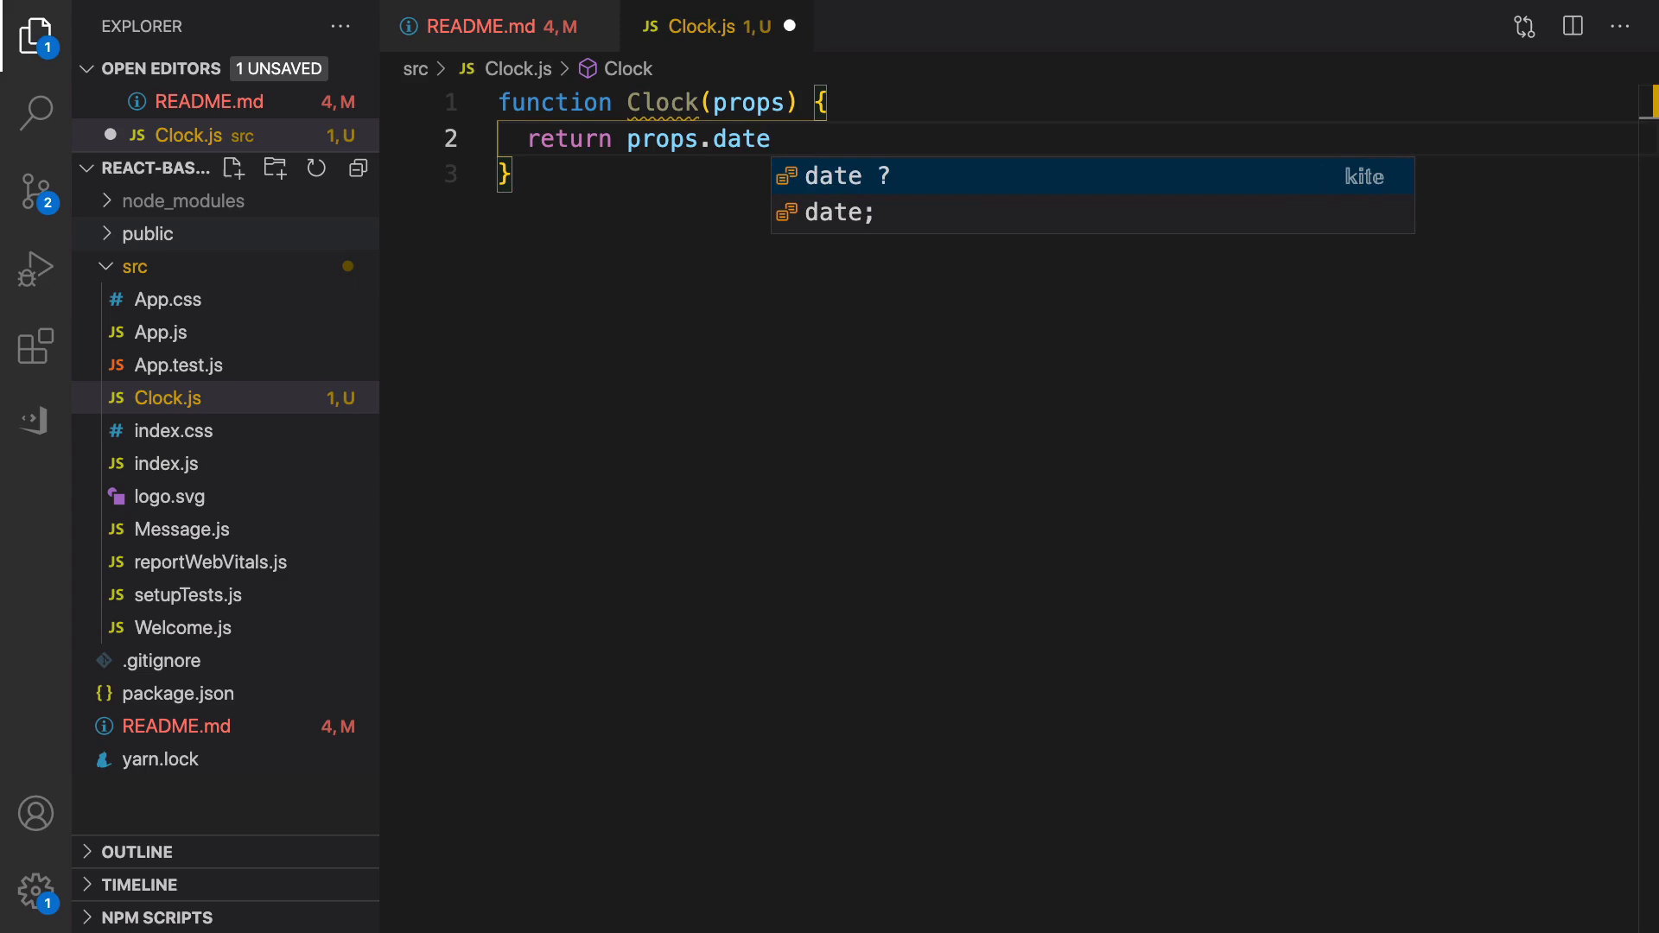
text(.to)
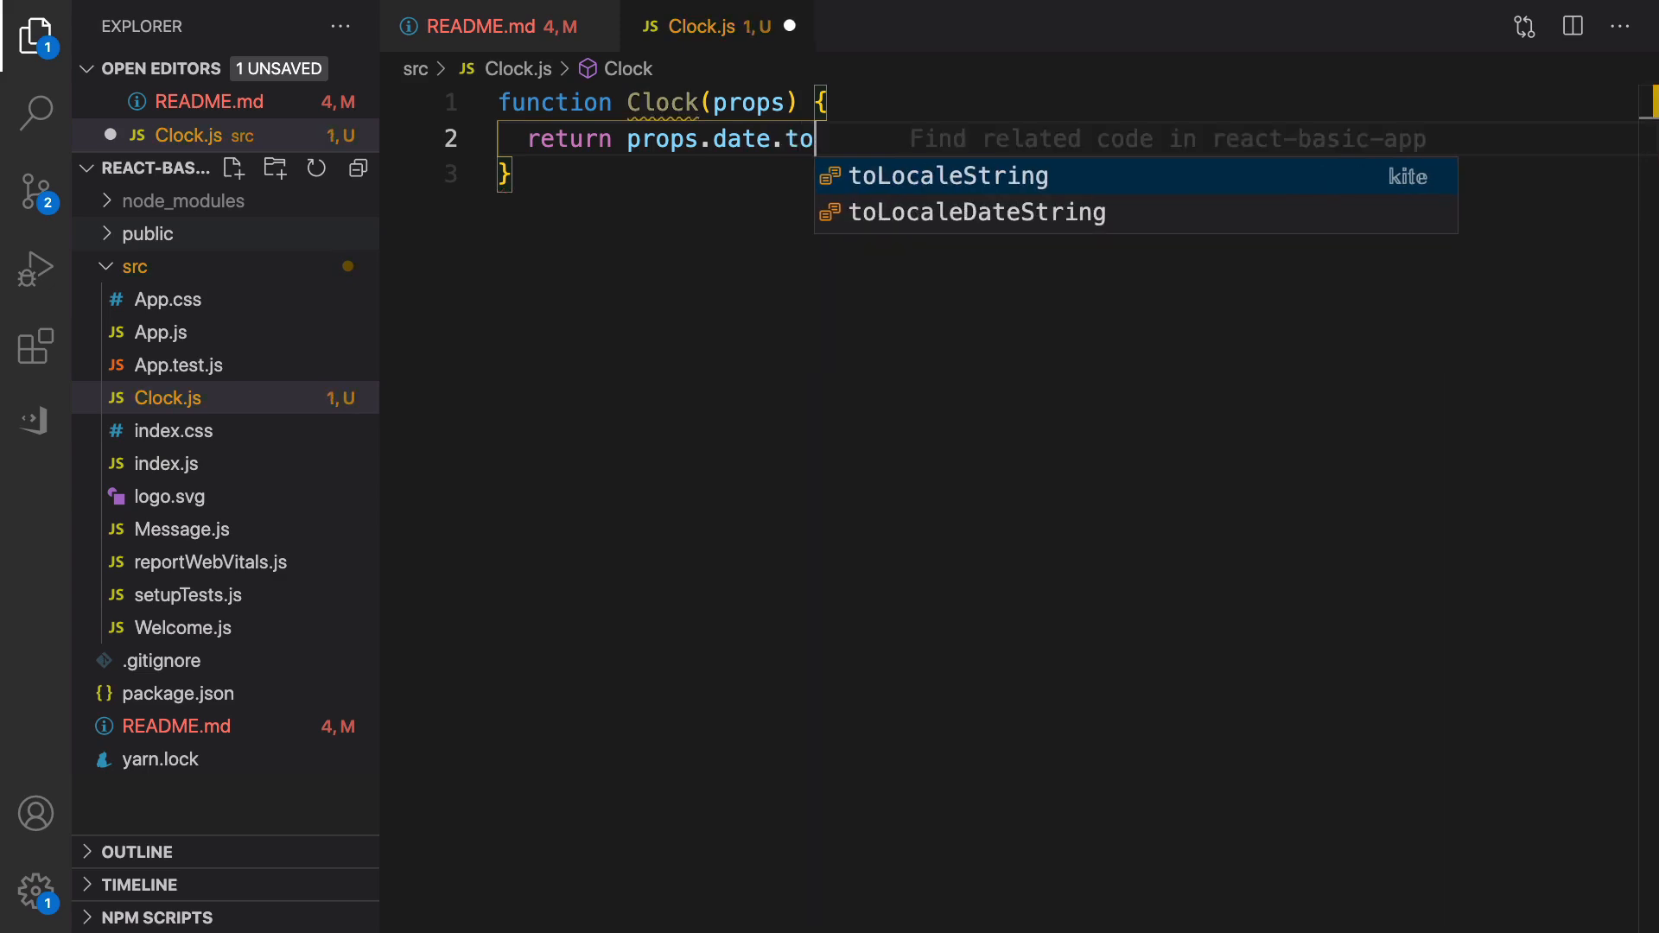
text(Locale)
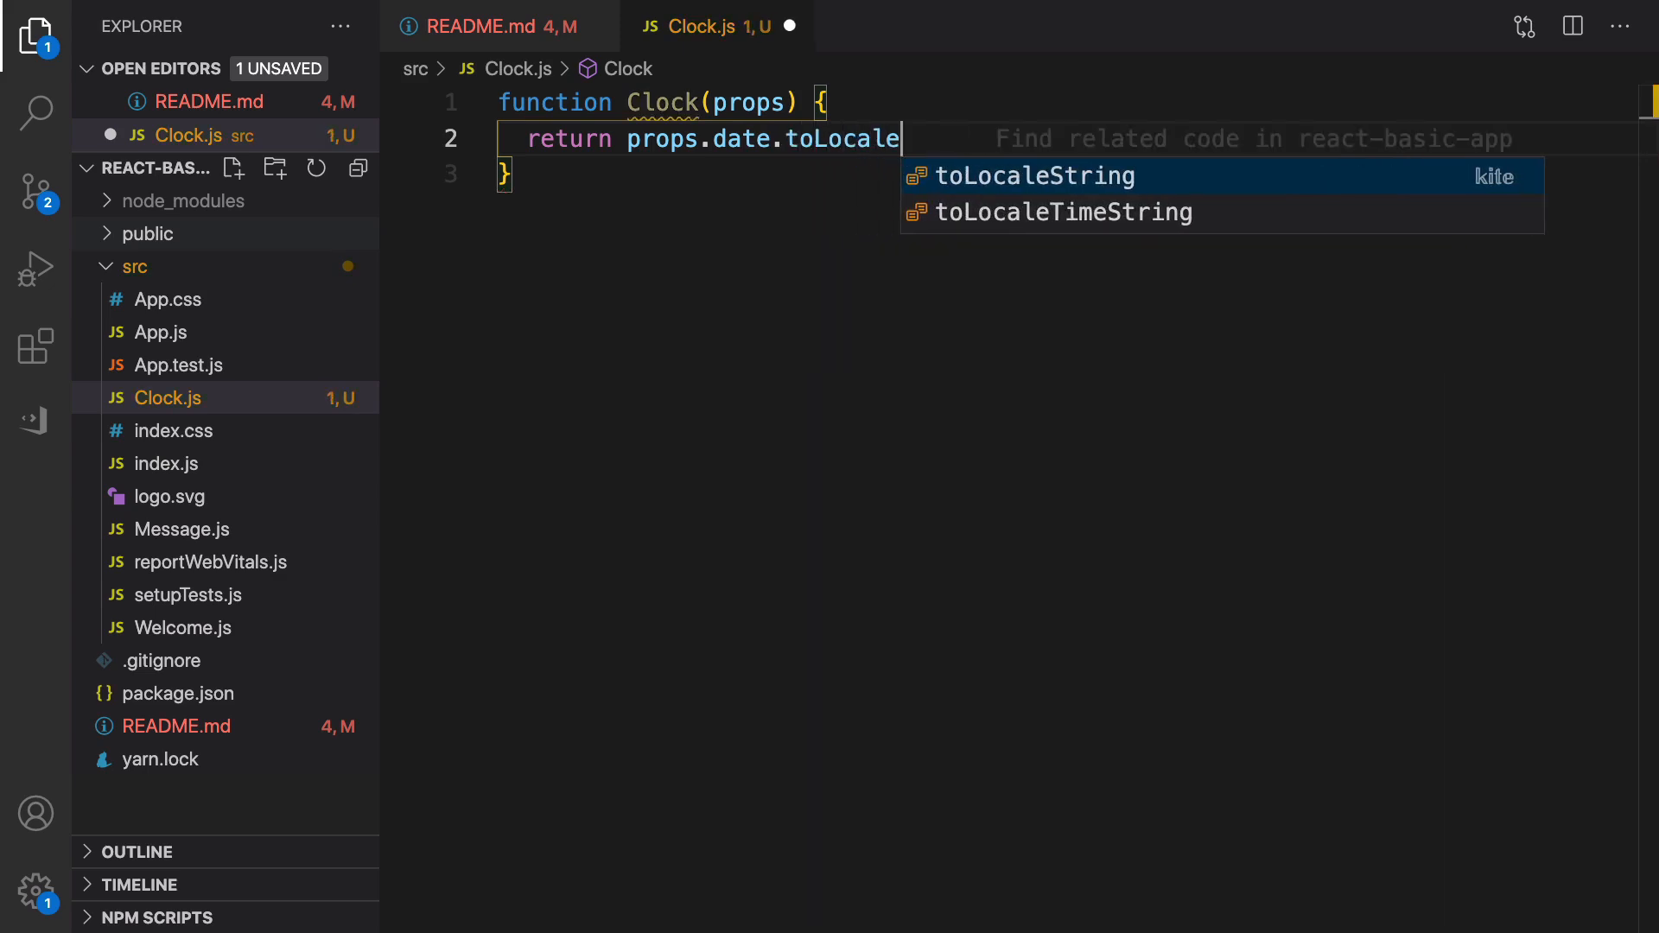
click(1032, 175)
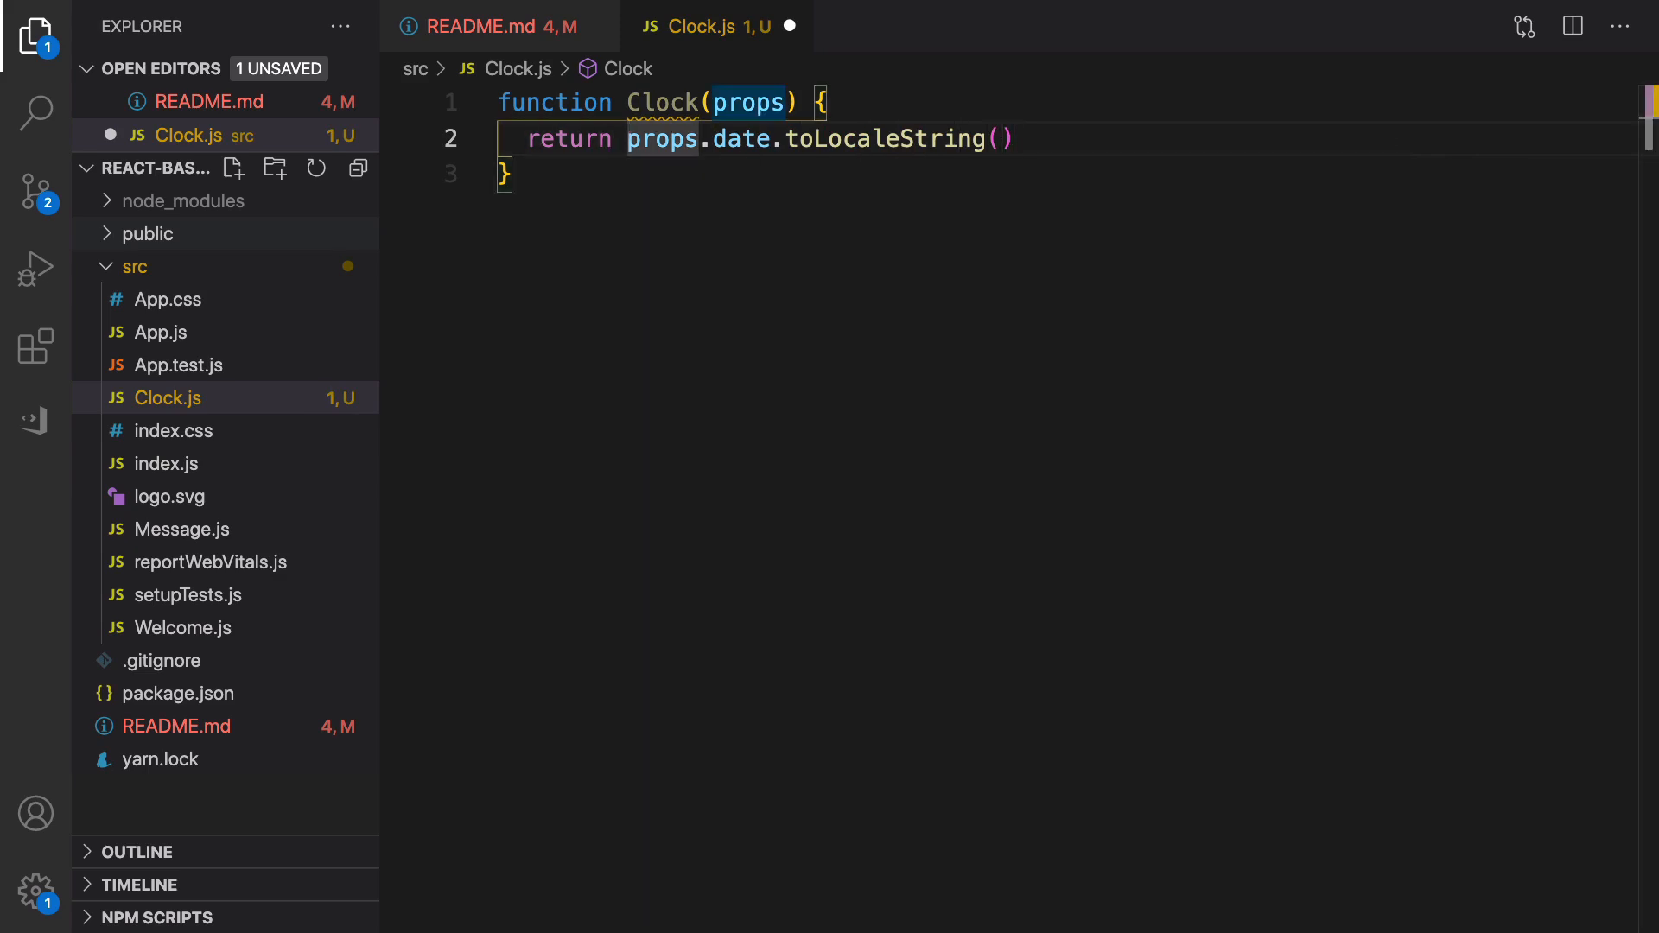
- Return the date inside an h1: <h1>{props.date.toLocaleString()}</h1>;
text(<h1></h1>)
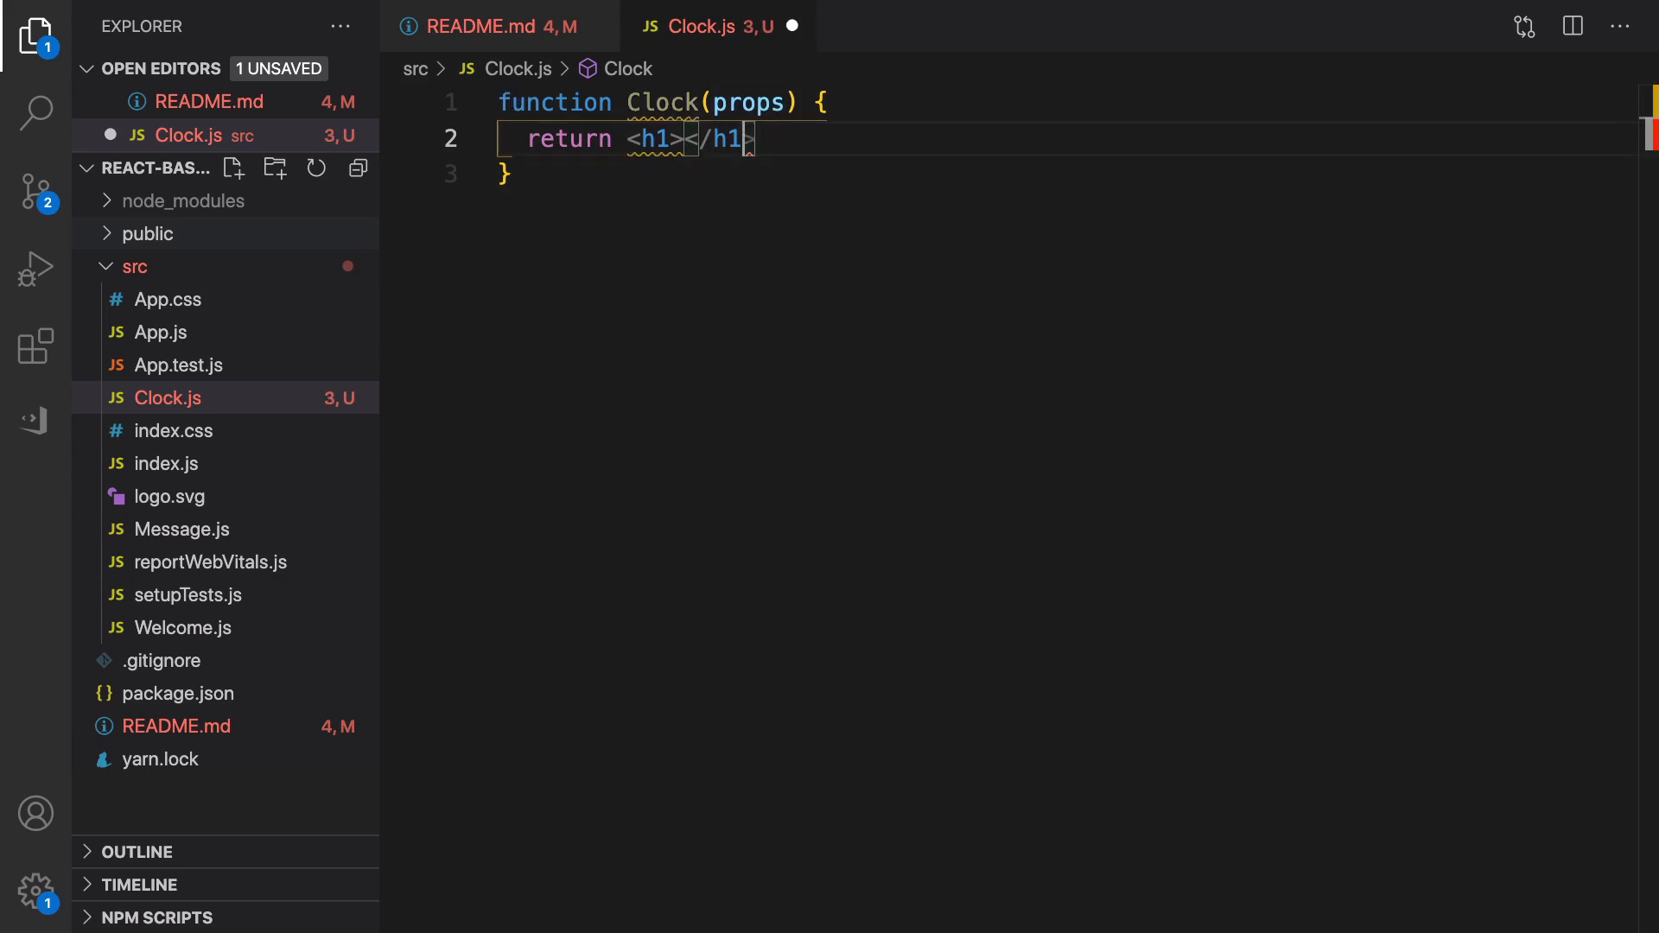
text({})
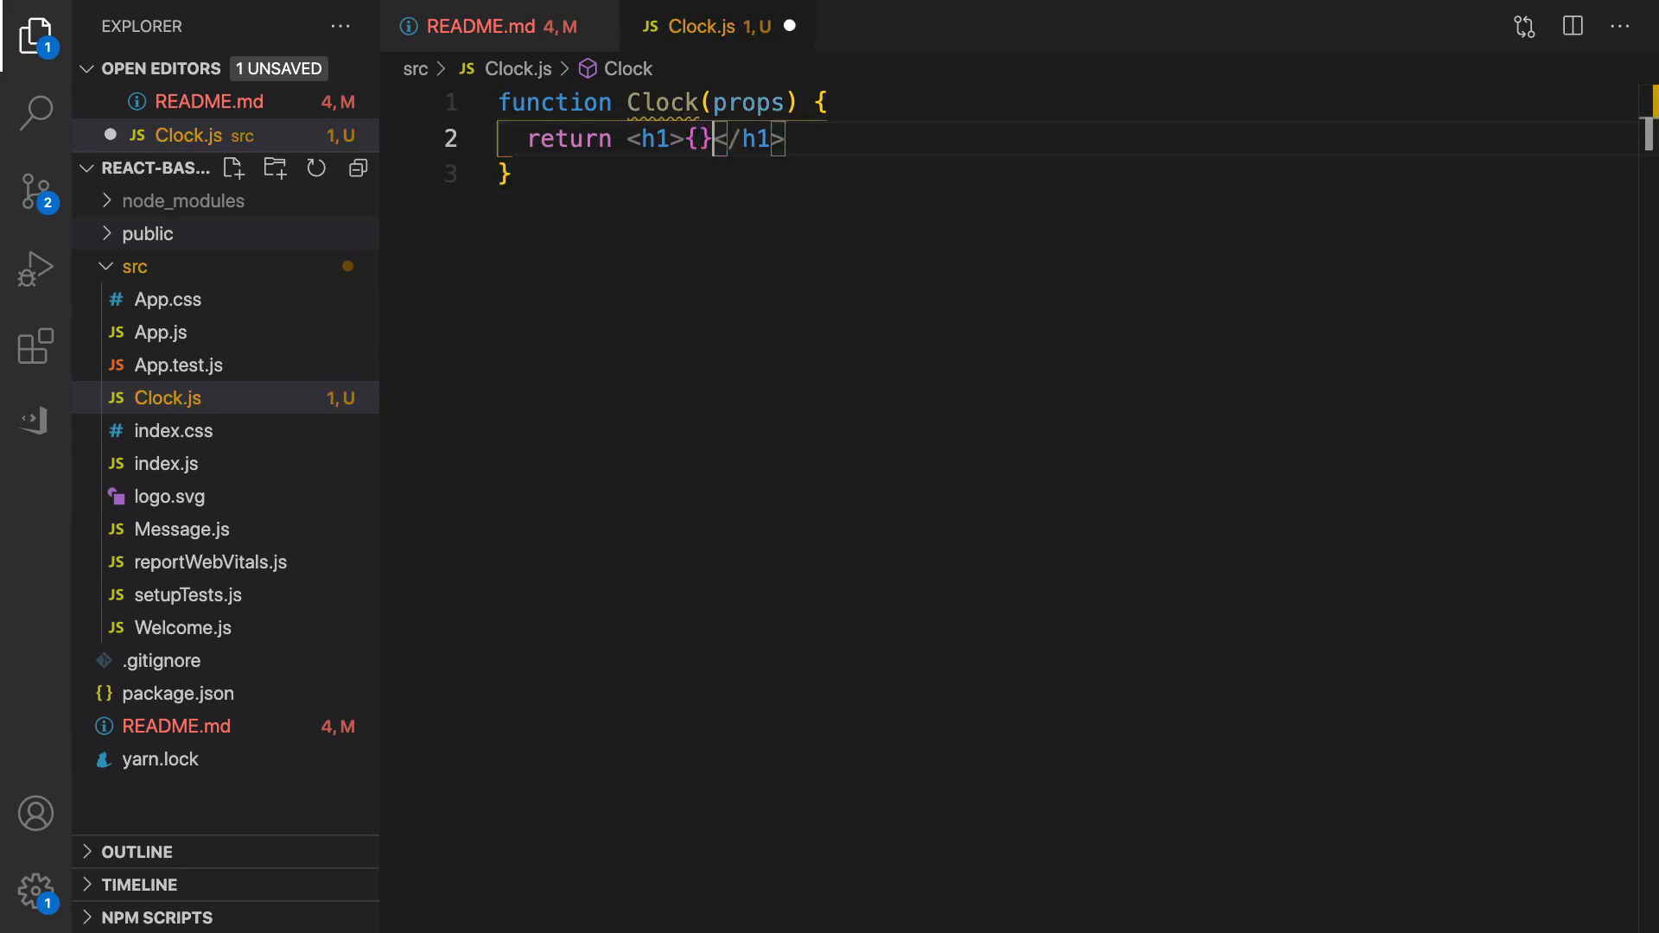
text(props.date.toLocaleString())
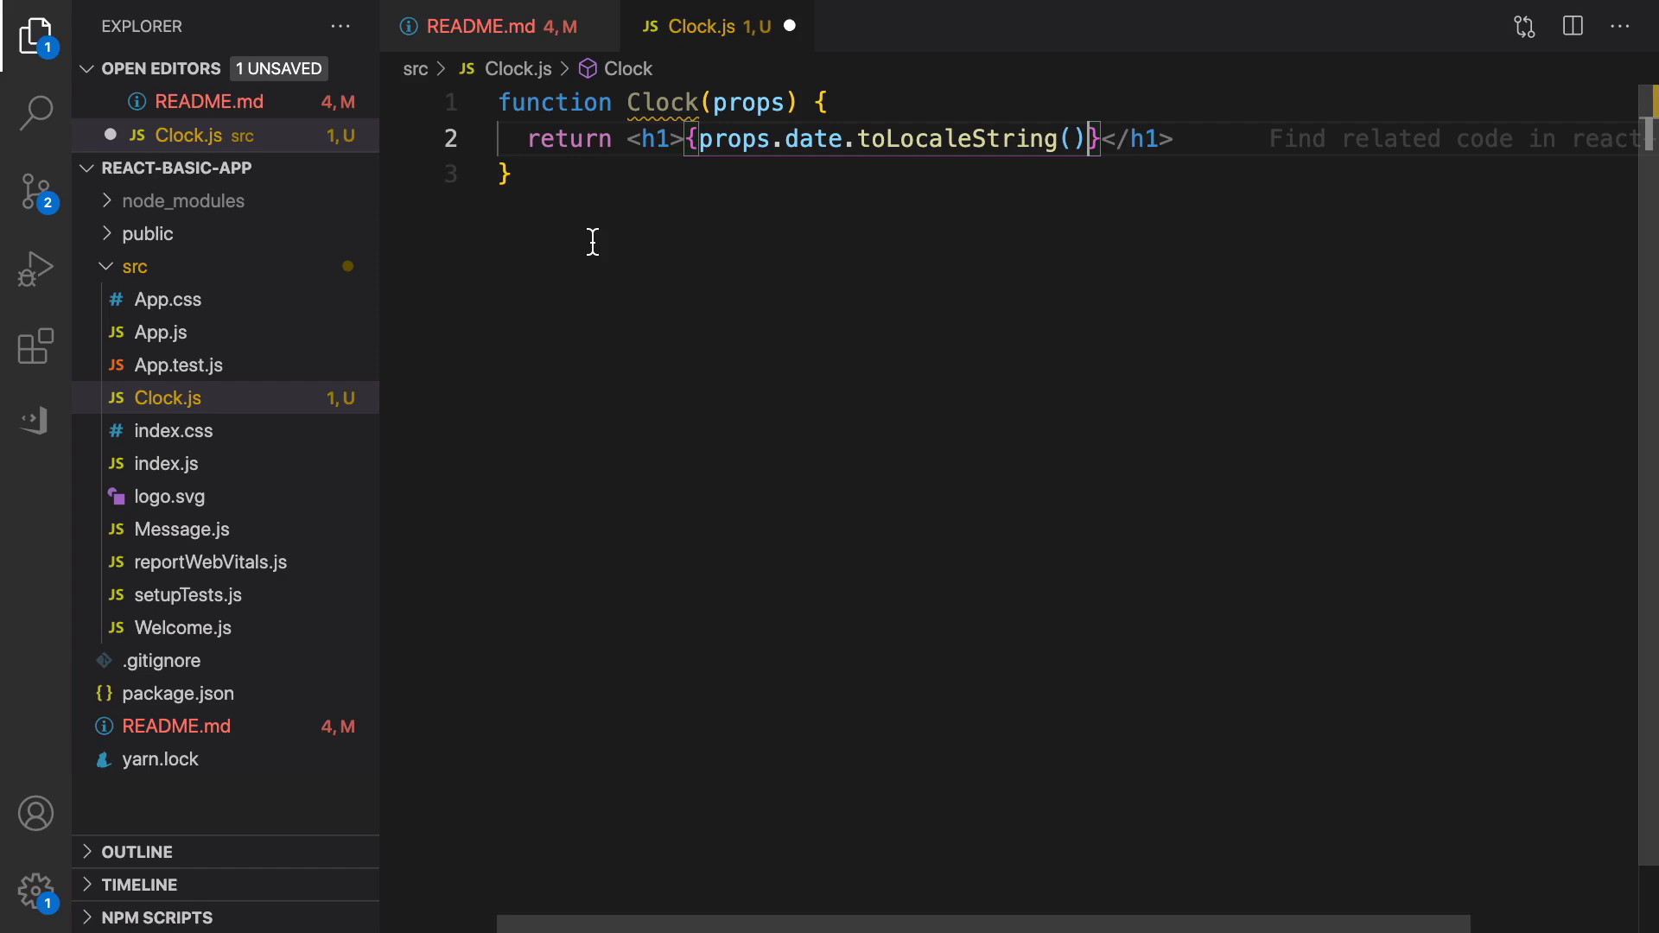
drag(696, 138, 1055, 138)
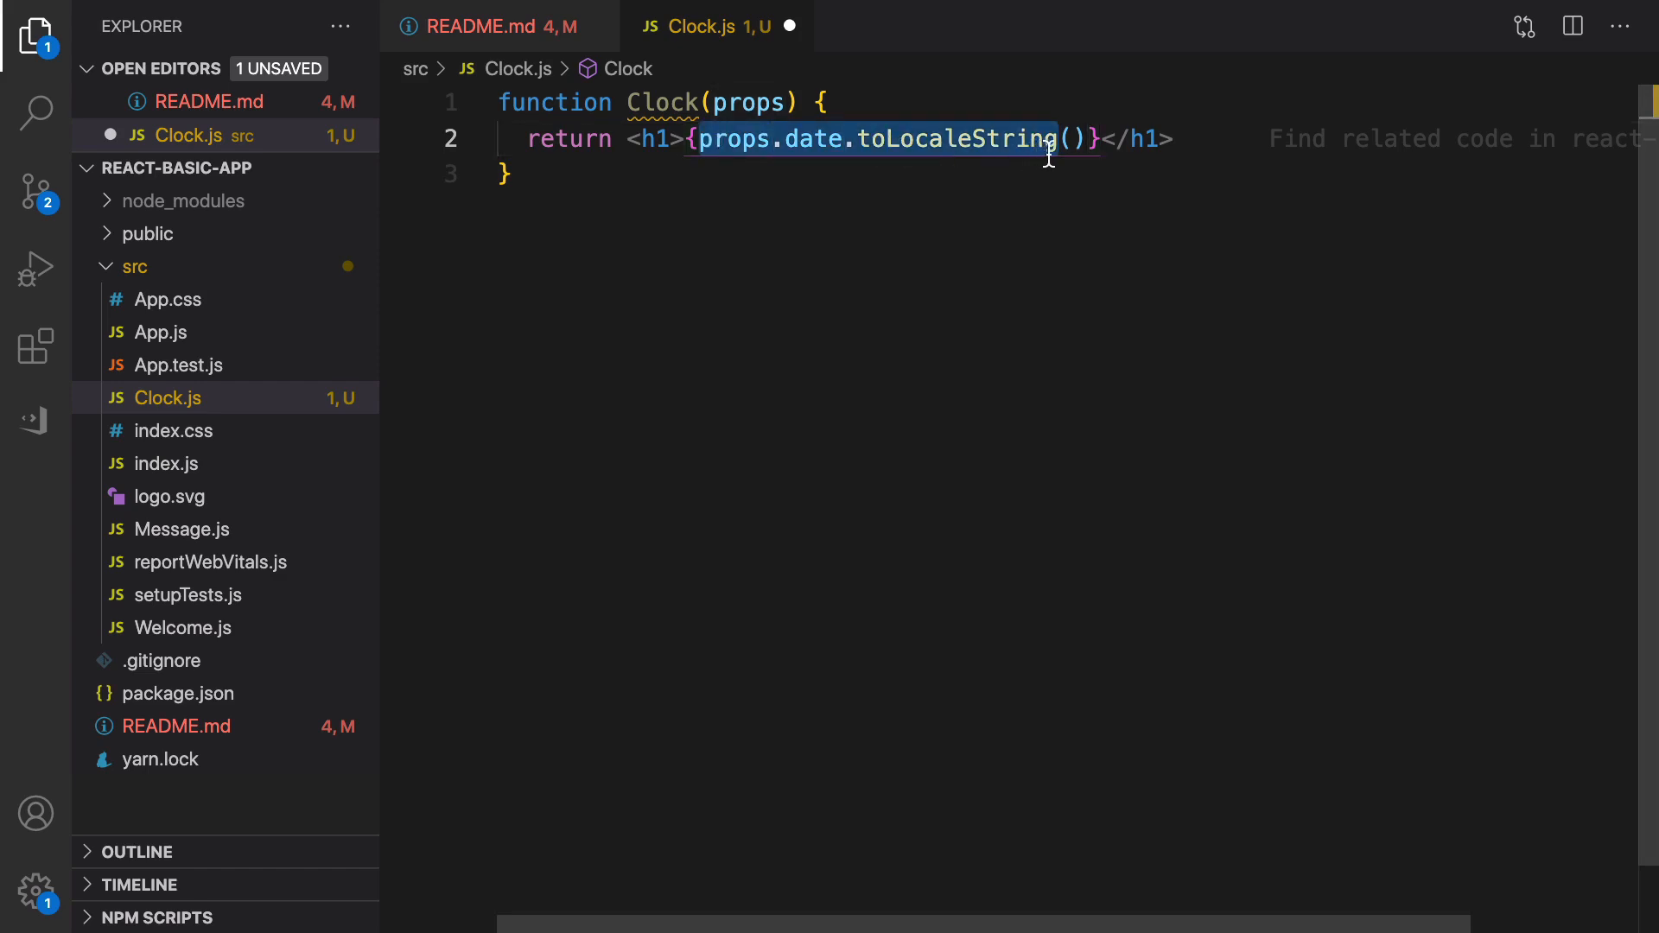
click(692, 139)
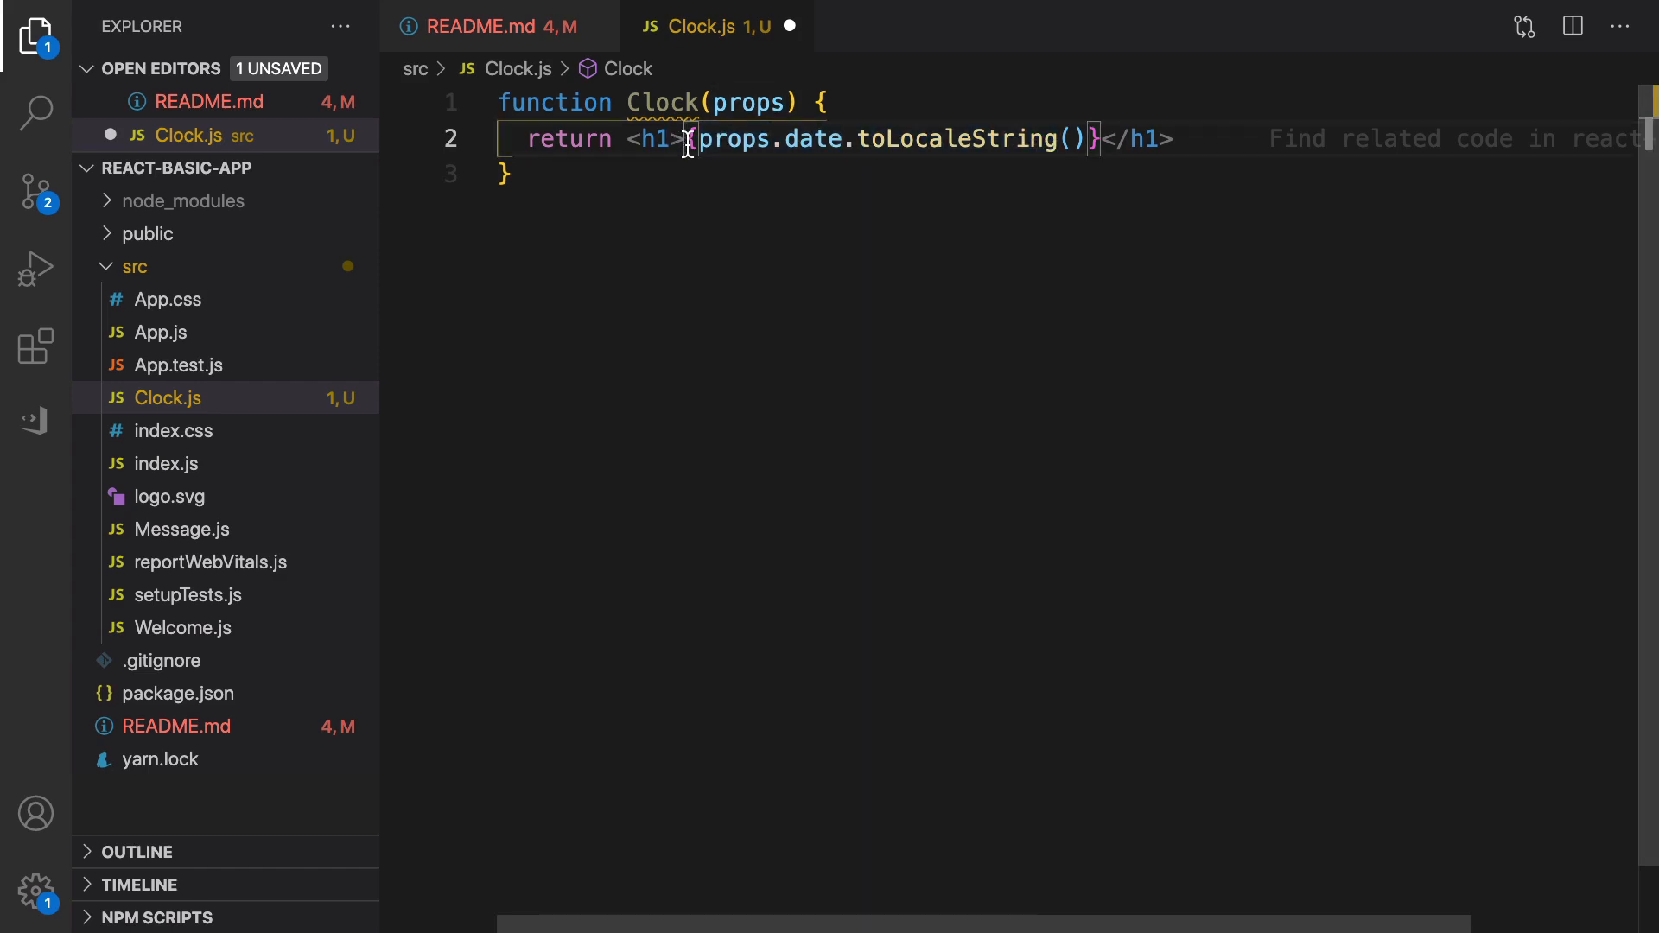
text(;)
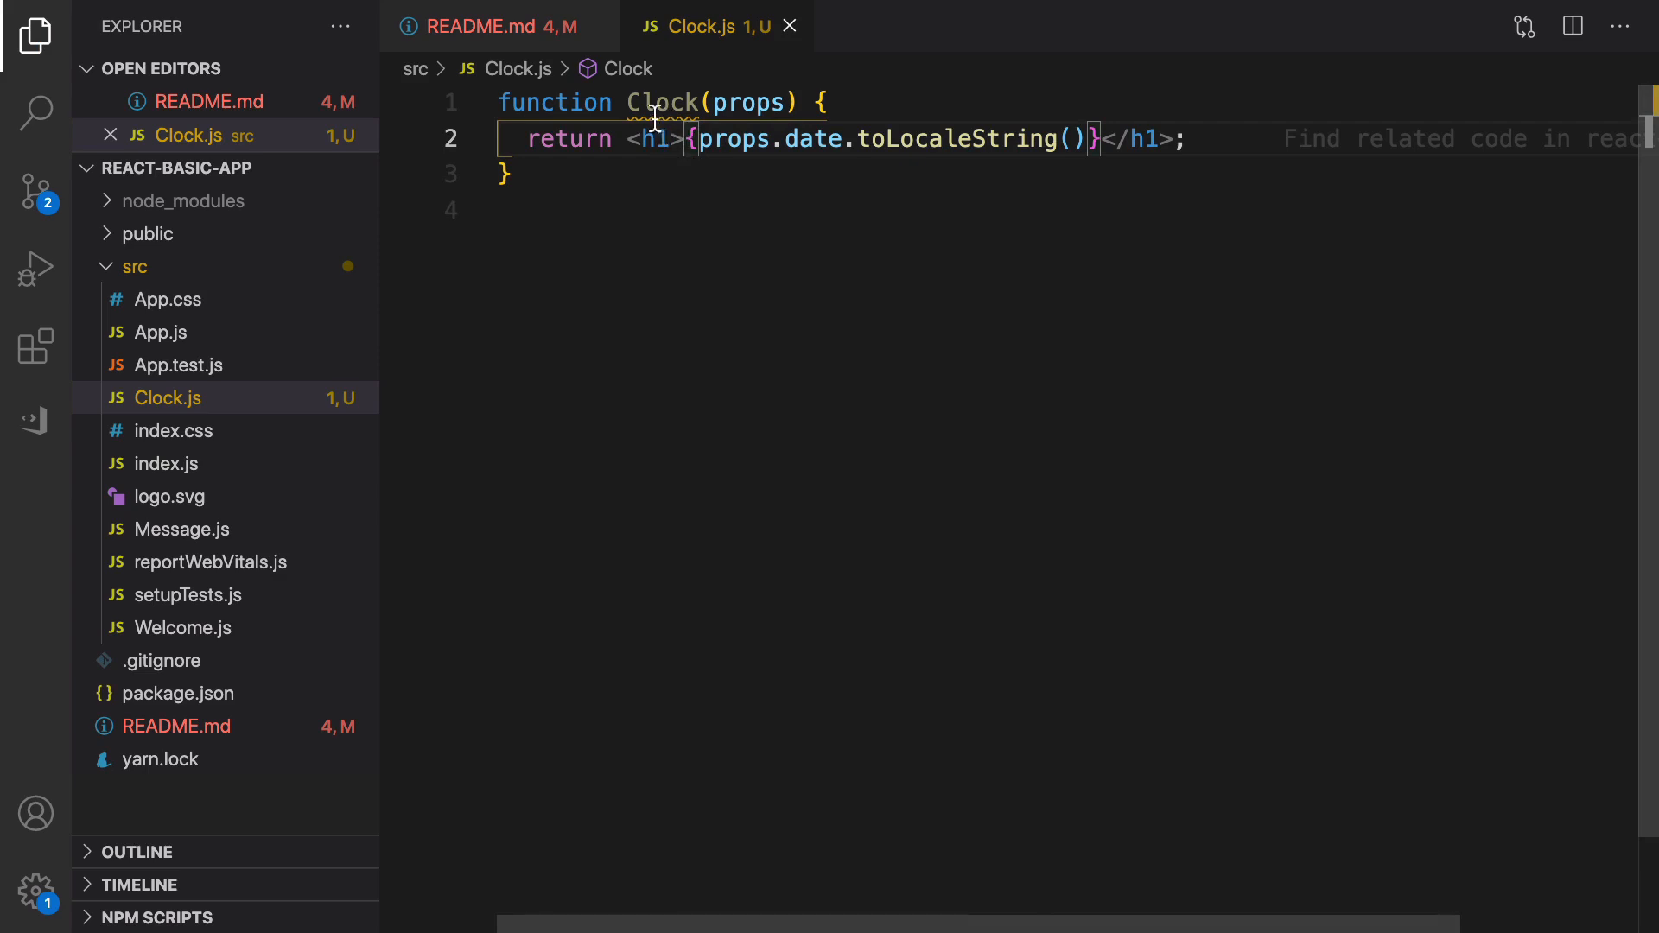
double_click(663, 103)
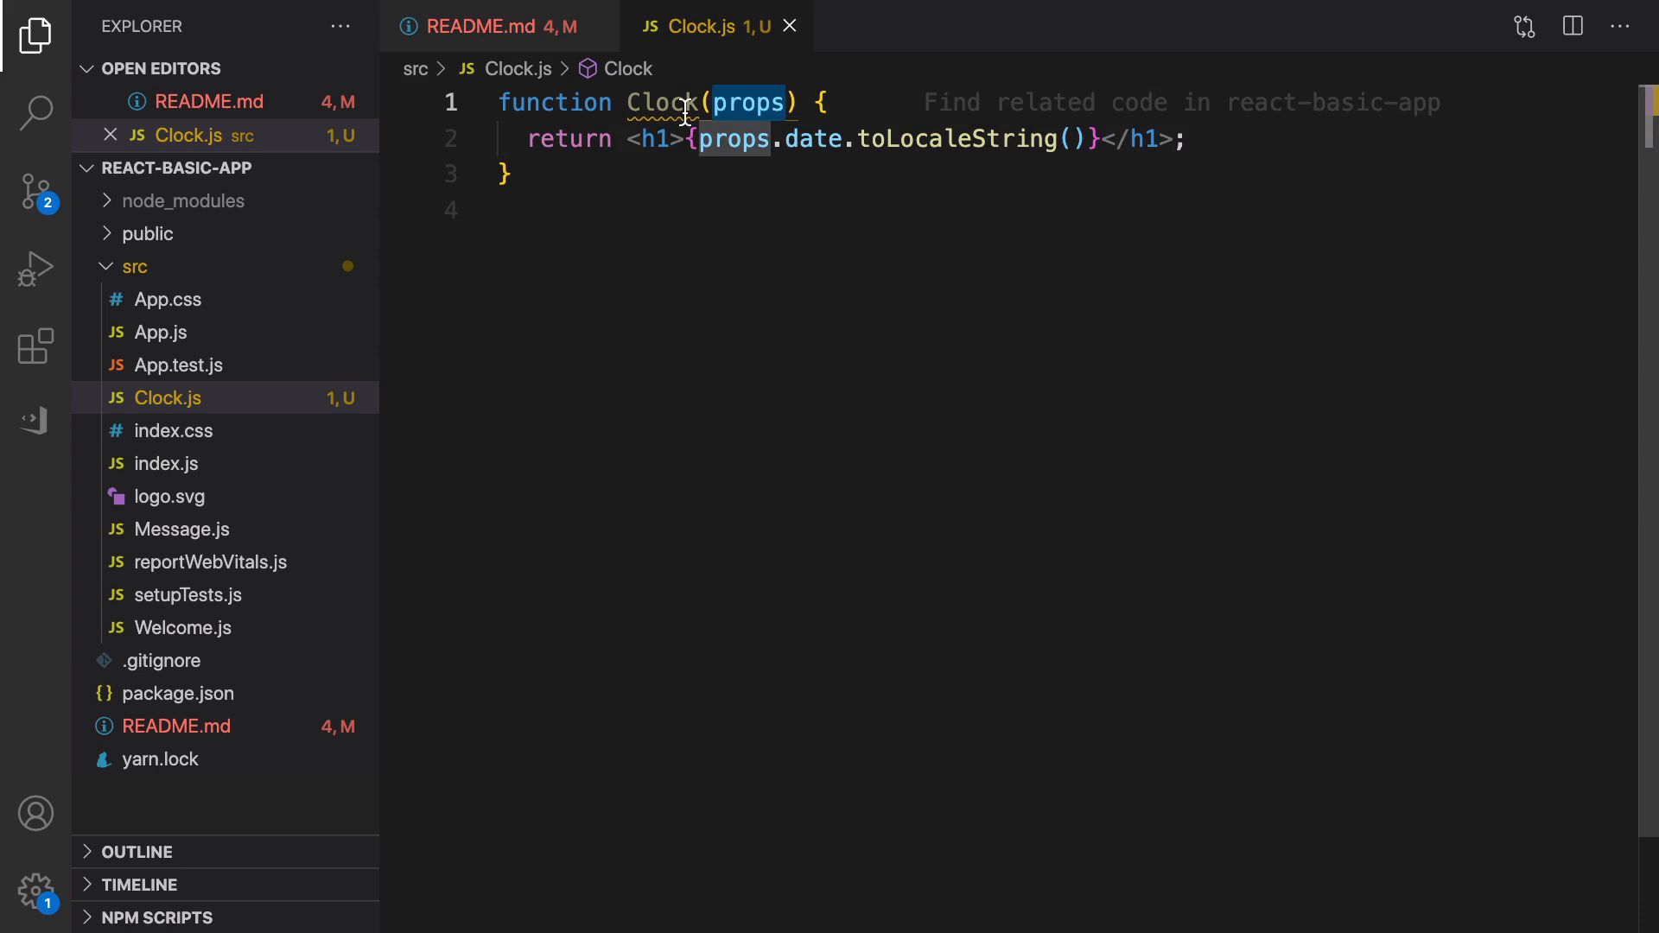
- Add export default Clock; at the end of Clock.js
text(ex)
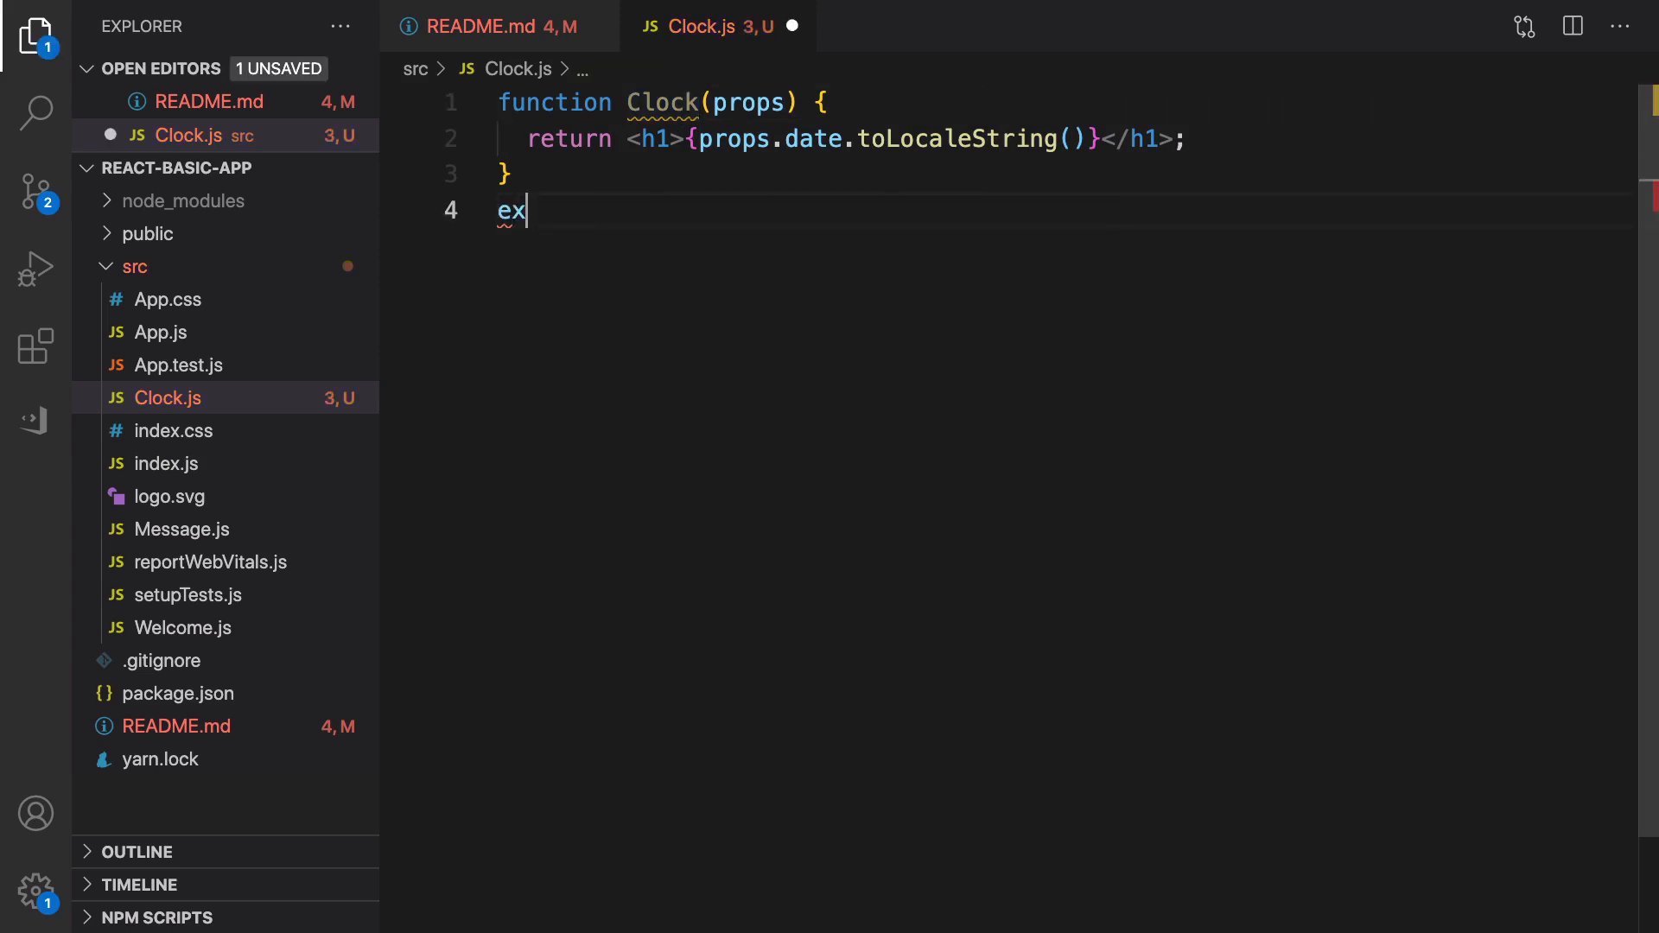
text(port default)
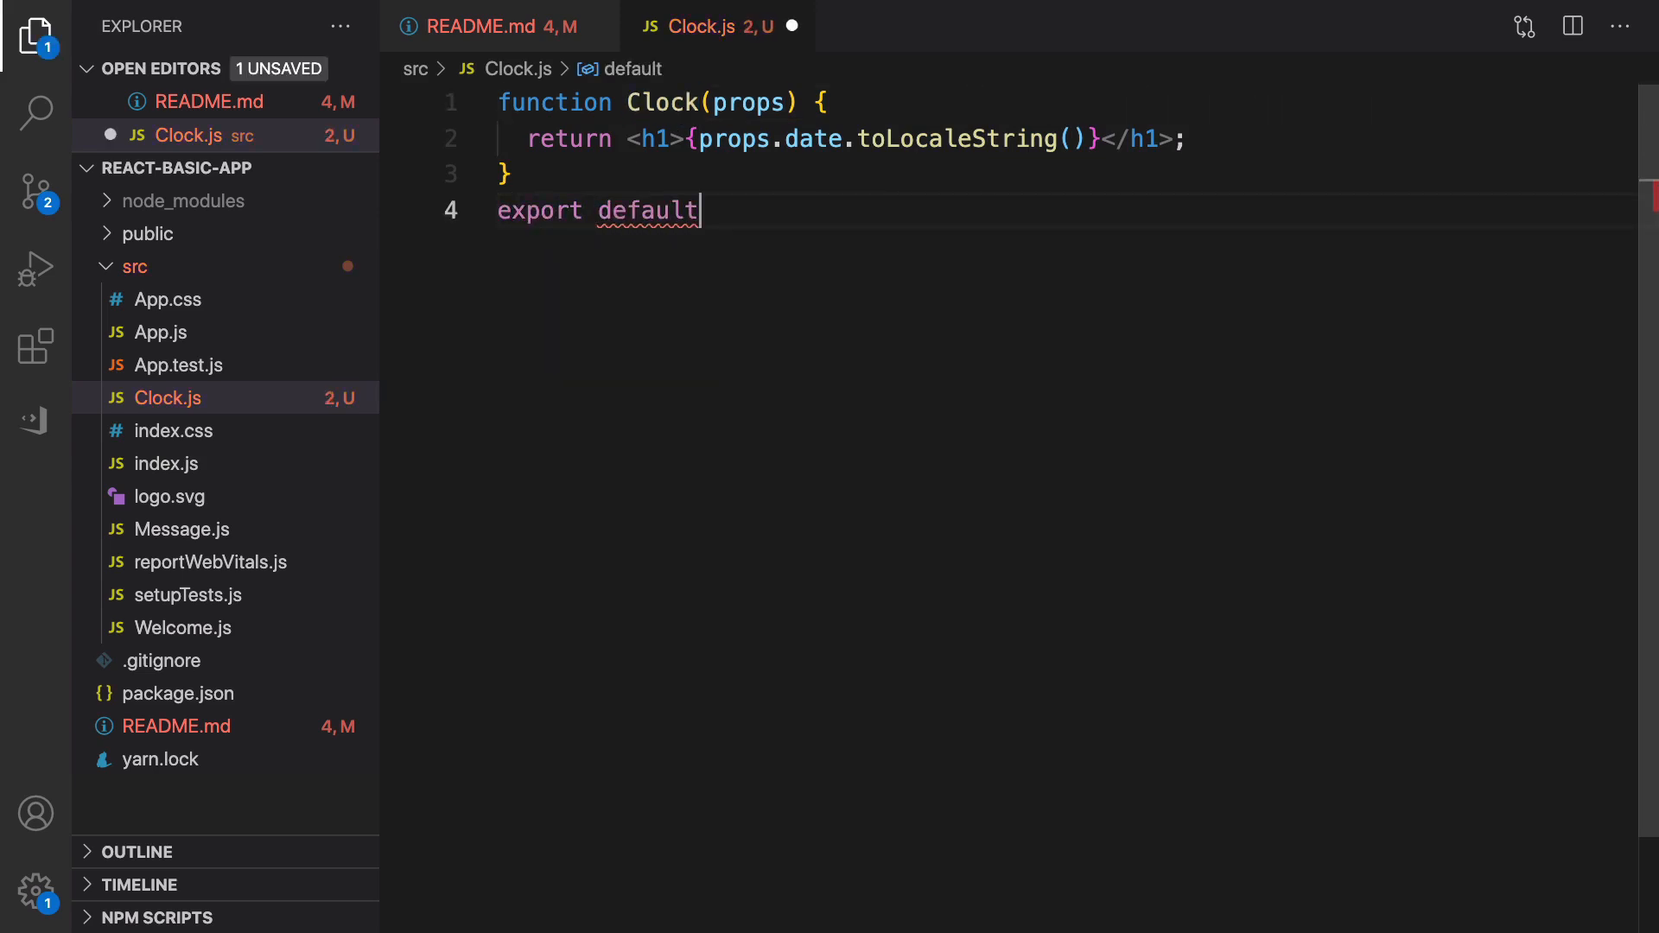
text(Clock;)
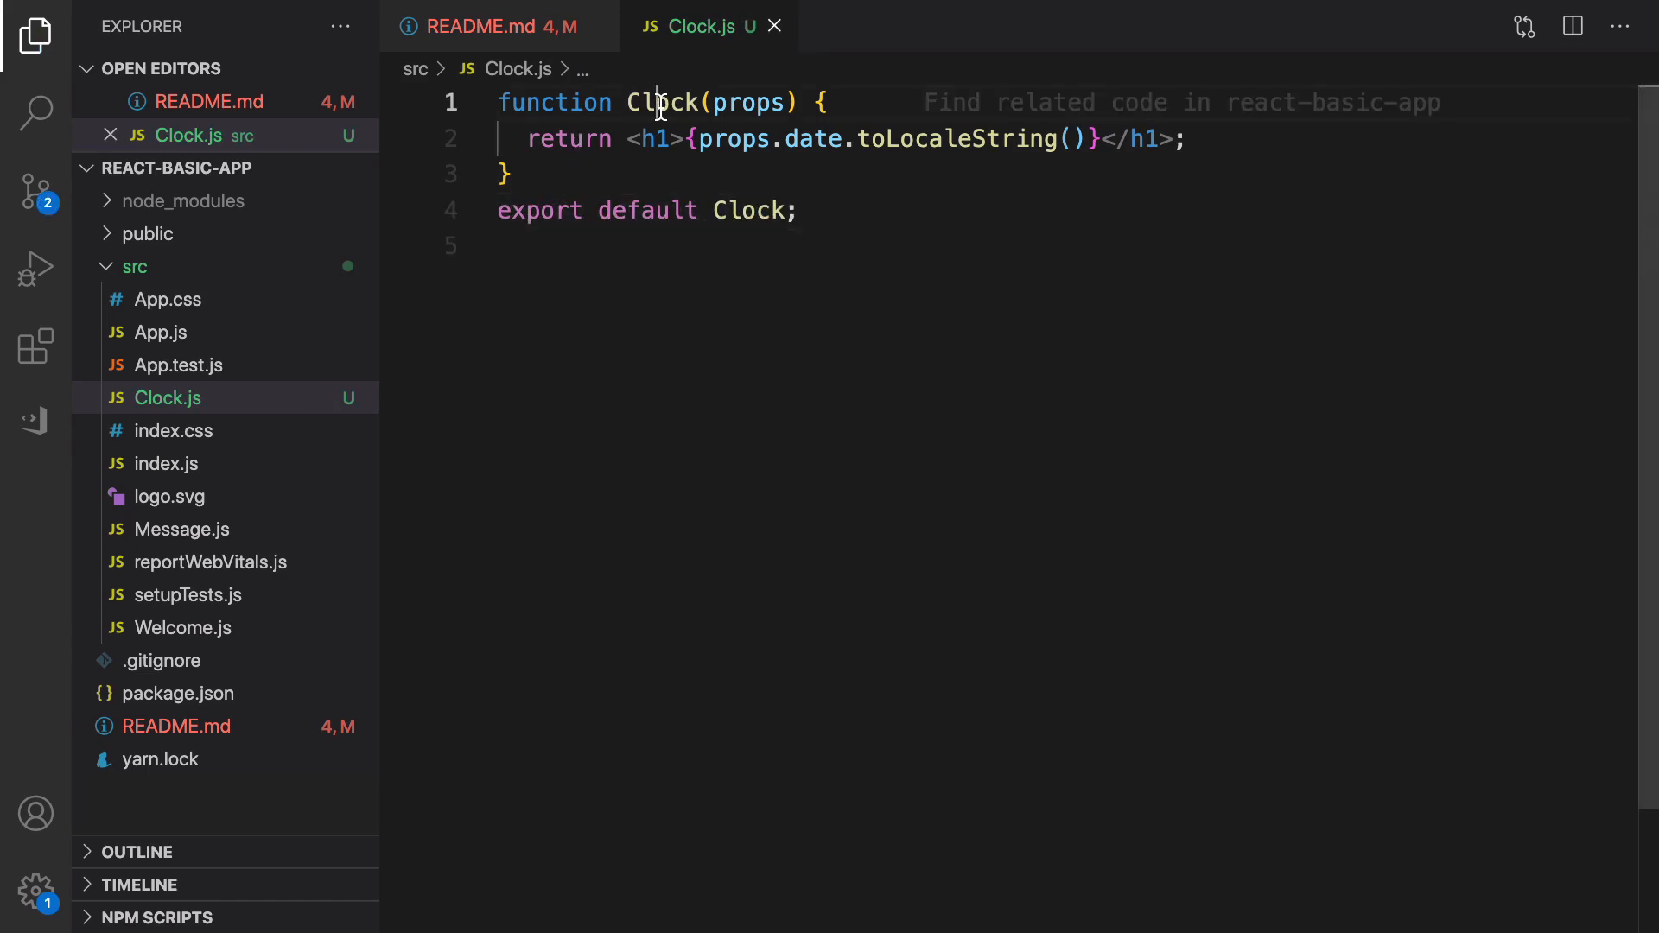
click(161, 332)
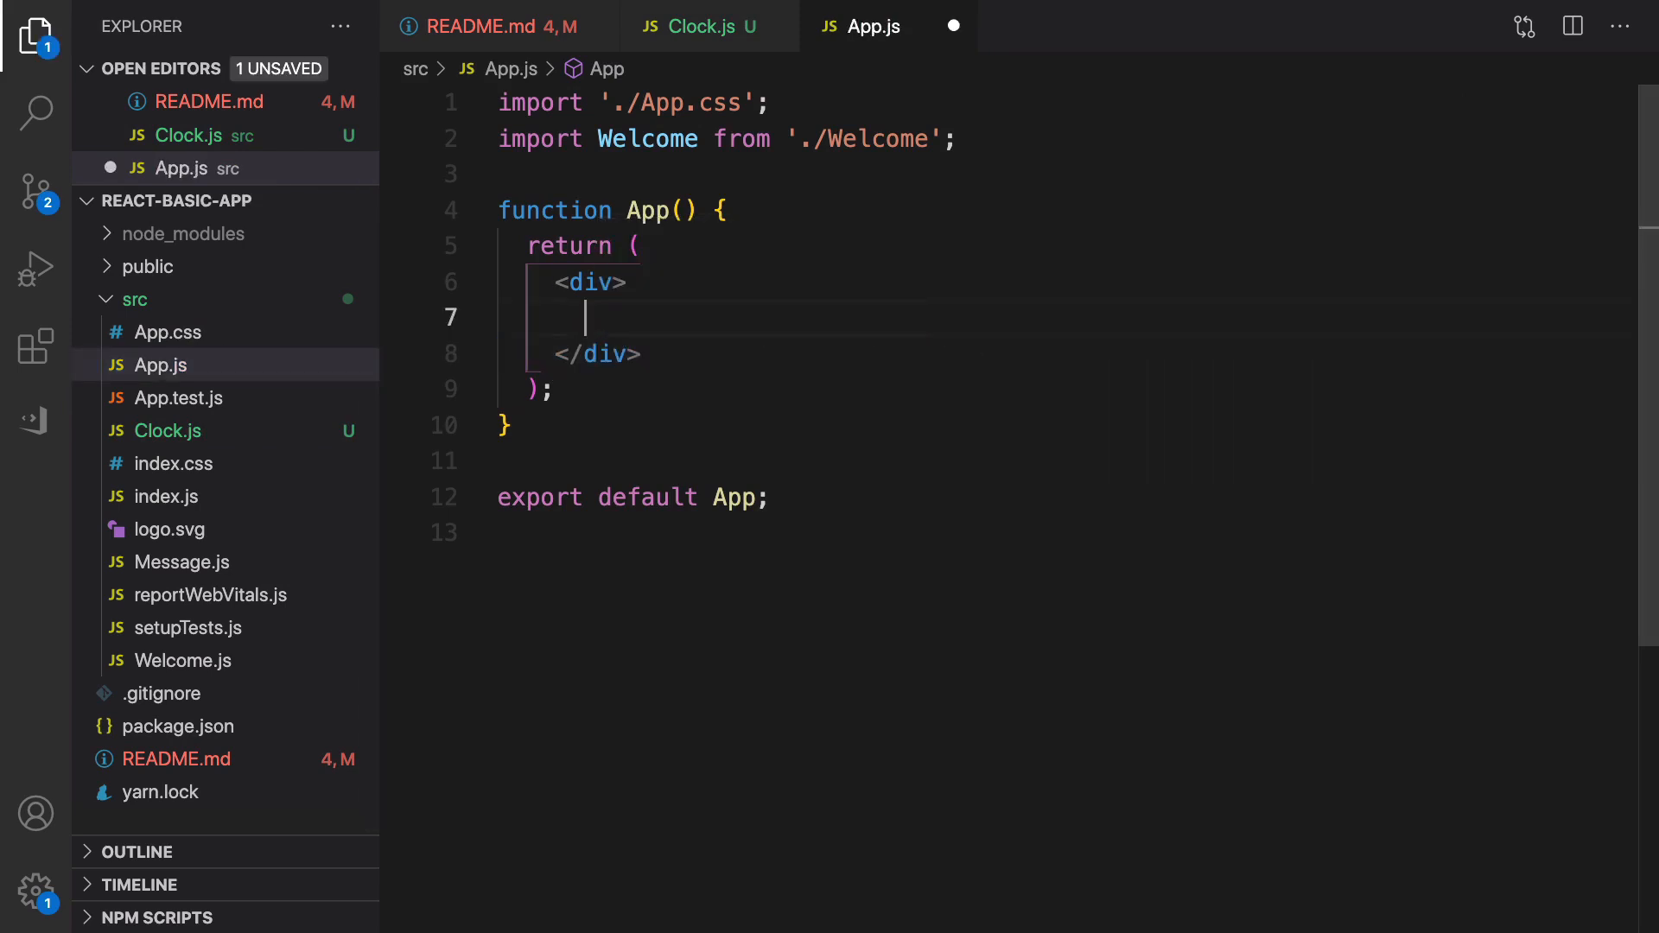
- Render a self-closing <Clock /> in App's div, auto-importing Clock from the suggestion
text(<Clock)
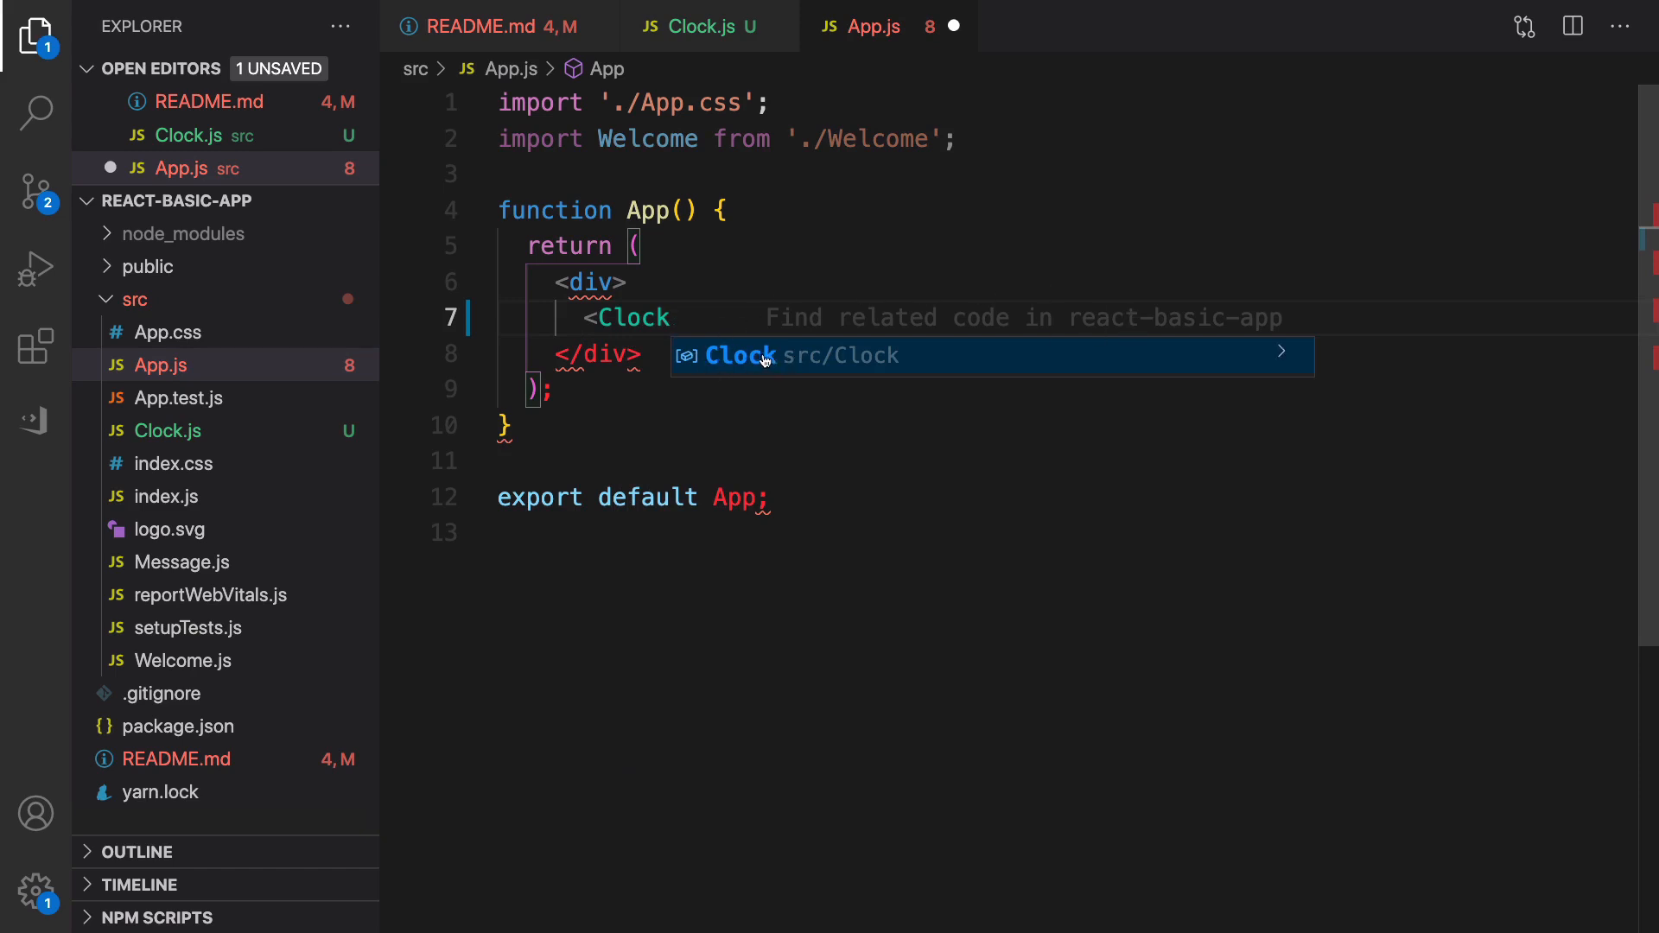
click(739, 355)
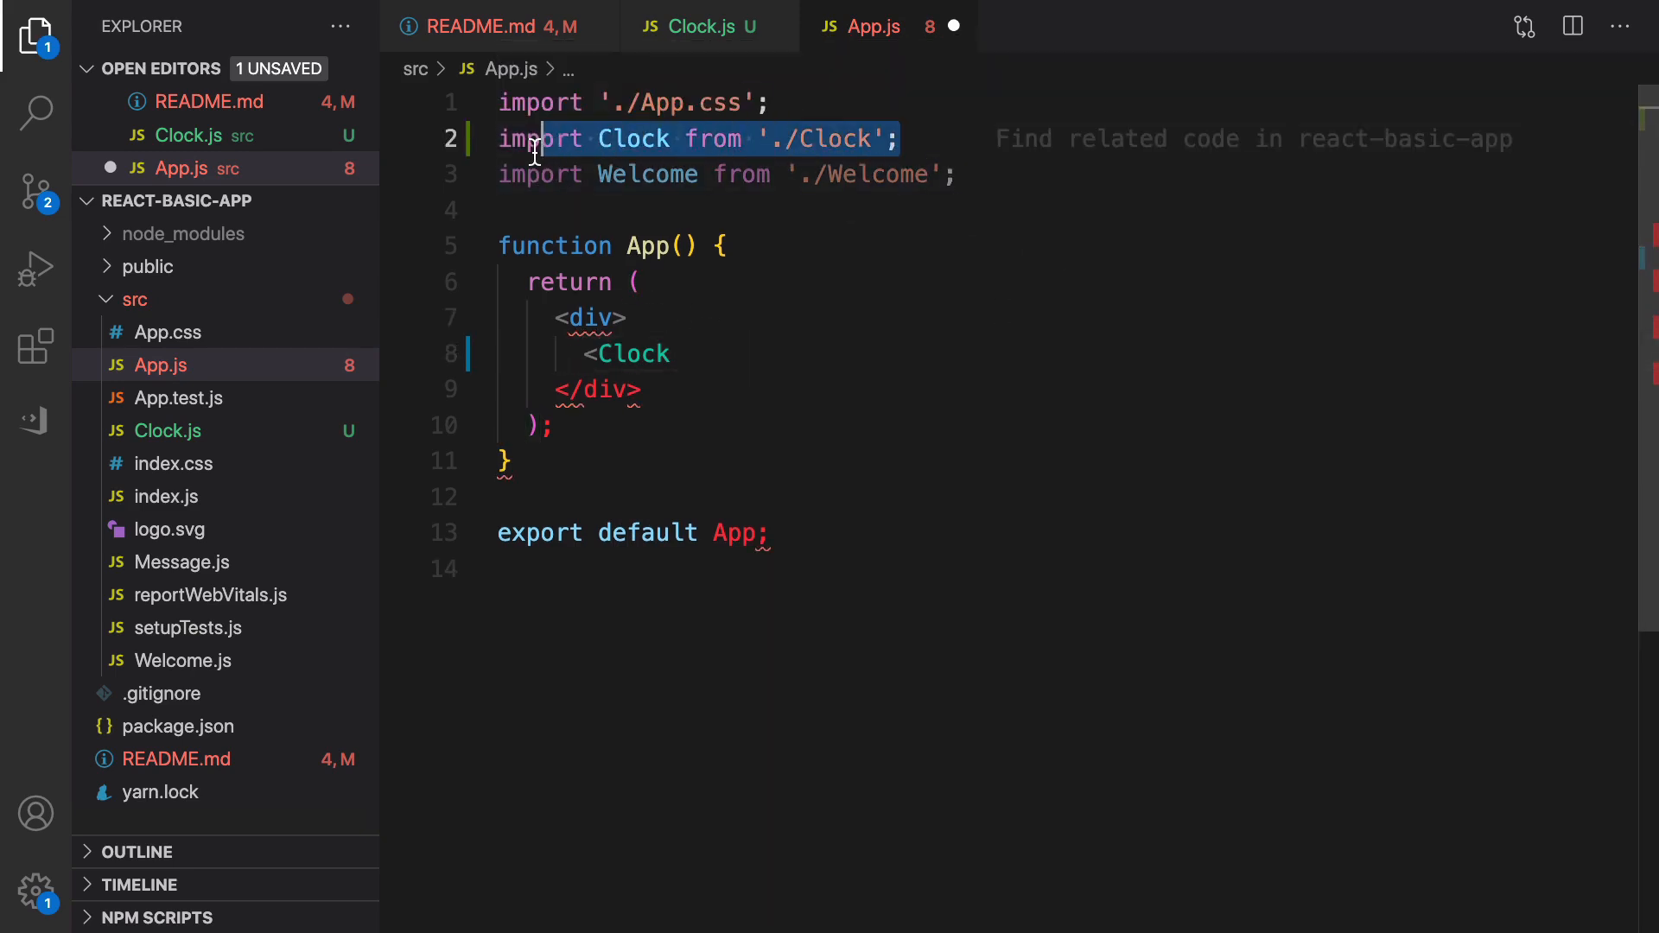
text(/)
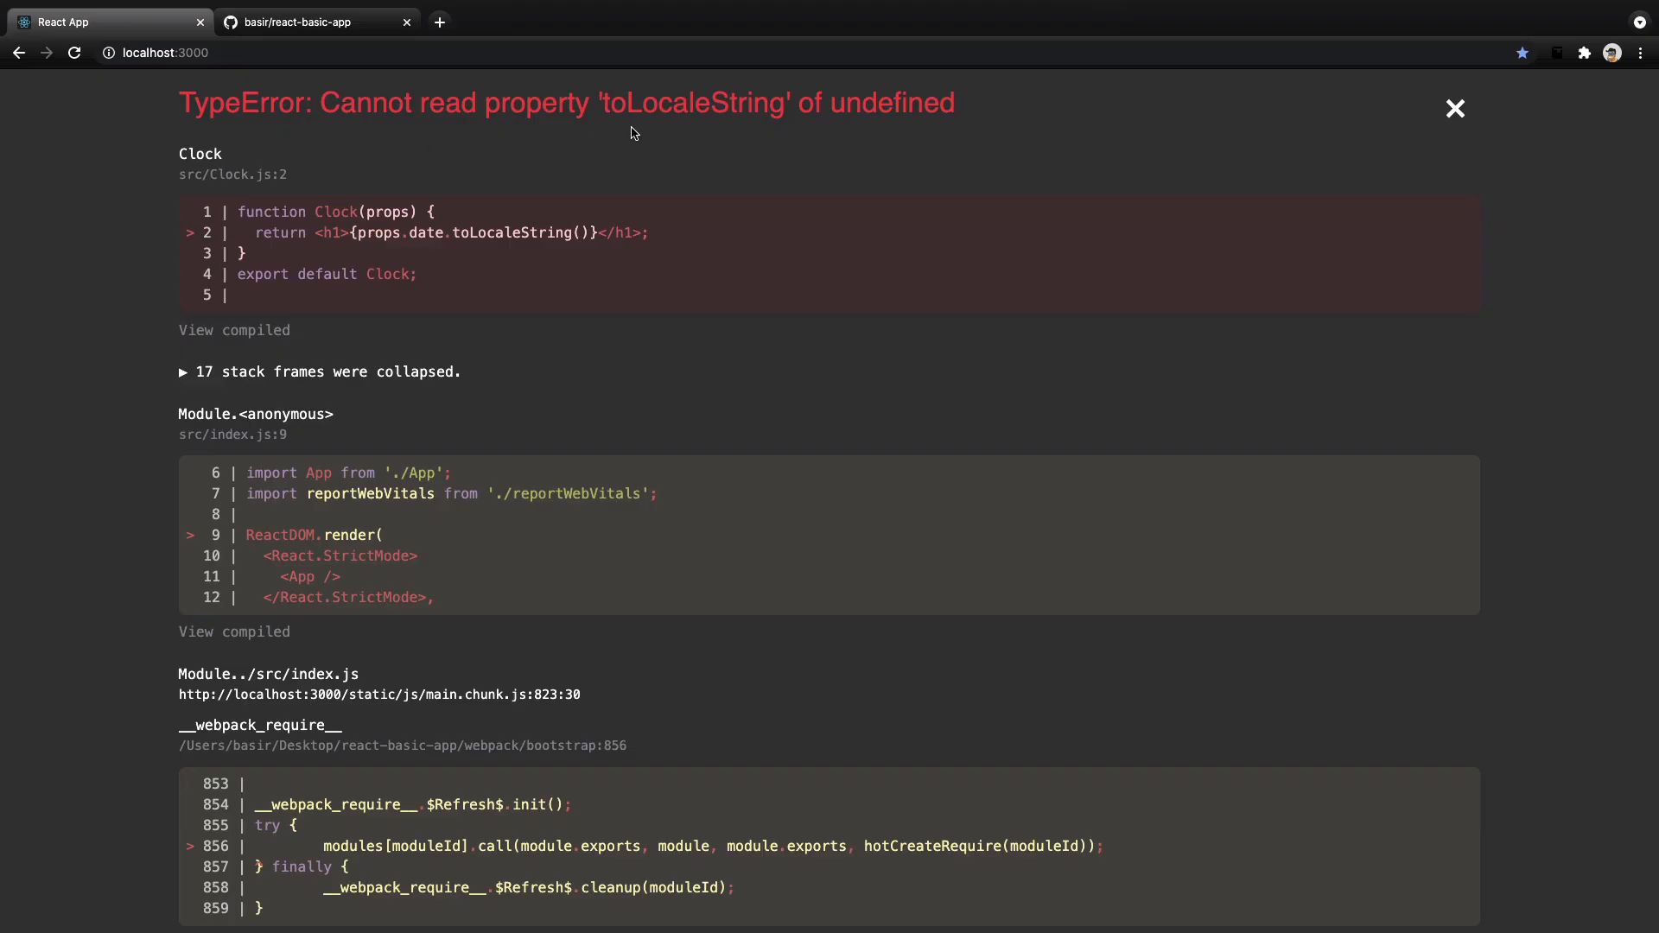
mouse_move(678, 105)
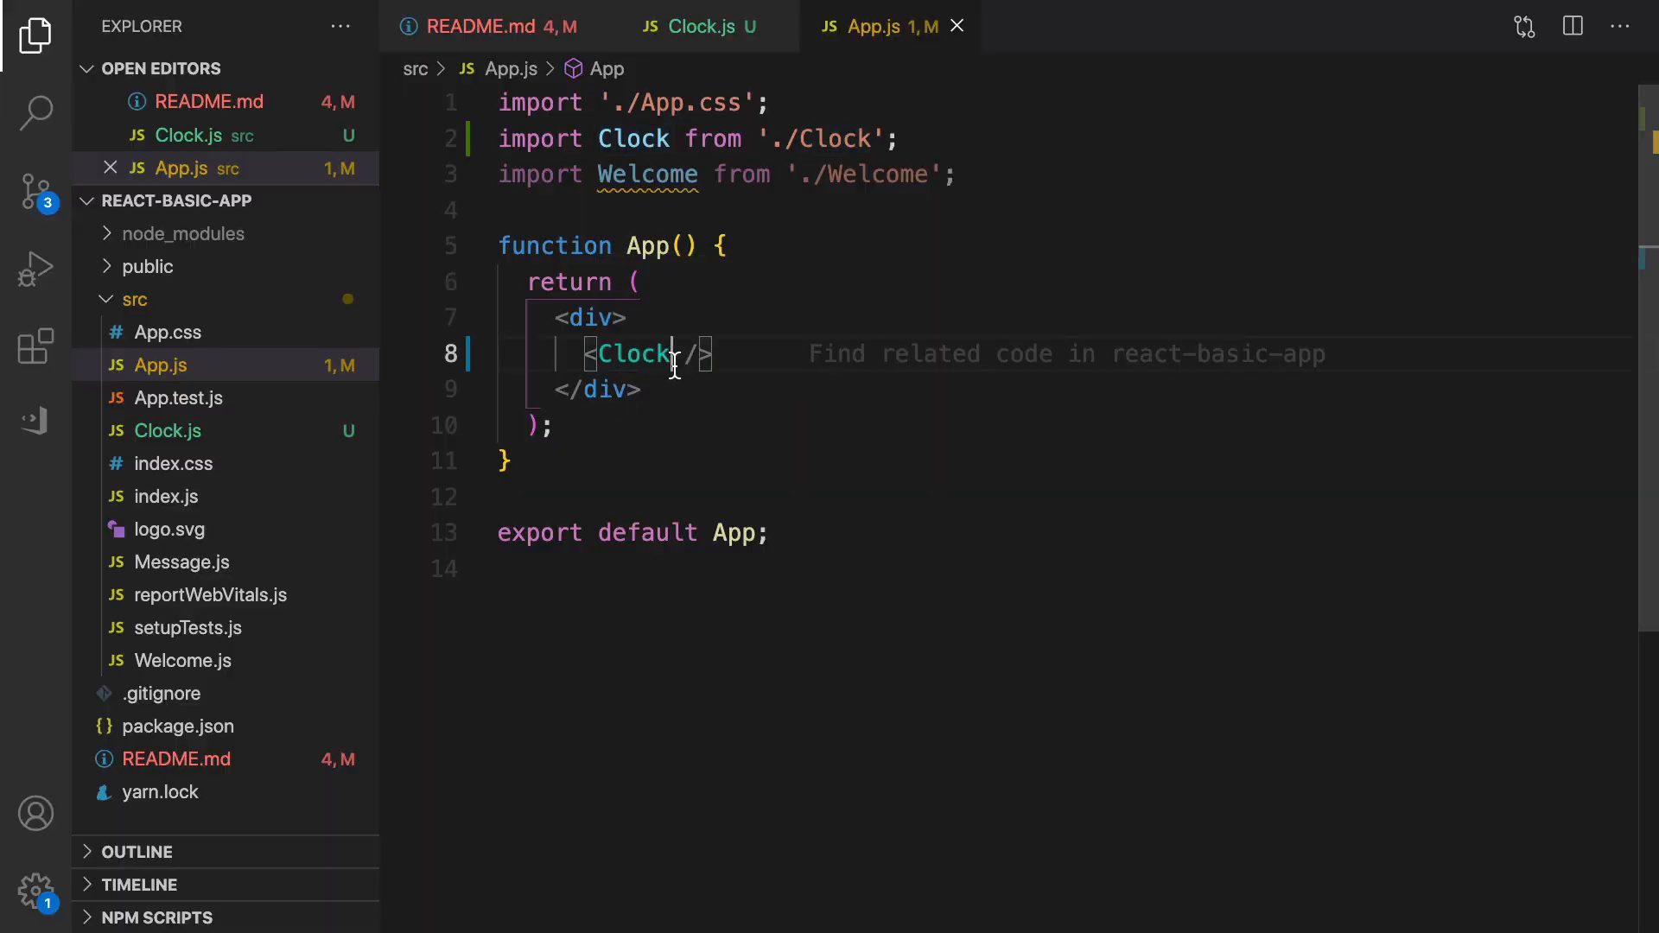
- Add date={new Date()} to the <Clock /> element
text(" ")
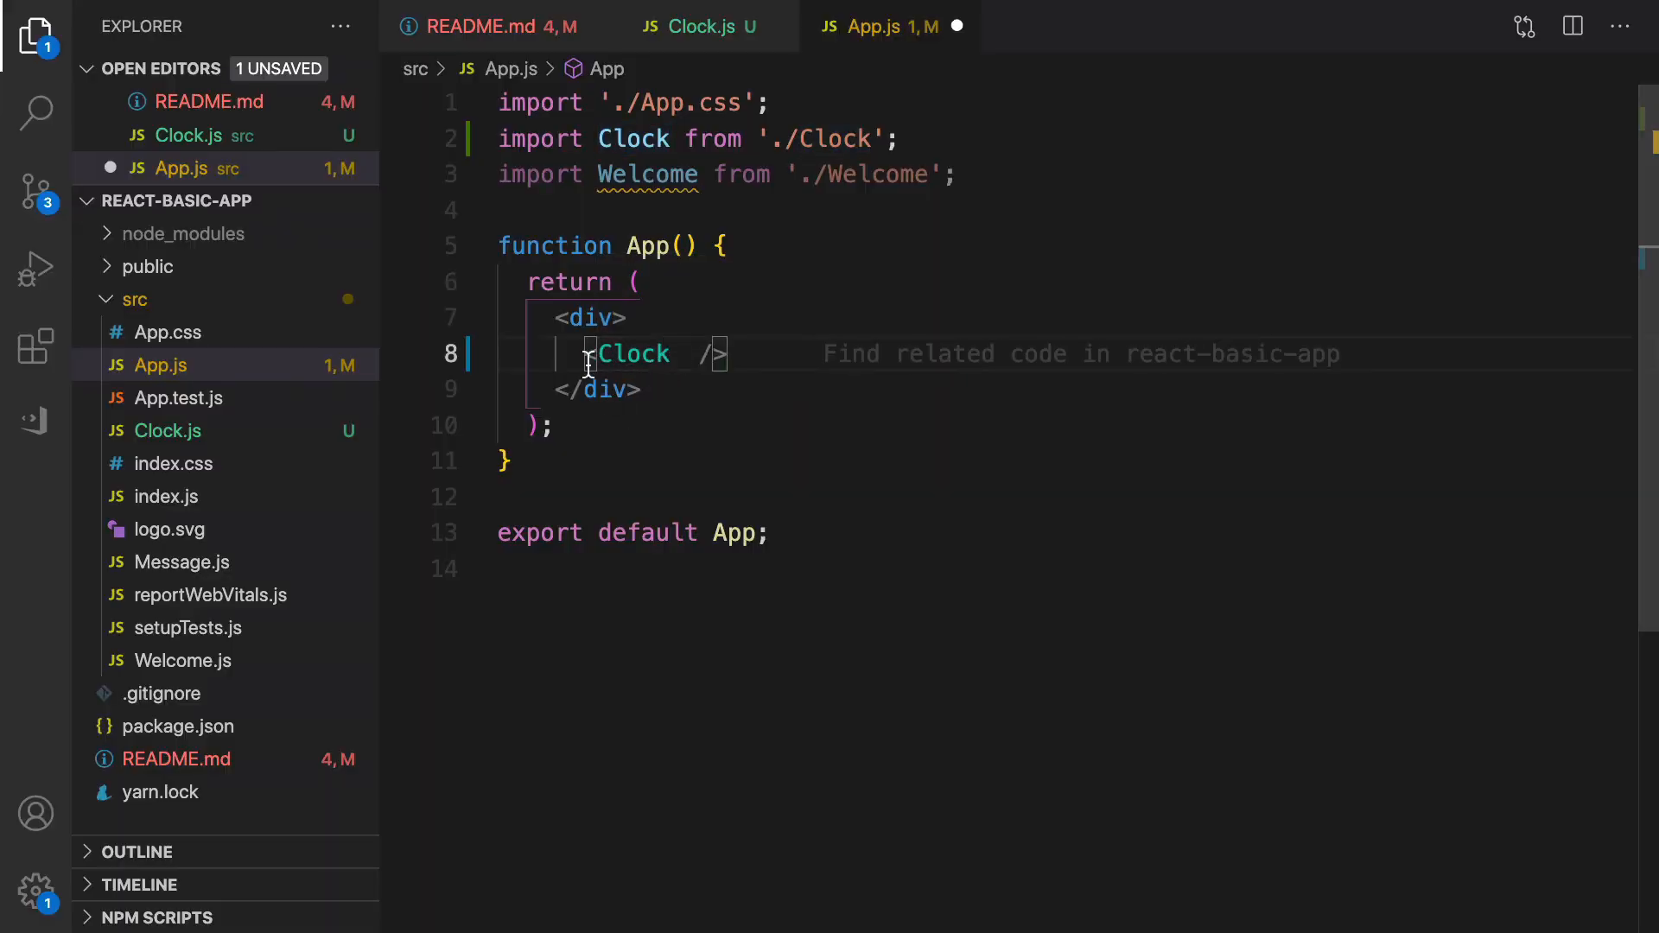
text(date)
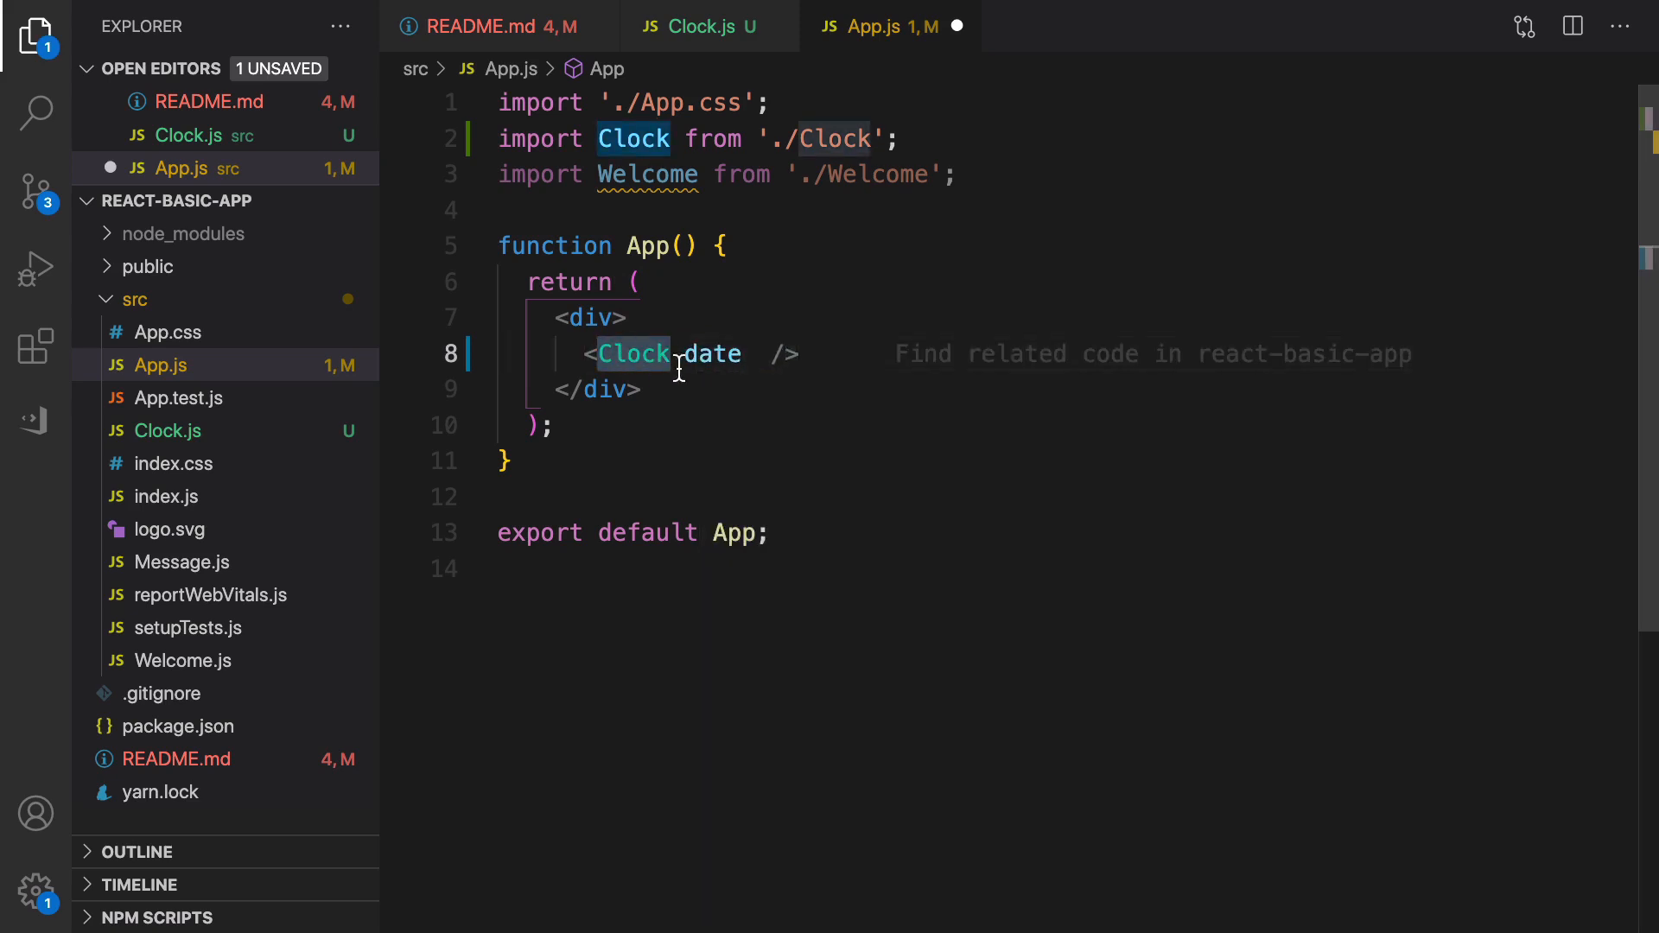
text(={})
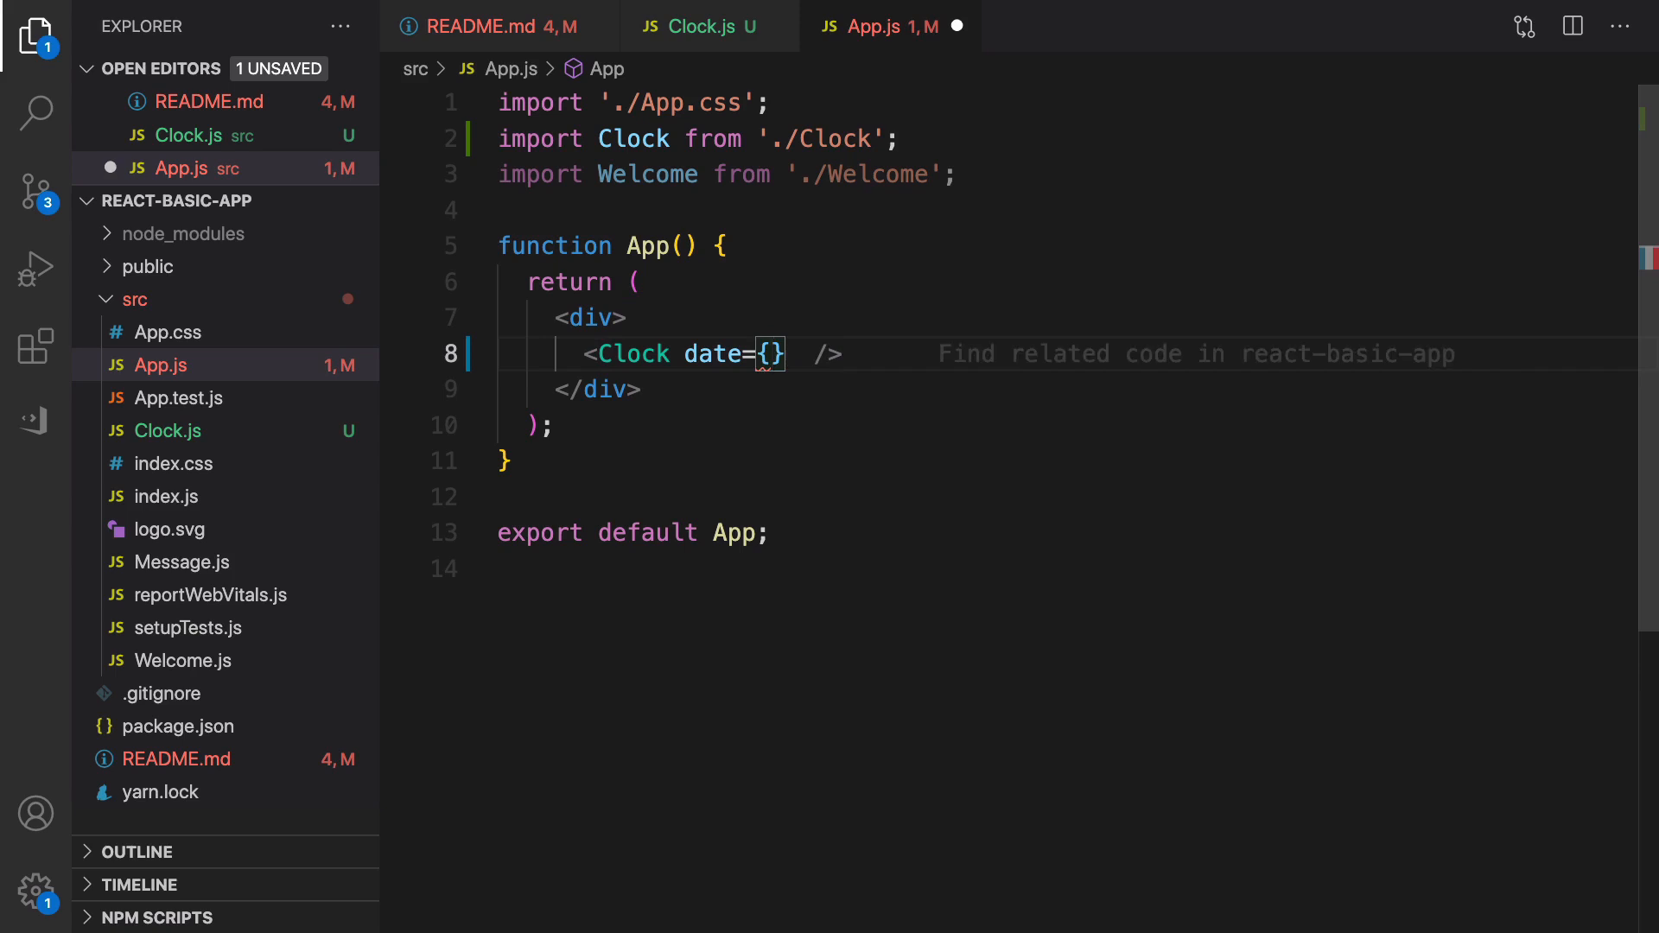
text(new D)
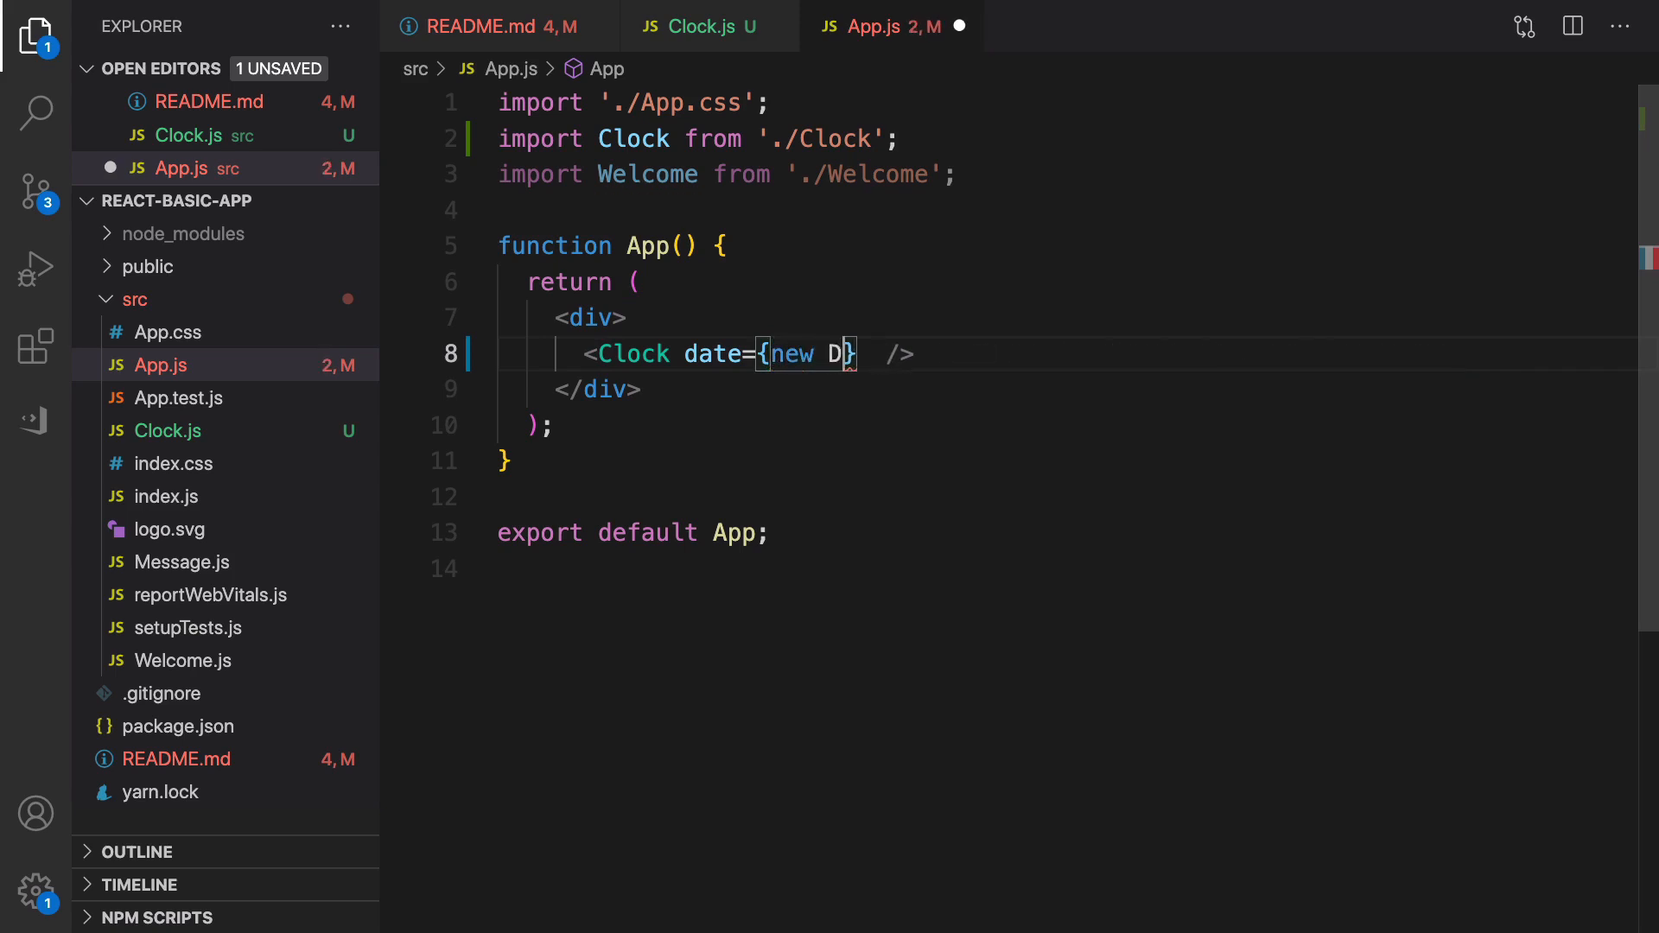
text(ate())
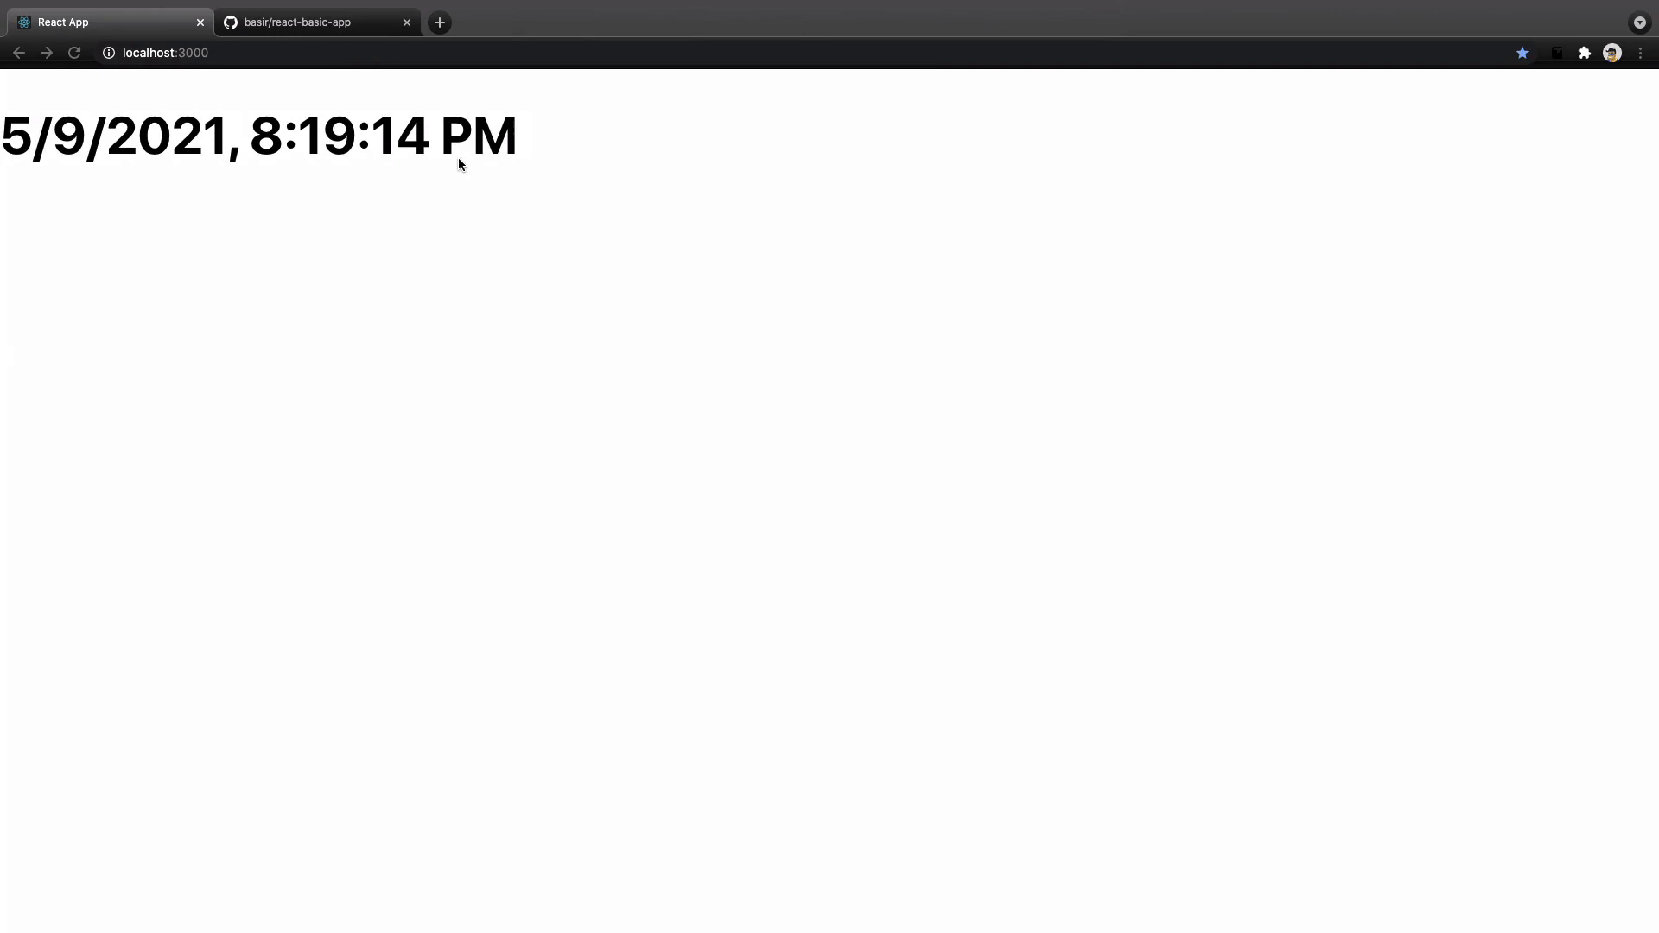
mouse_move(226, 151)
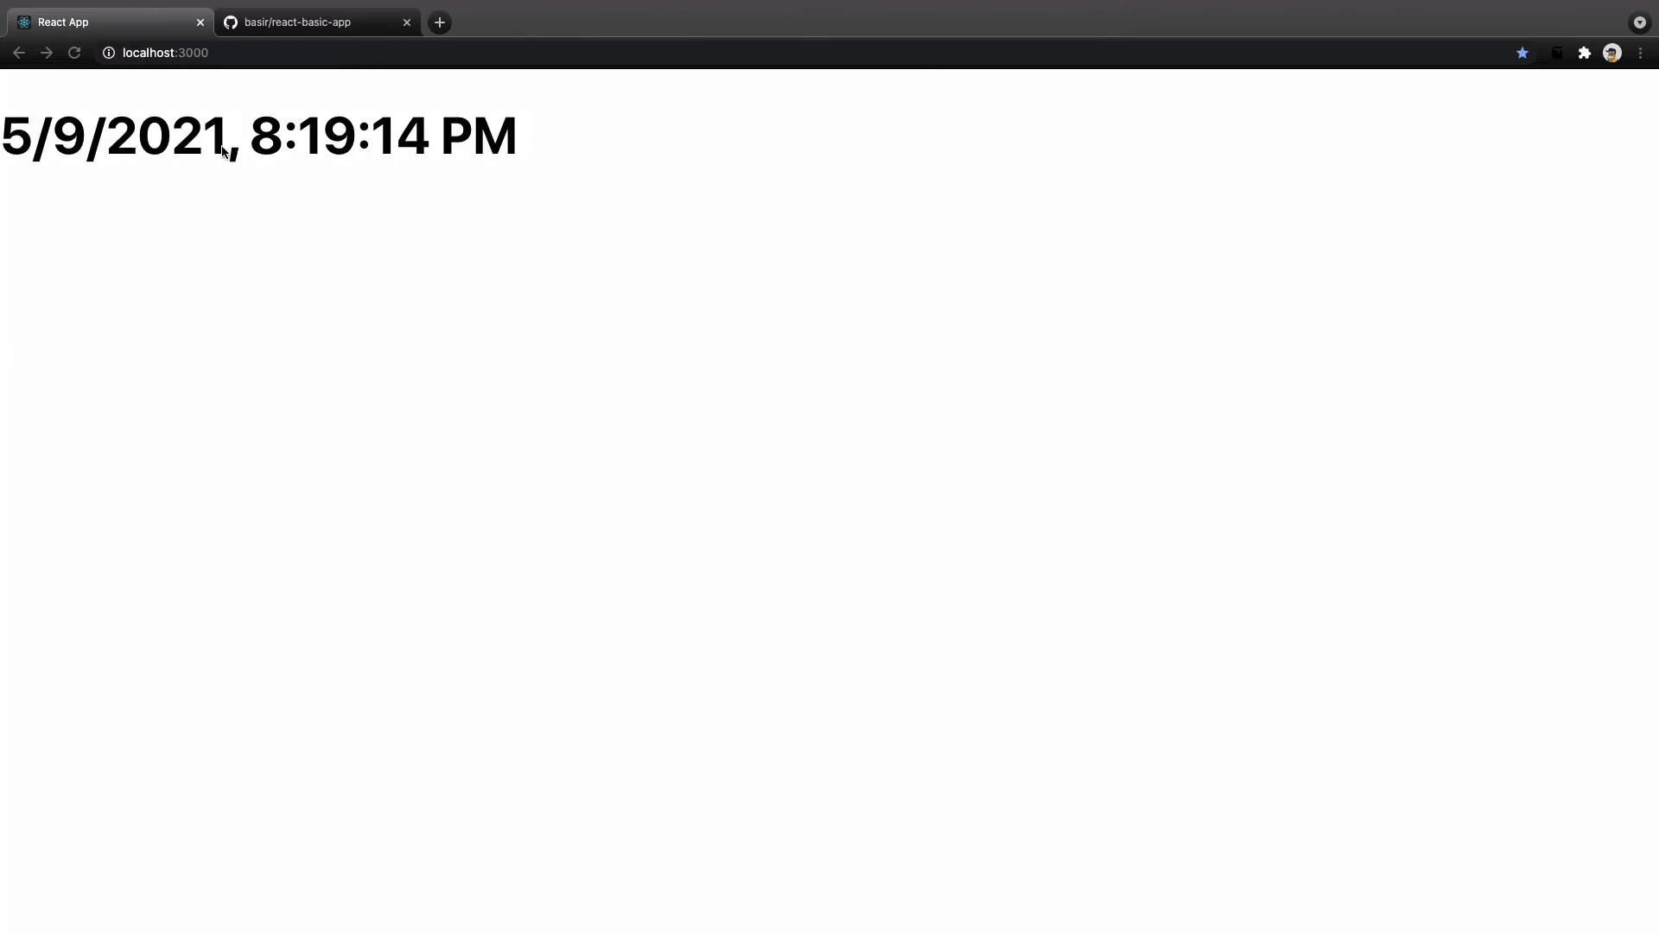
mouse_move(90, 159)
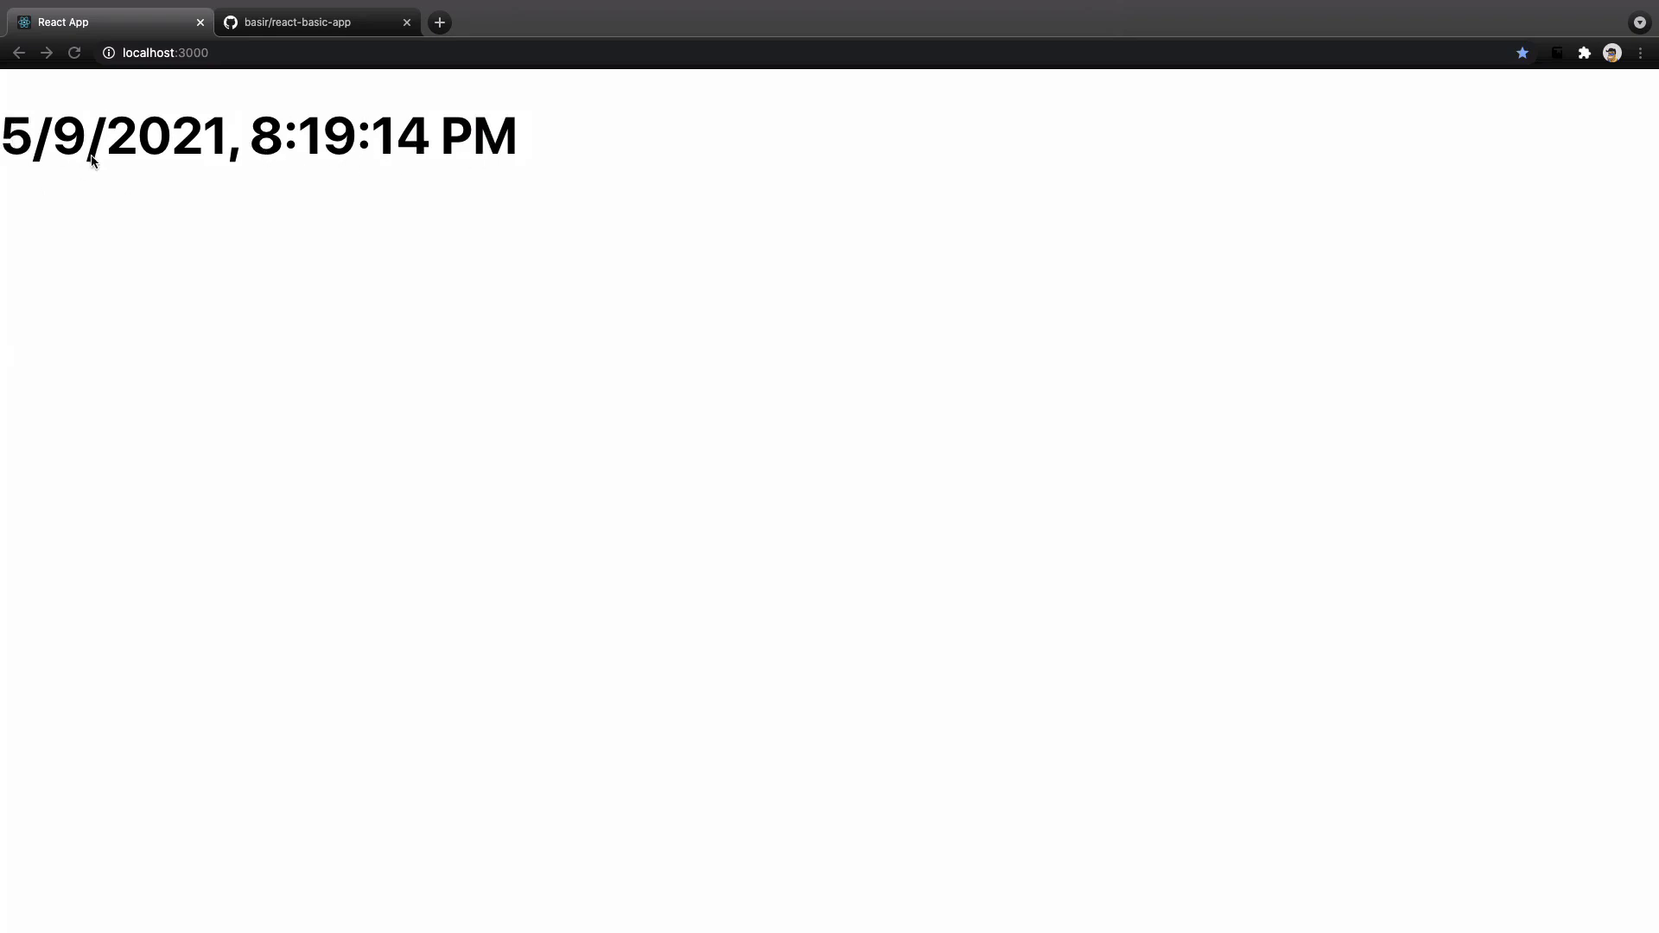
mouse_move(166, 165)
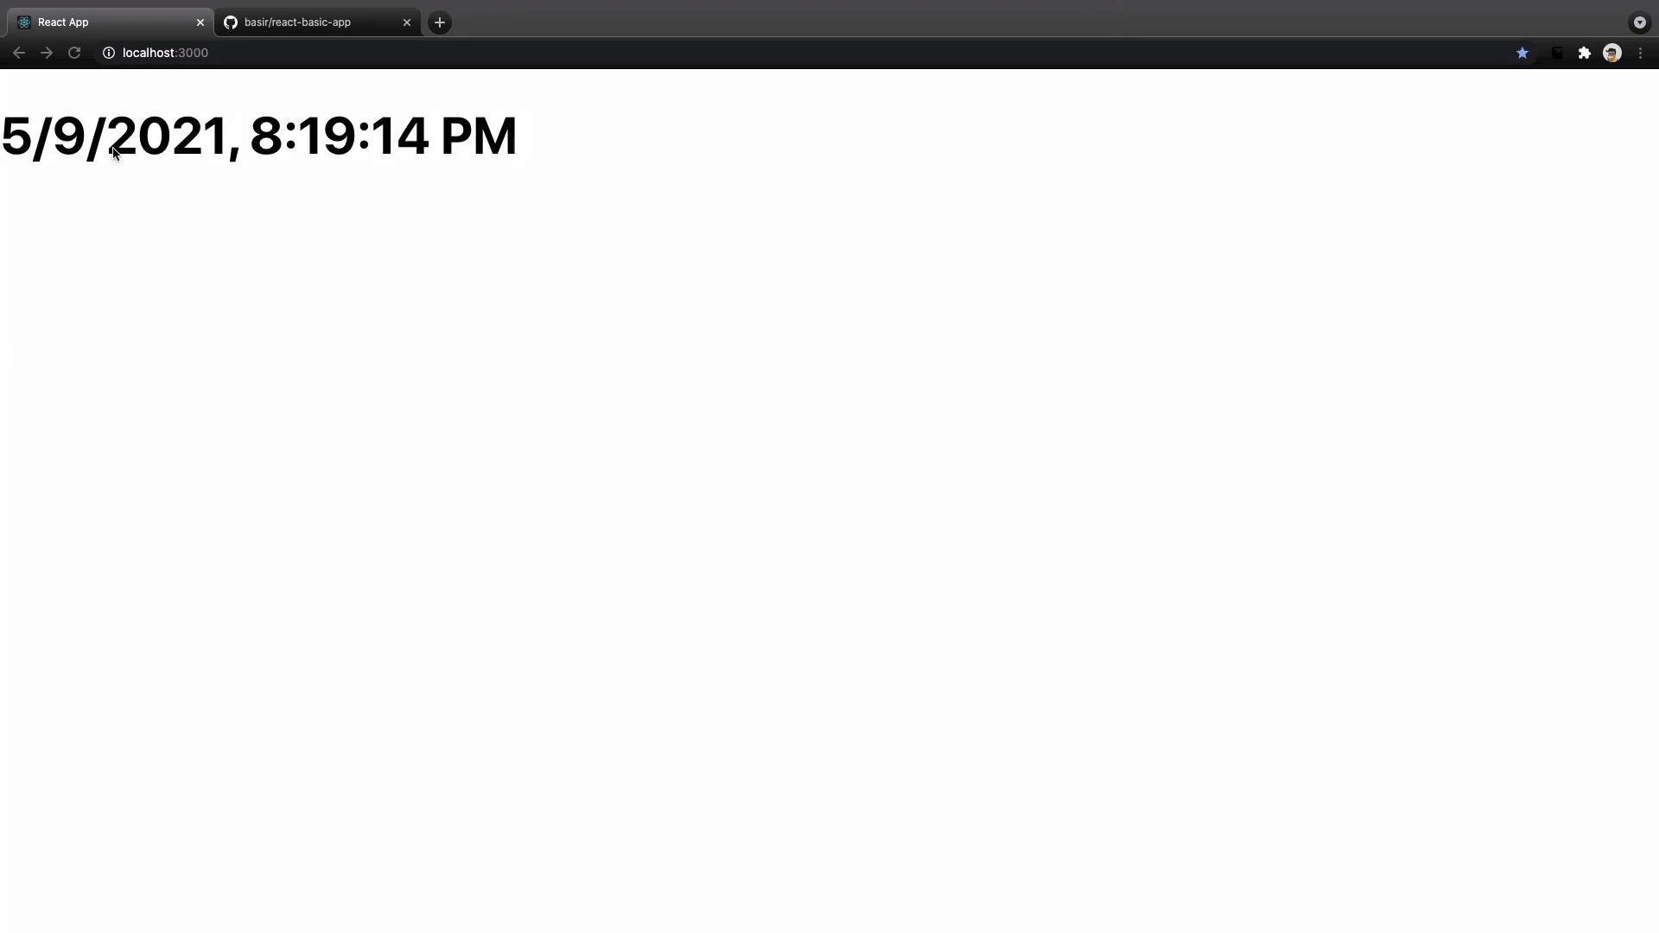
mouse_move(405, 159)
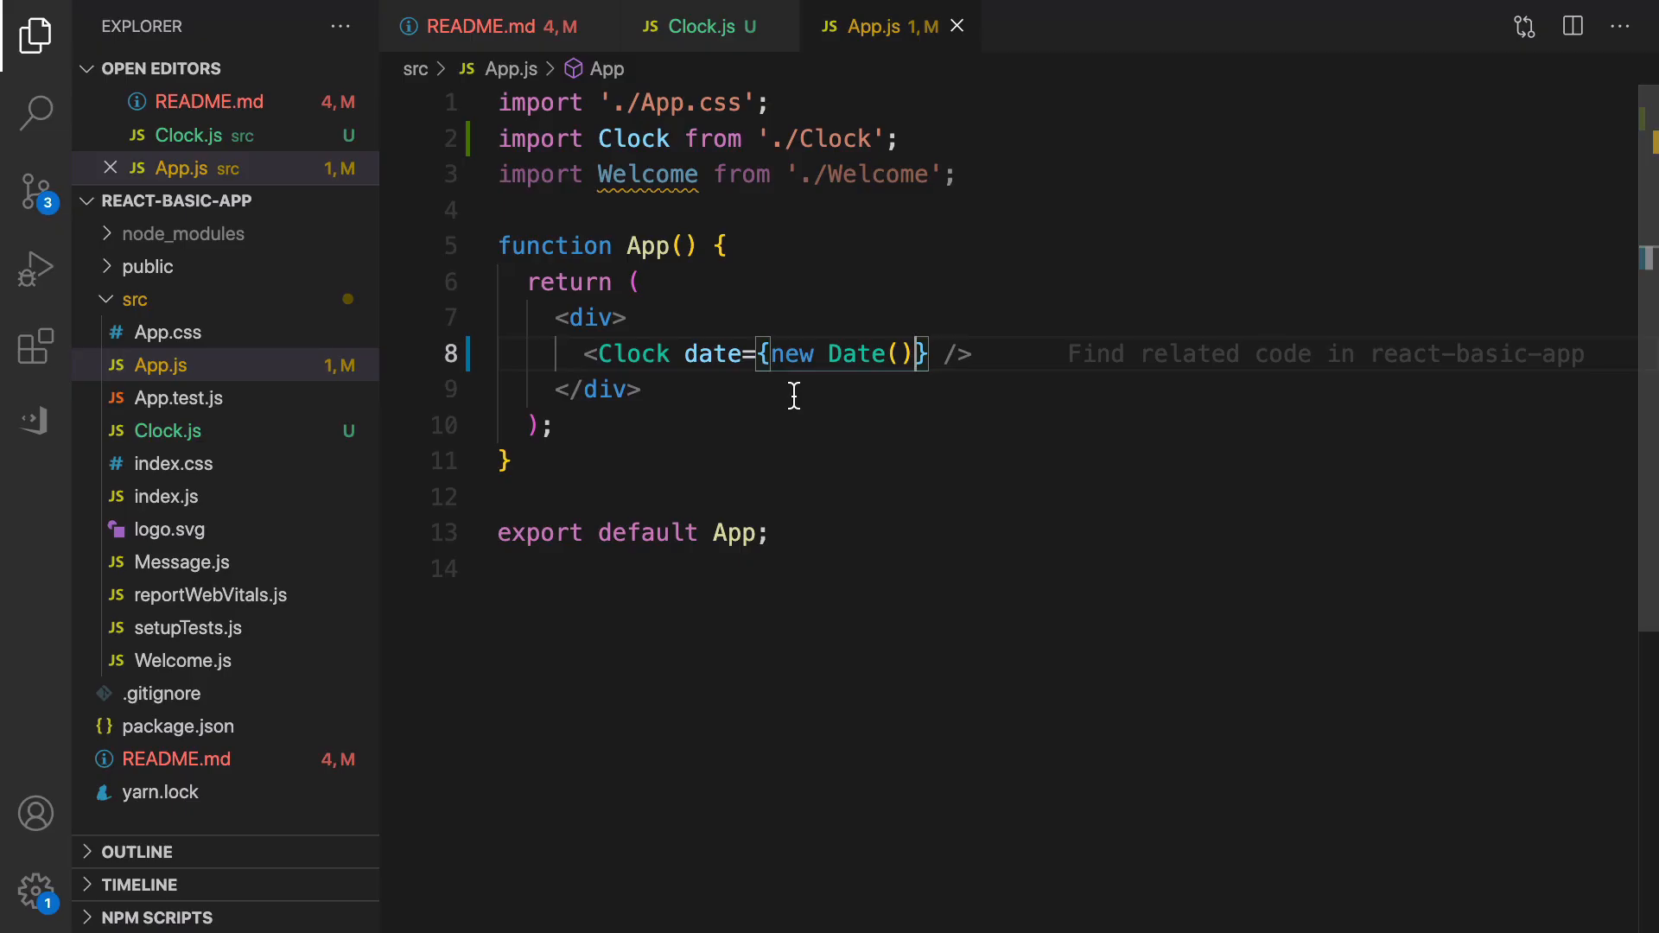
mouse_move(795, 354)
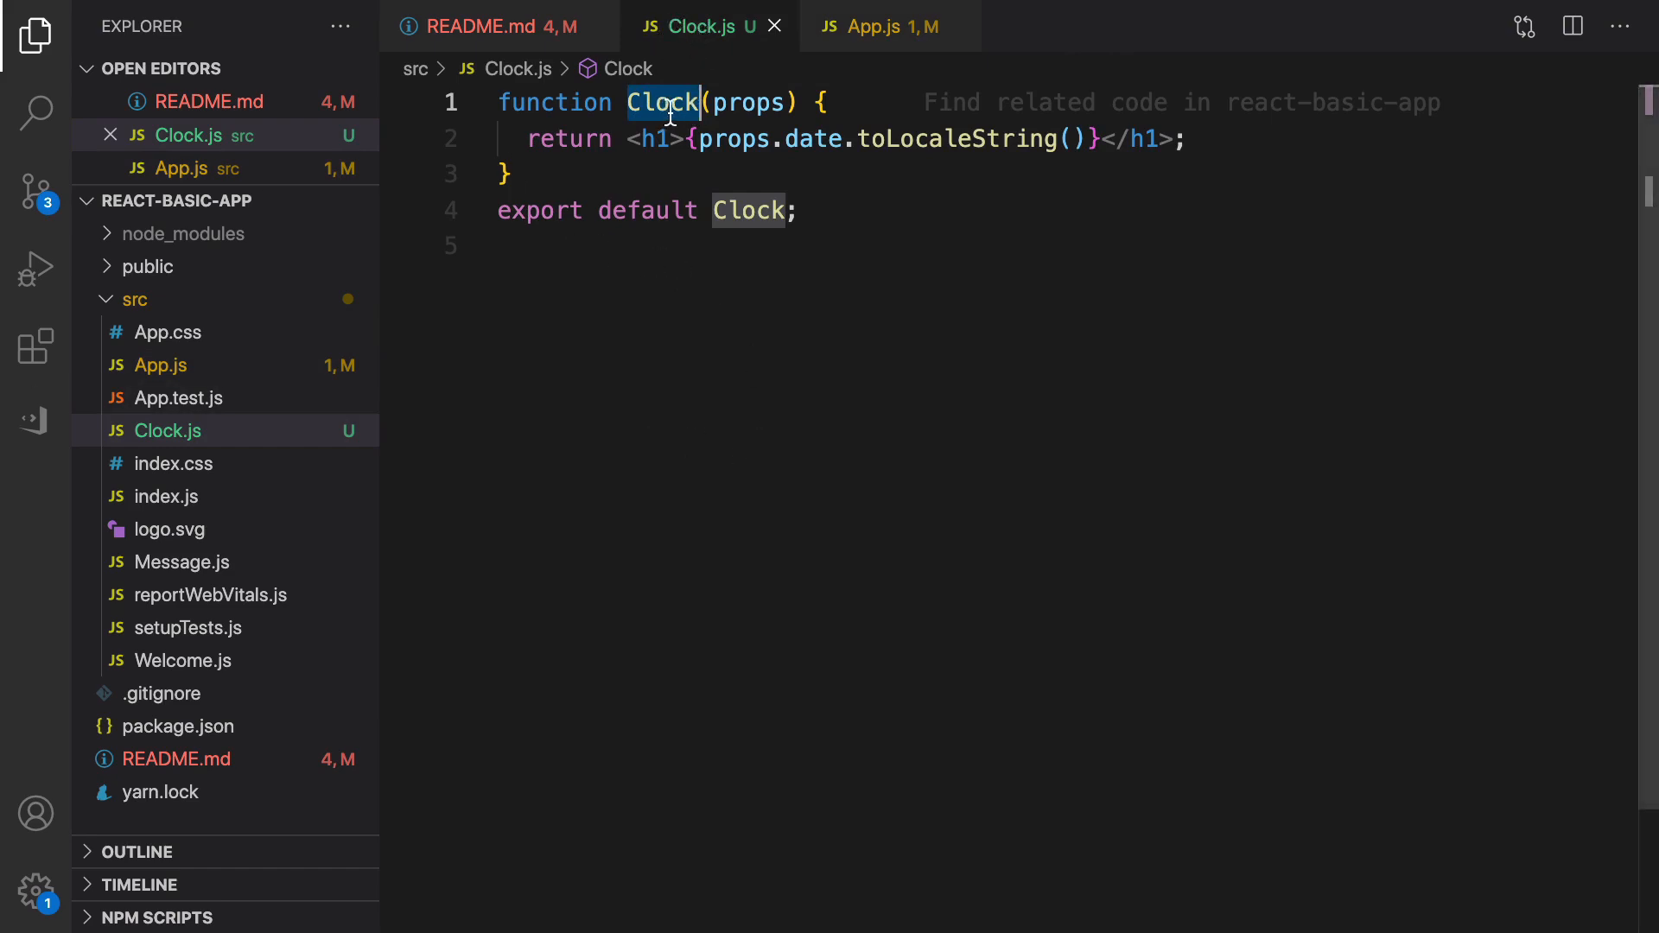
mouse_move(580, 177)
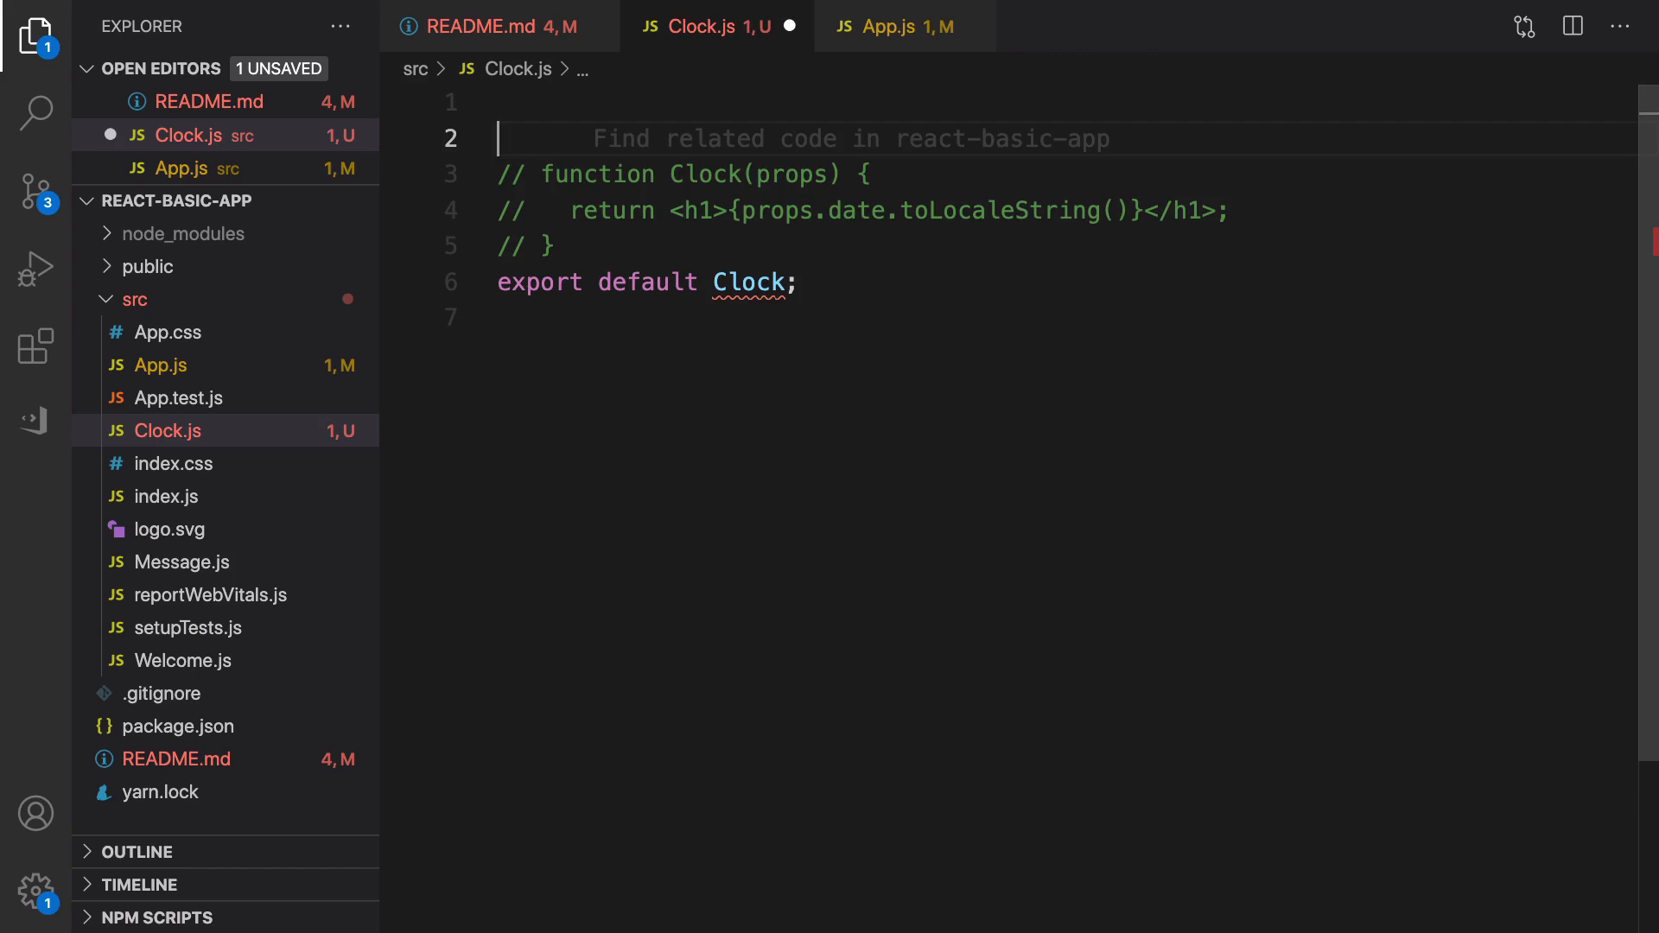
- Start class Clock extends React.Component and add import React from 'react' at the top
text(c)
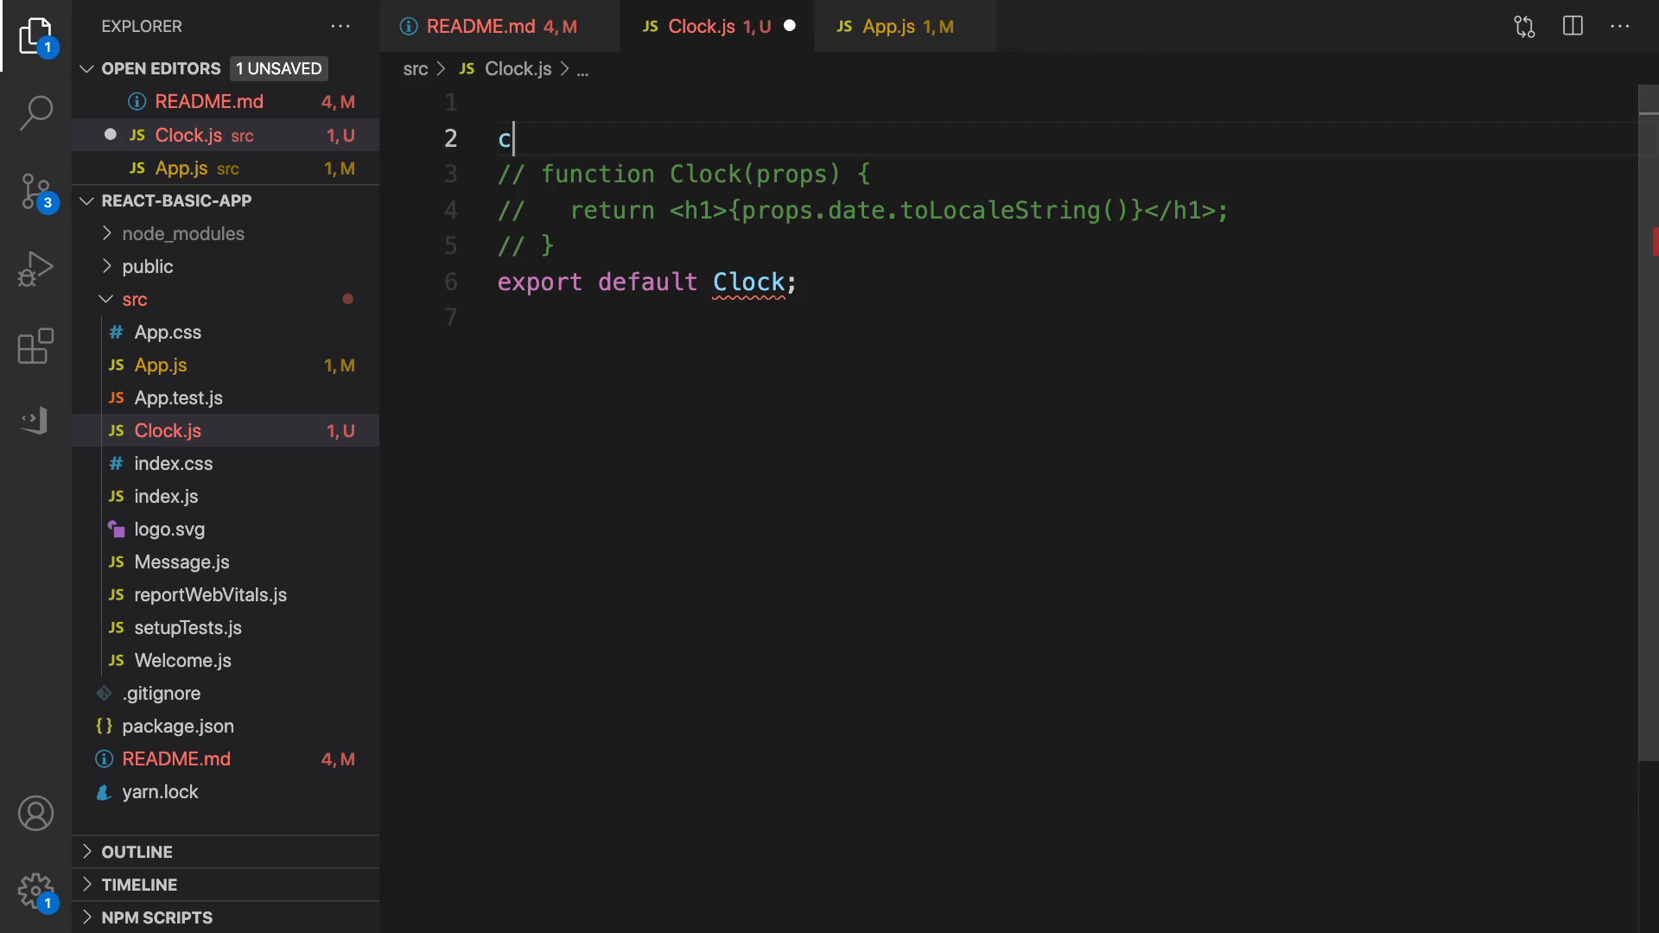
text(lass Clock)
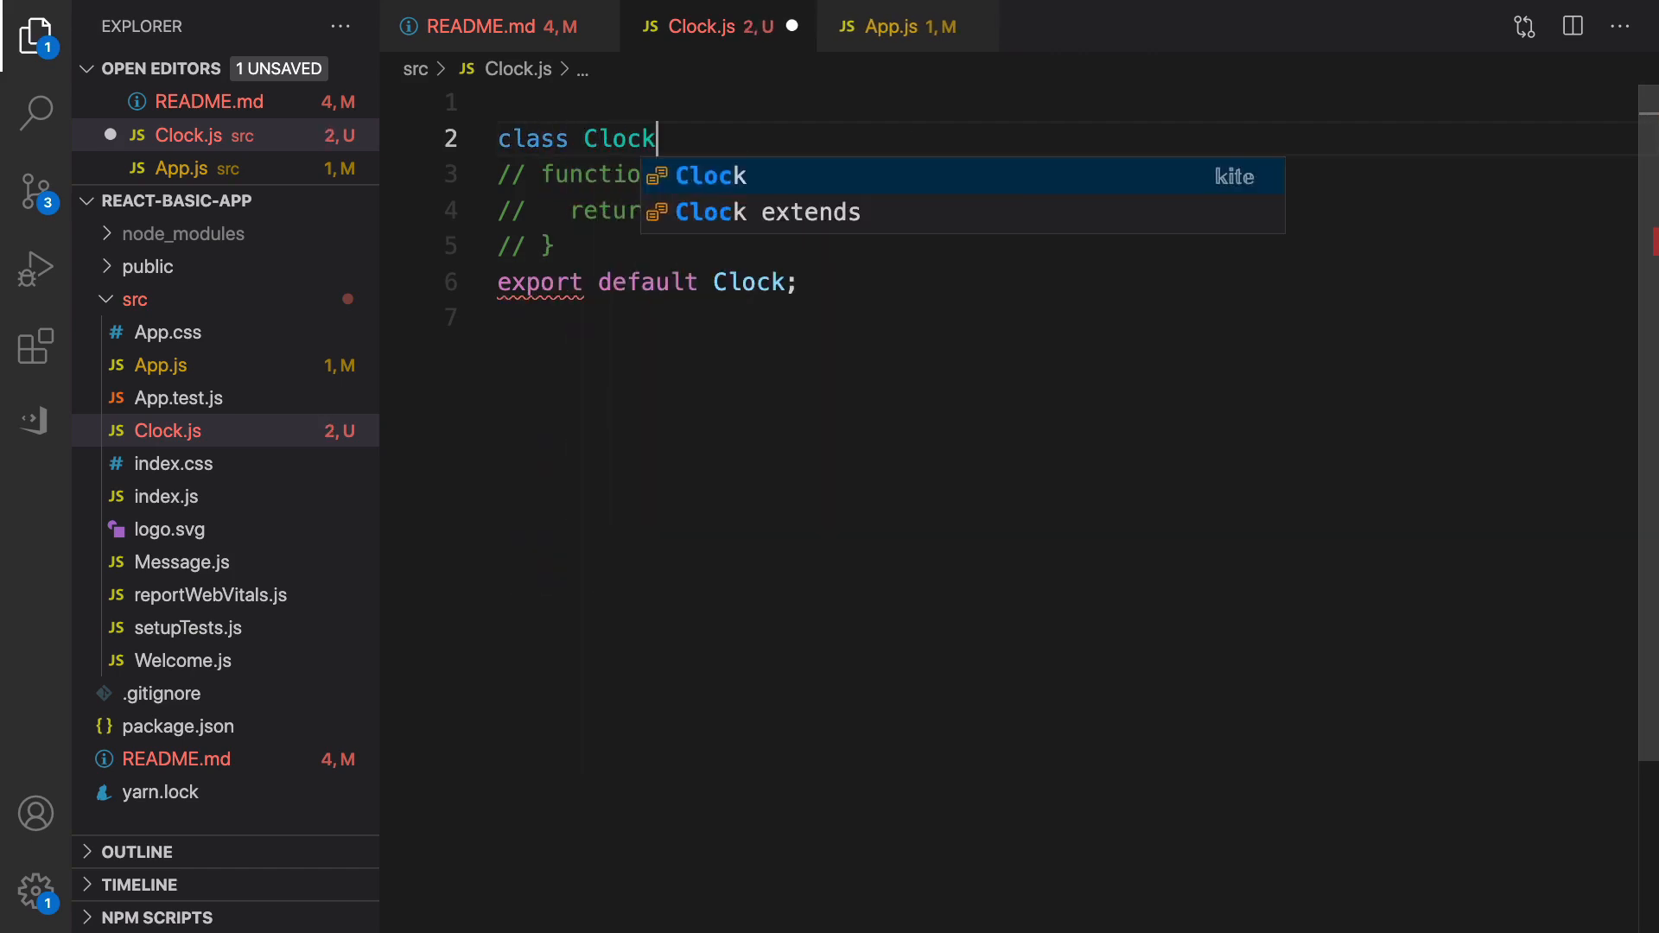
key(Escape)
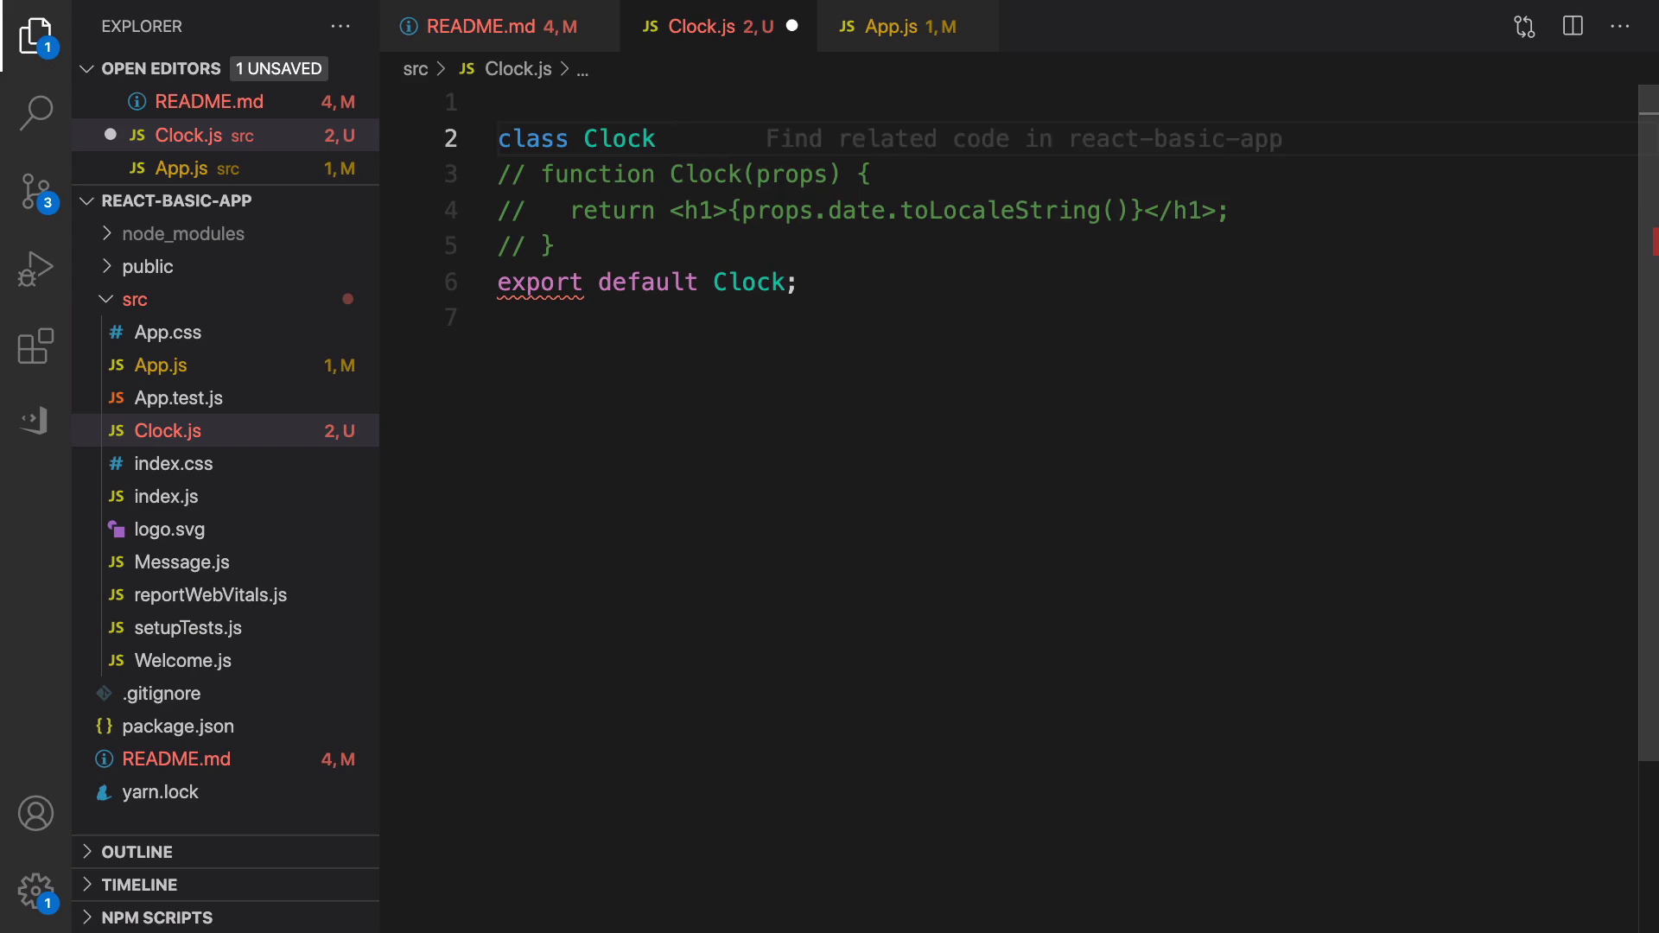
text(extends React.Component {)
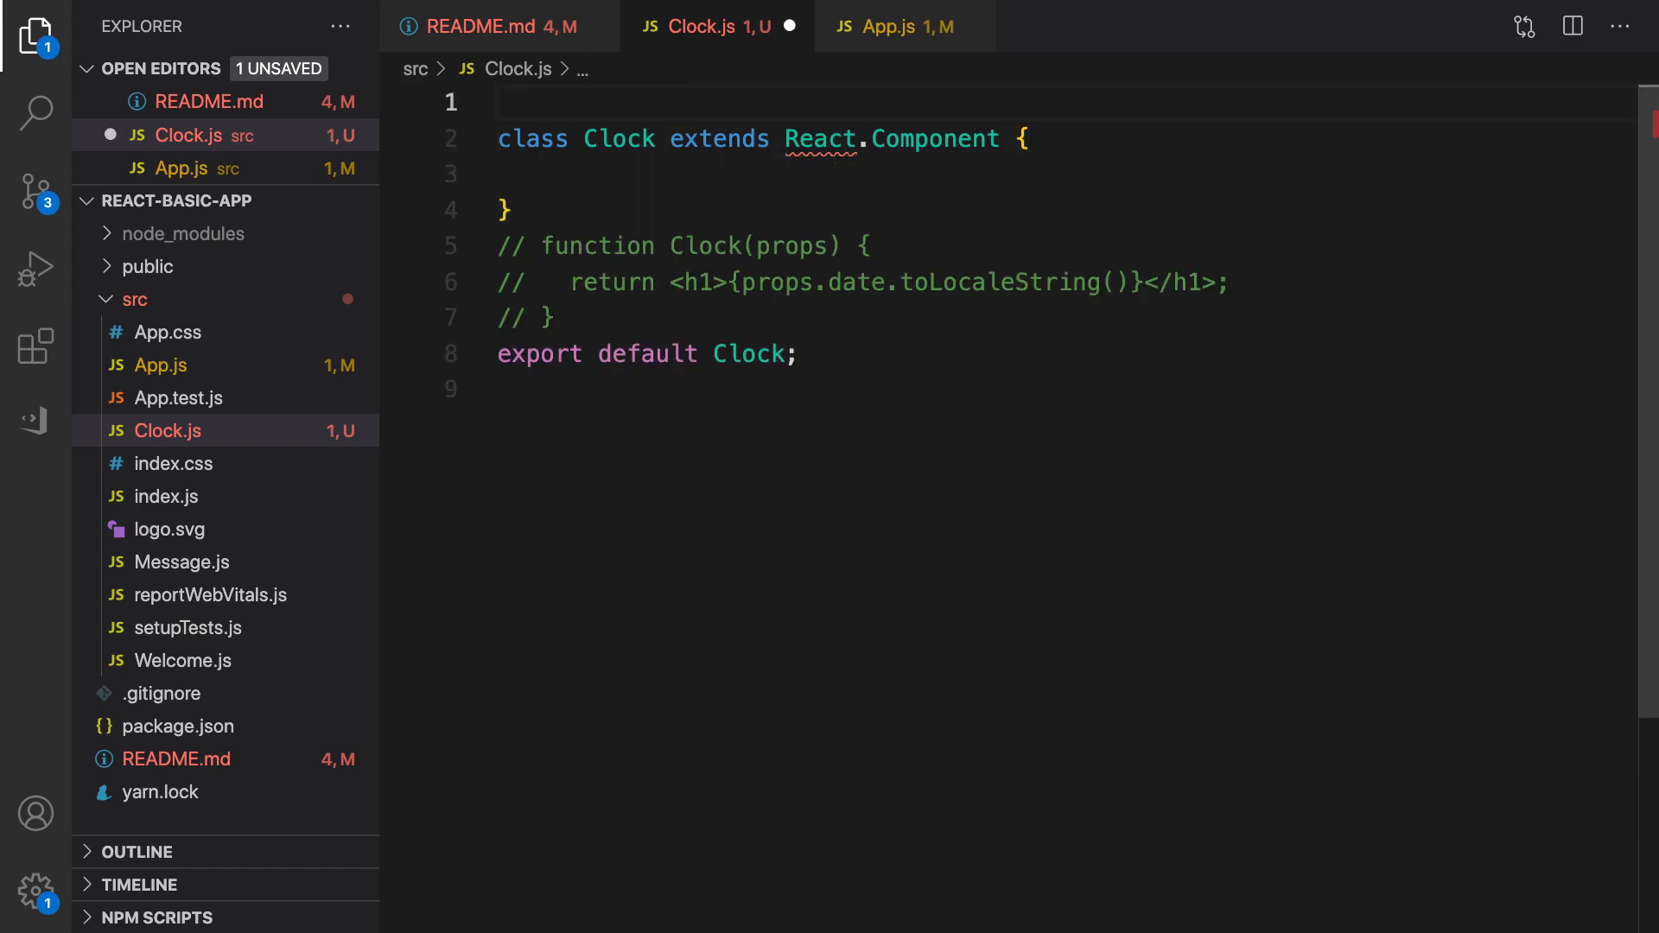
text(import React from 'react';)
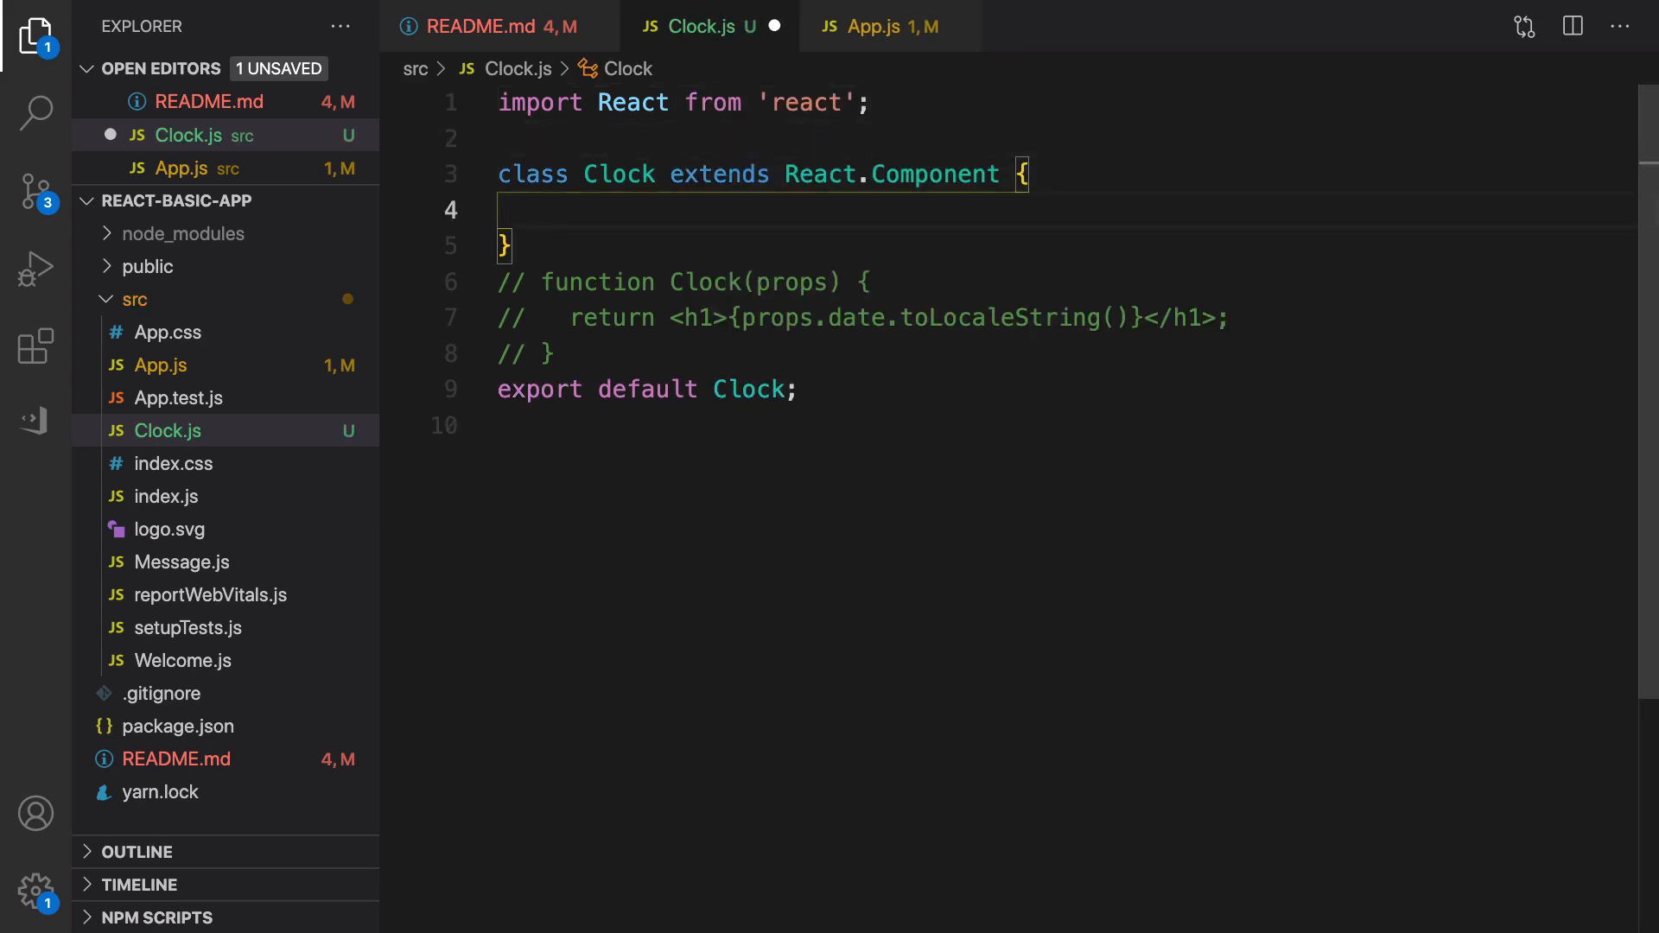
text(render() {)
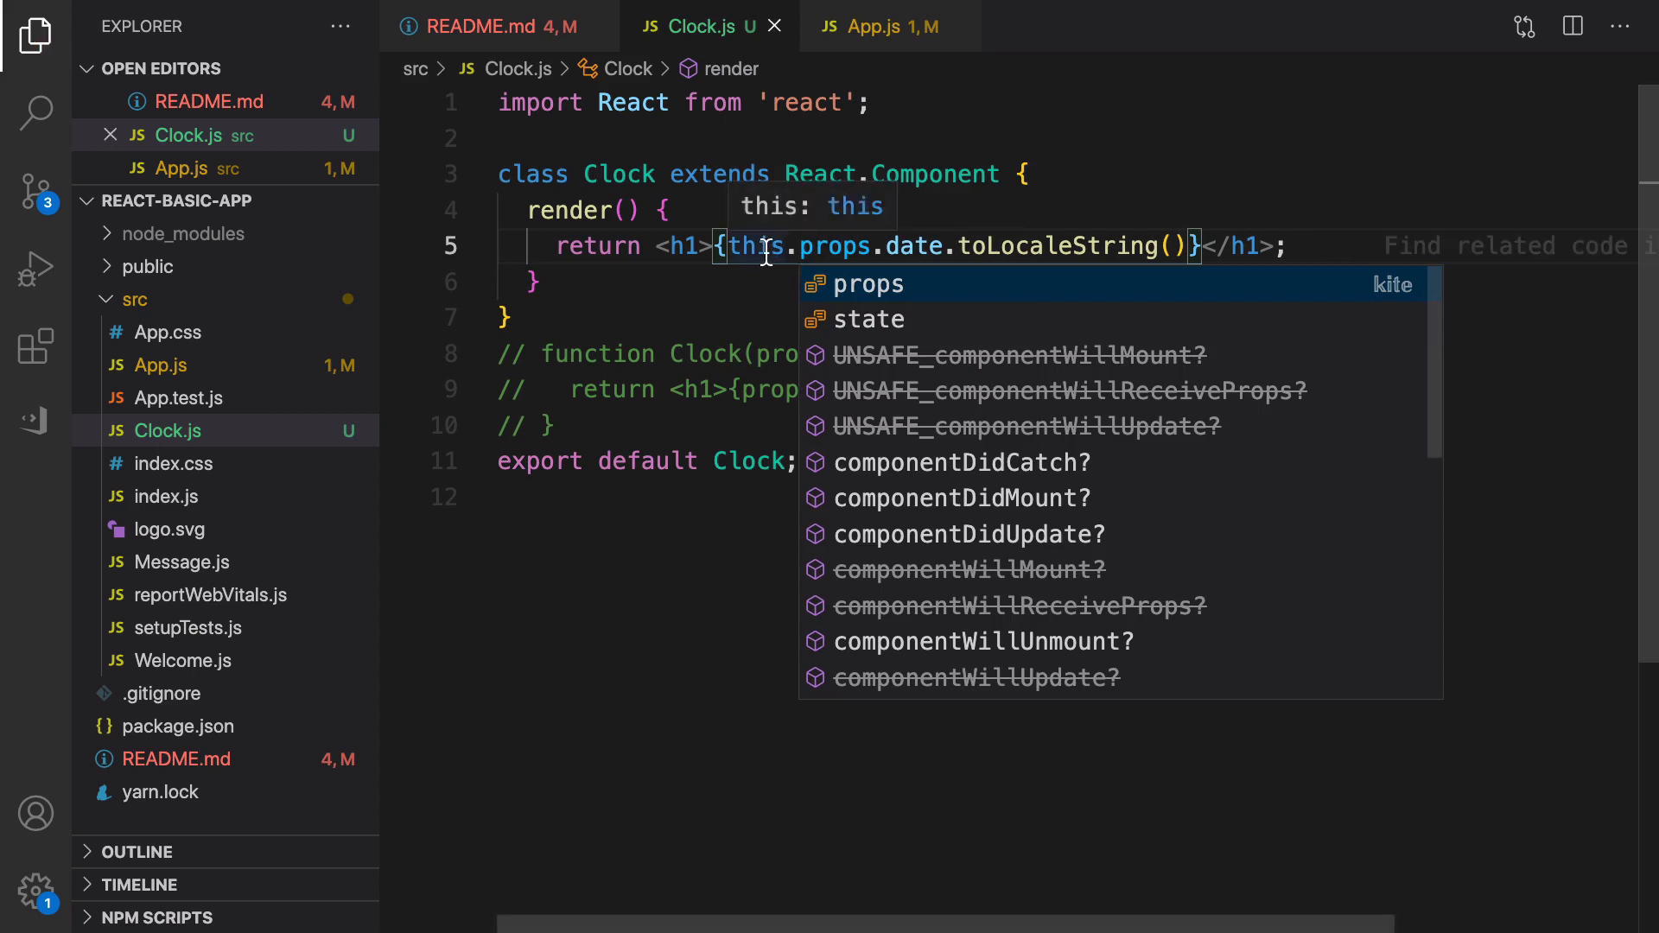
- Finish render() returning <h1>{this.props.date.toLocaleString()}</h1> and save Clock.js
key(Escape)
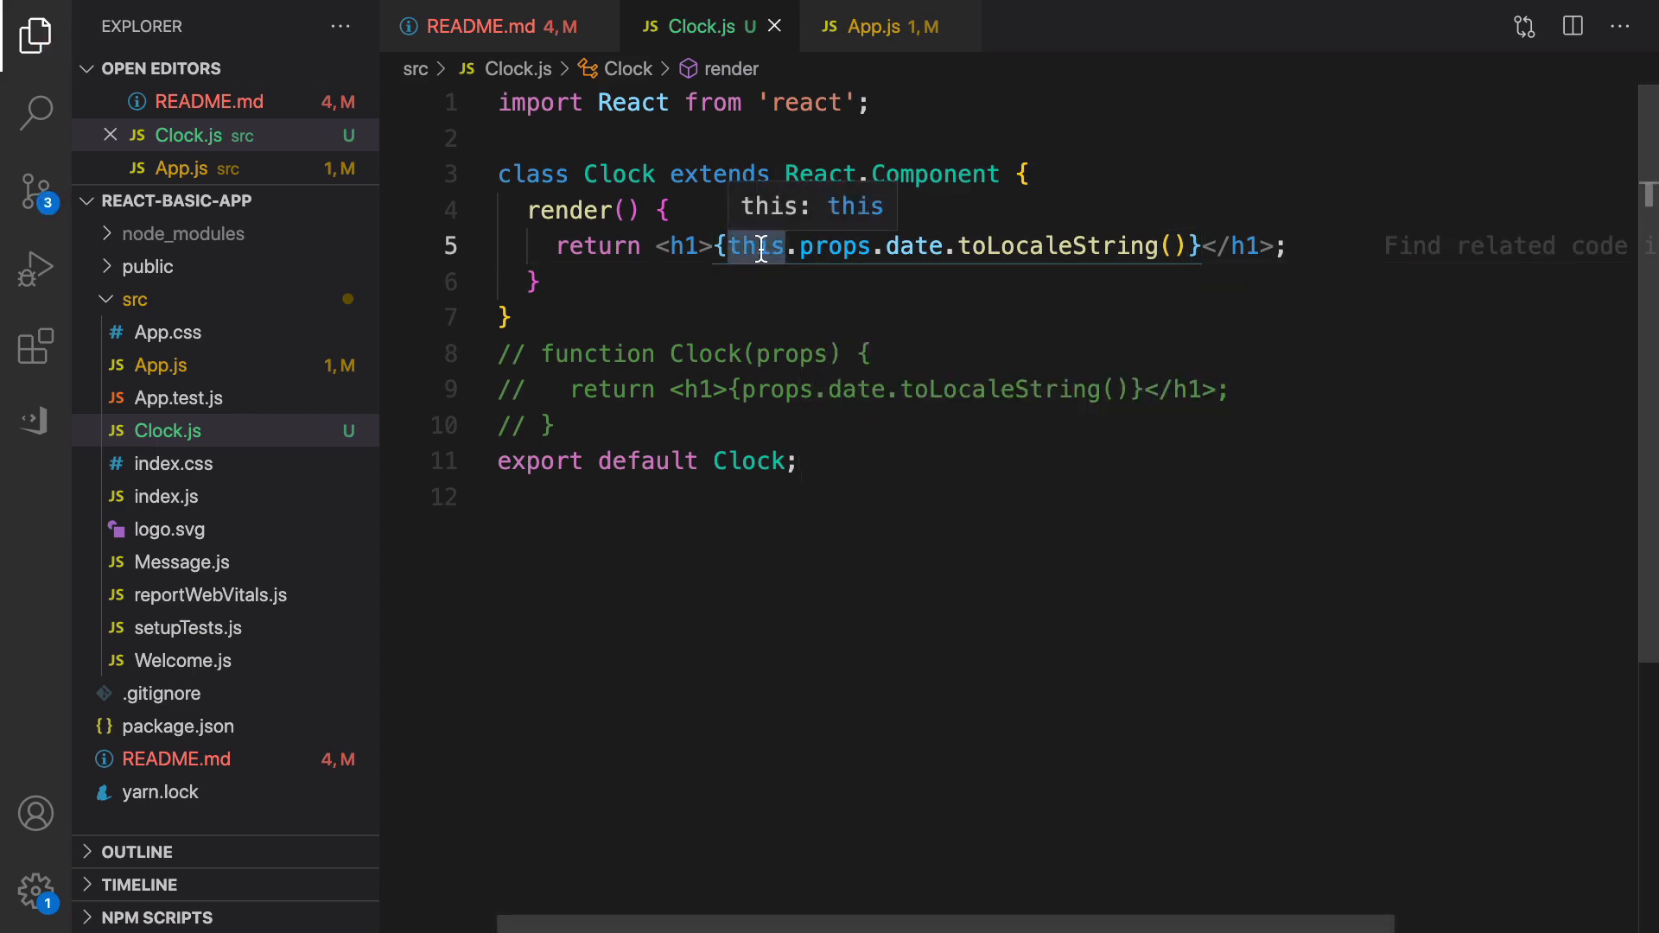
click(618, 175)
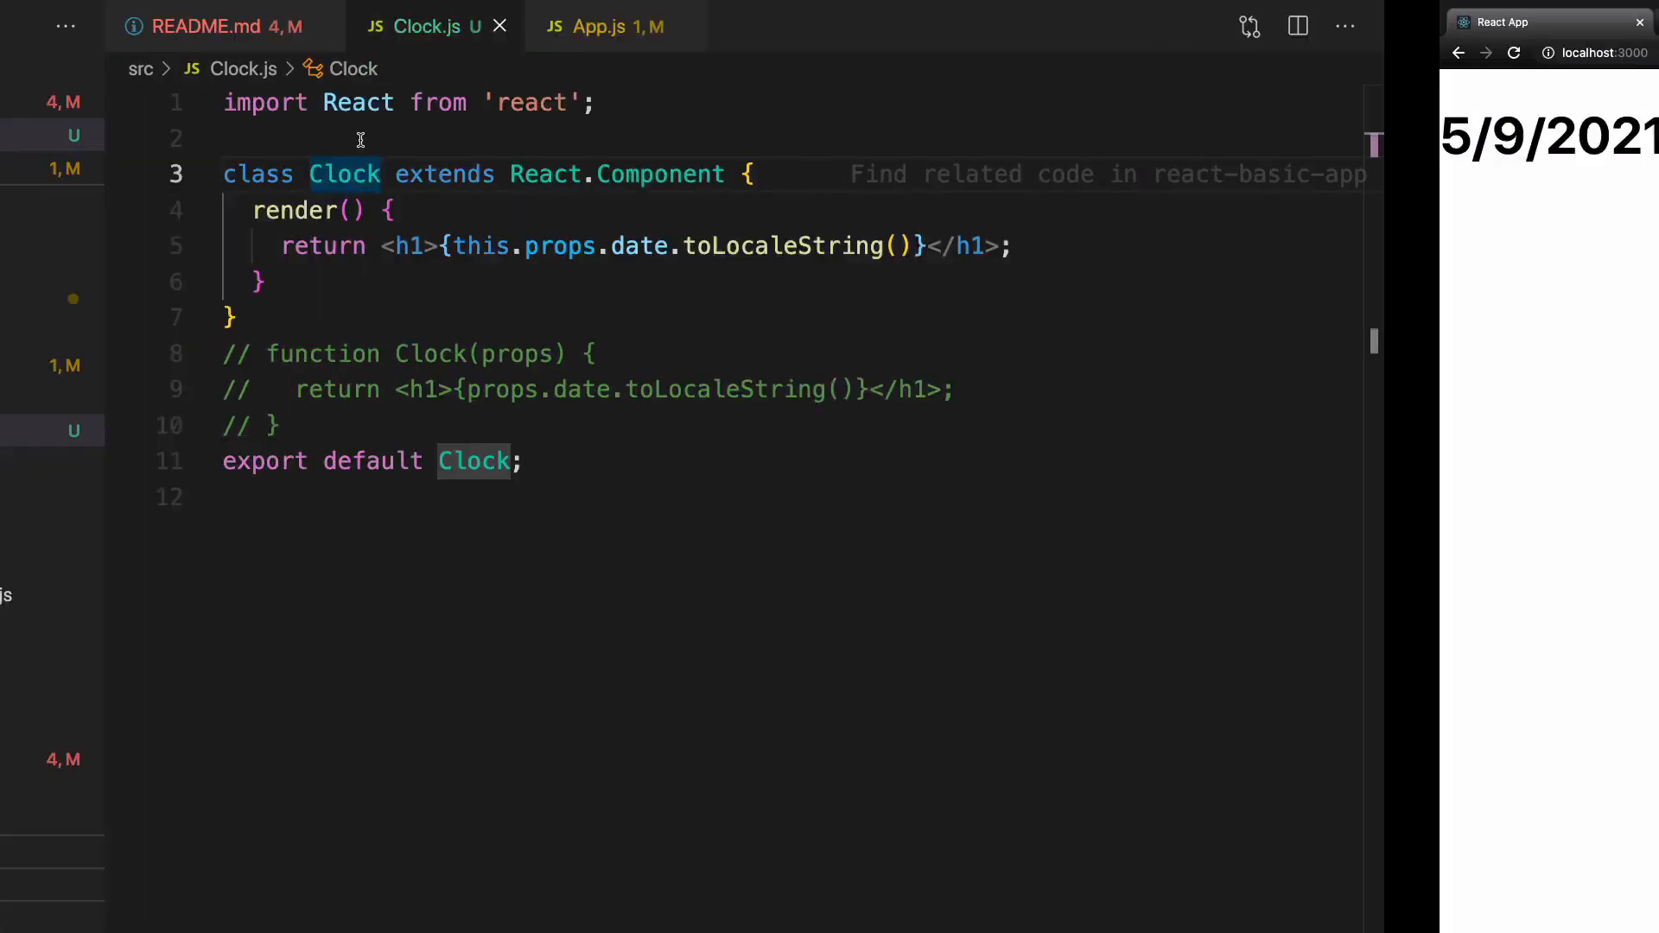
click(34, 35)
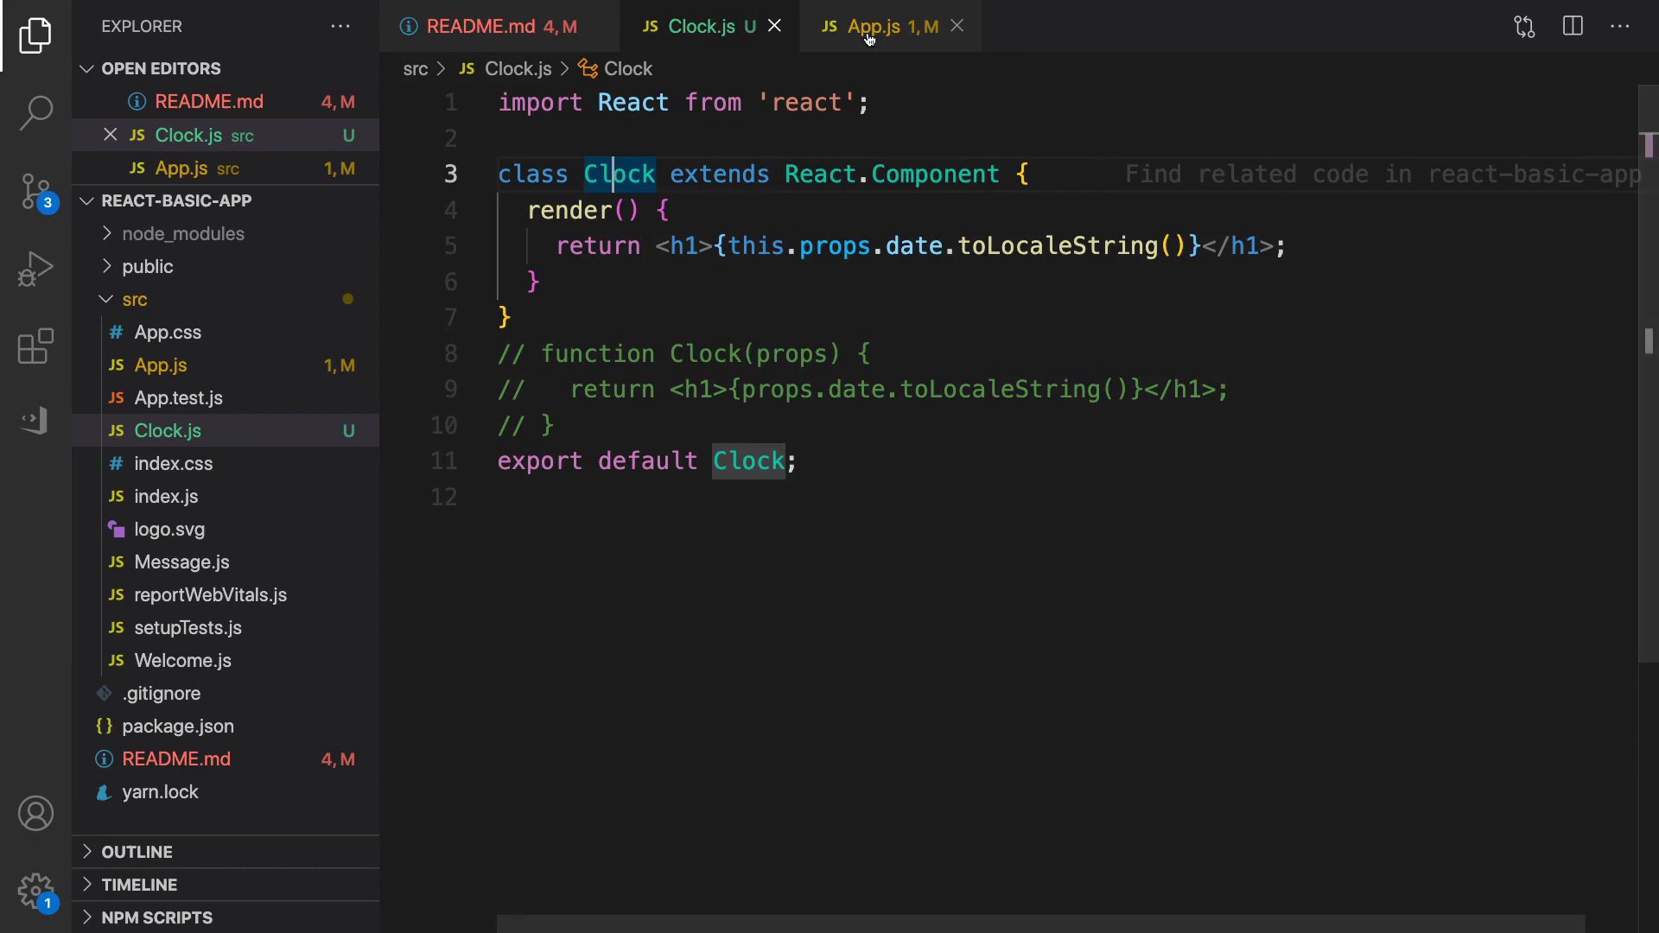
- Delete date={new Date()} from <Clock /> in App.js and change this.props to this.state
click(872, 25)
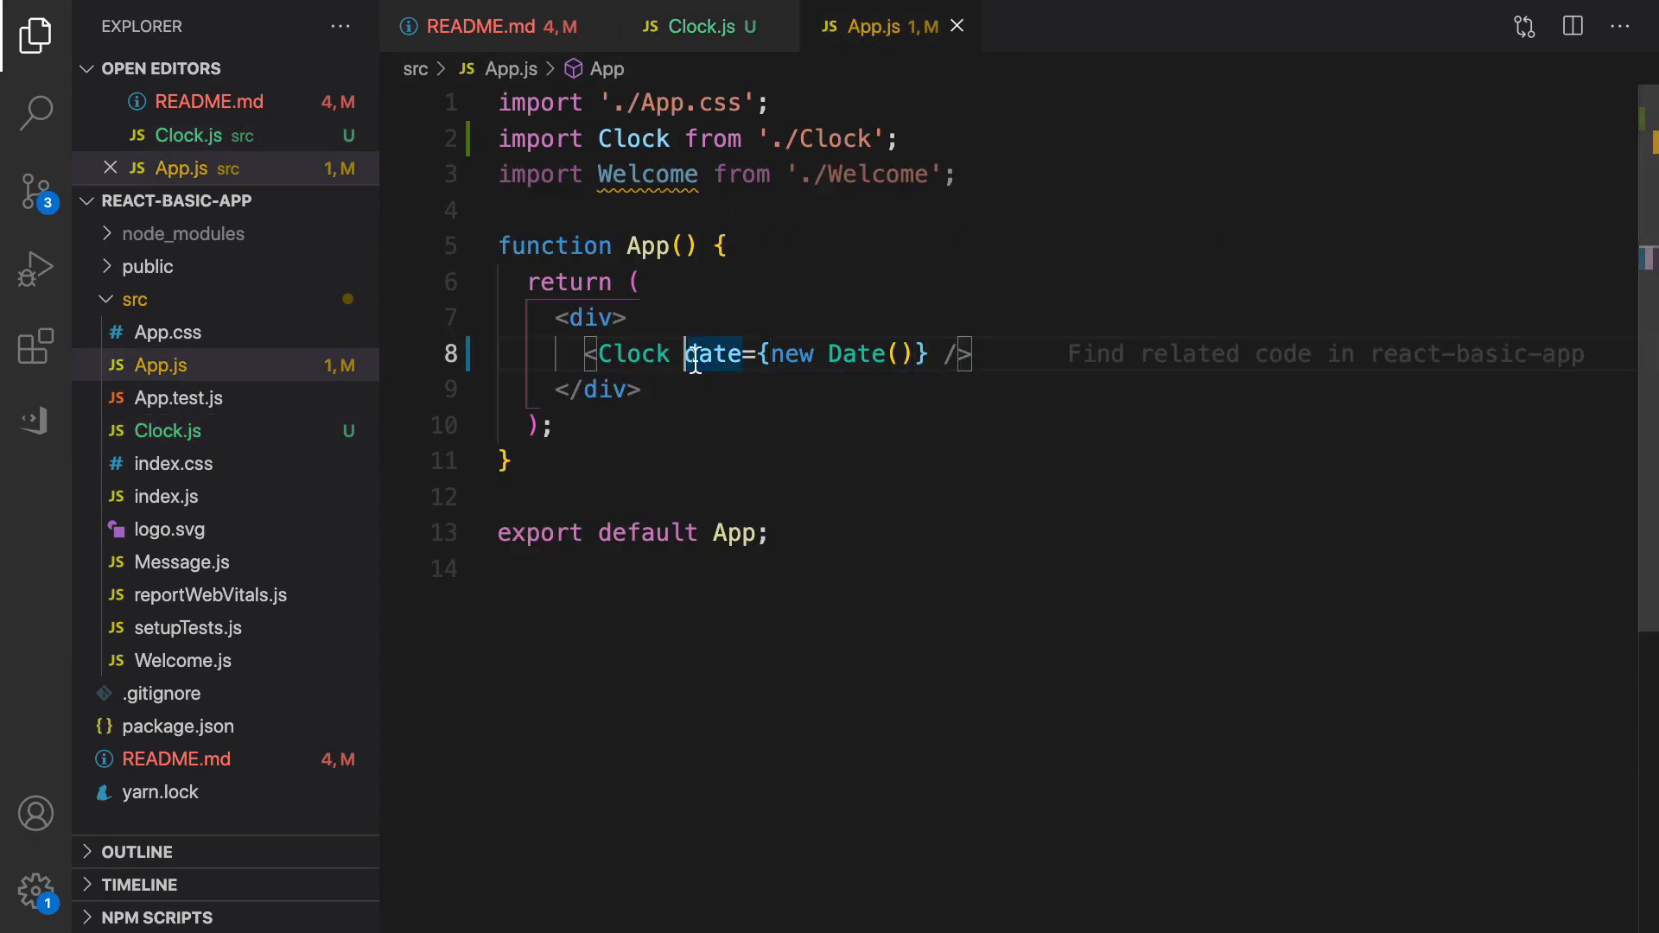
drag(685, 353, 929, 353)
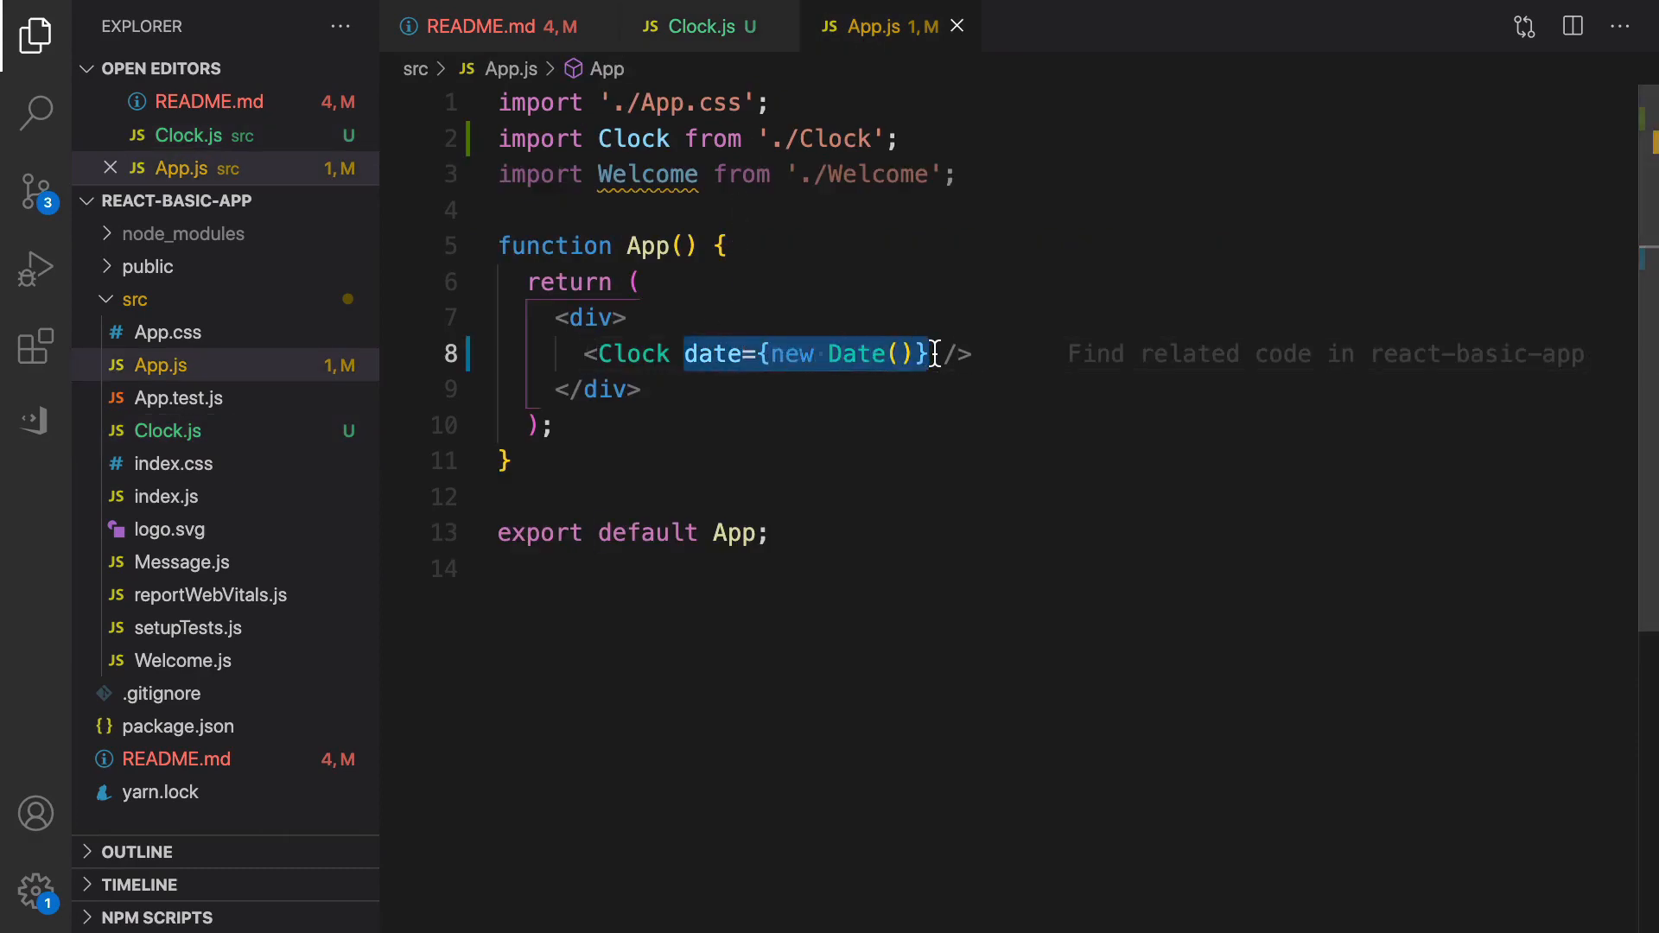
key(Delete)
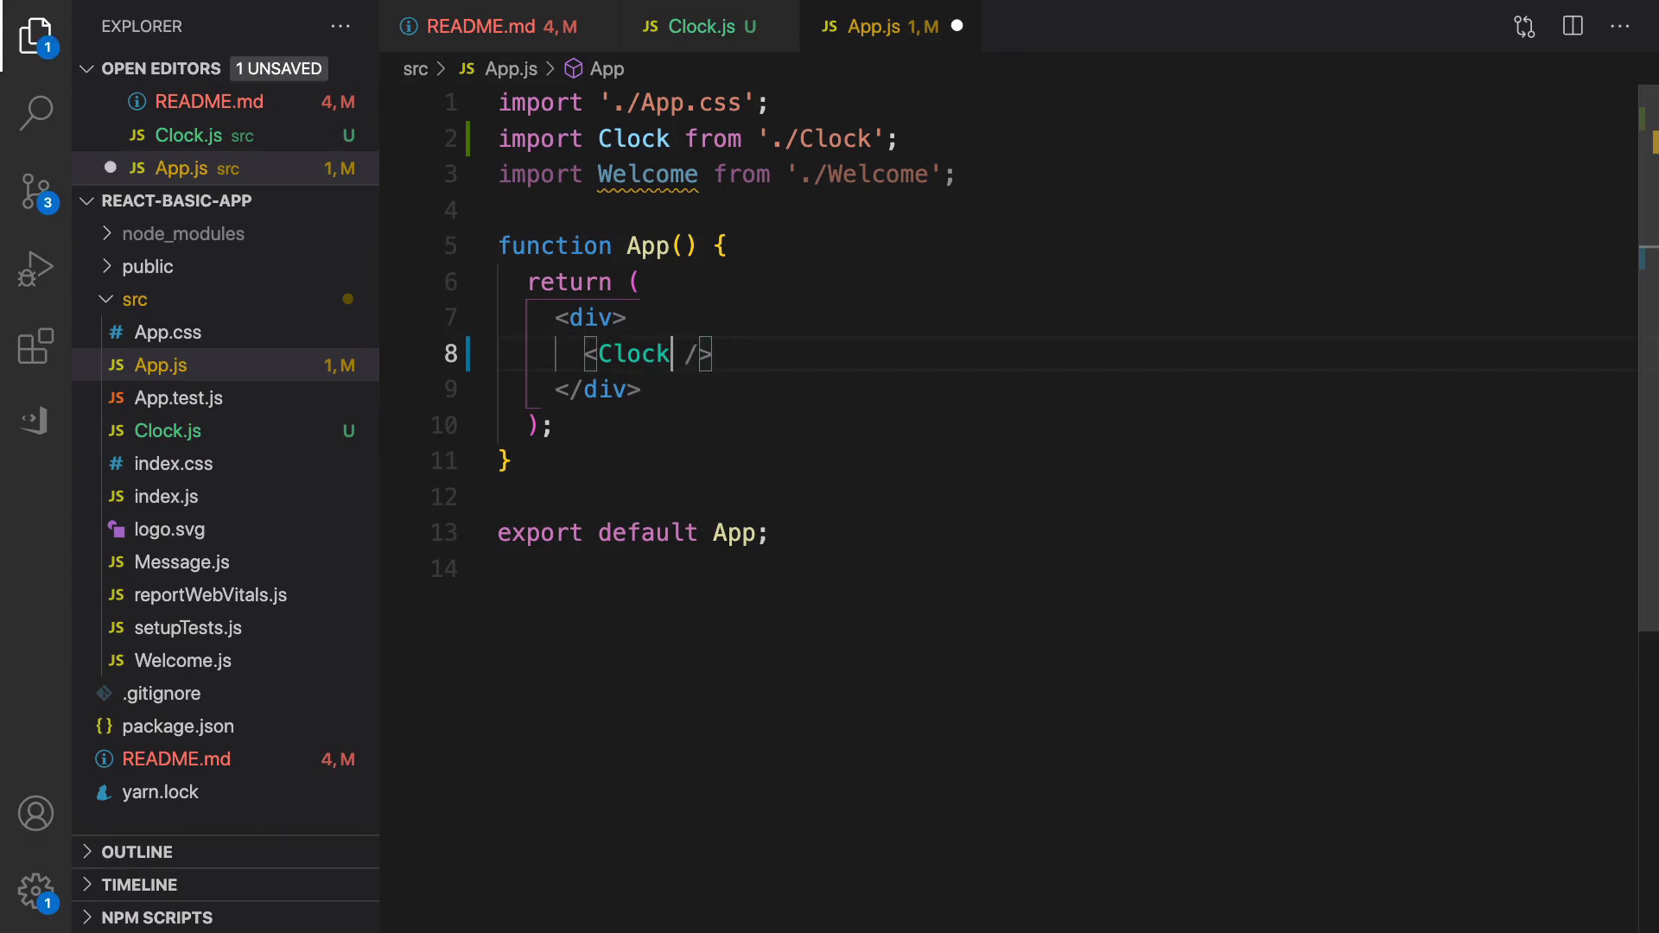
click(694, 25)
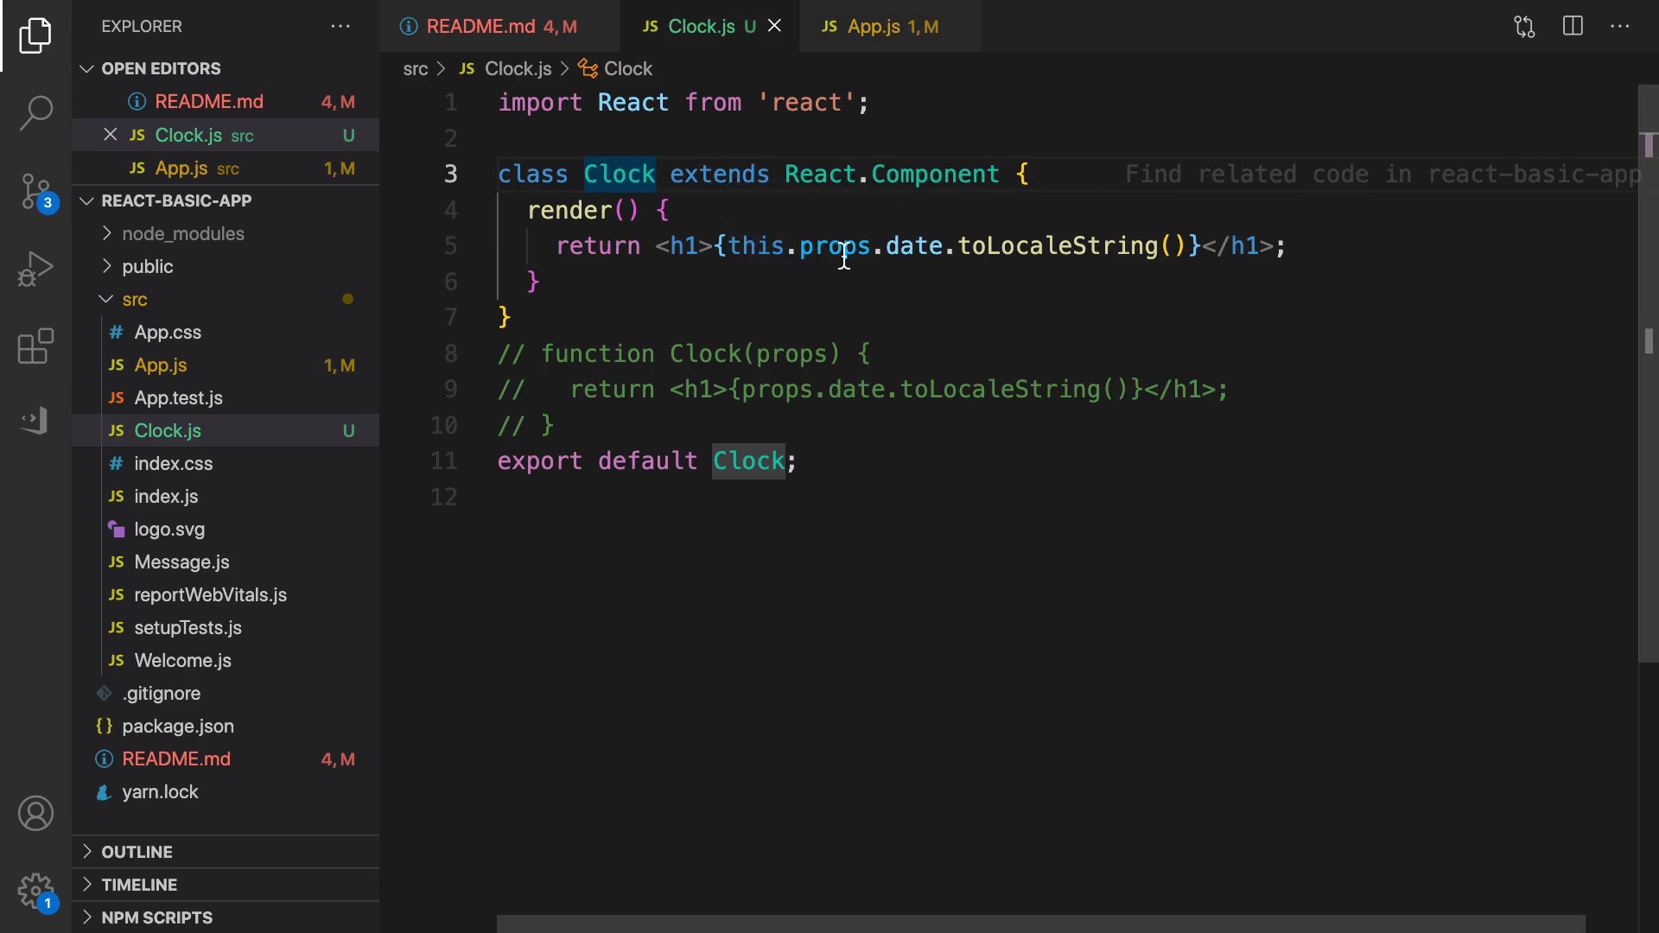
text(sta)
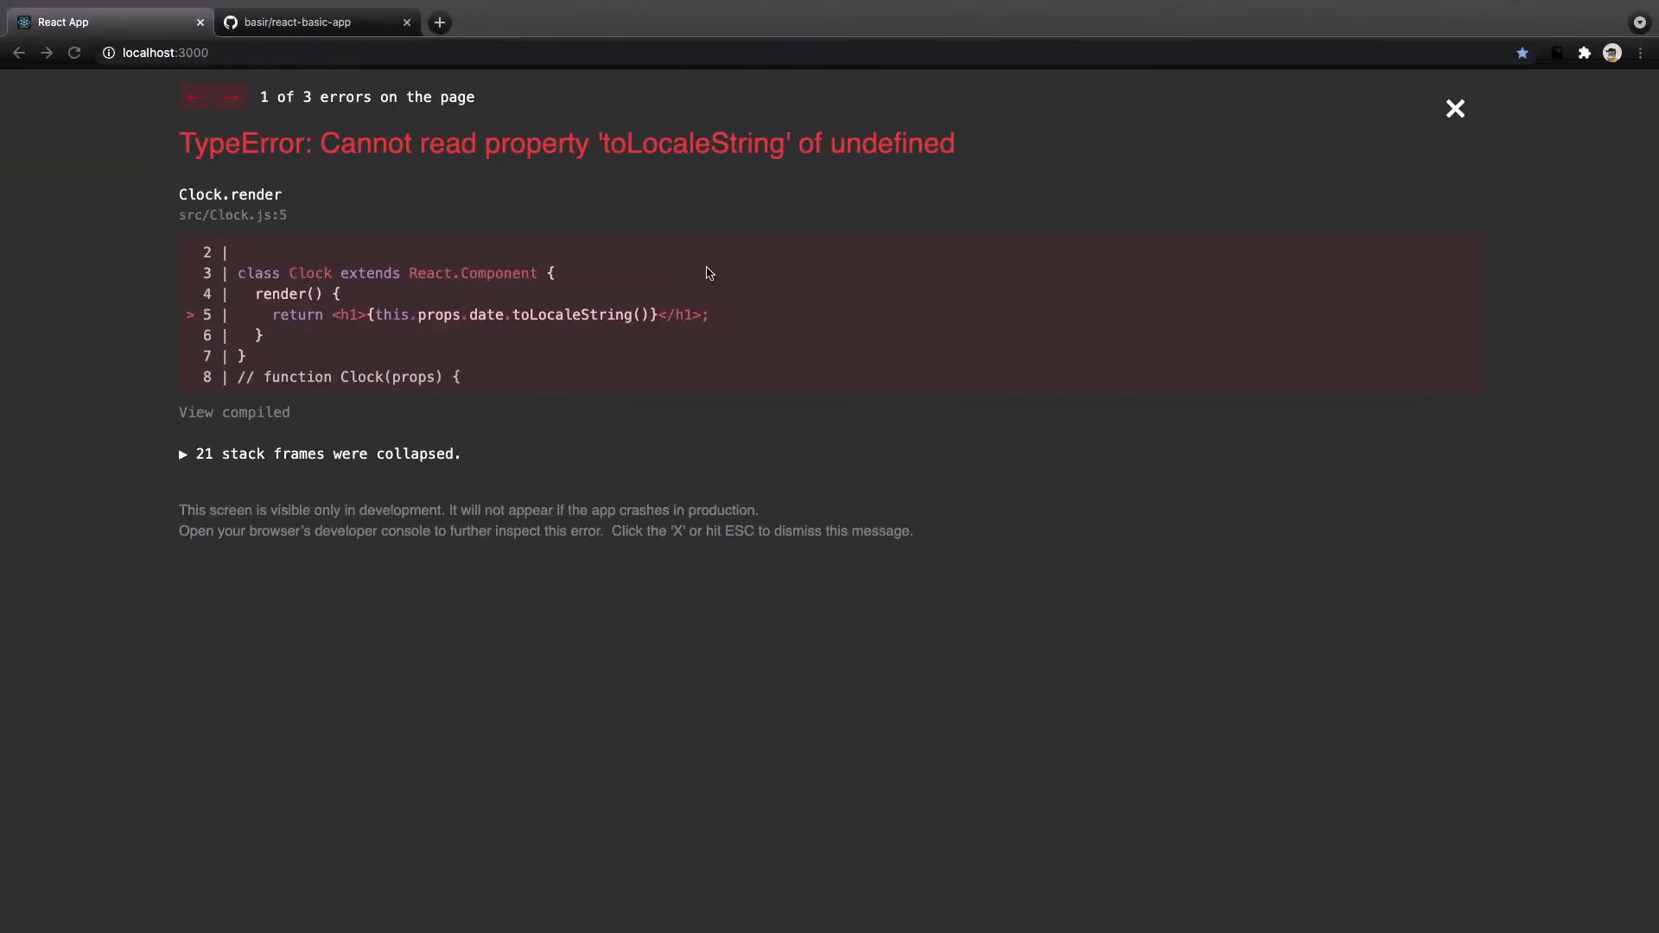
mouse_move(666, 154)
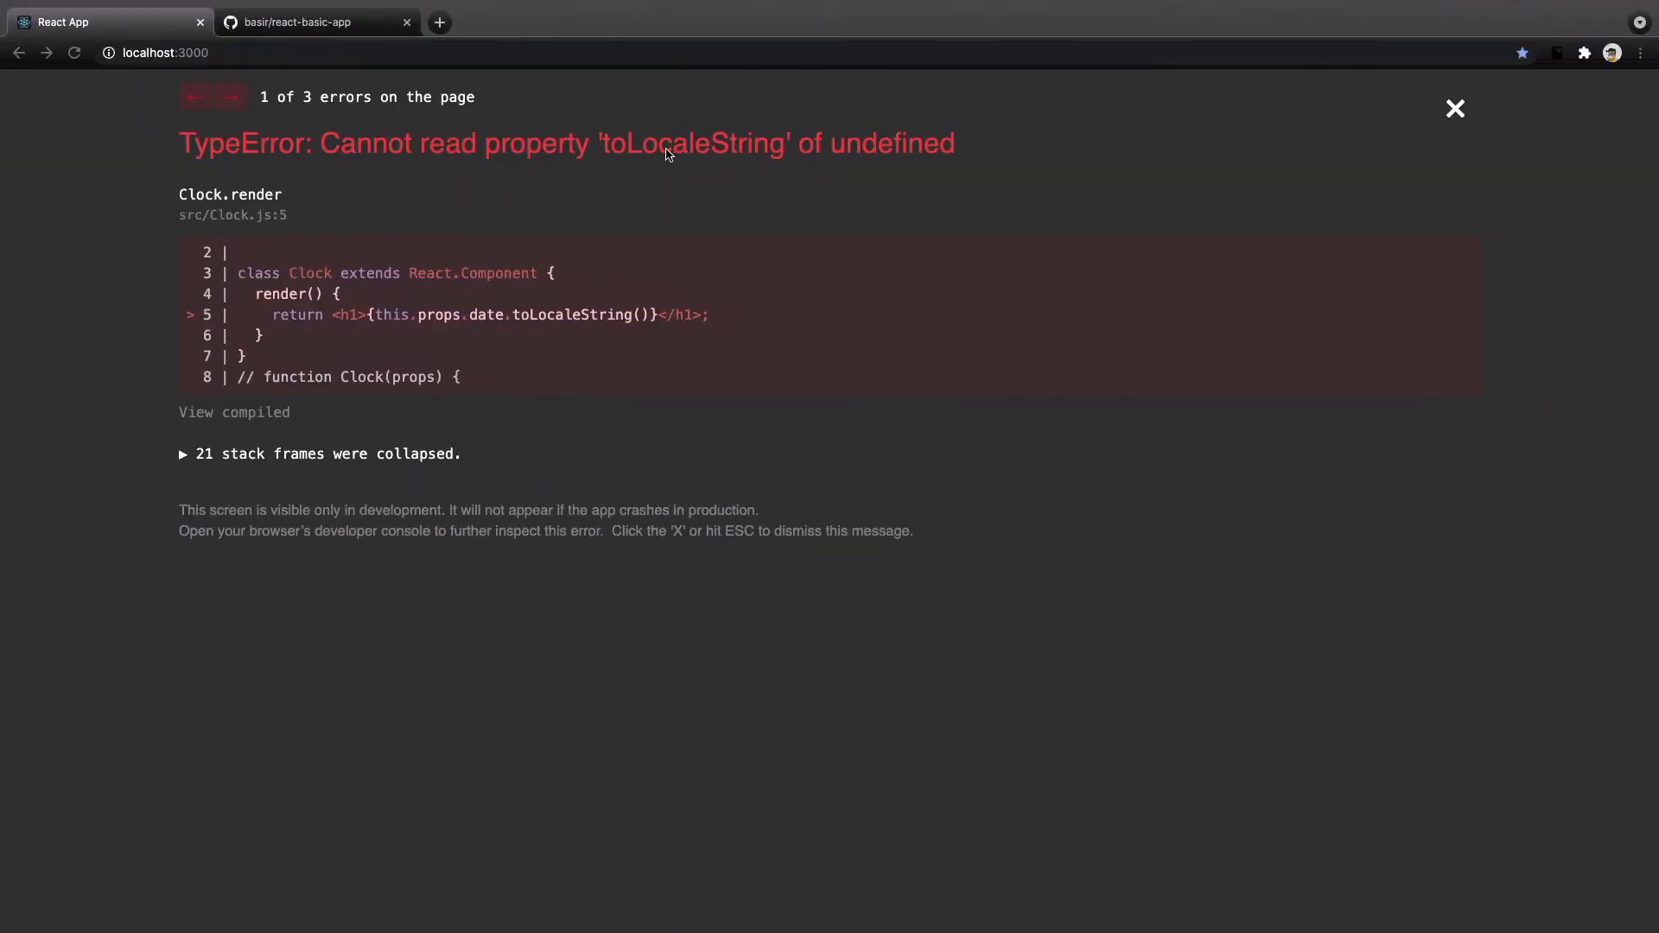
mouse_move(795, 179)
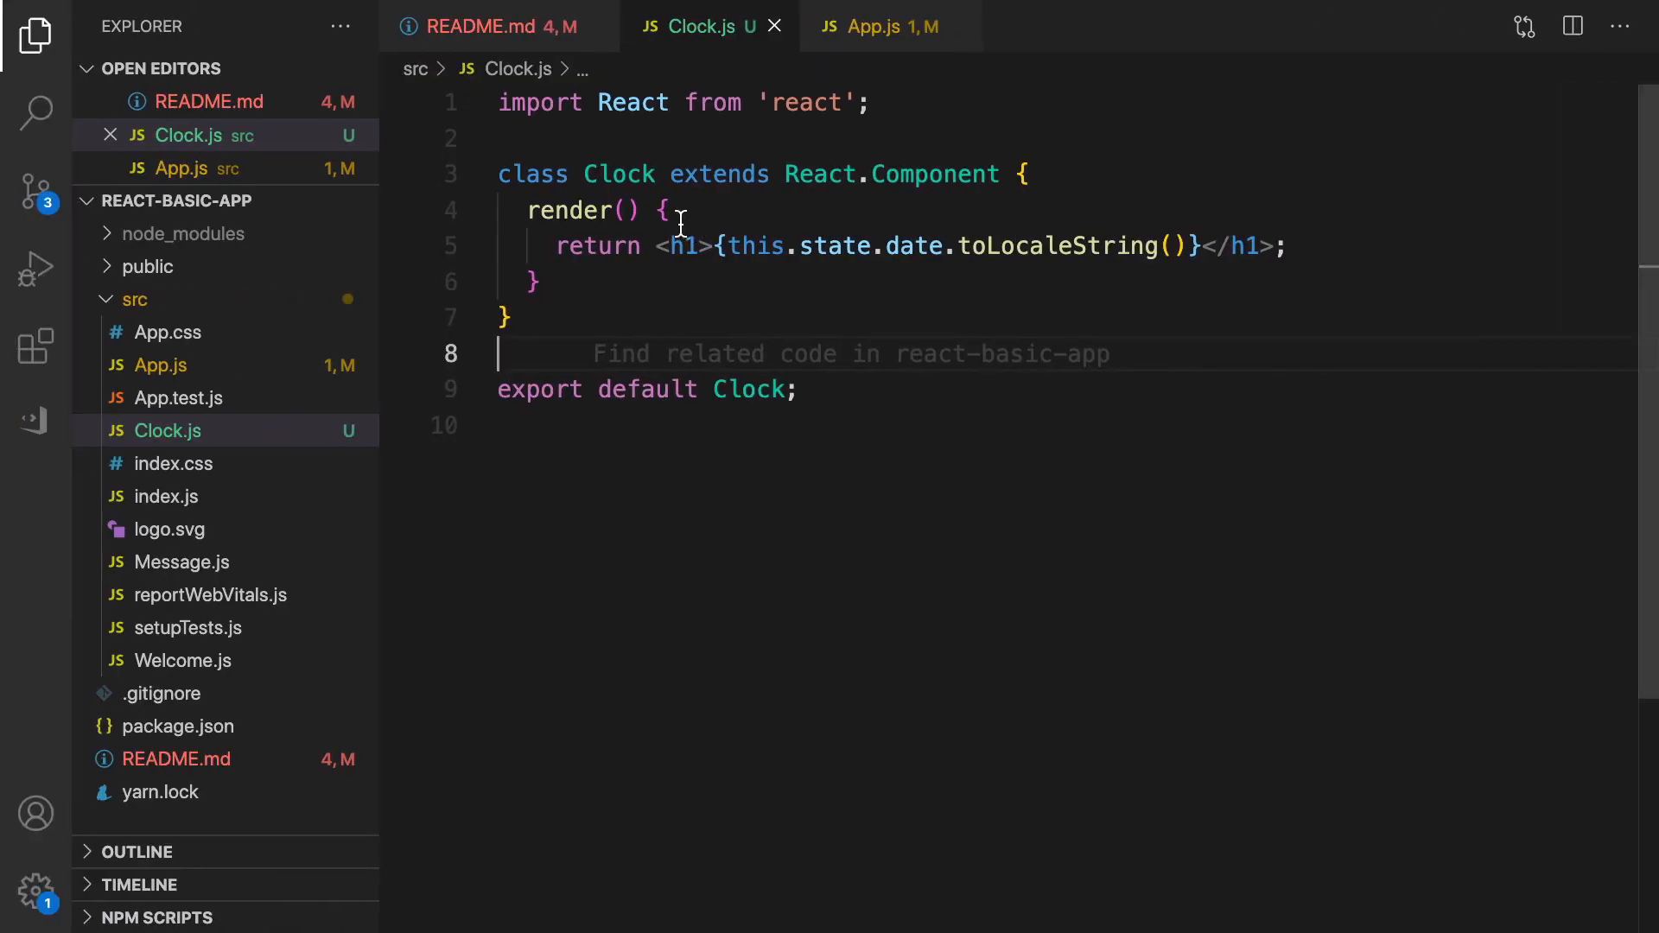
- Add constructor(props) calling super(props), leaving a new line inside it
click(1026, 174)
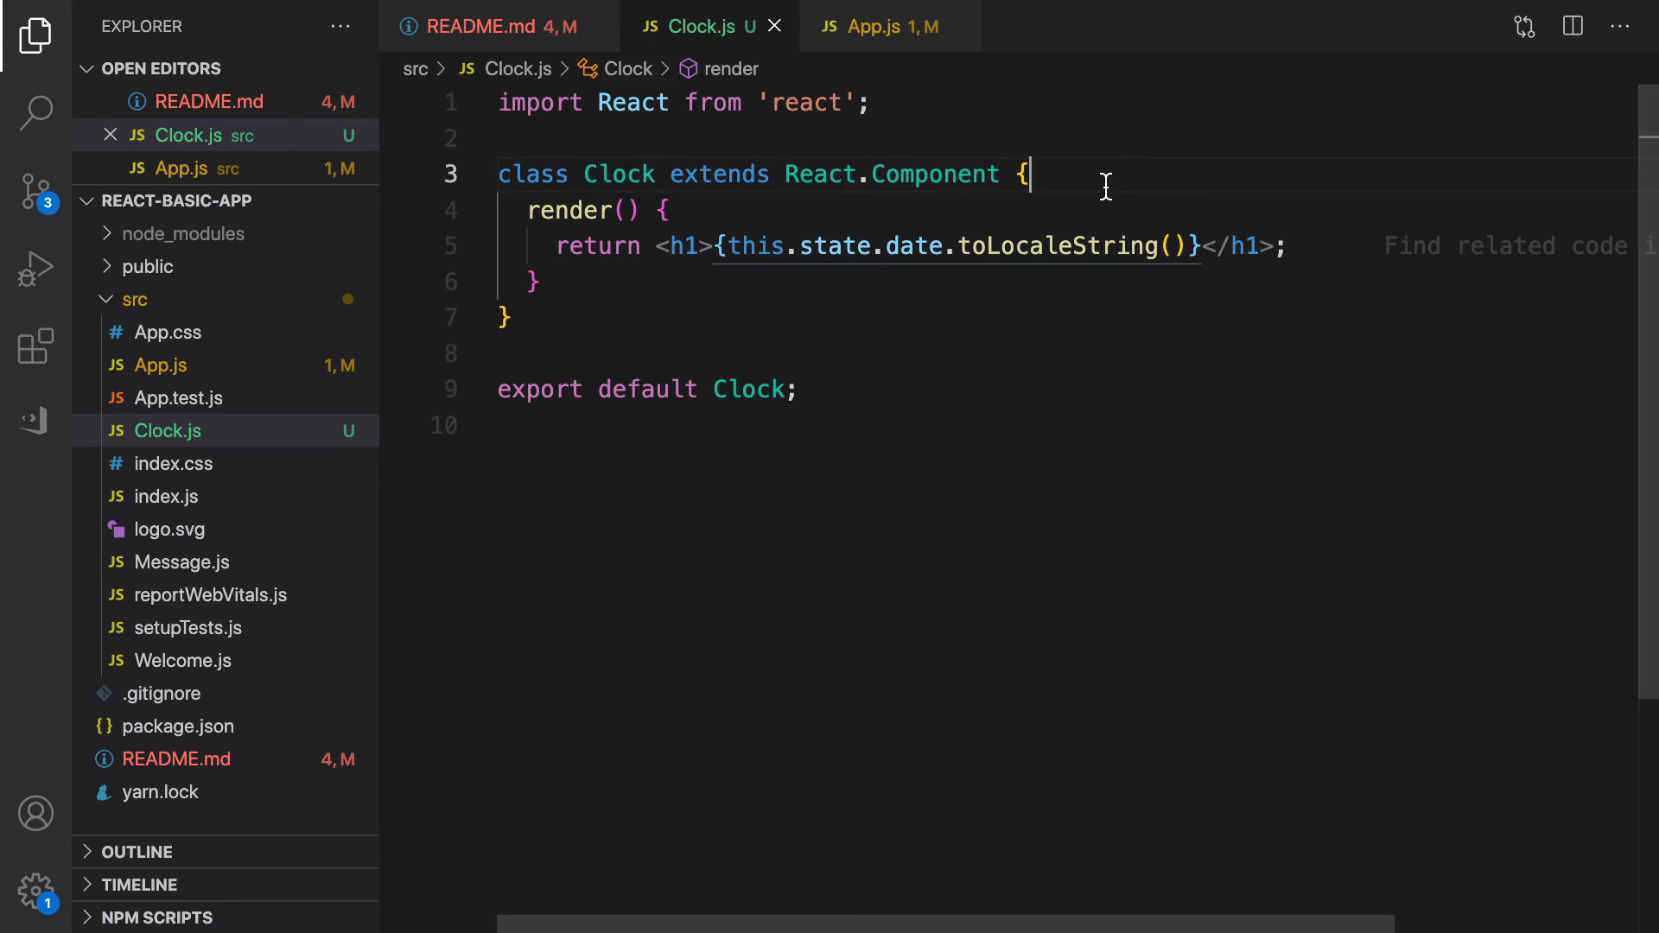
key(Enter)
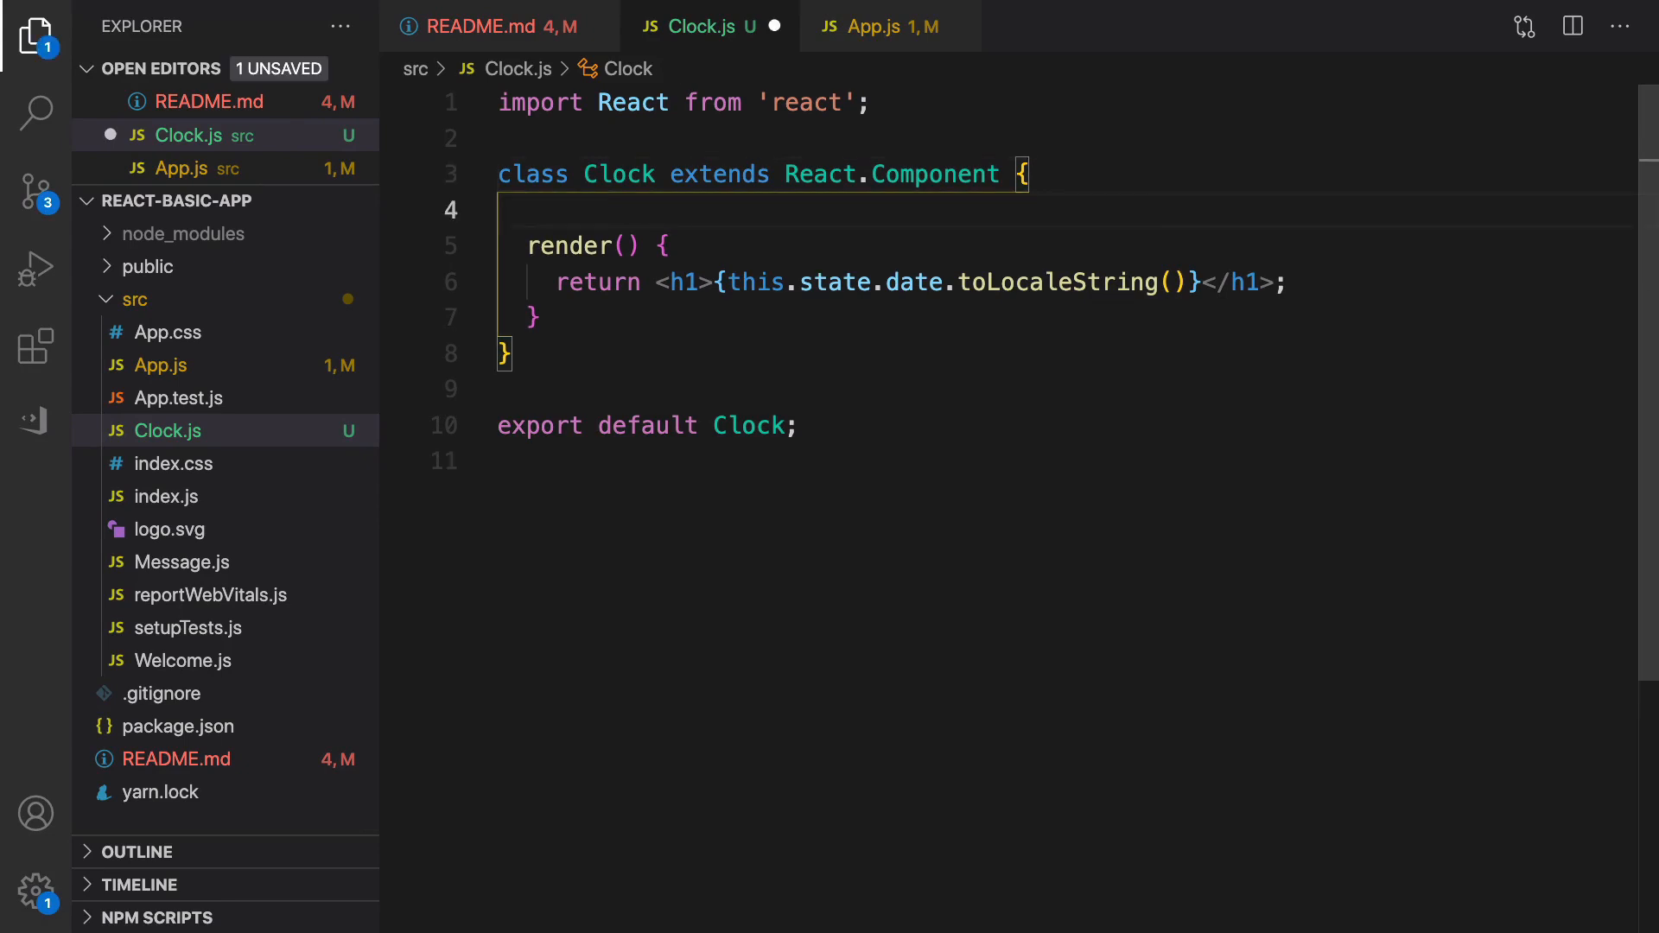
text(const)
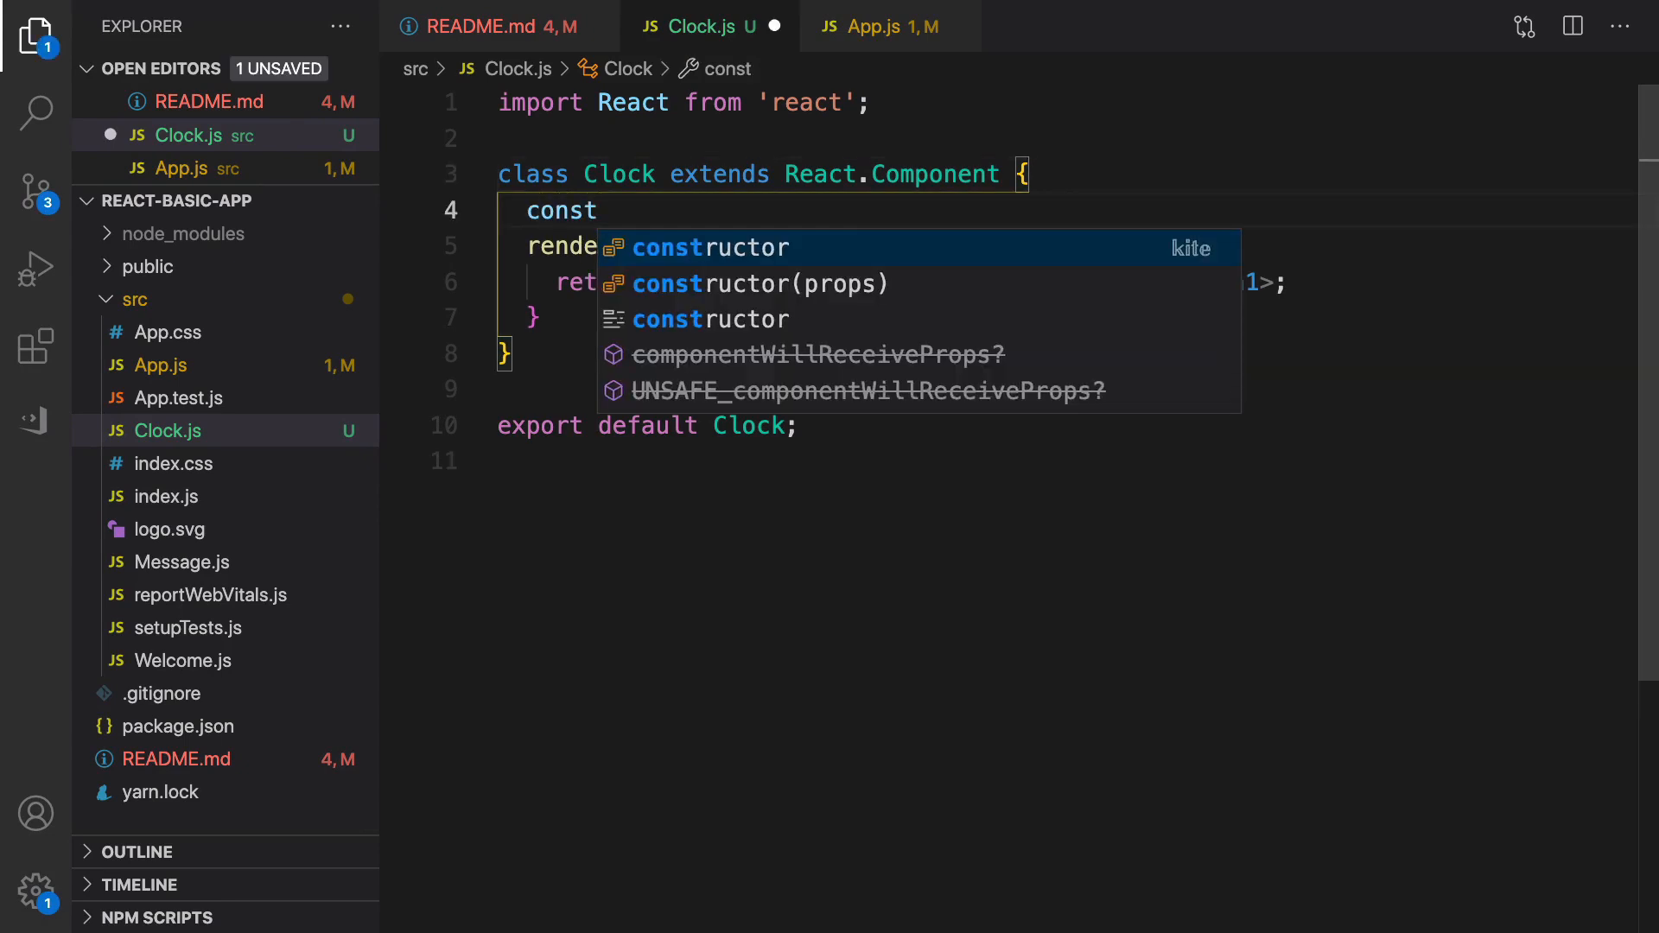
click(711, 247)
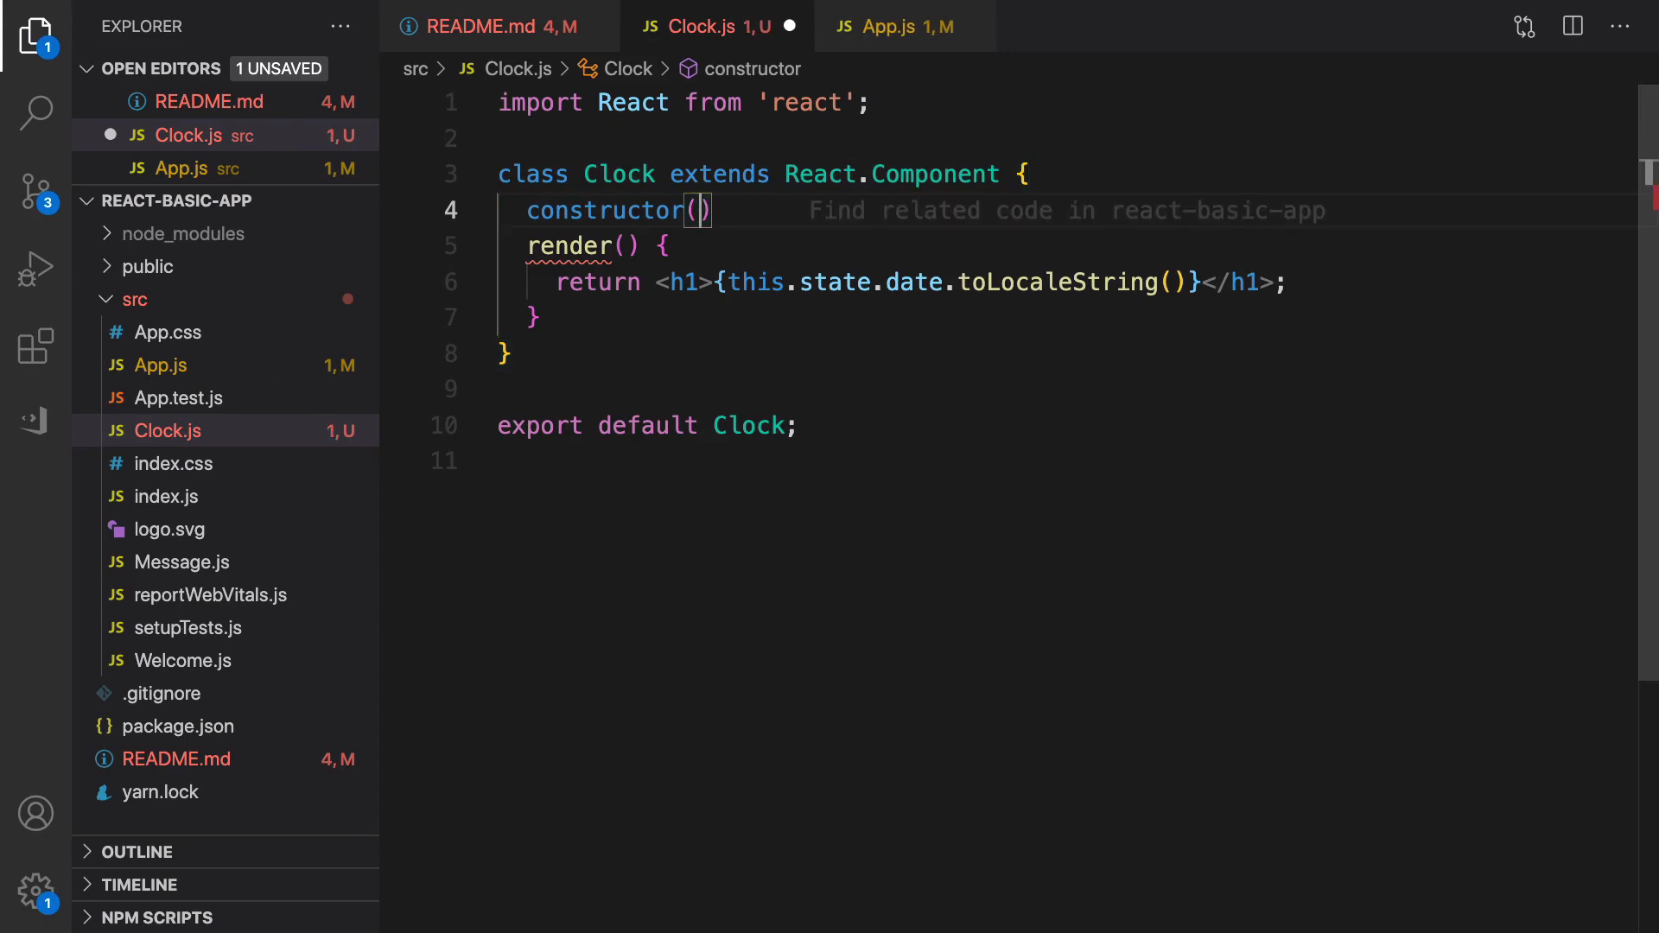
text(props)
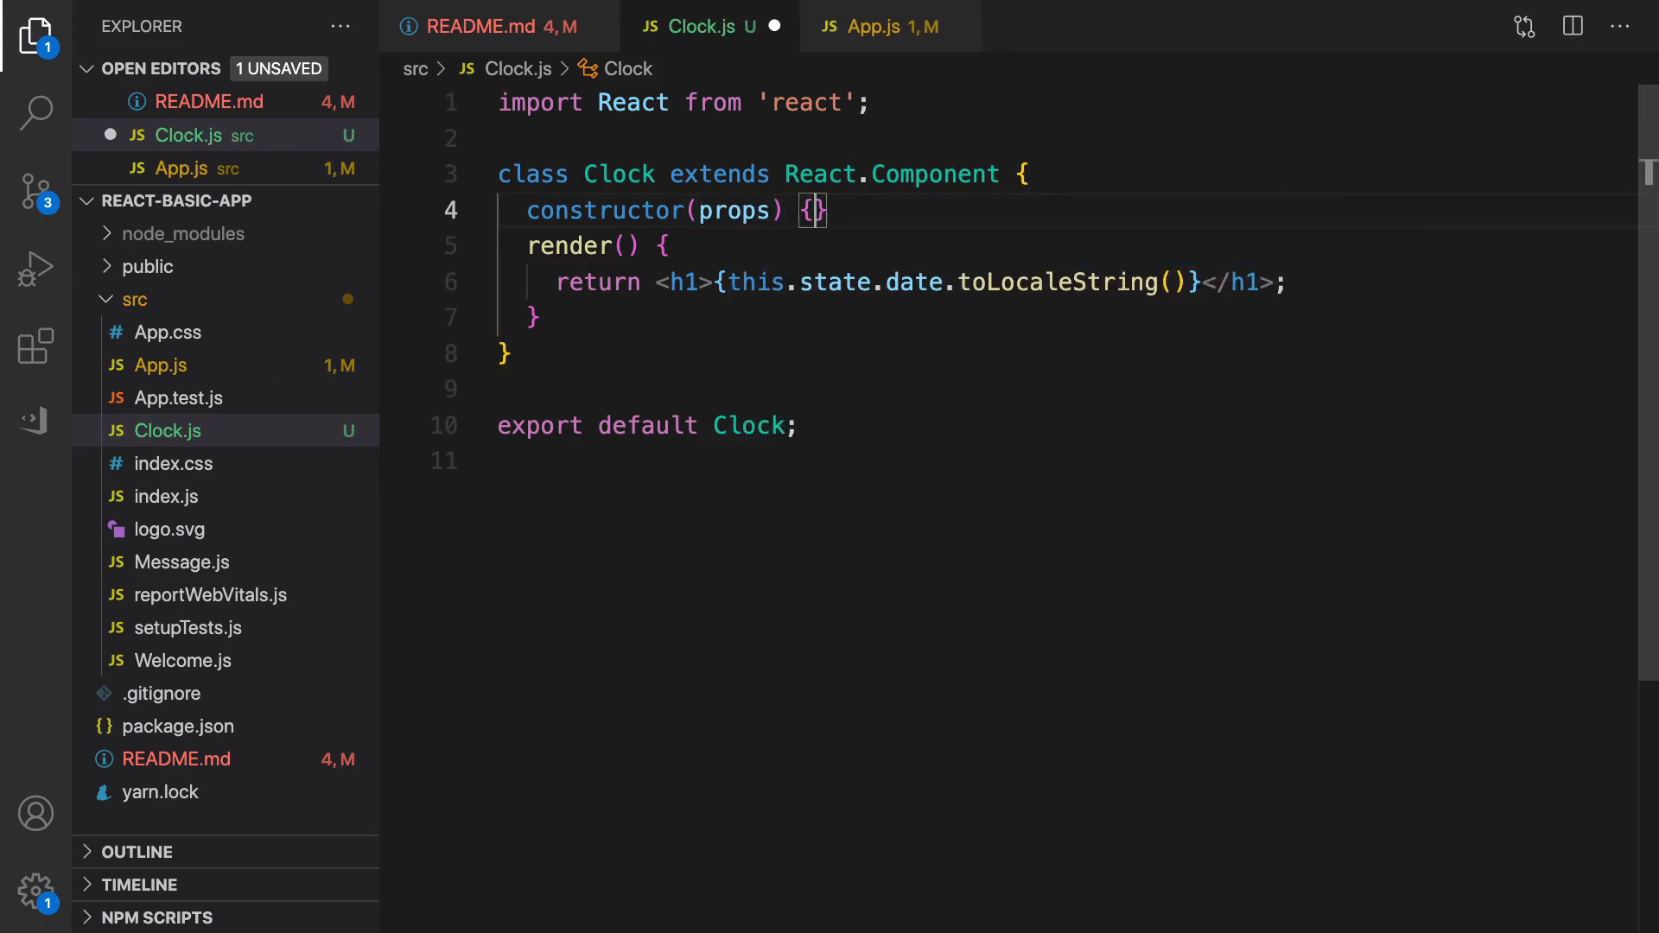
text(super(props)
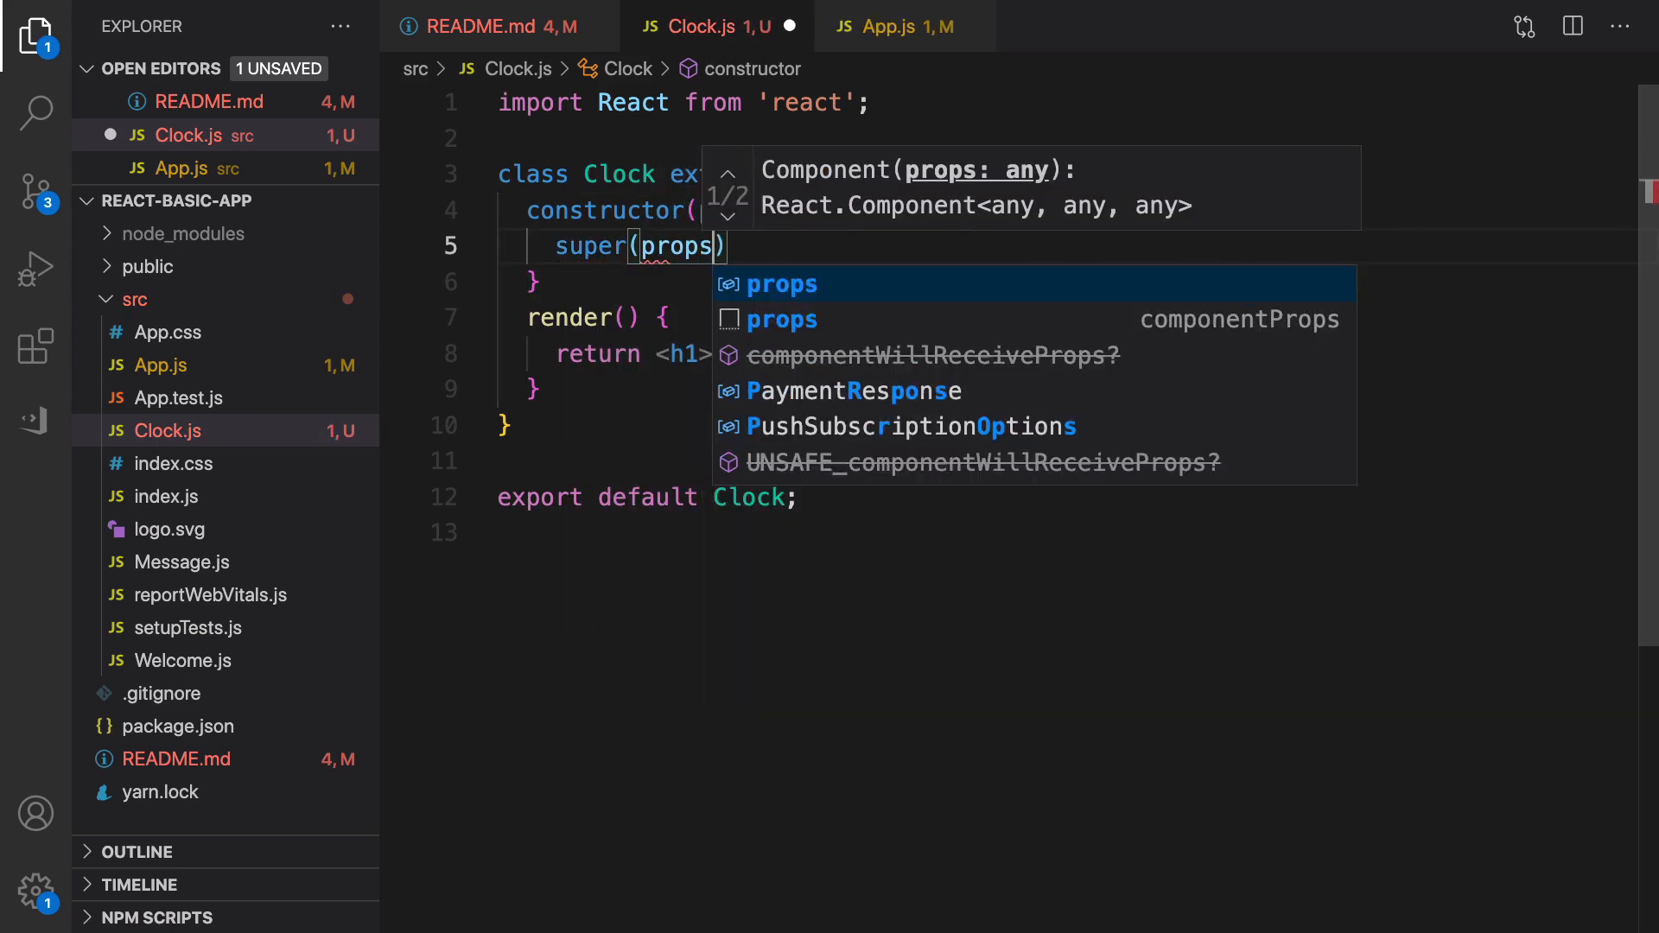
key(Escape)
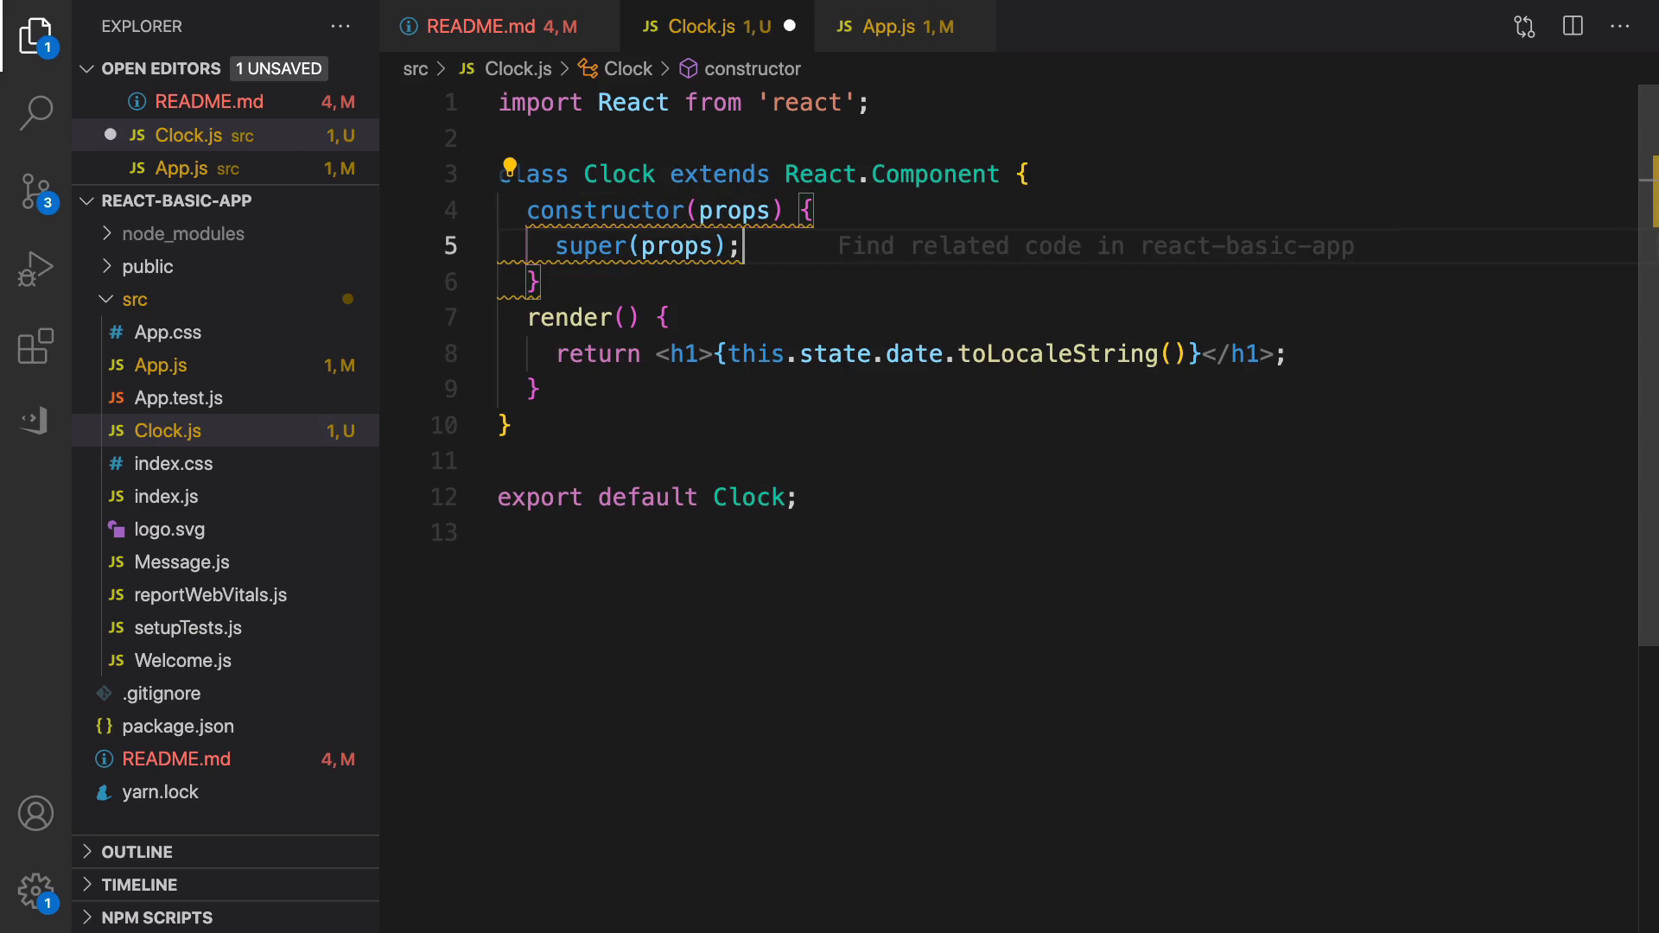
key(Enter)
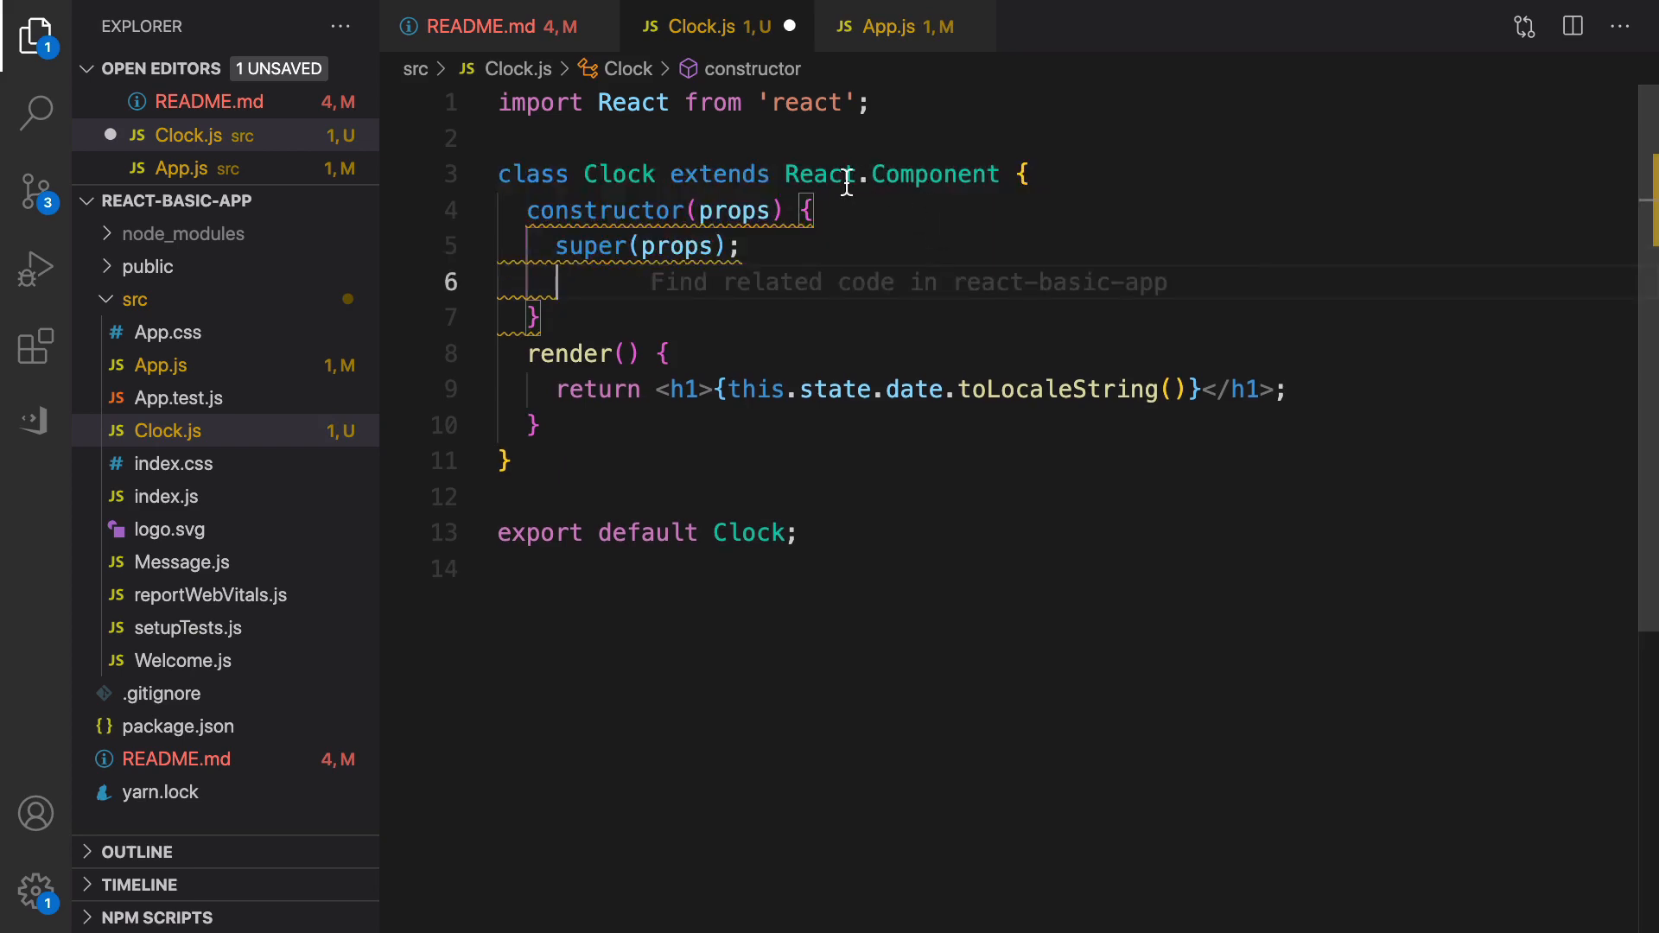
mouse_move(935, 175)
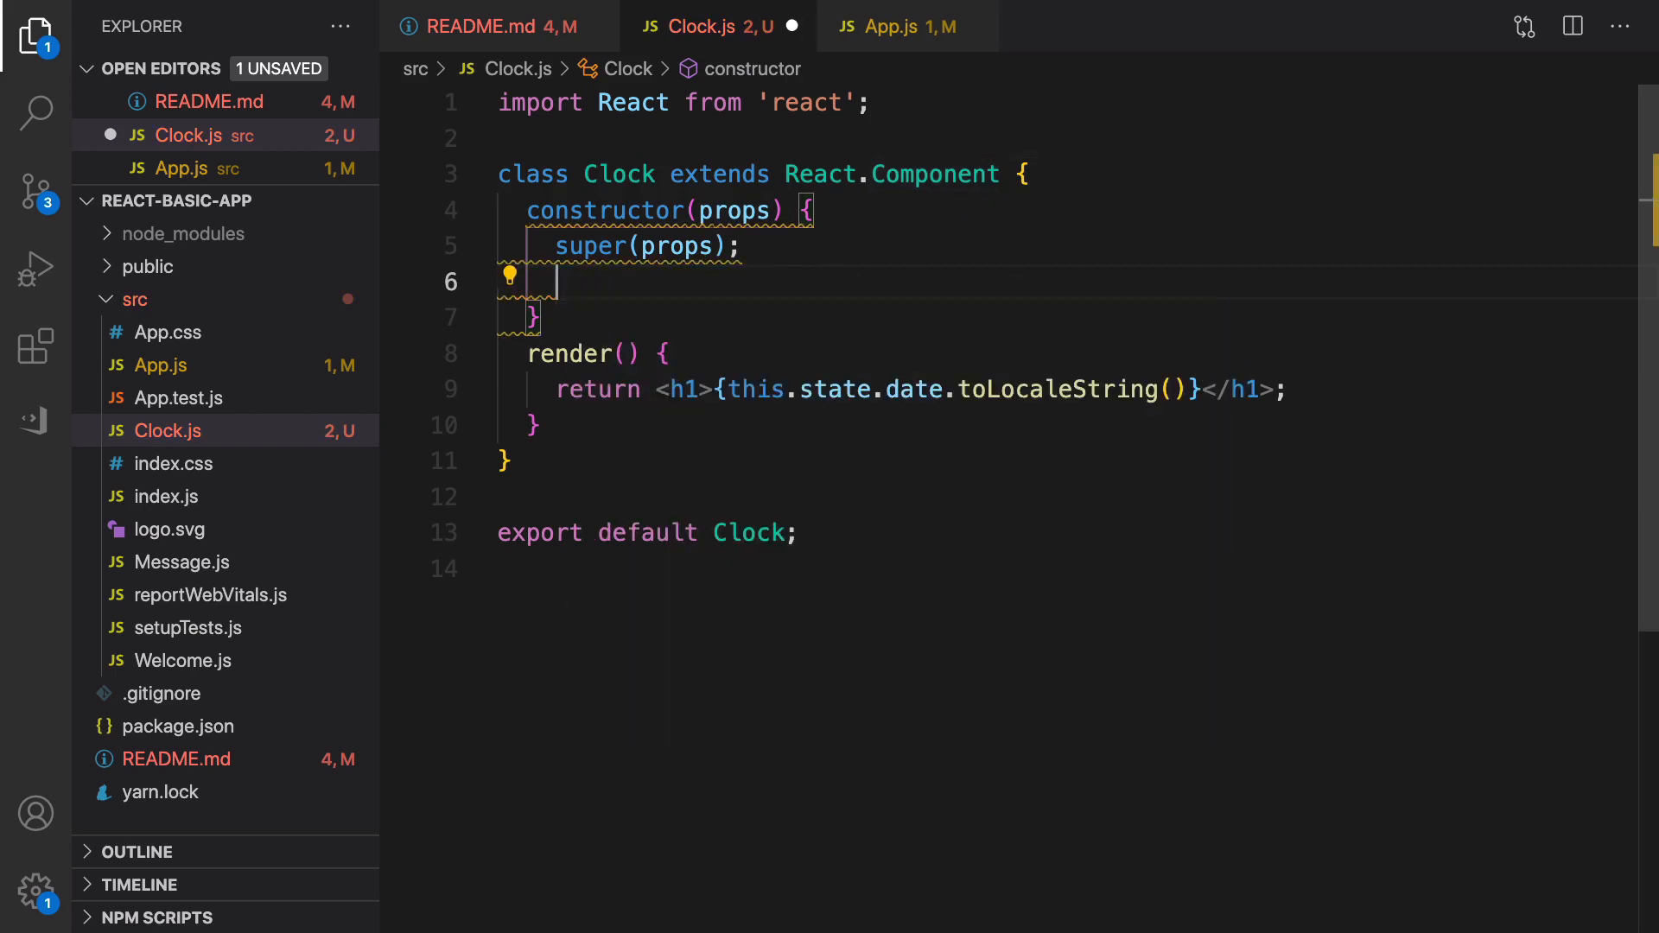
- Set this.state = { date: new Date() } in the constructor and save Clock.js
text(this)
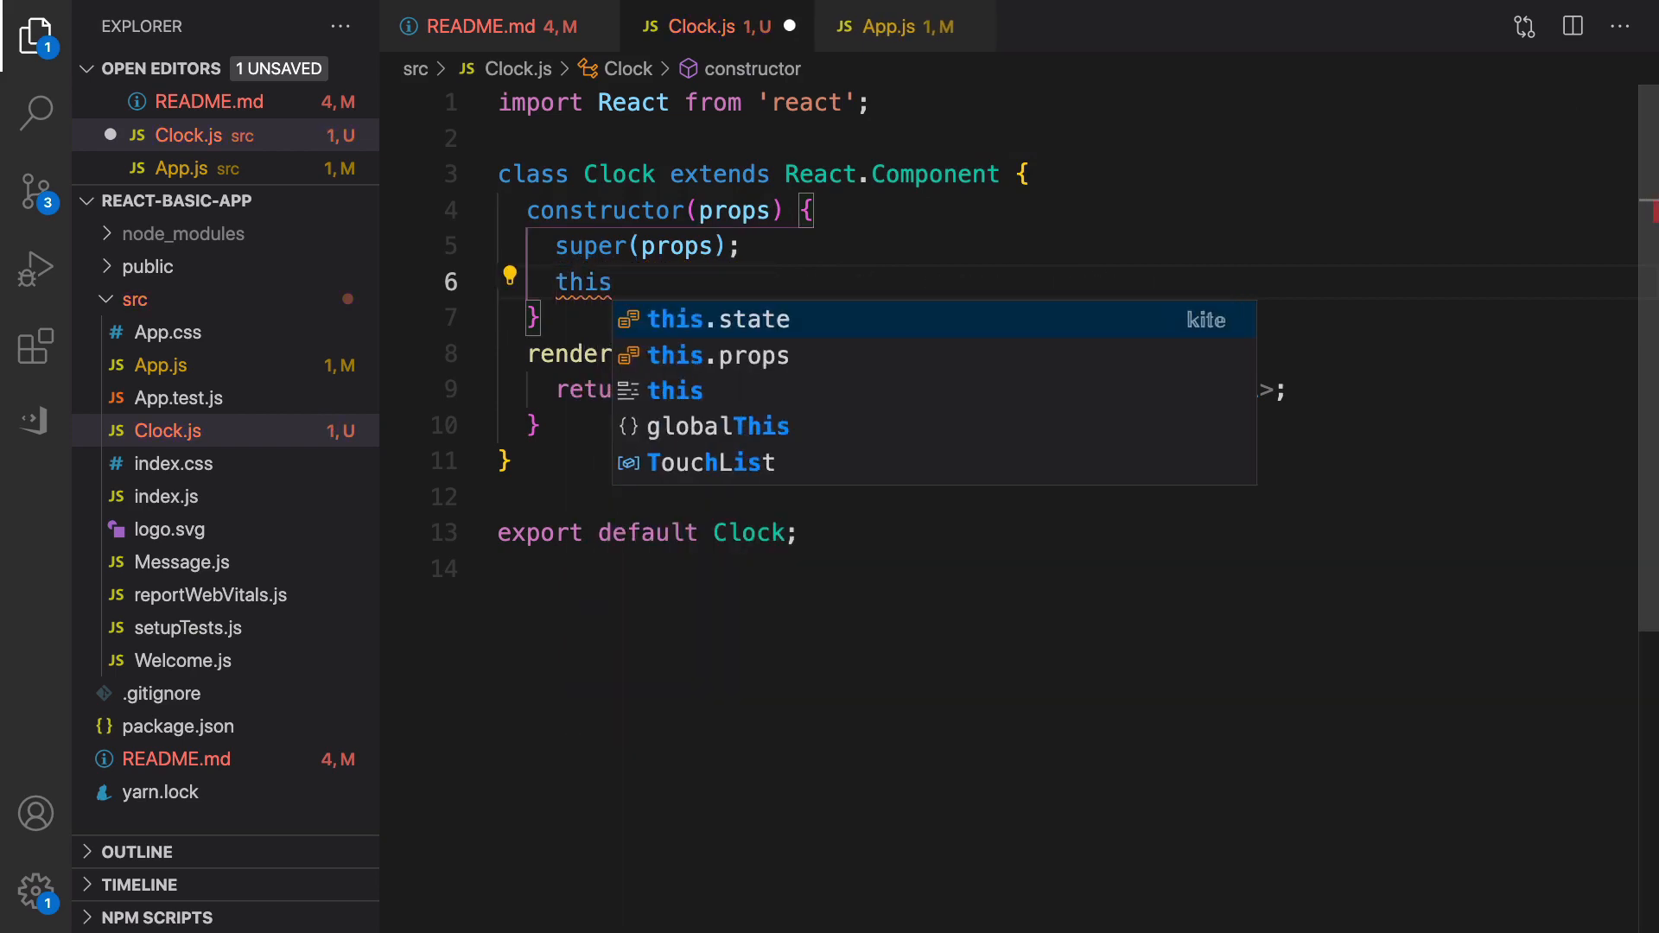
text(.state =)
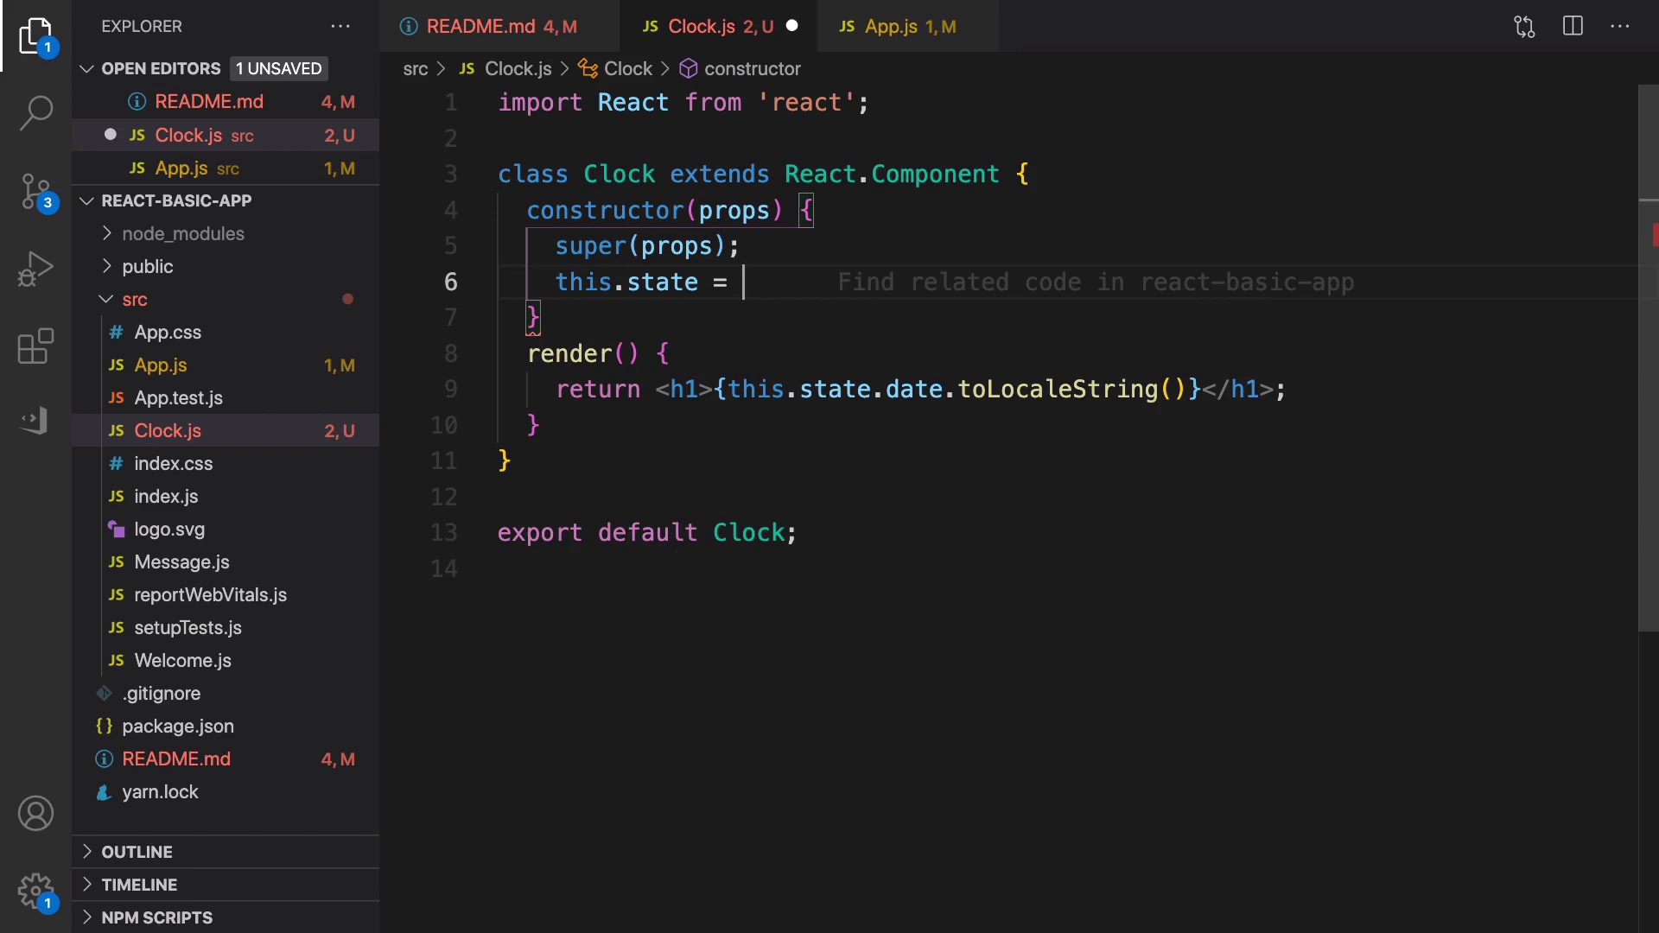
text({ })
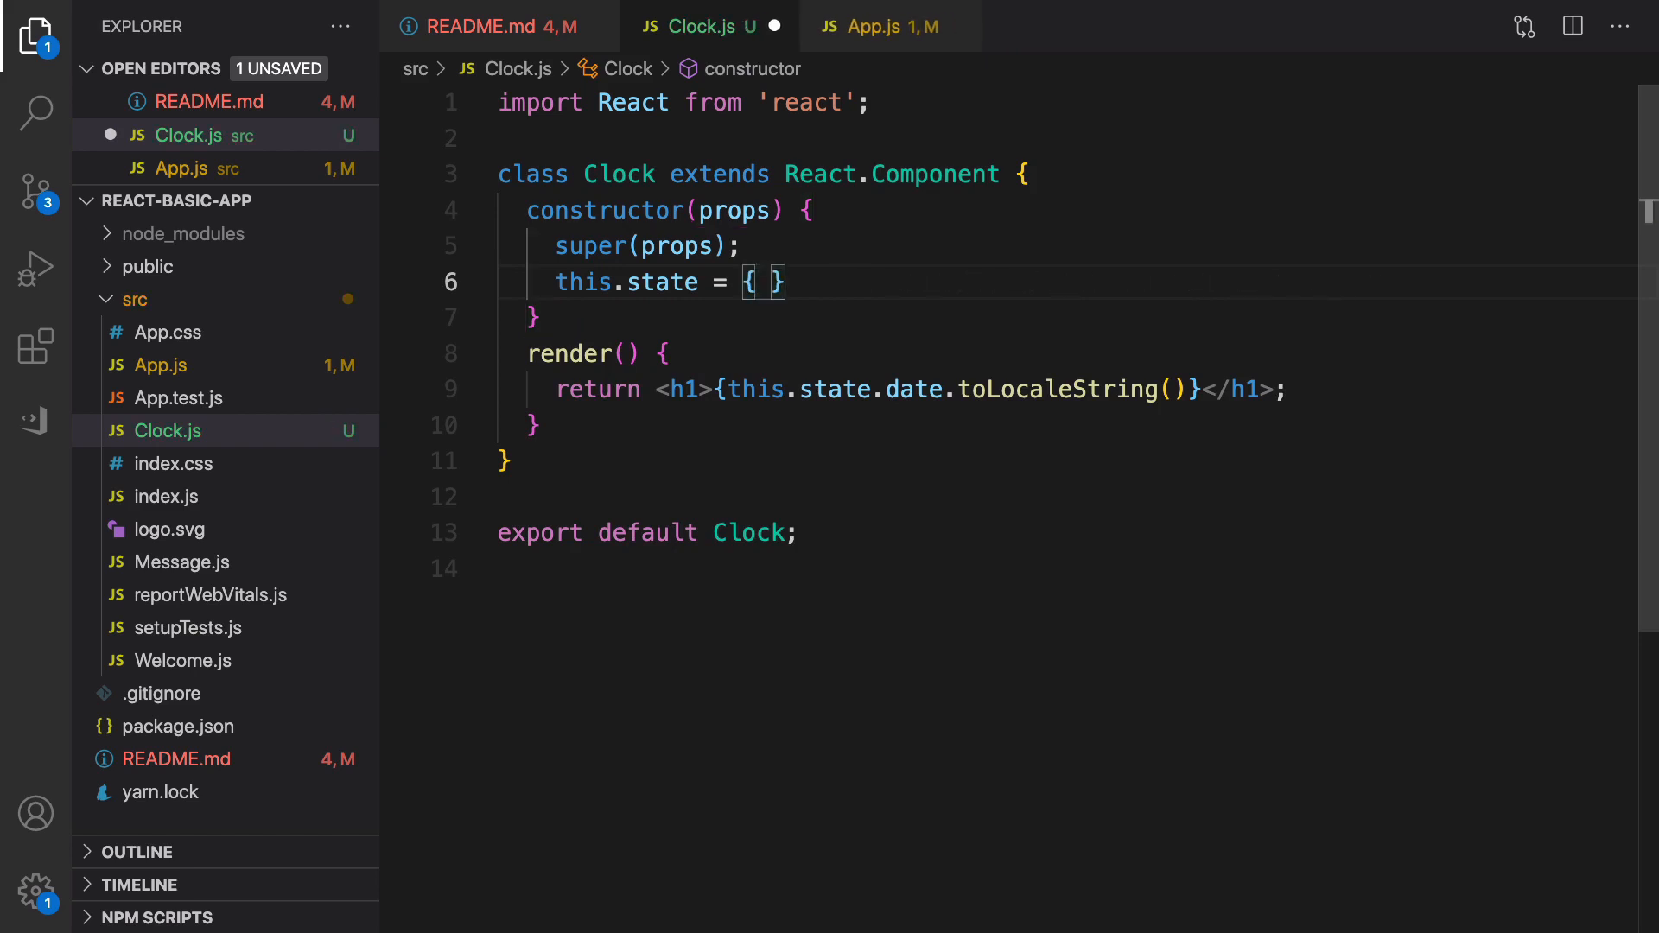
text(date)
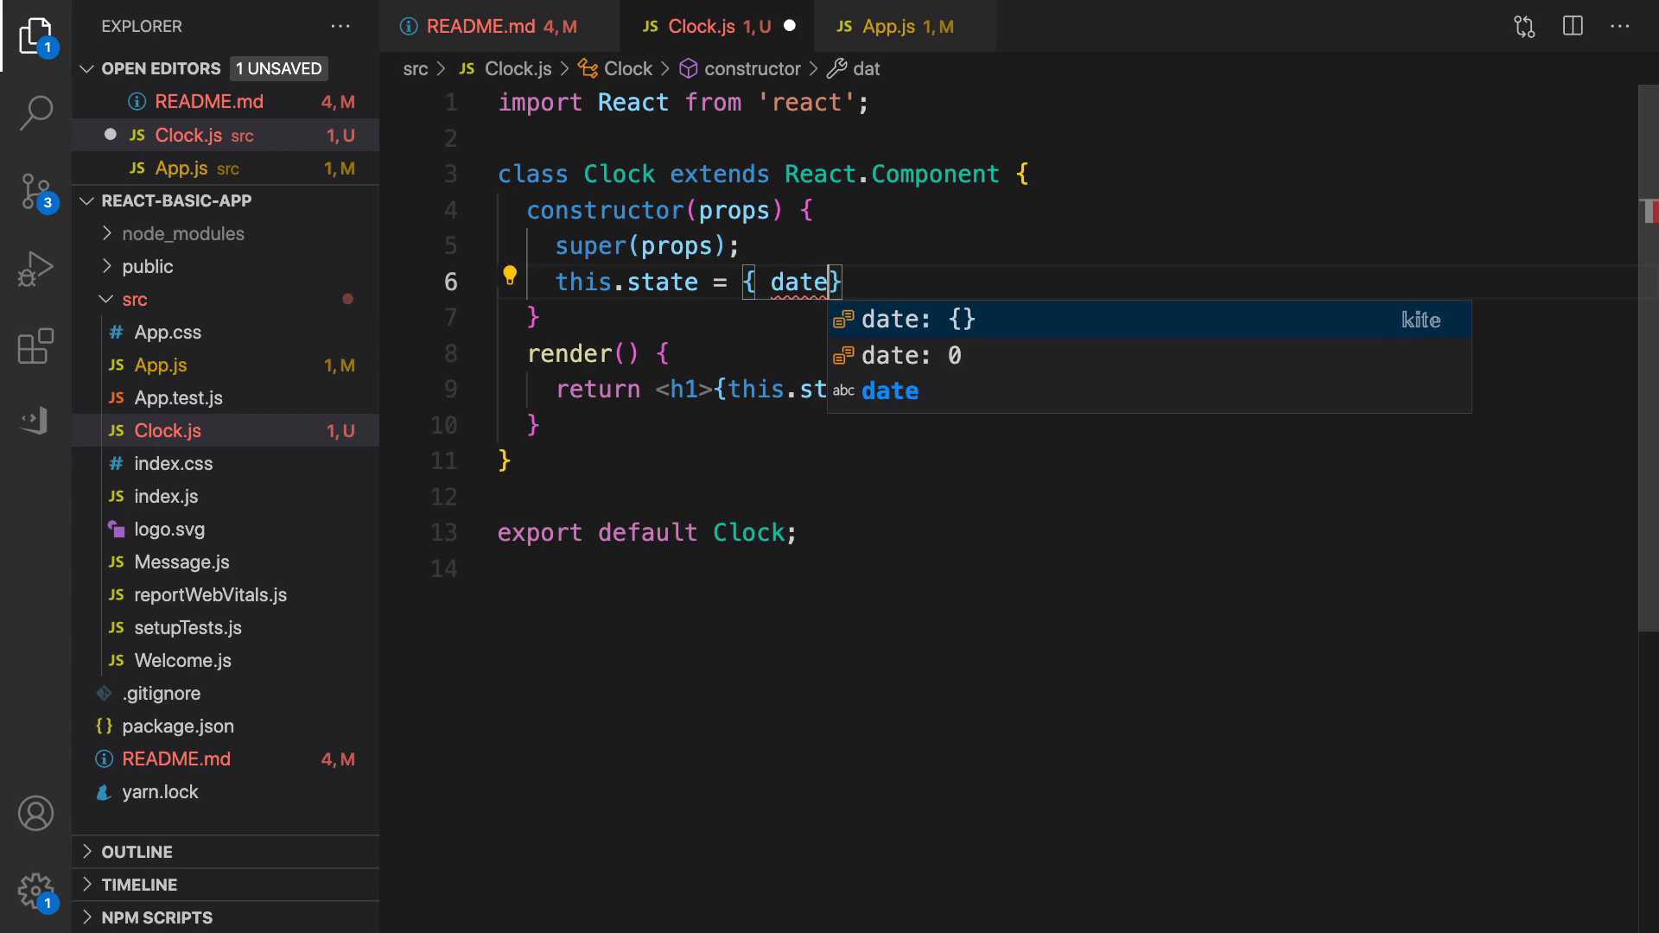
text(:)
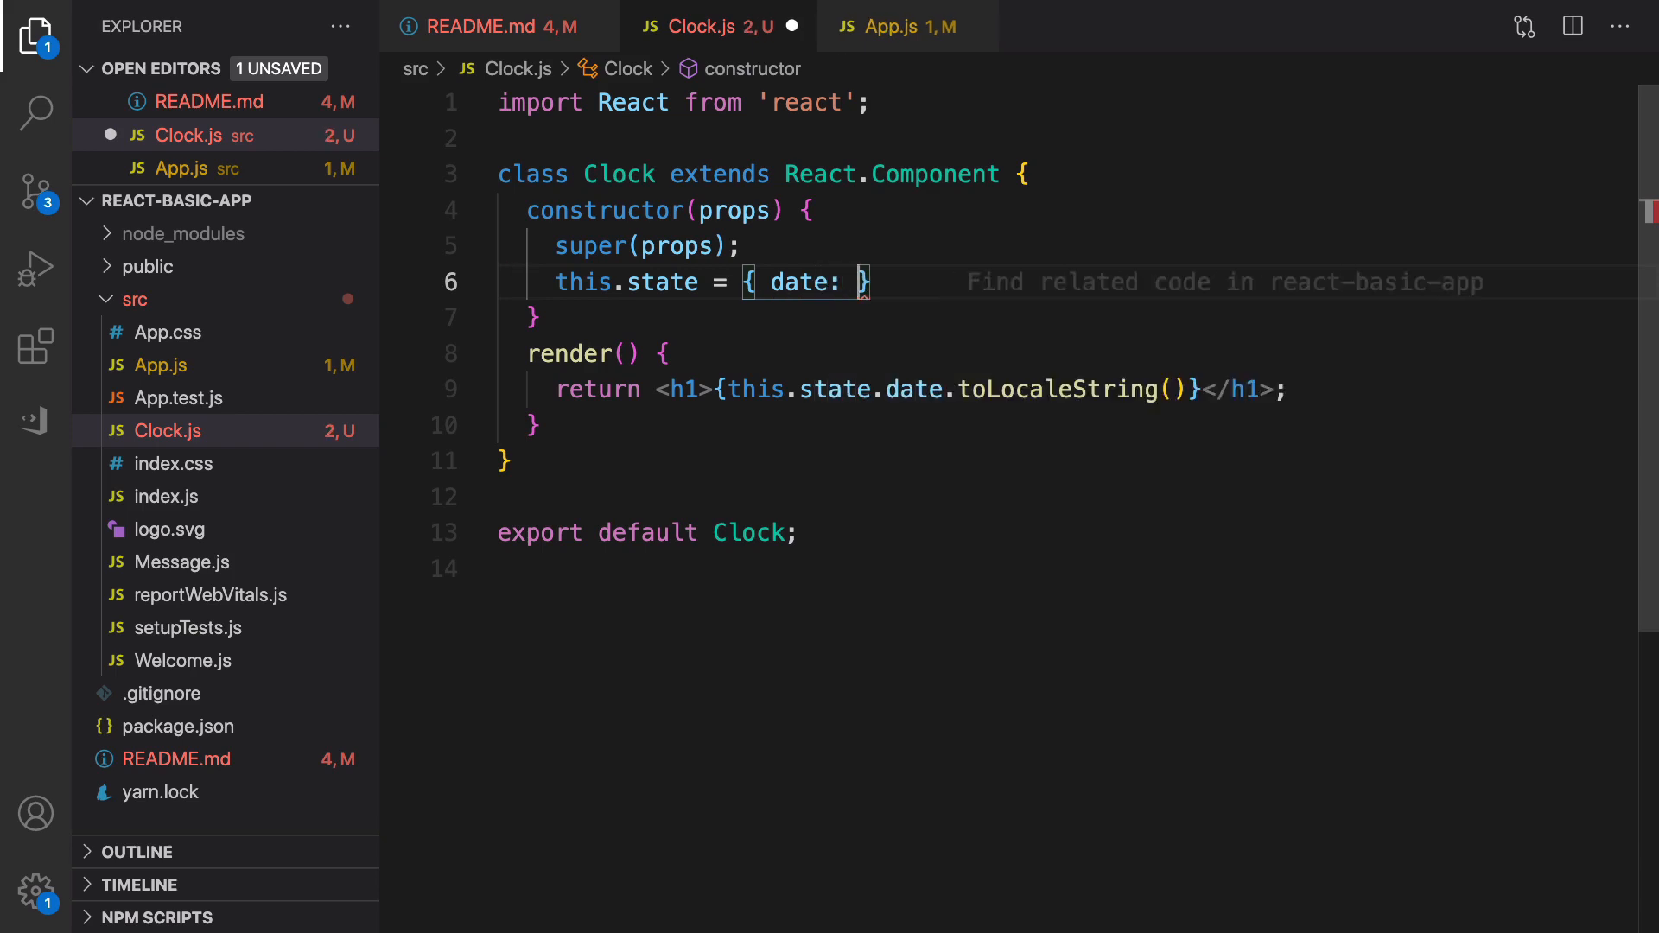
text(new Date()
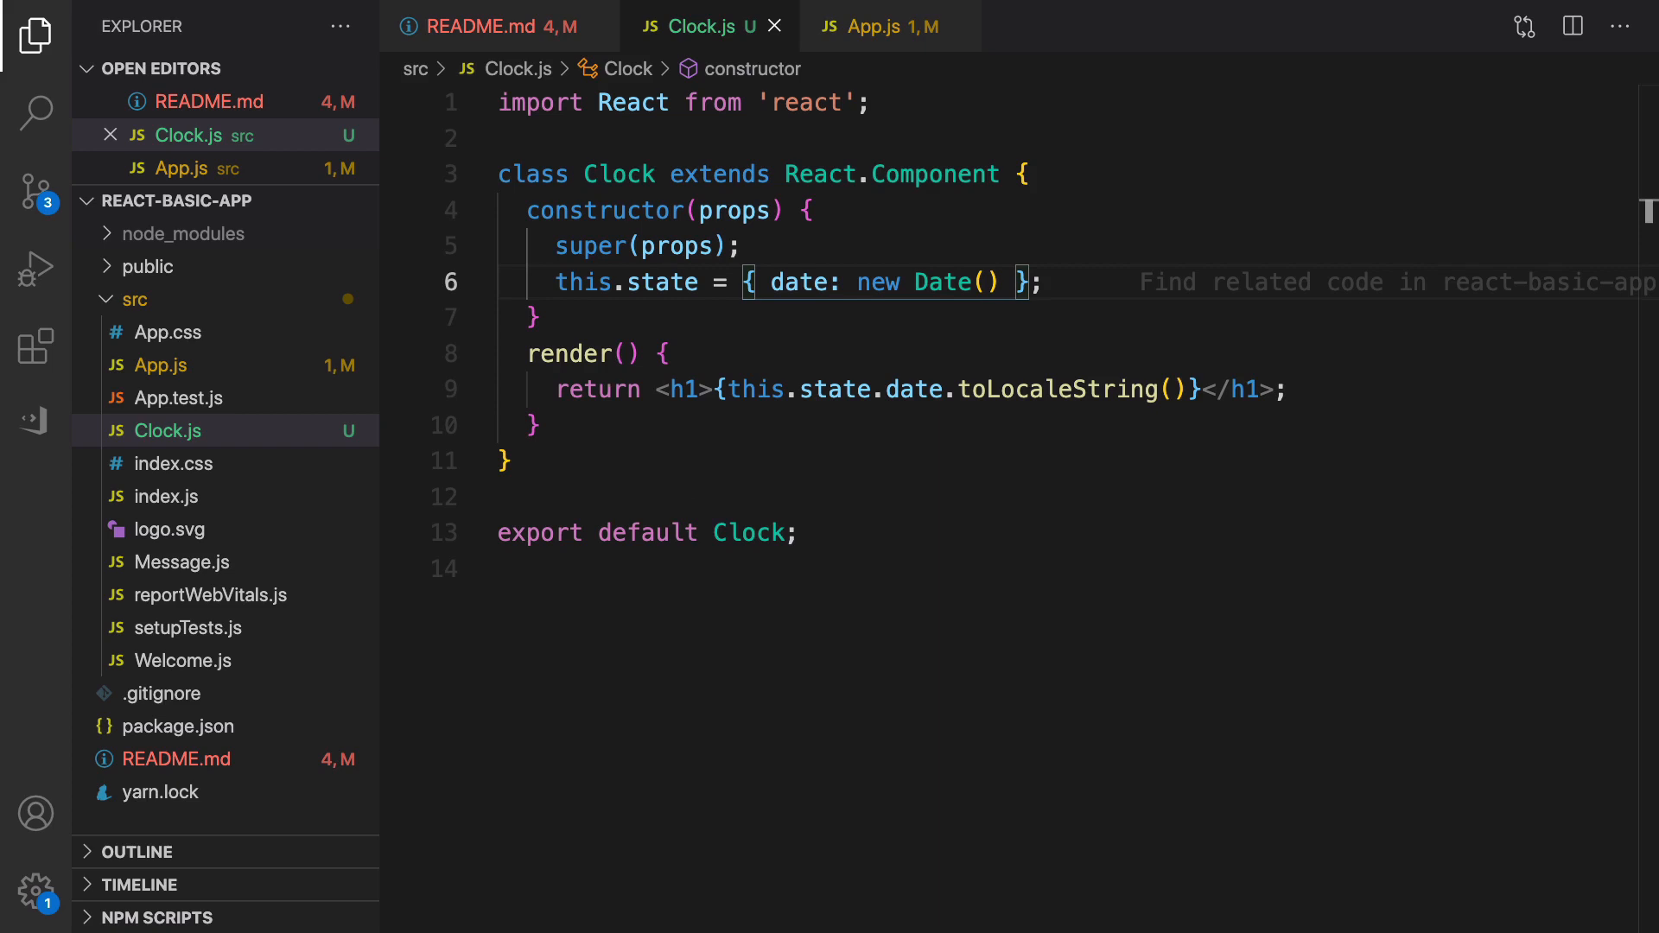
click(534, 317)
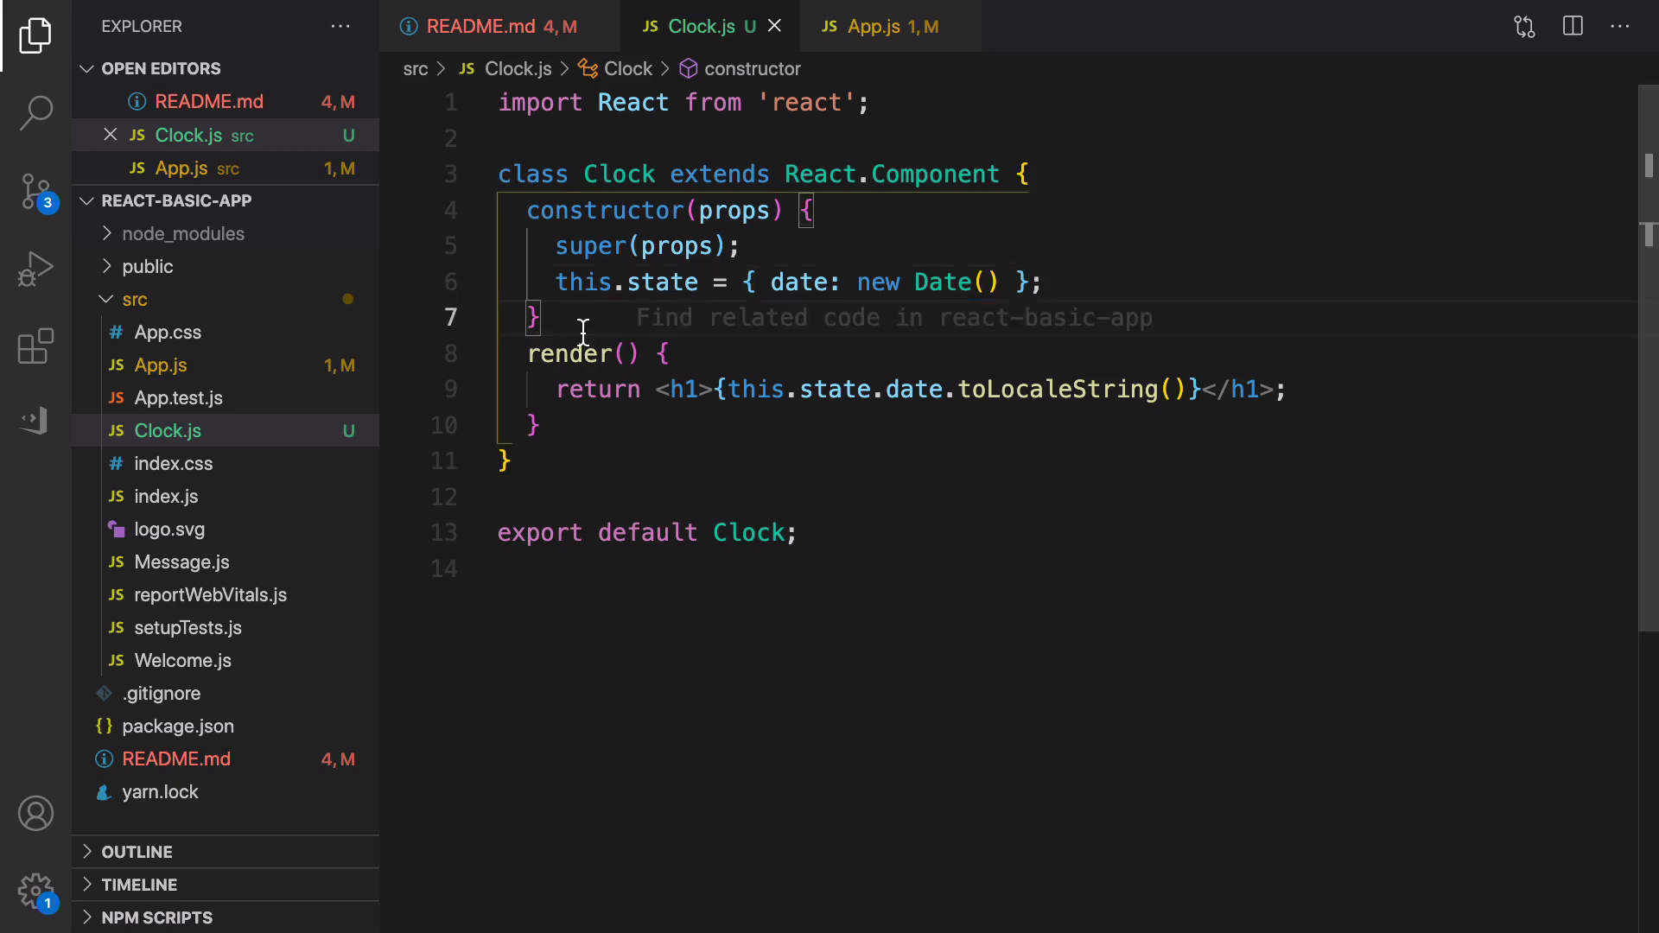
- Add a componentDidMount method below the constructor
key(Enter)
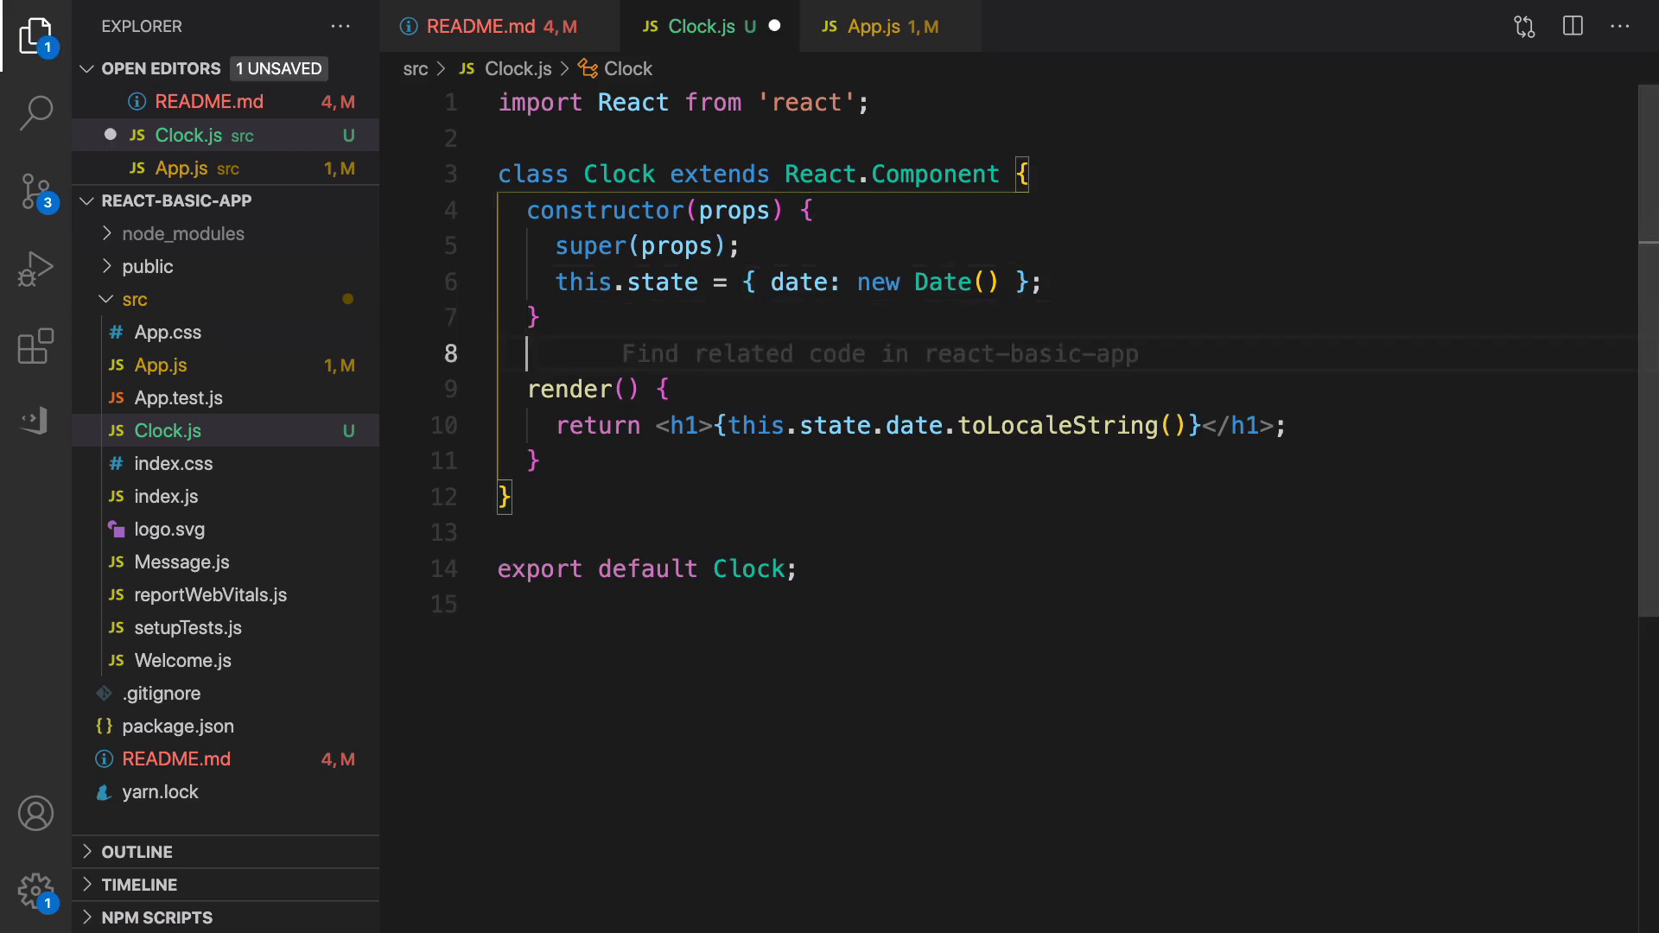
text(com)
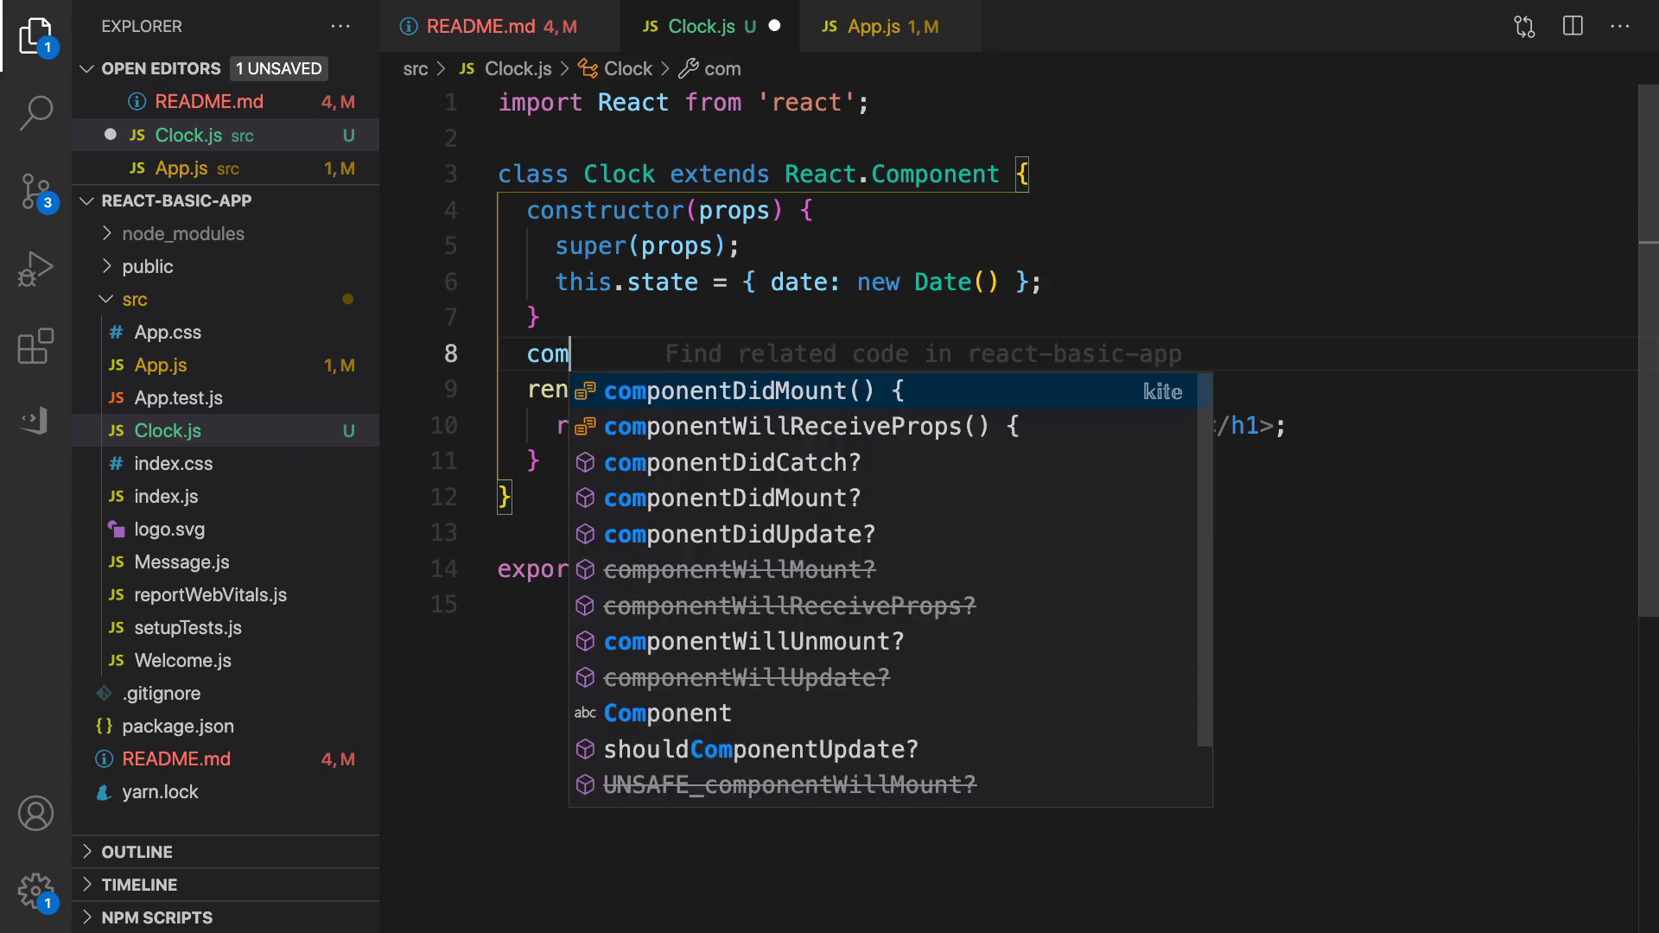
text(ponent)
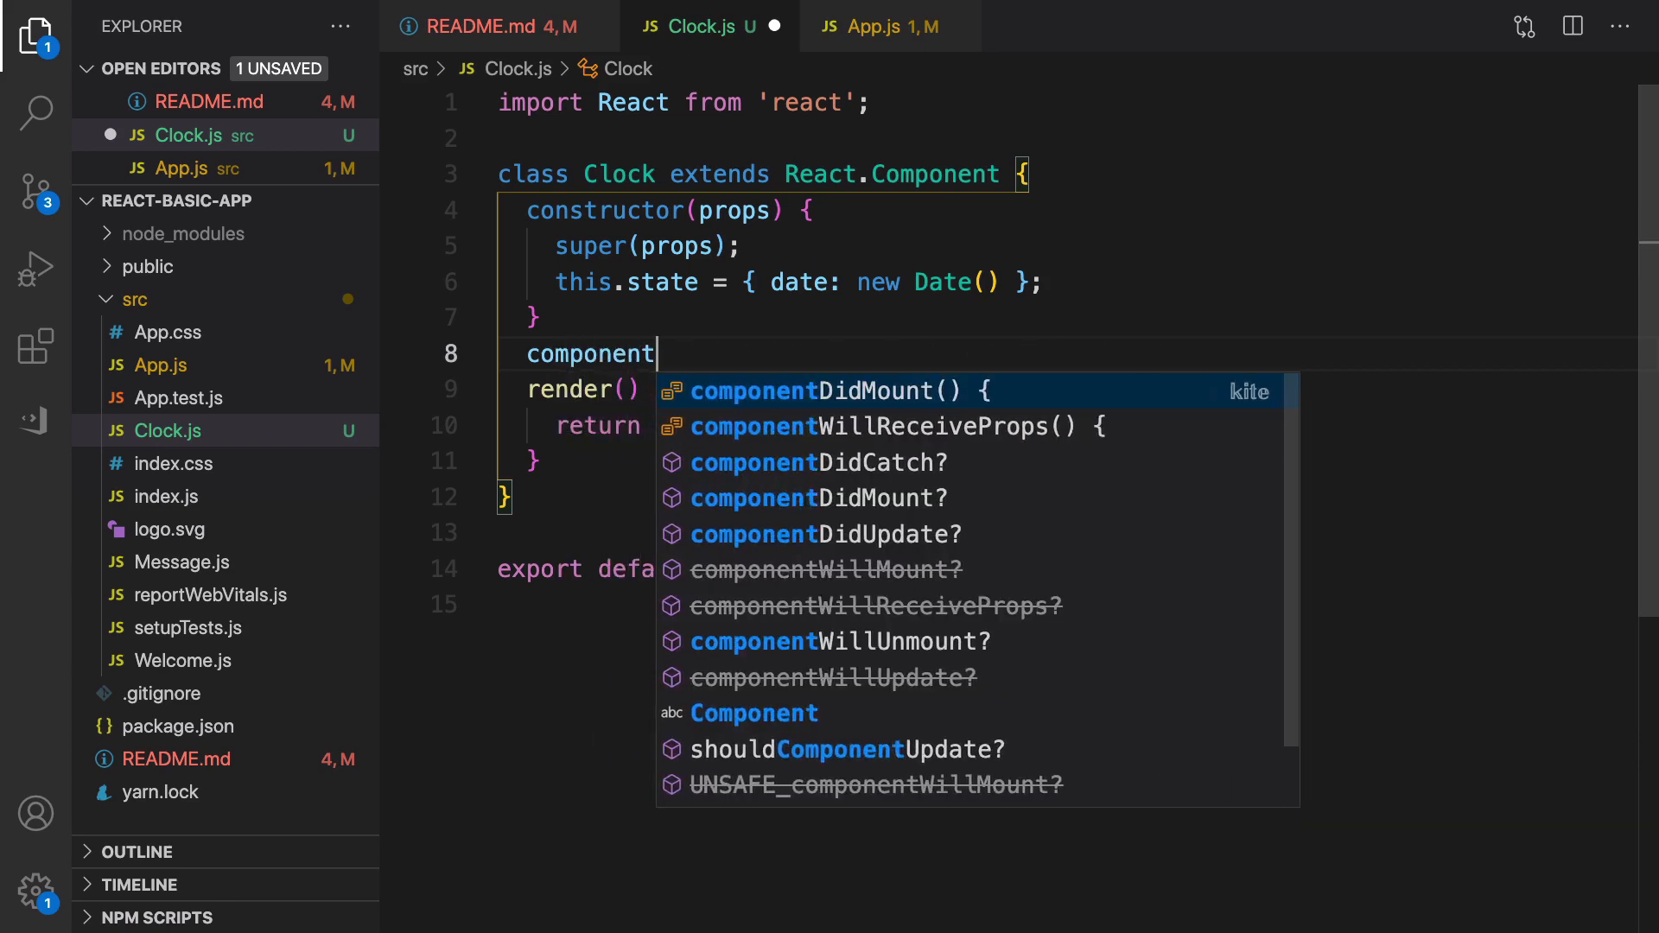
text(Did)
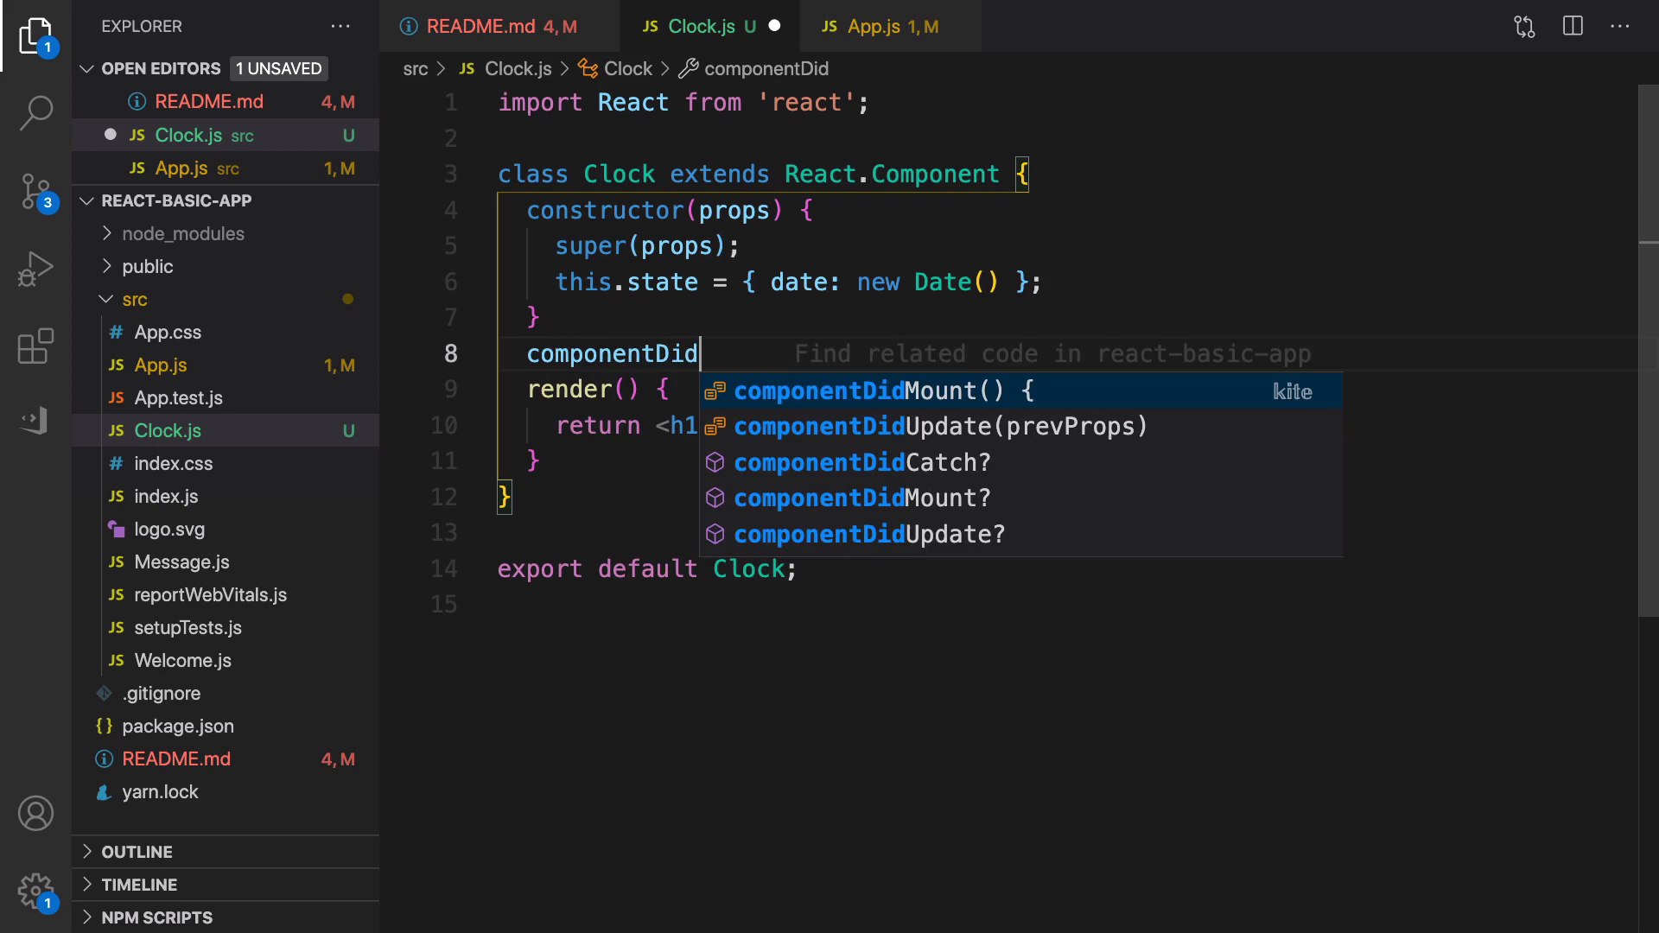
text(Mount)
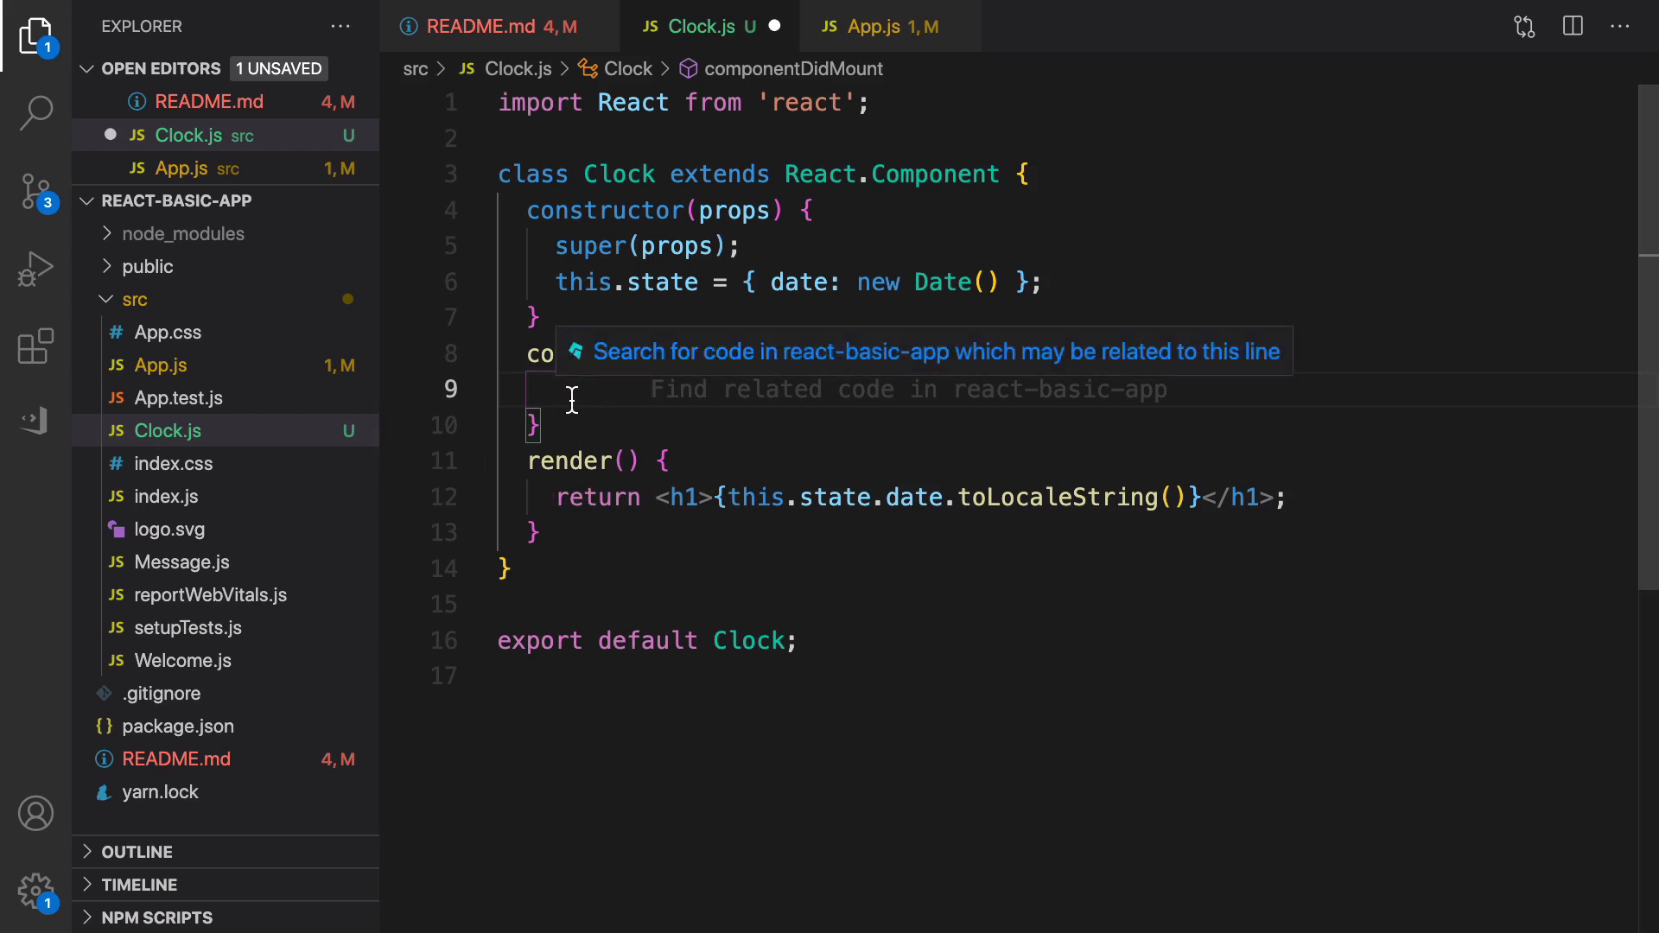
- Store a 1000 ms setInterval with an empty arrow callback in this.timerId
text(this.)
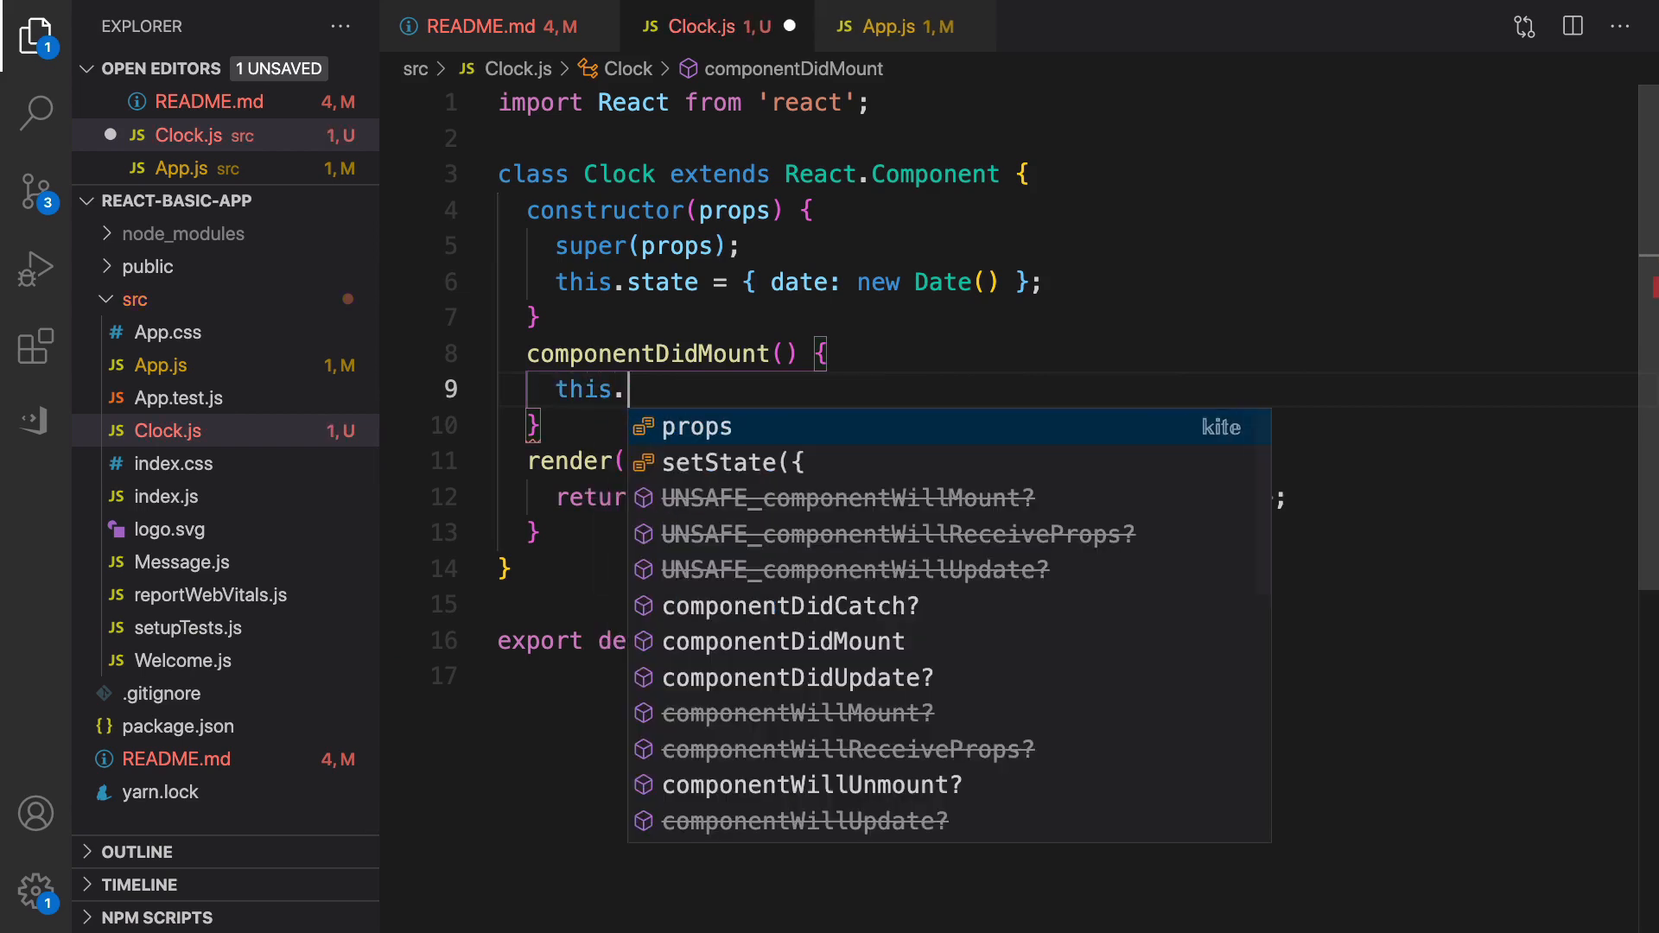
text(t)
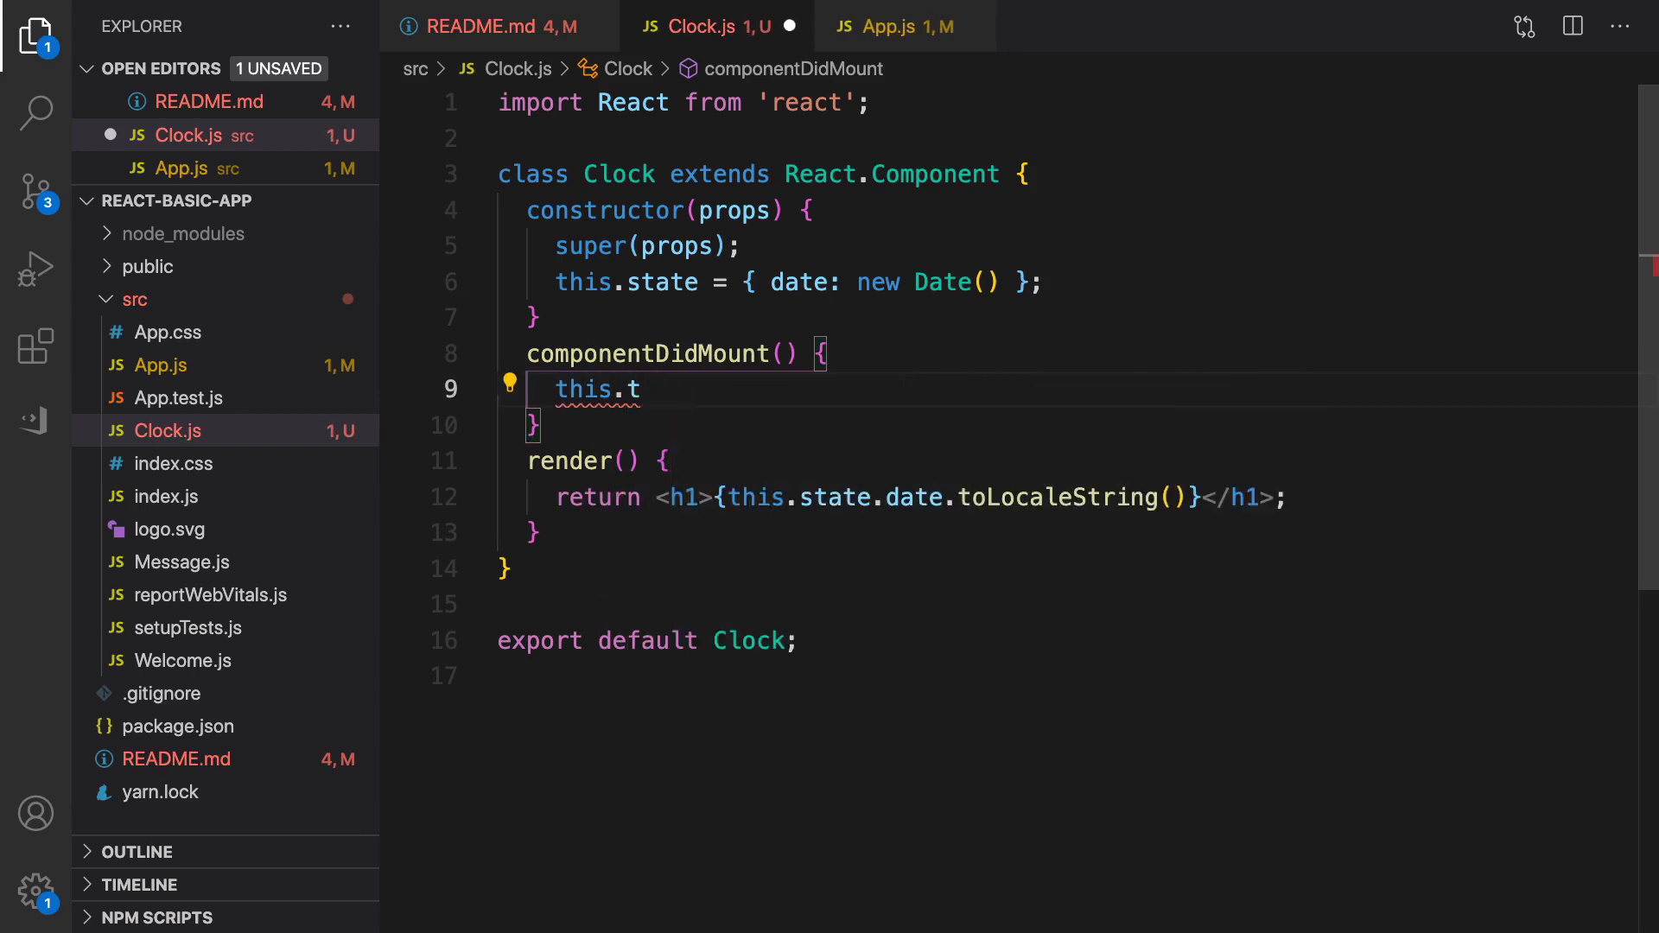
text(imerId)
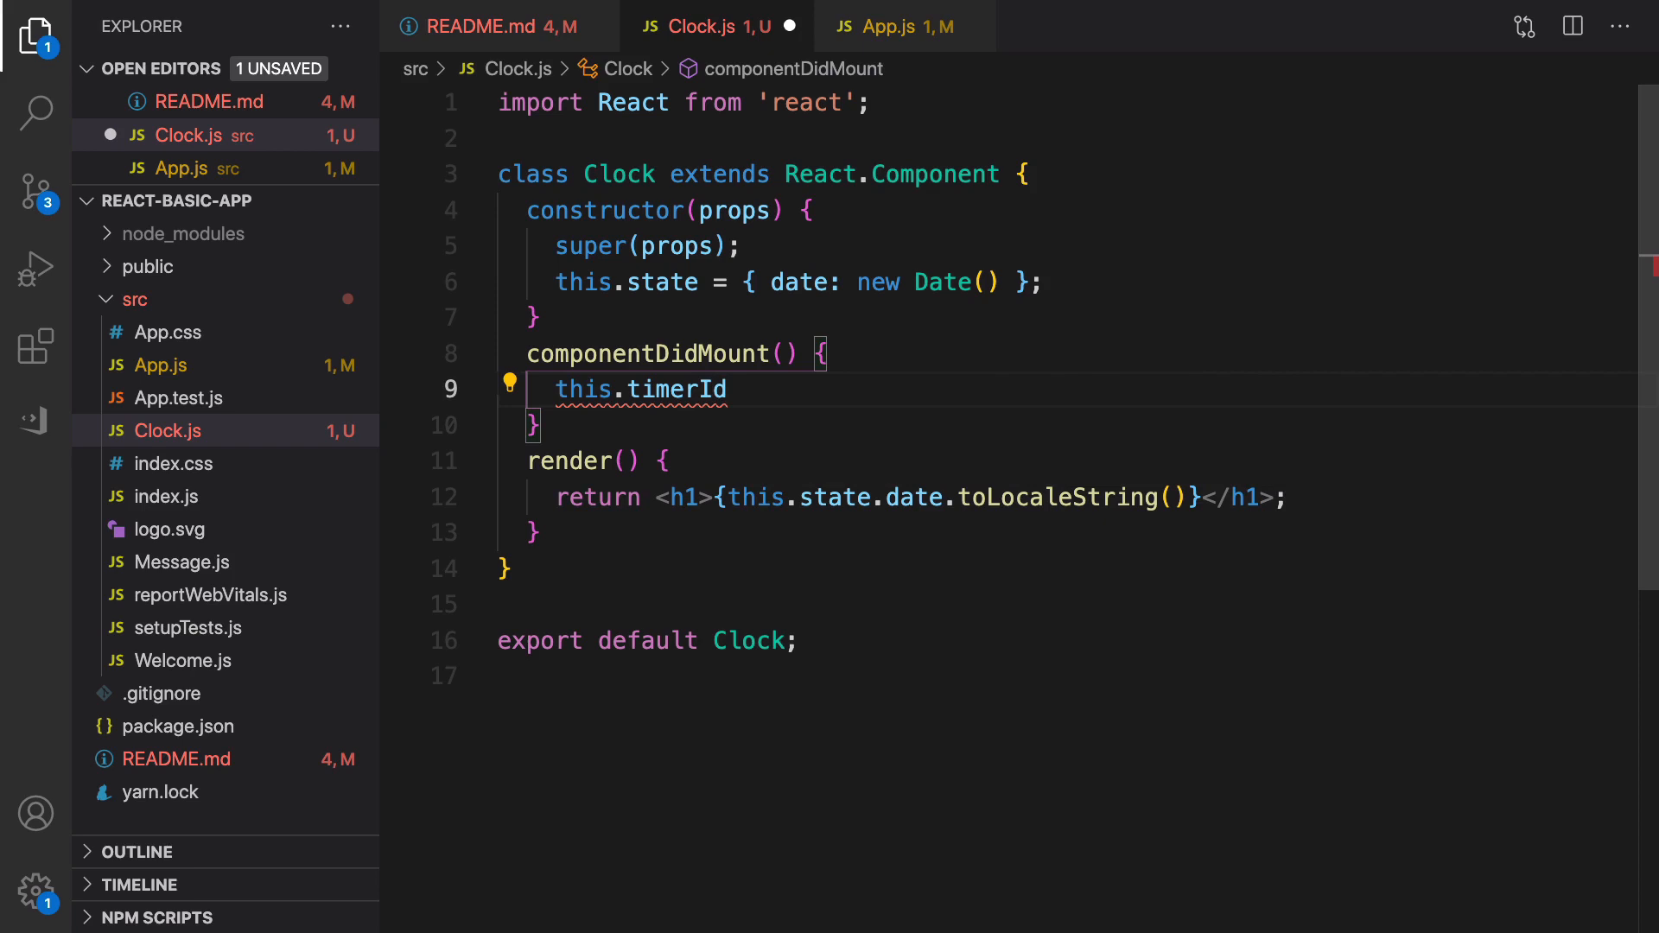
text(=)
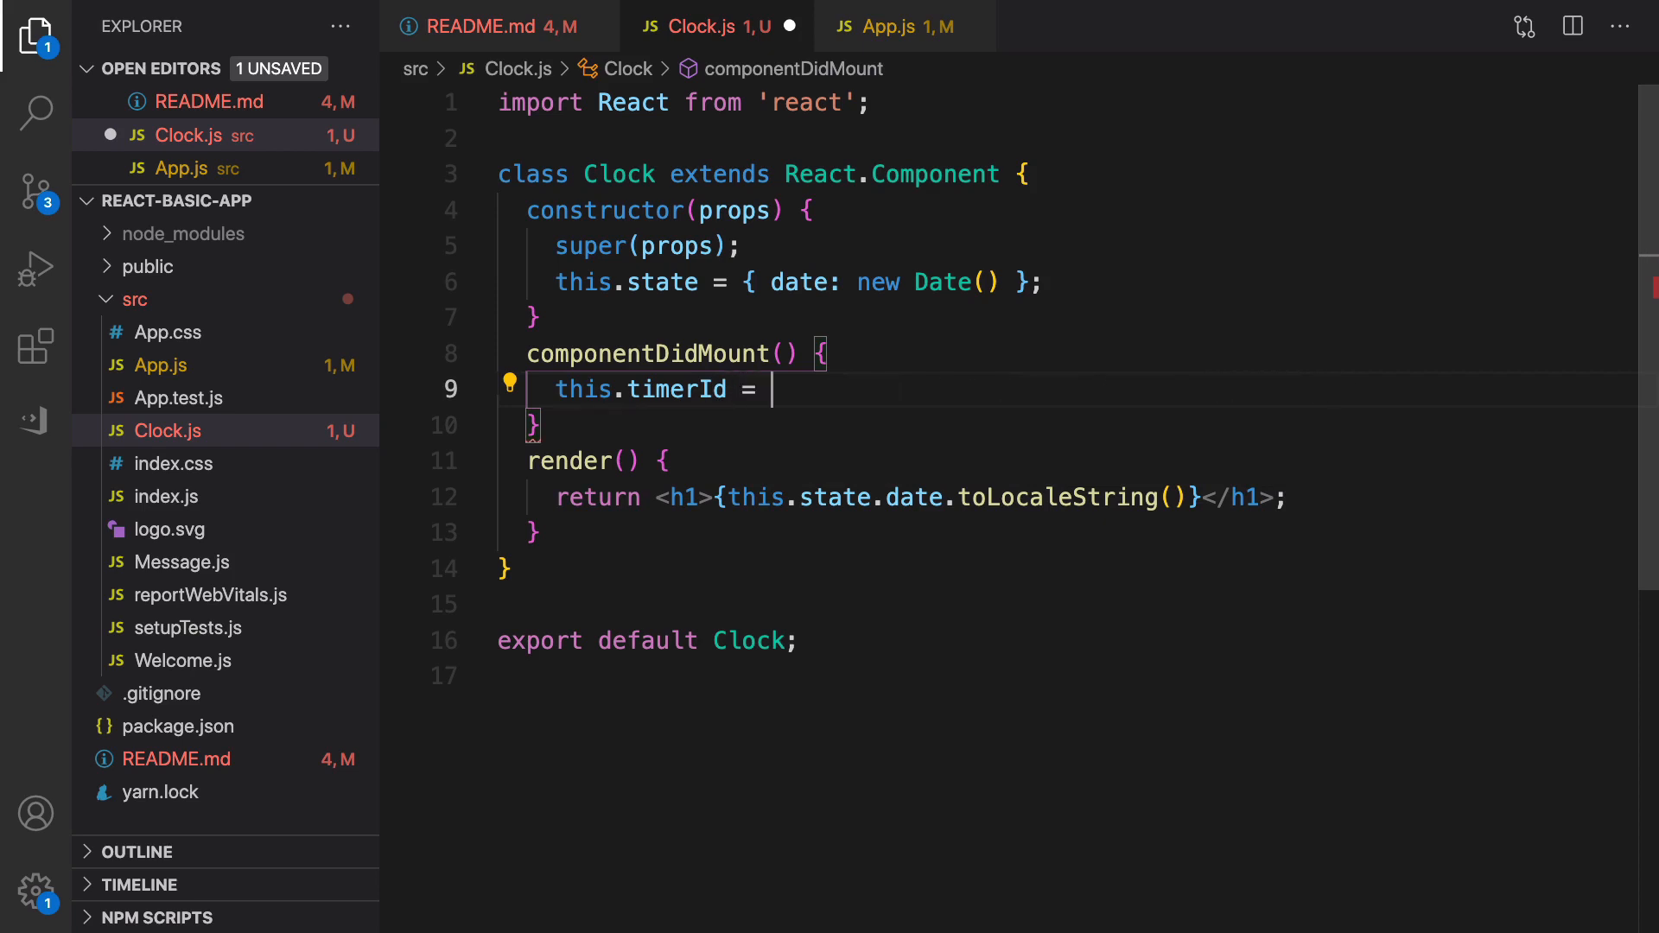
text(set)
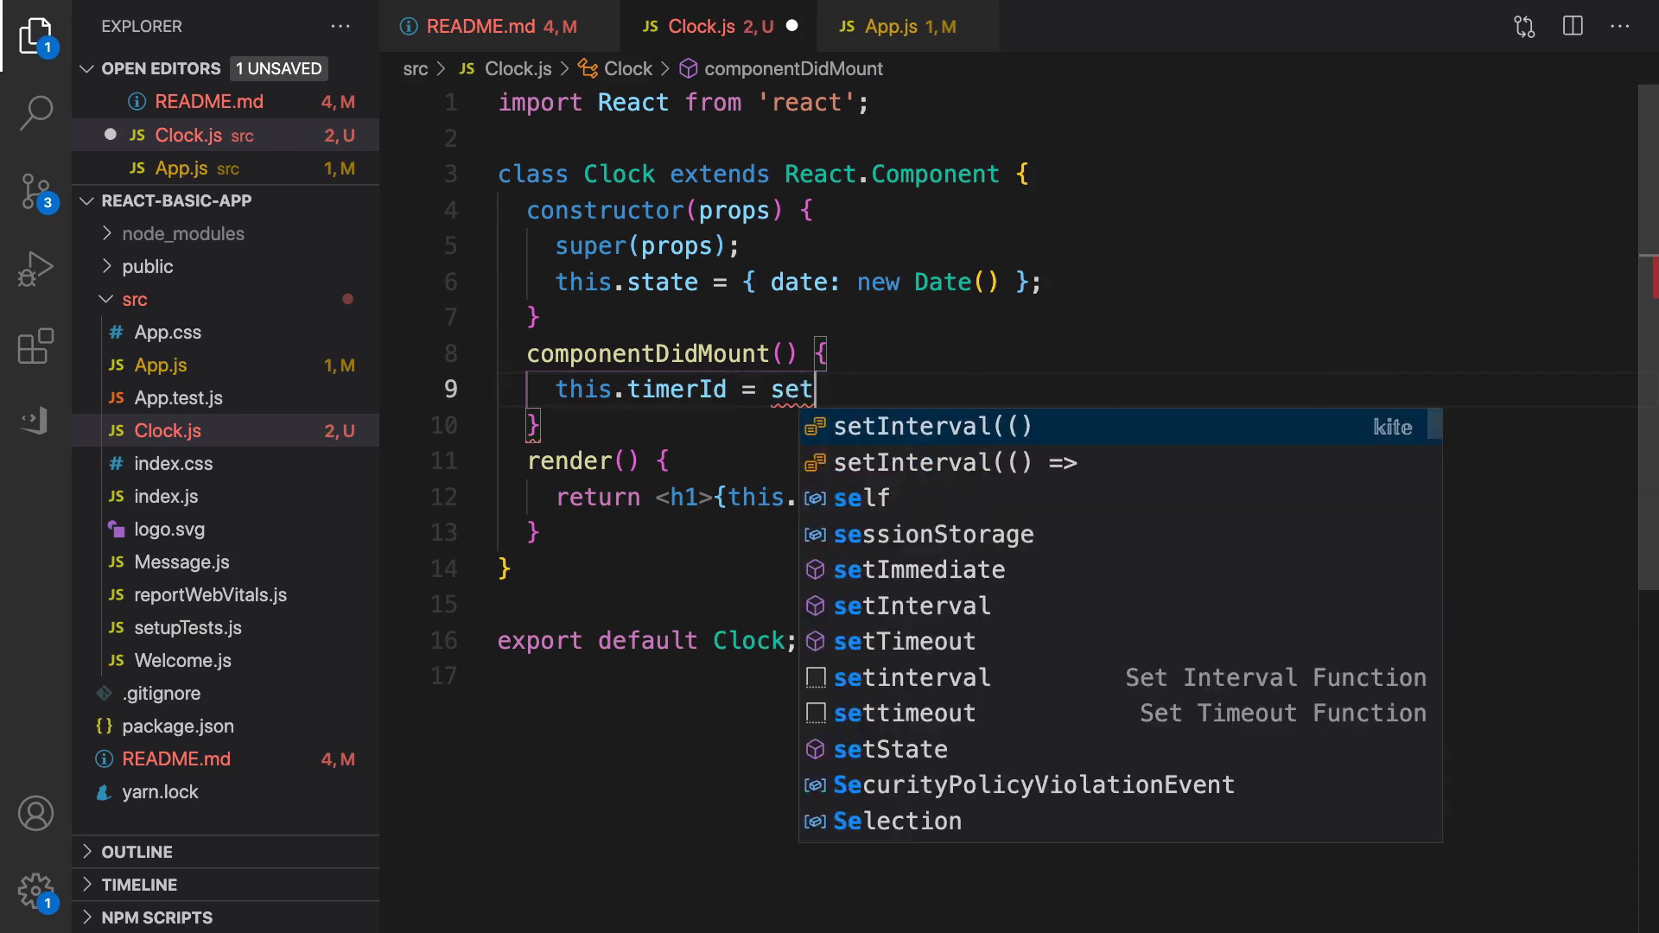
text(Interval)
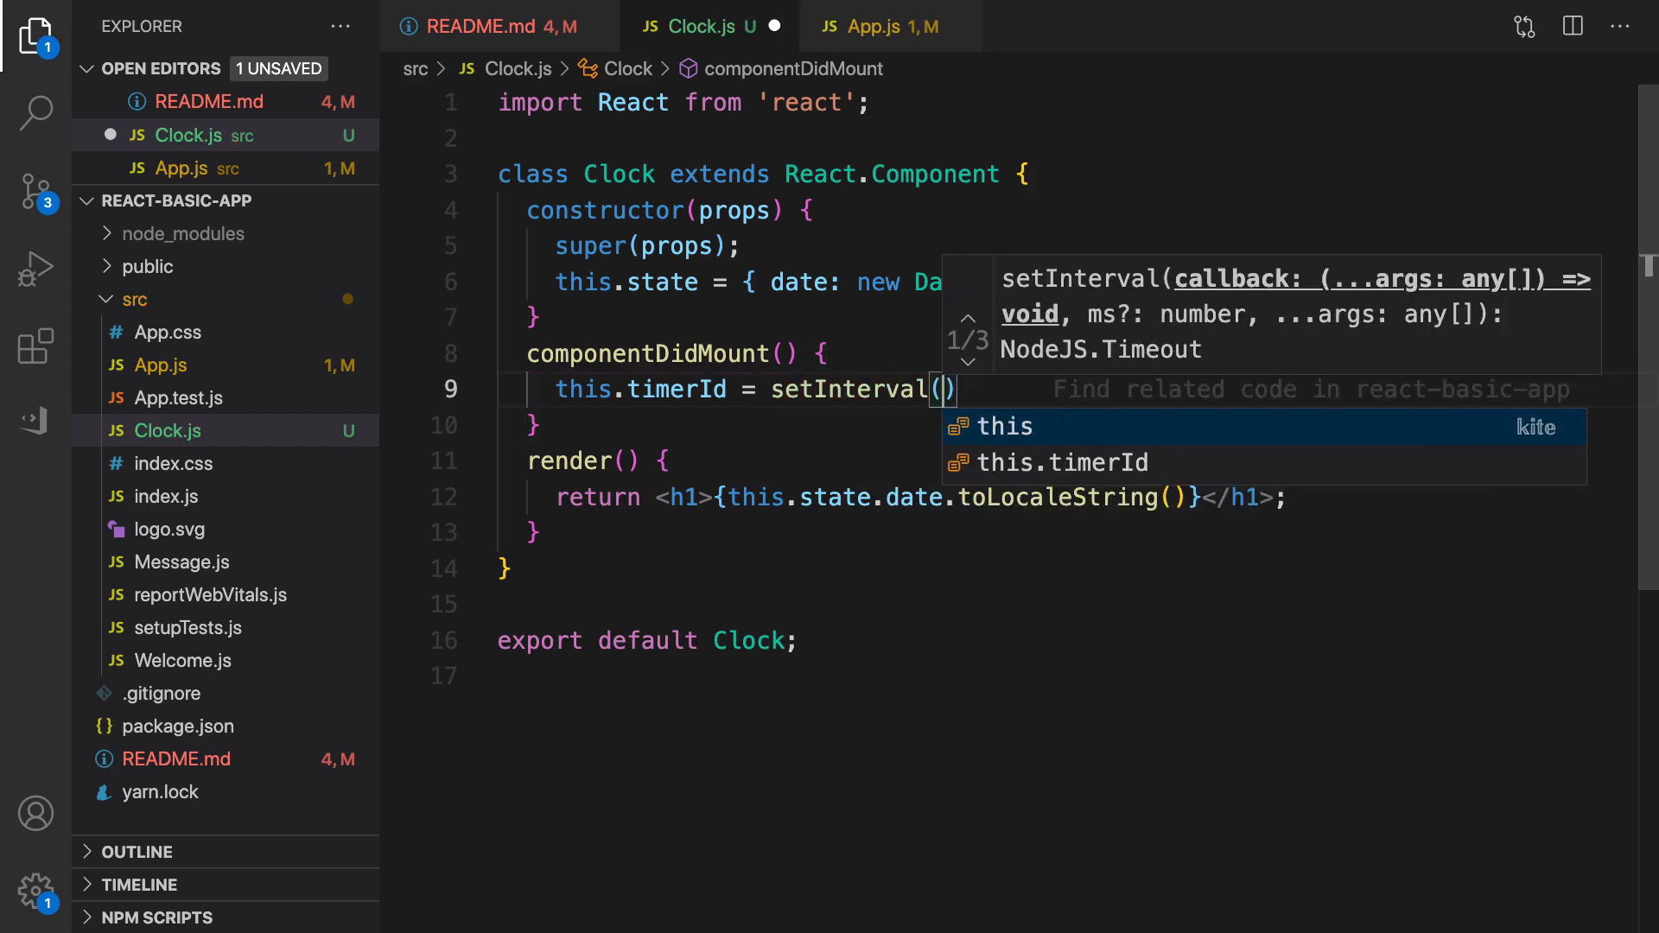
text(())
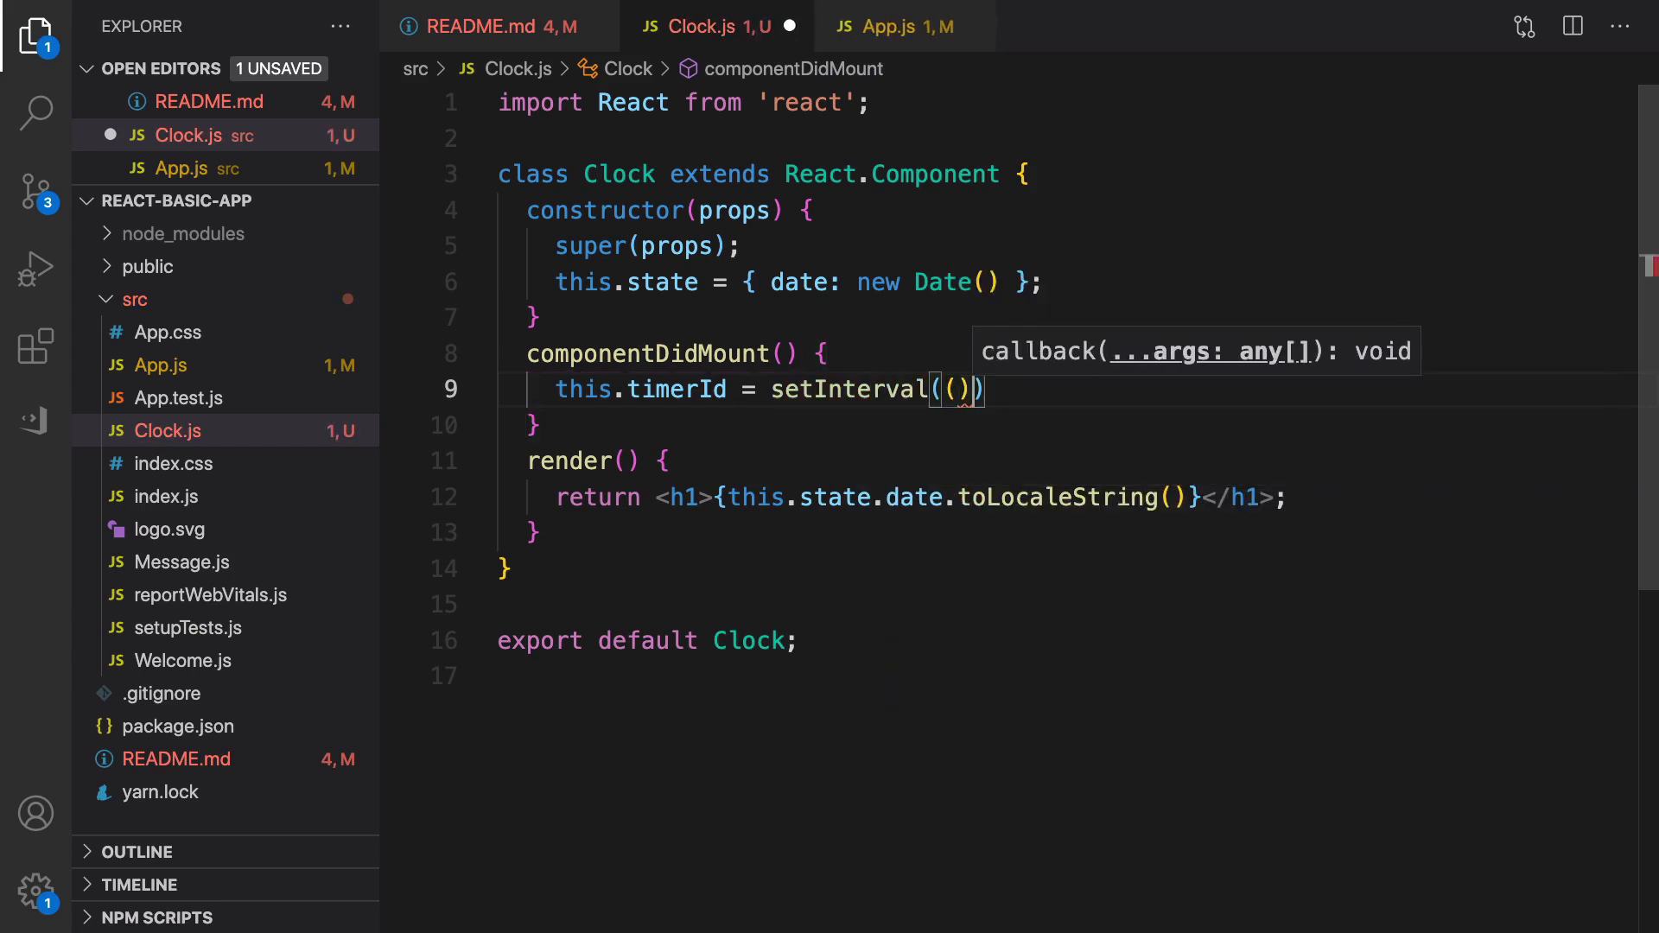
text(=>{})
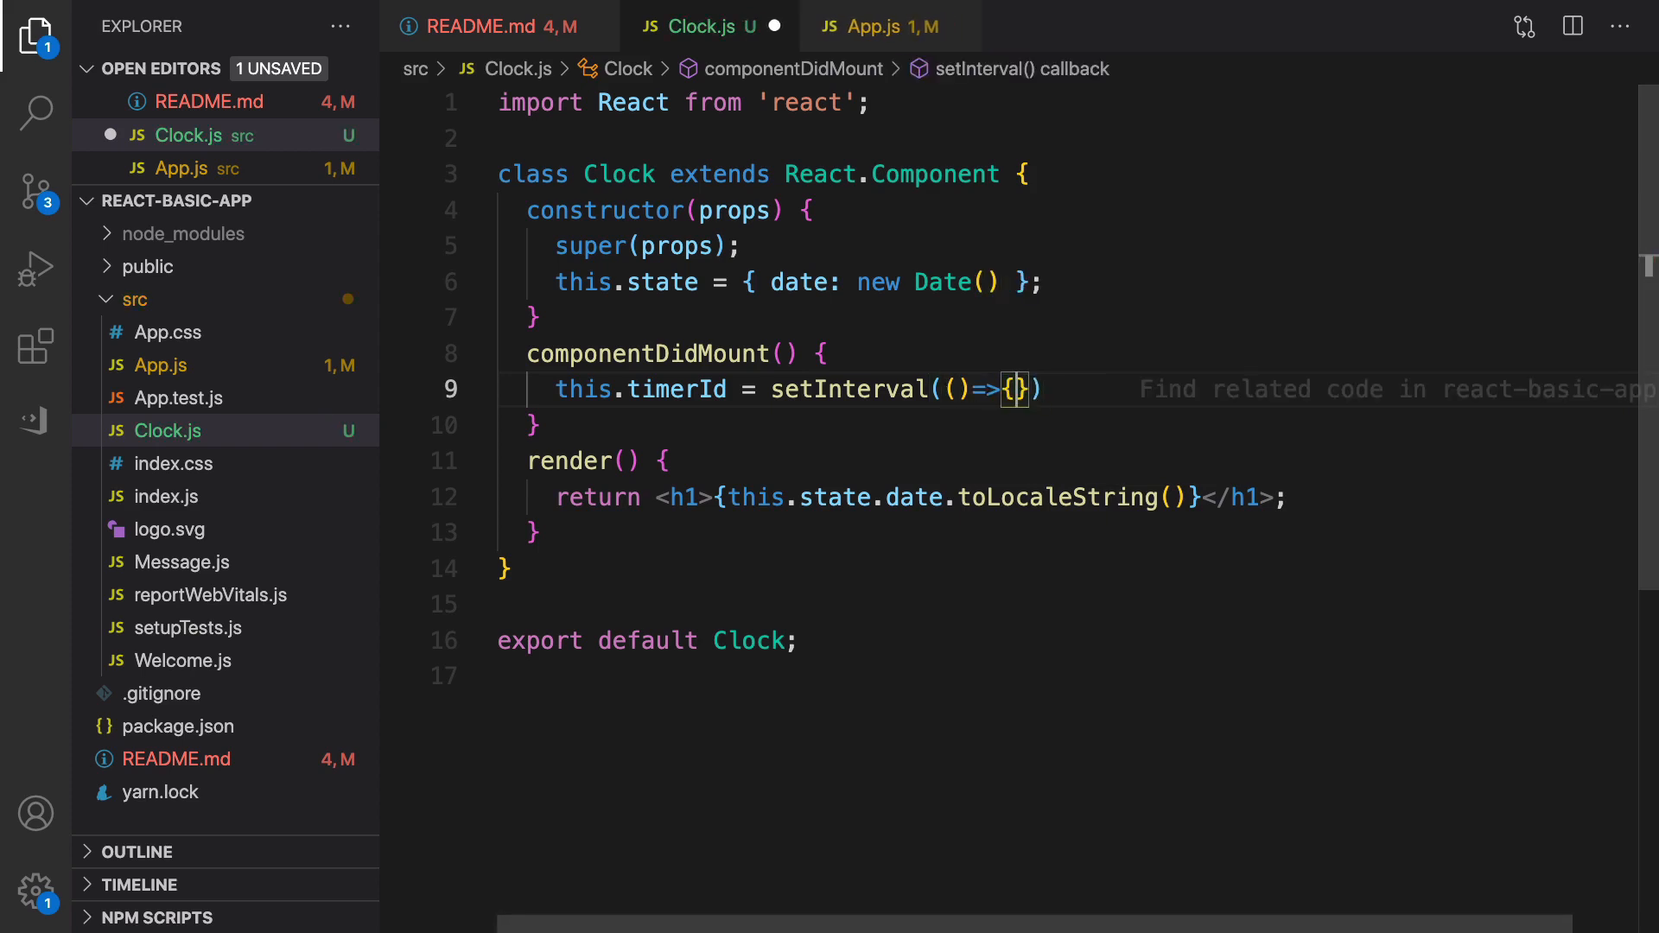
text(, 1)
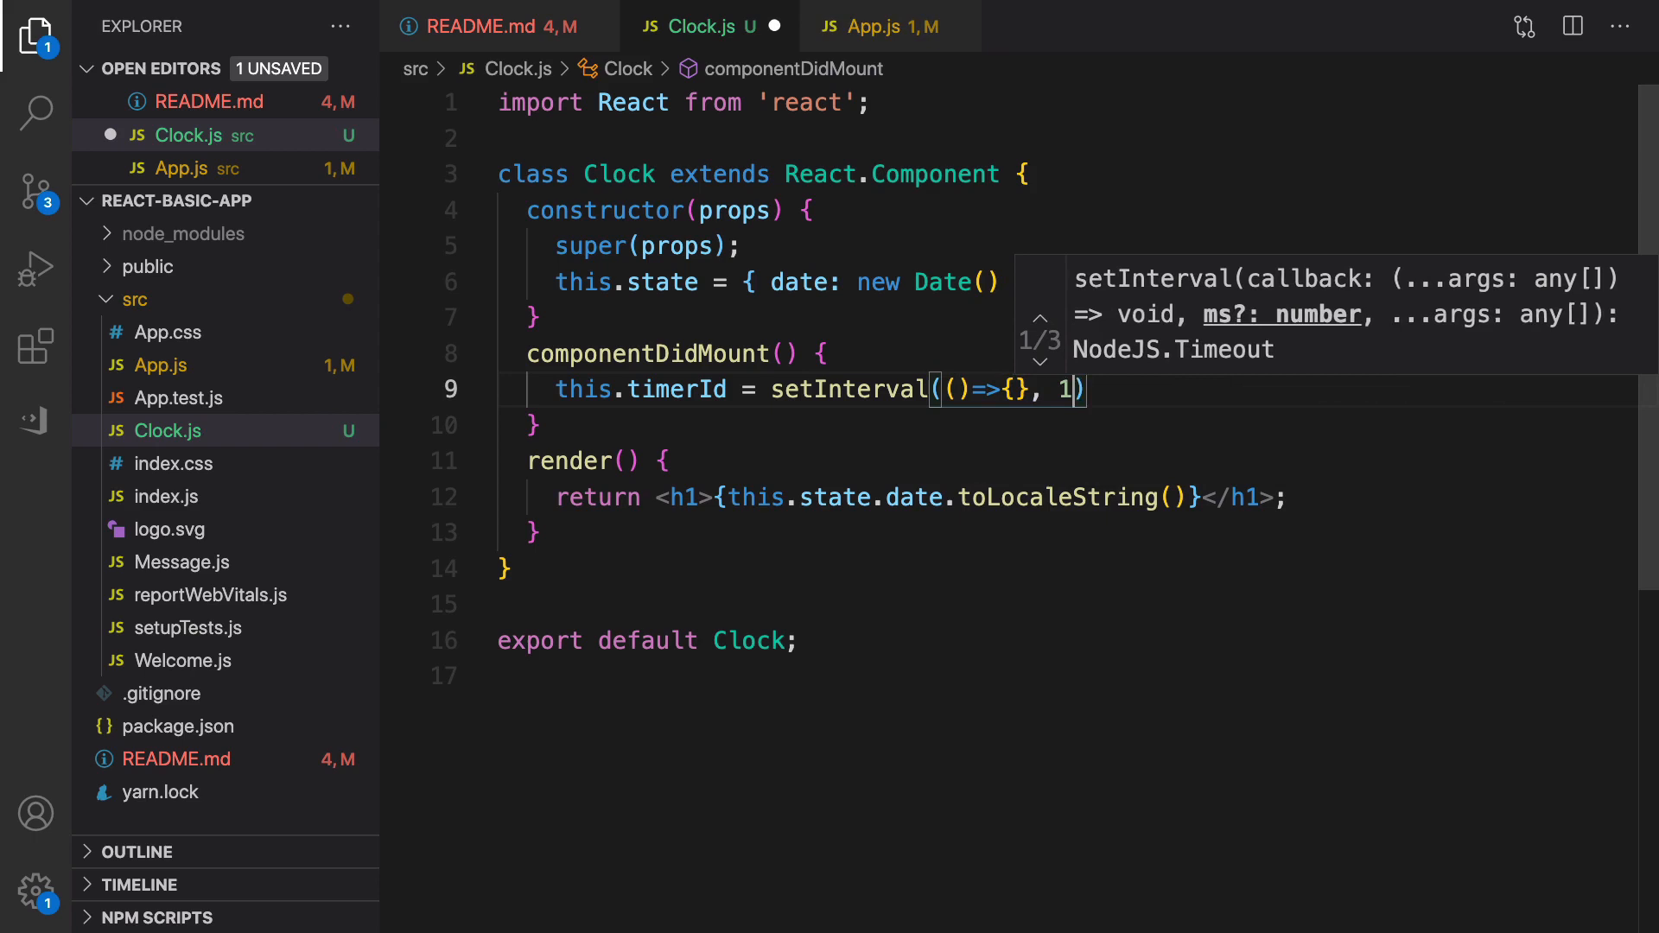
text(000)
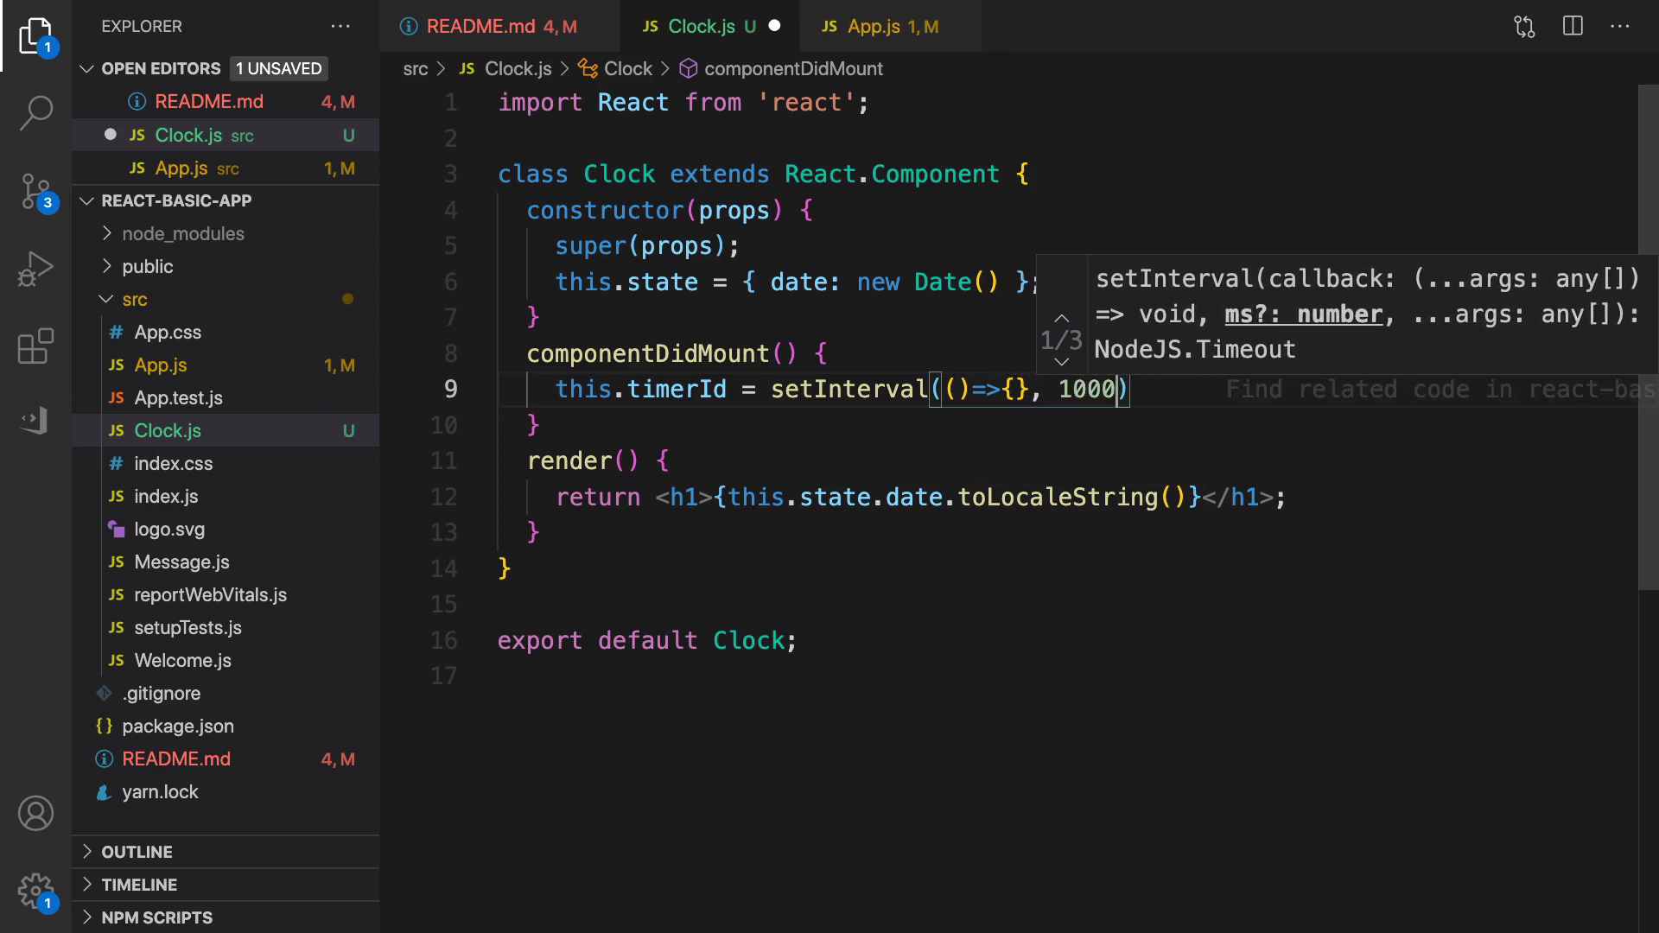
text(;)
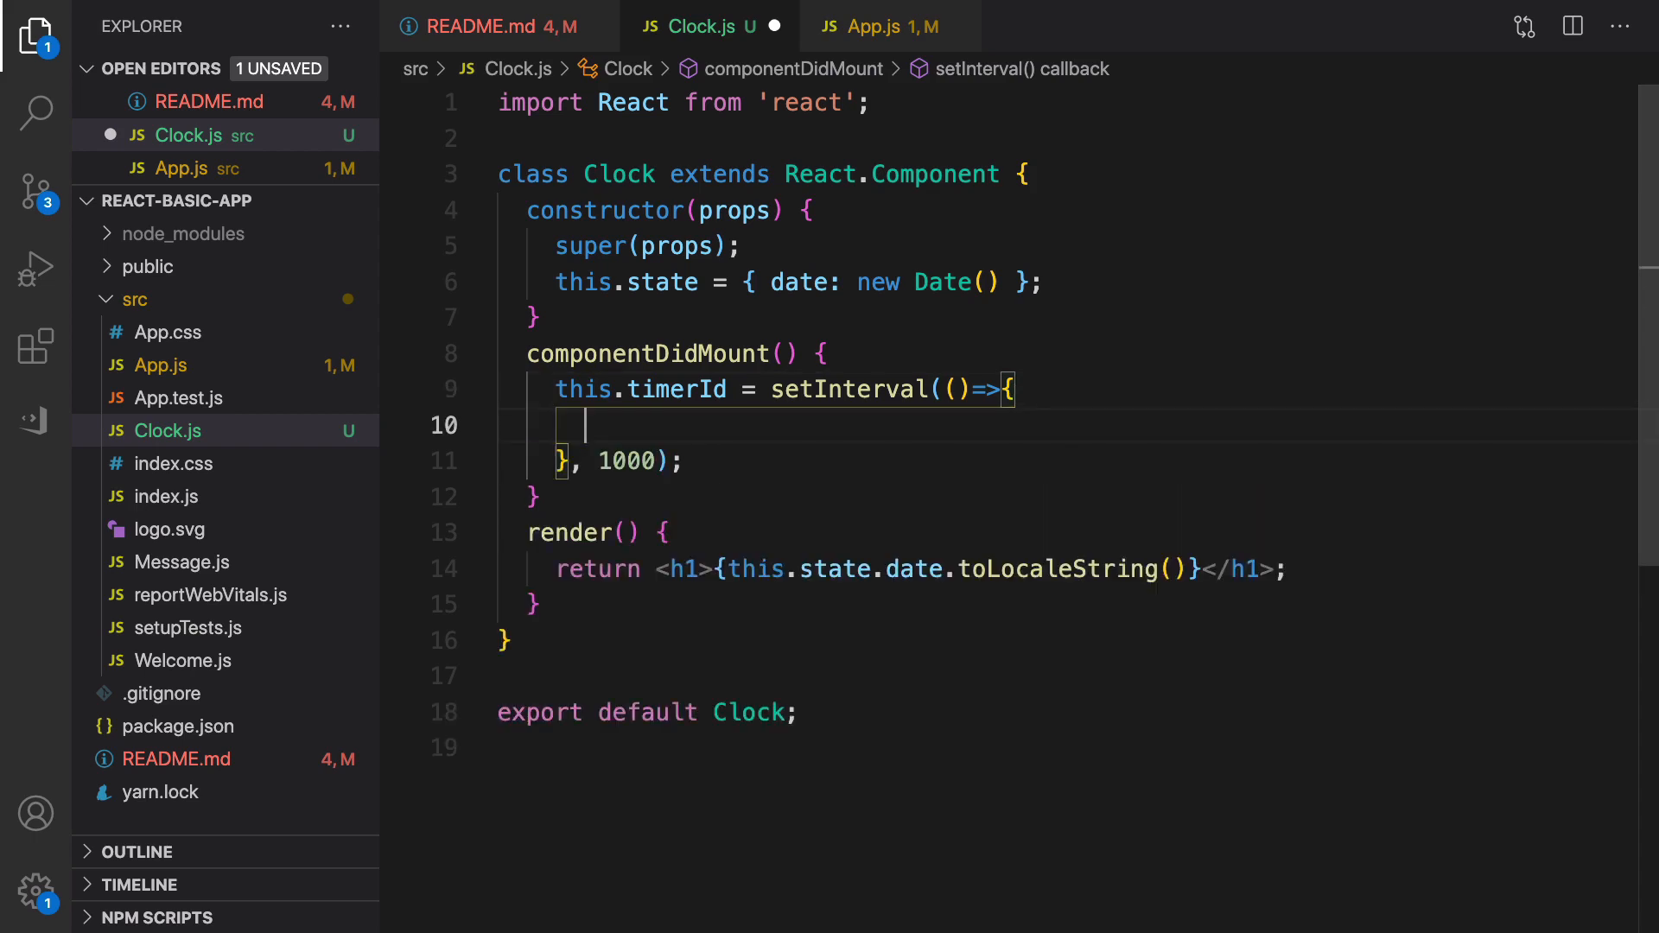
- Call this.setState({ date: new Date() }) inside the interval callback
text(t)
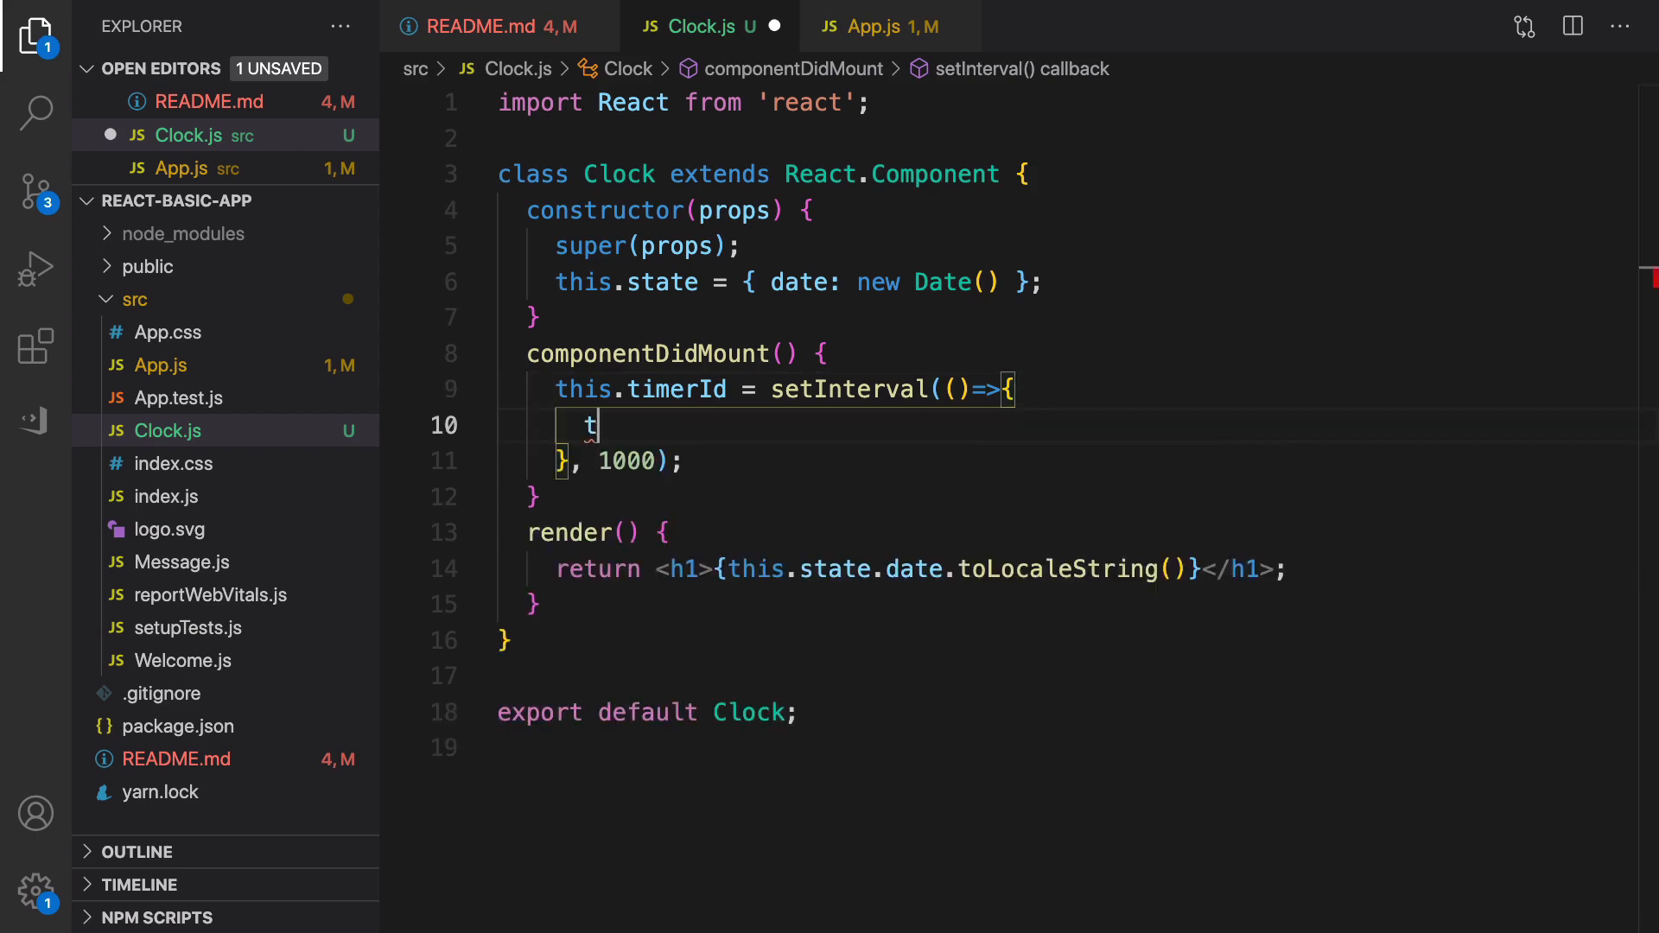
text(his.)
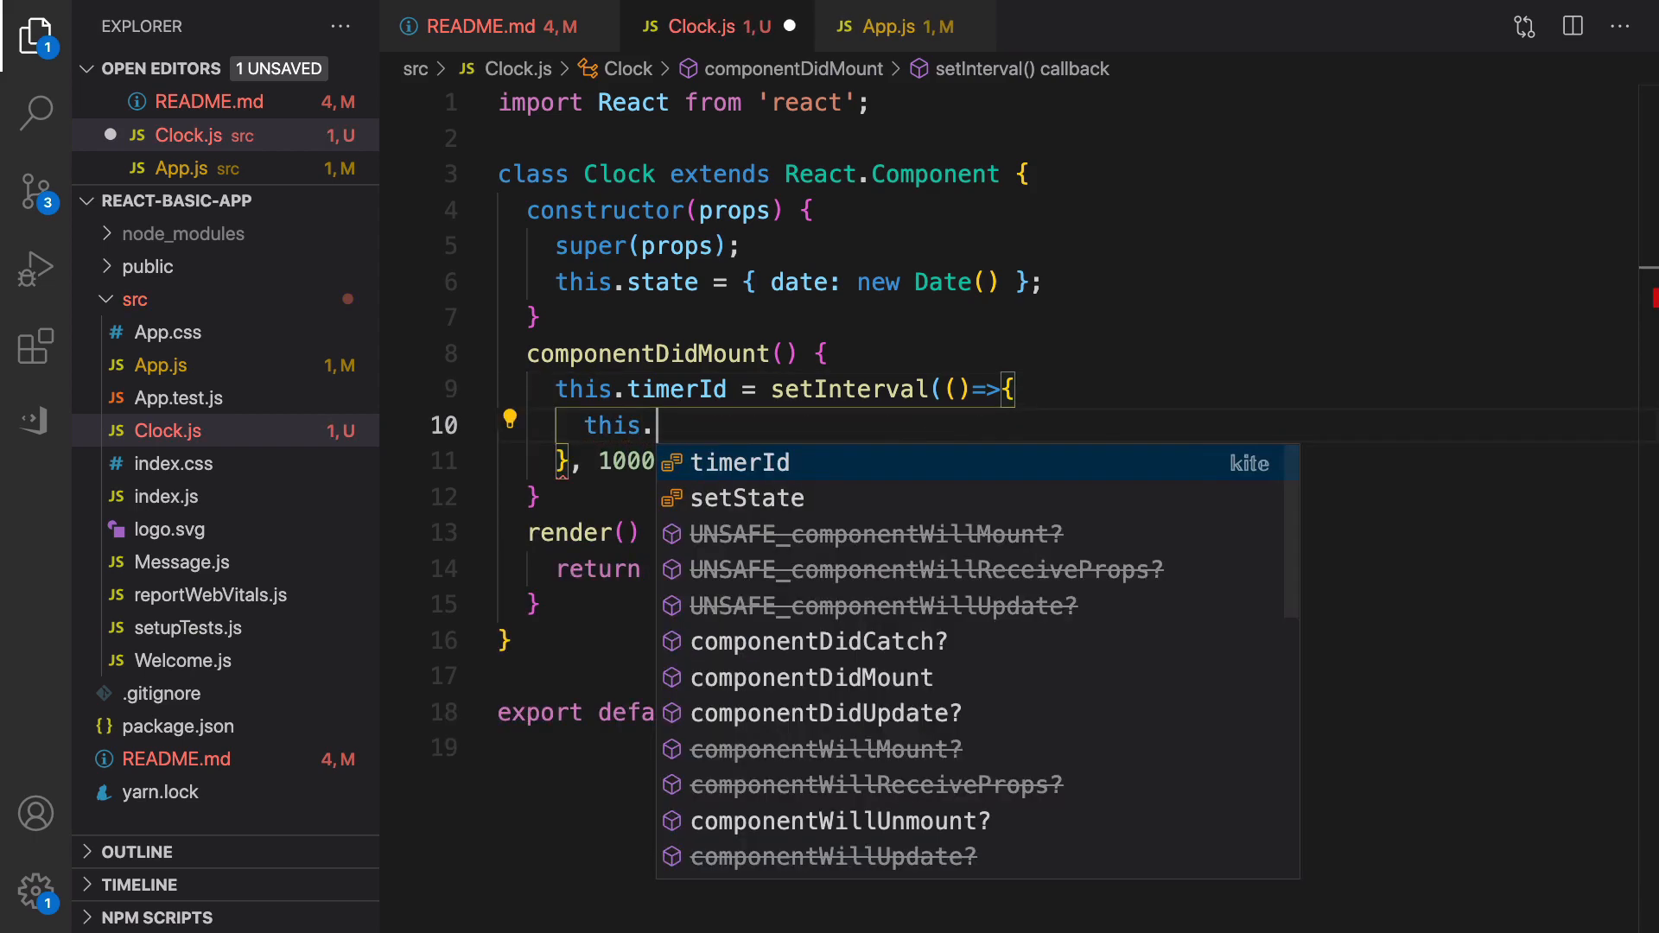
text(set)
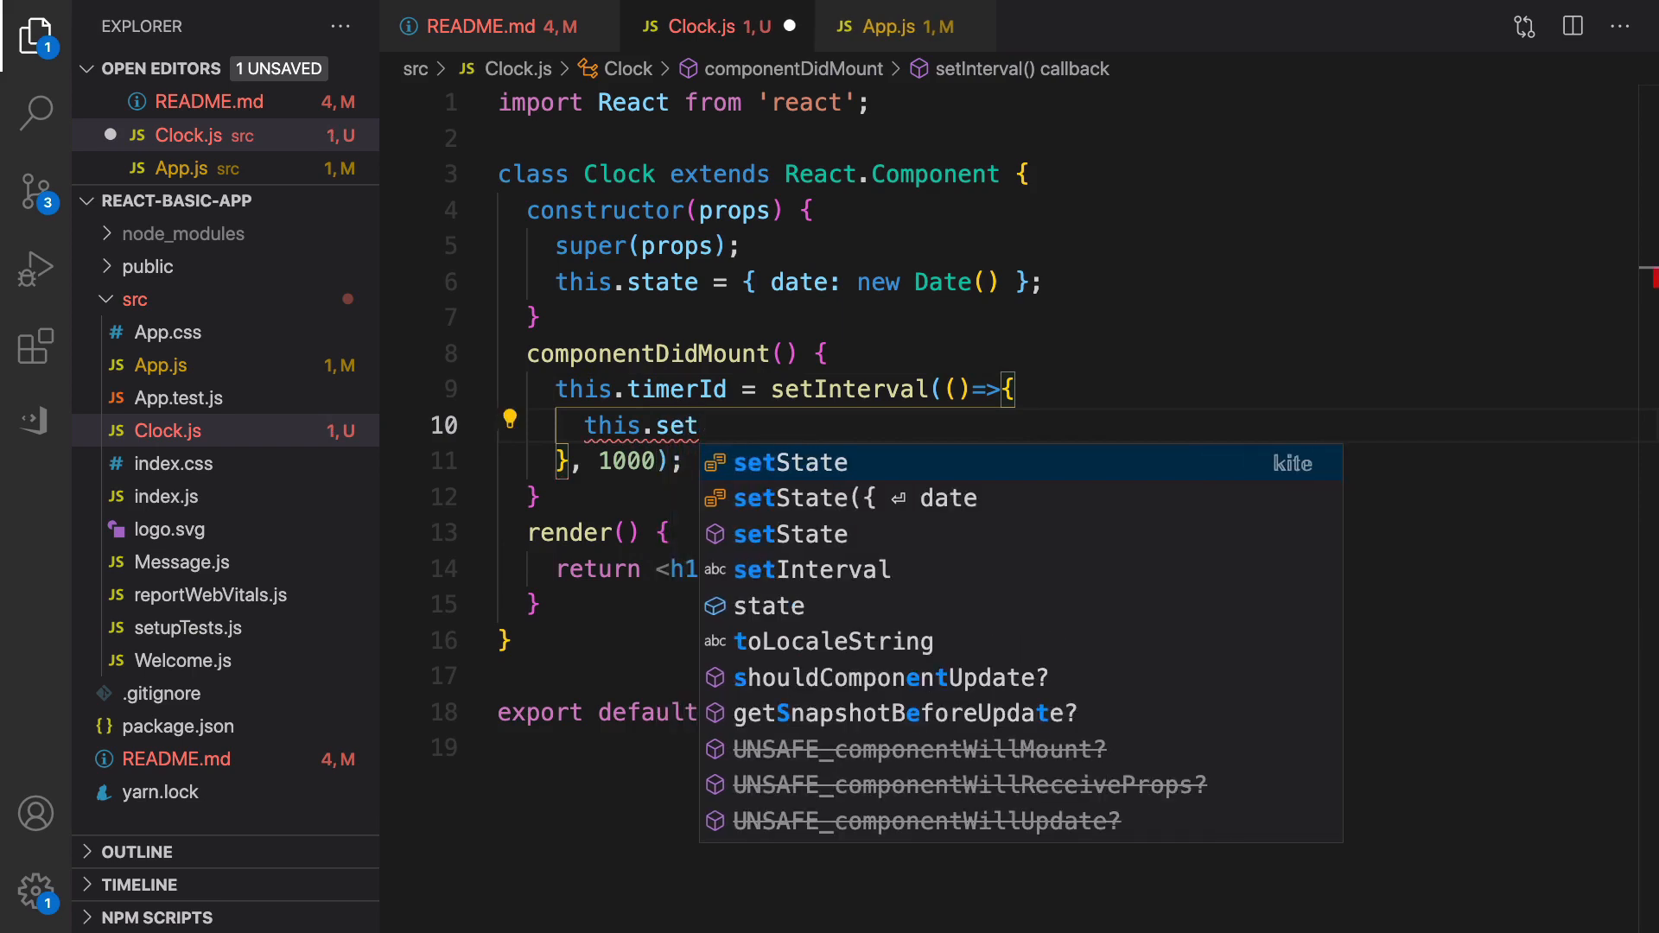
text(State)
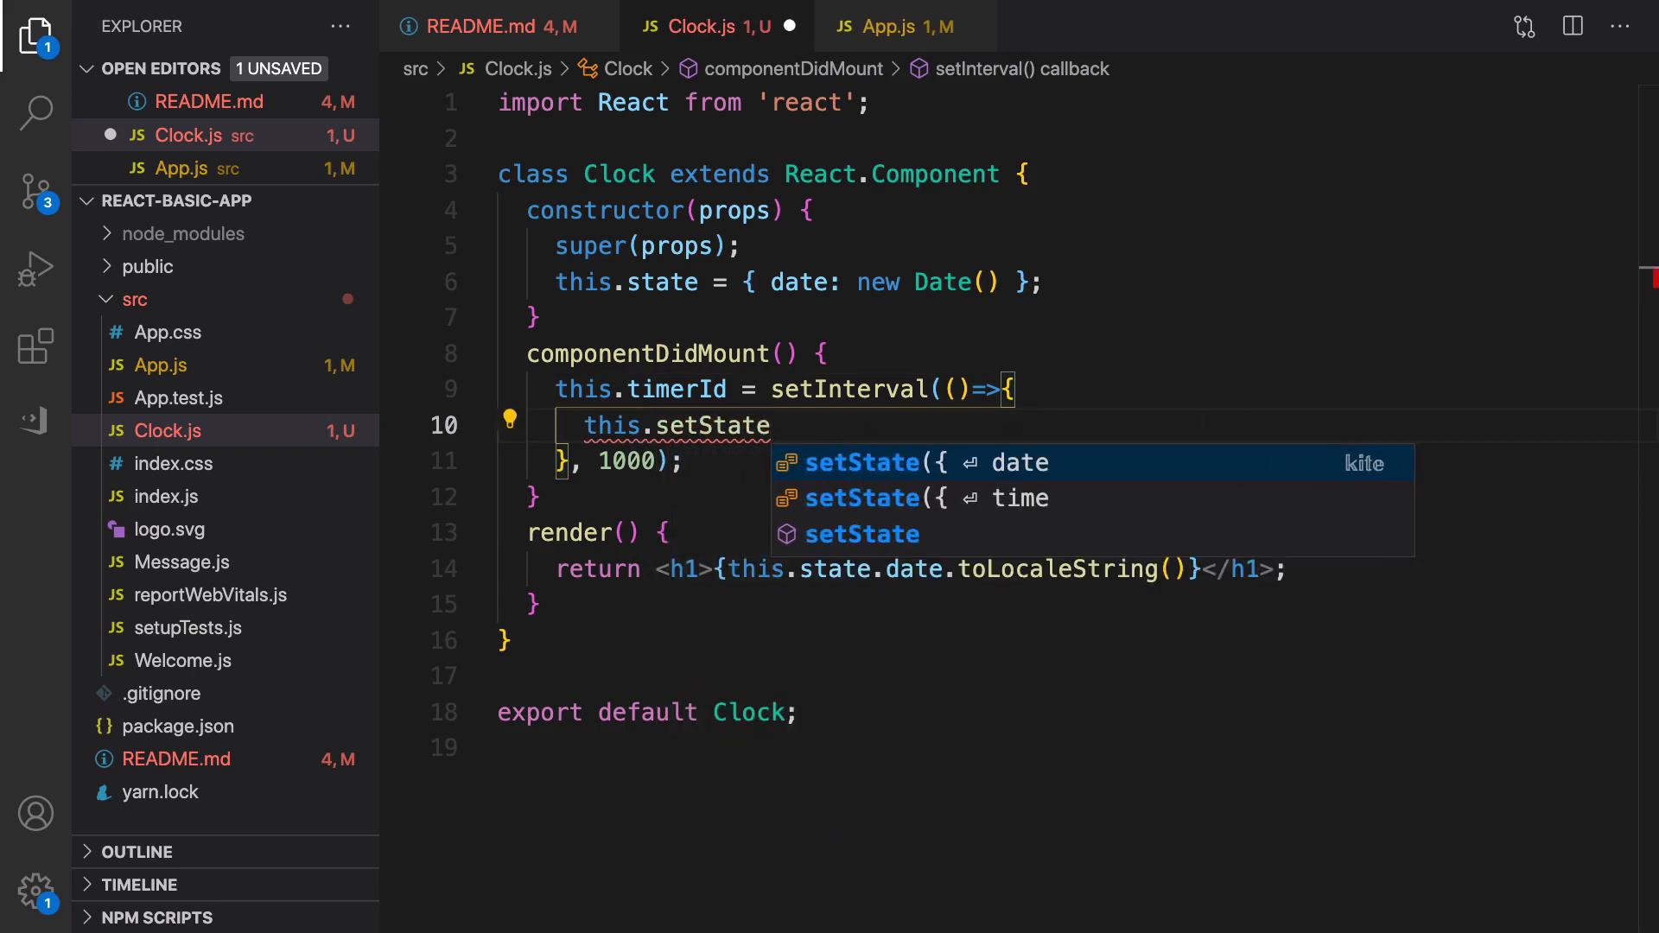
text(())
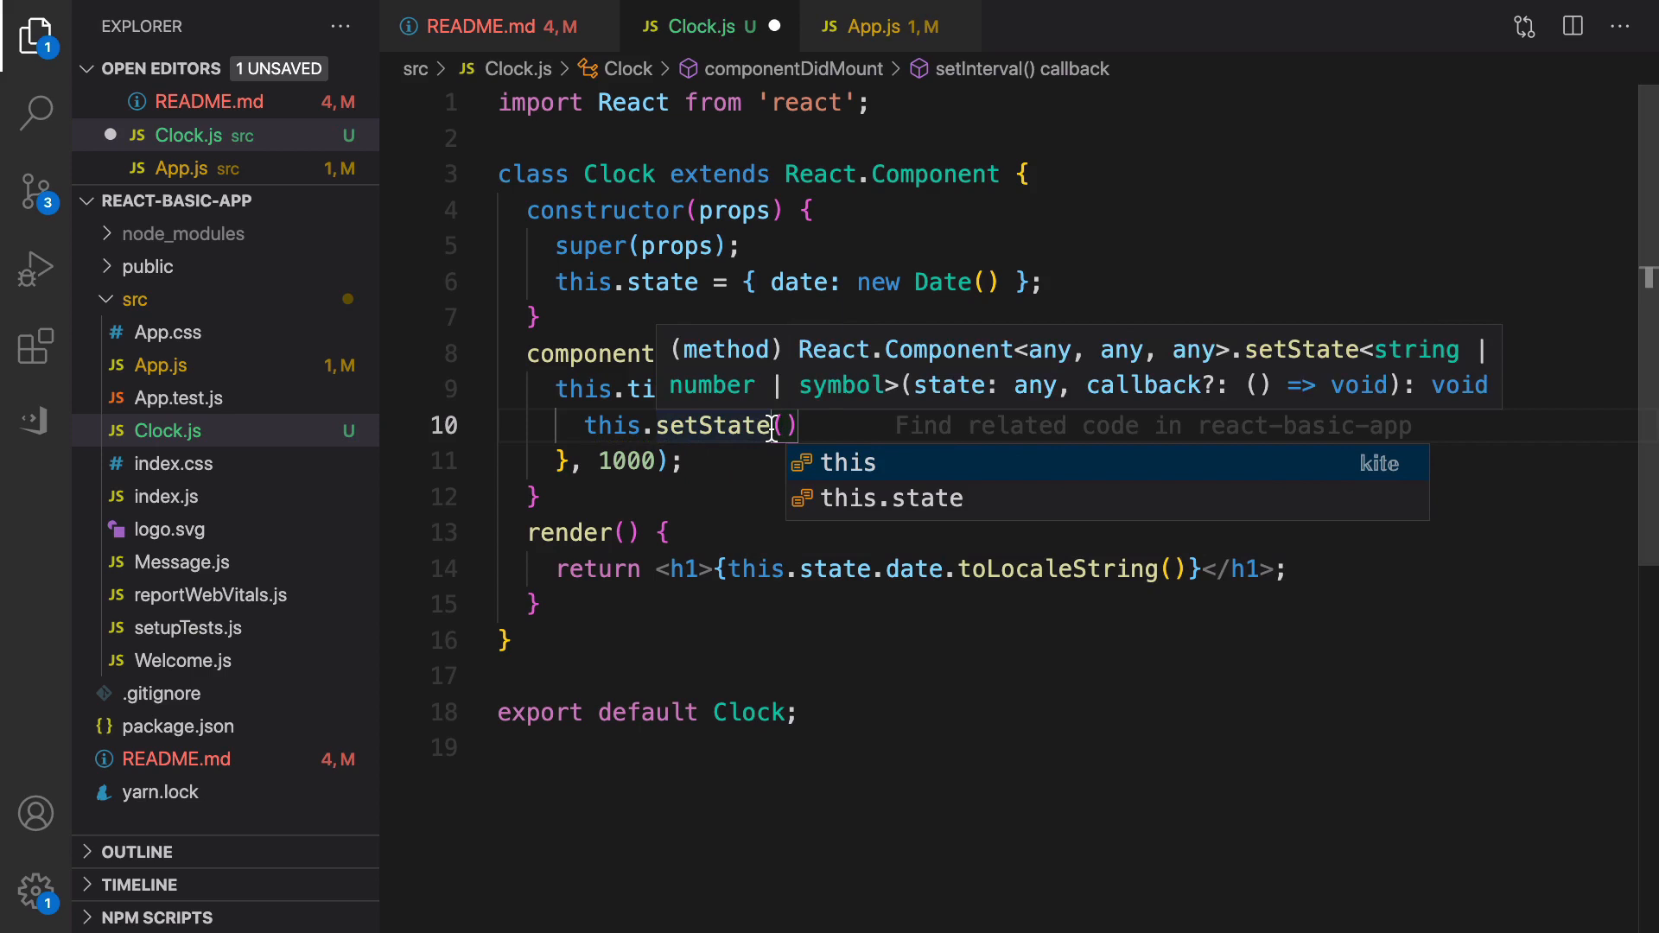
text({date})
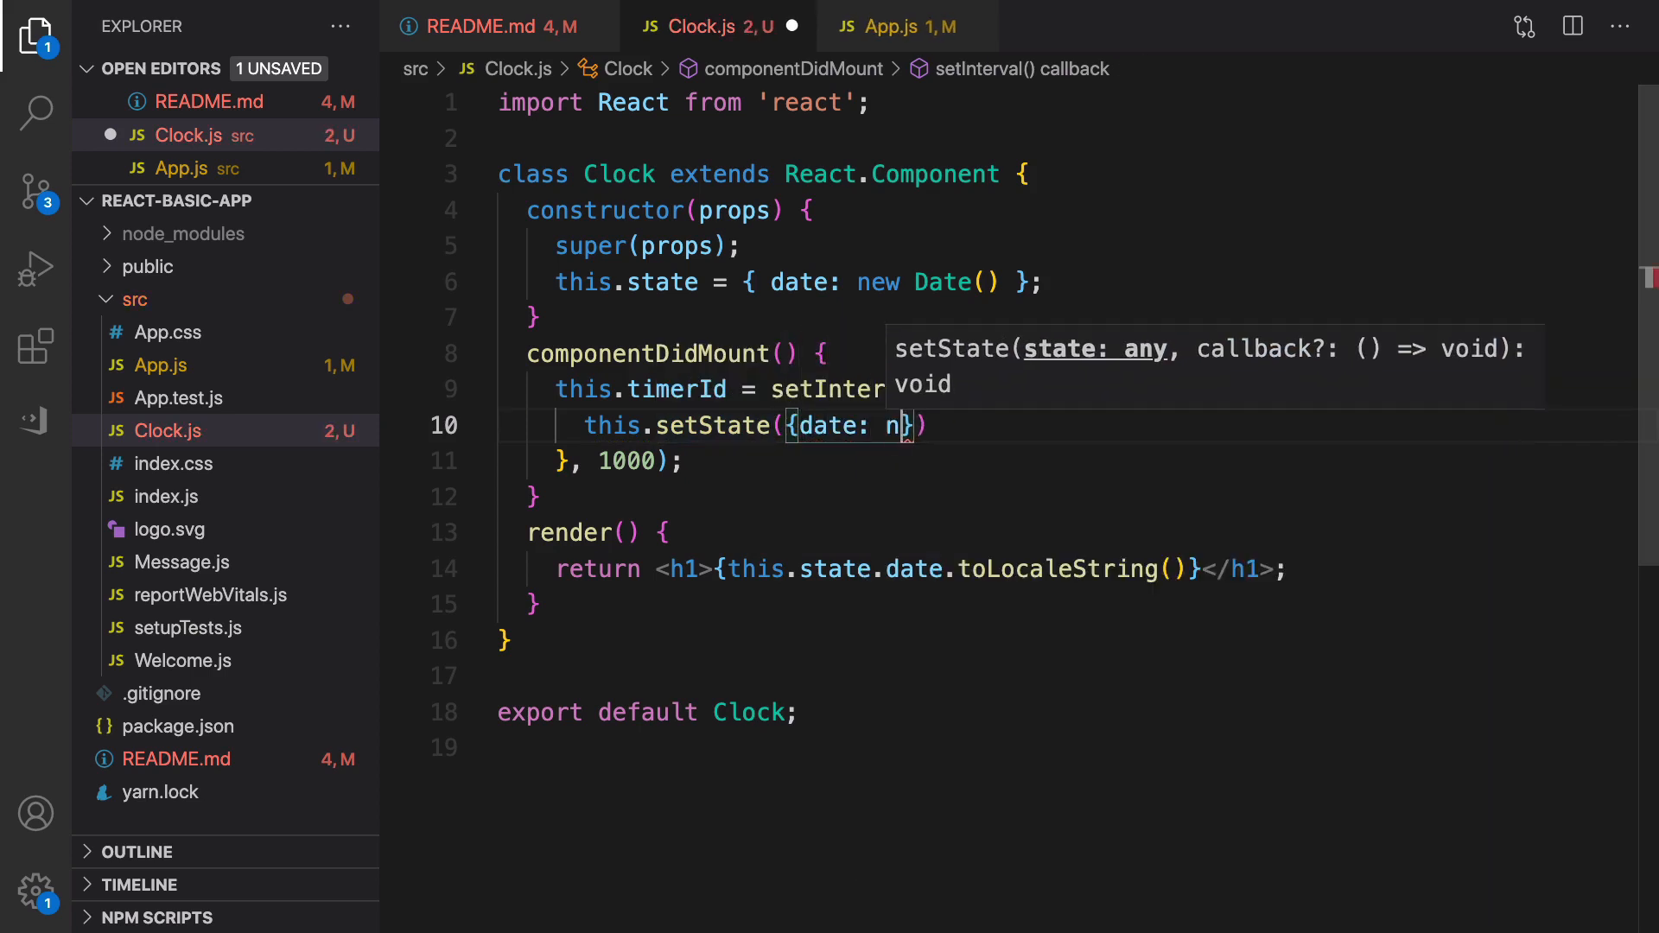
text(ew Date())
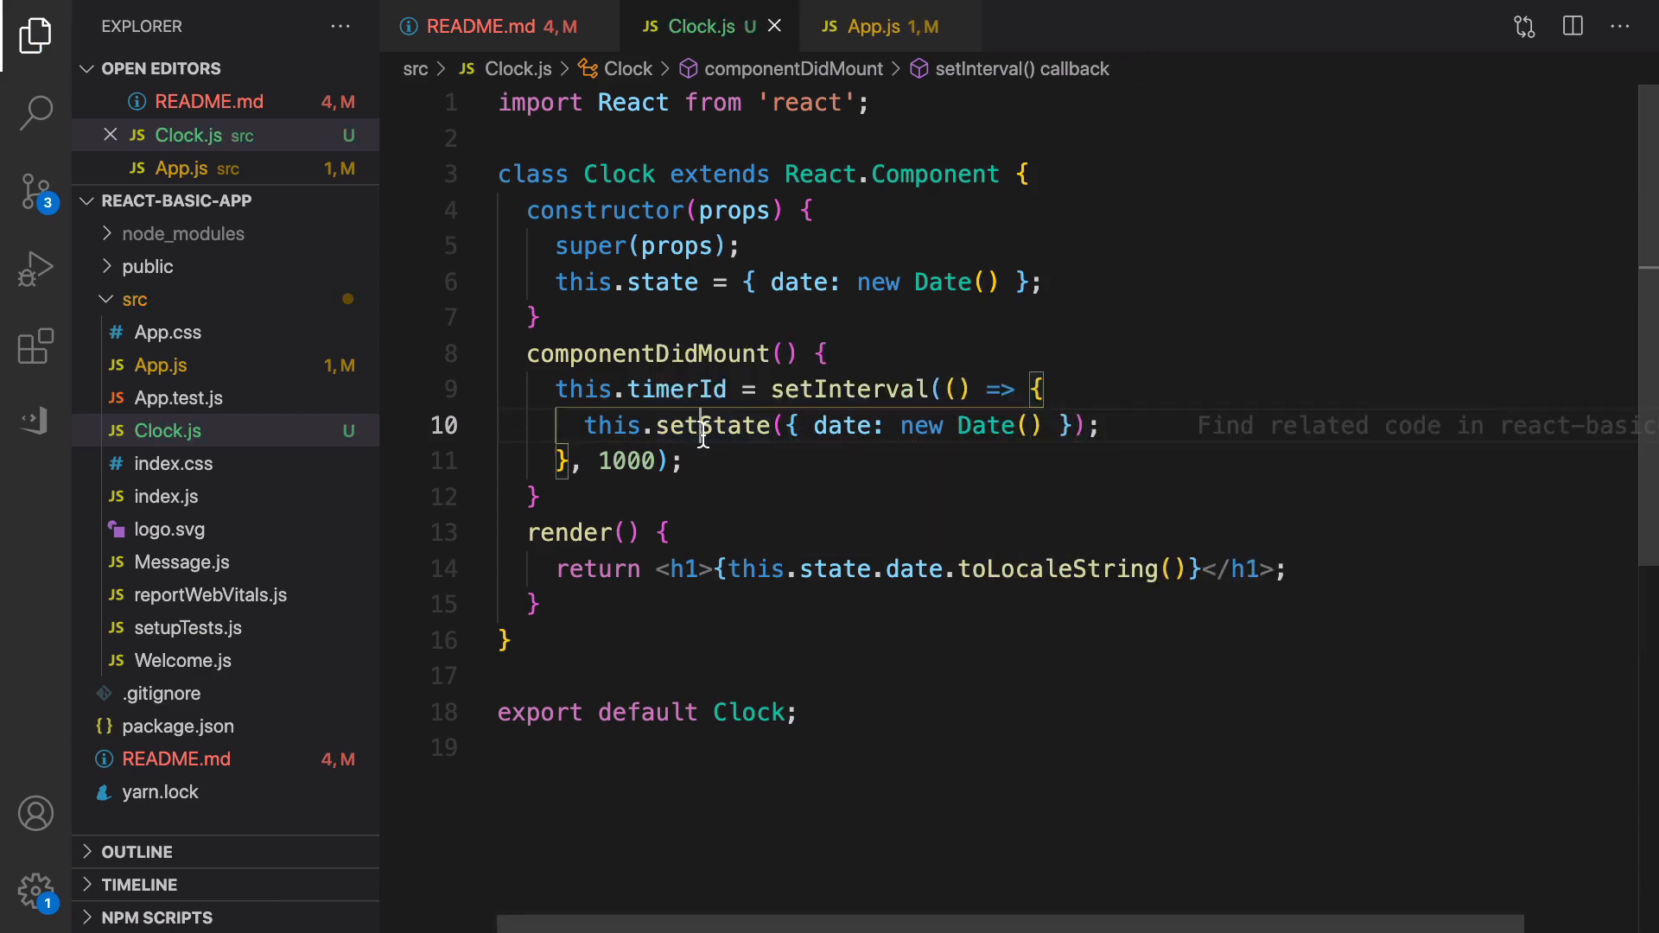
double_click(710, 425)
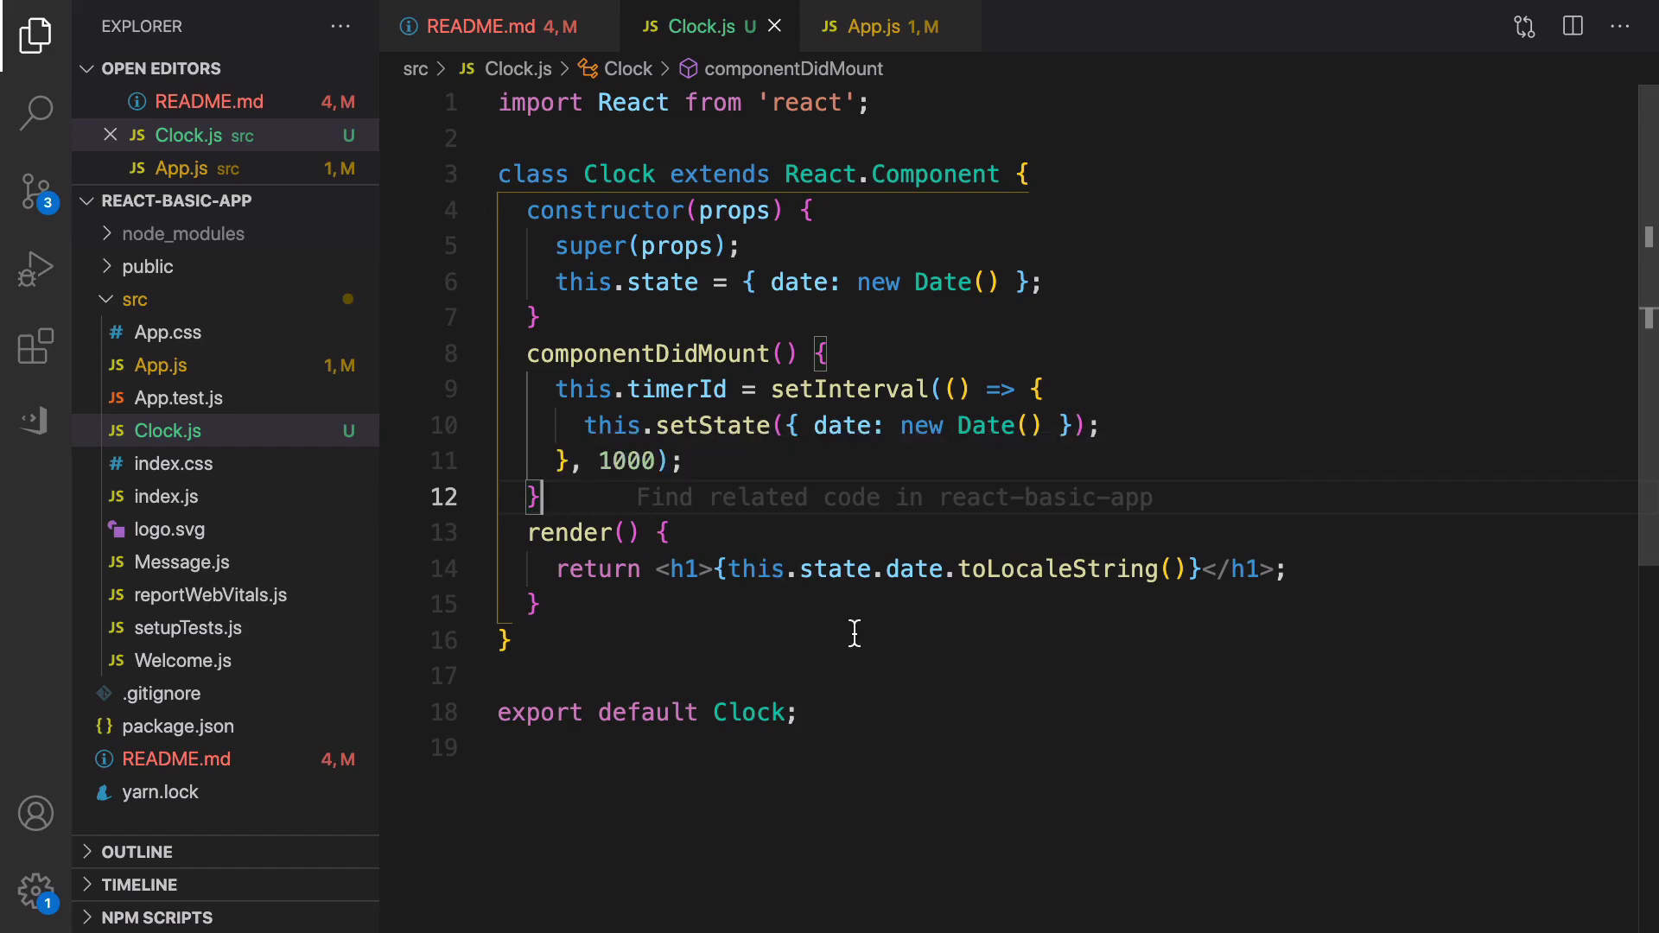
mouse_move(659, 399)
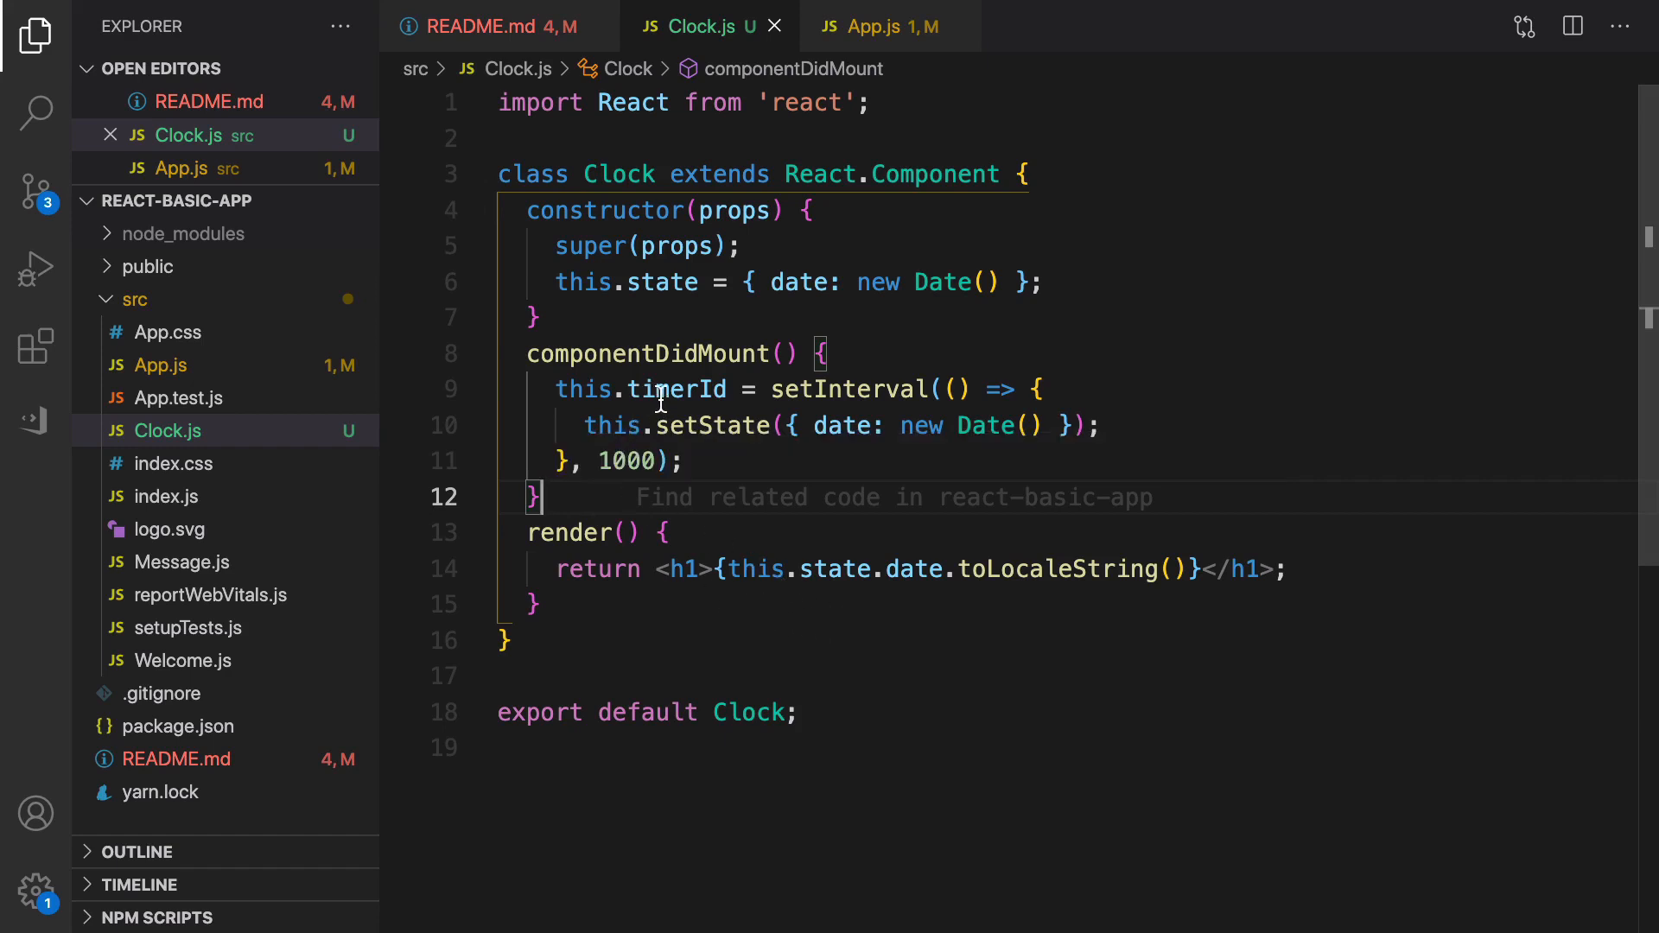
double_click(674, 390)
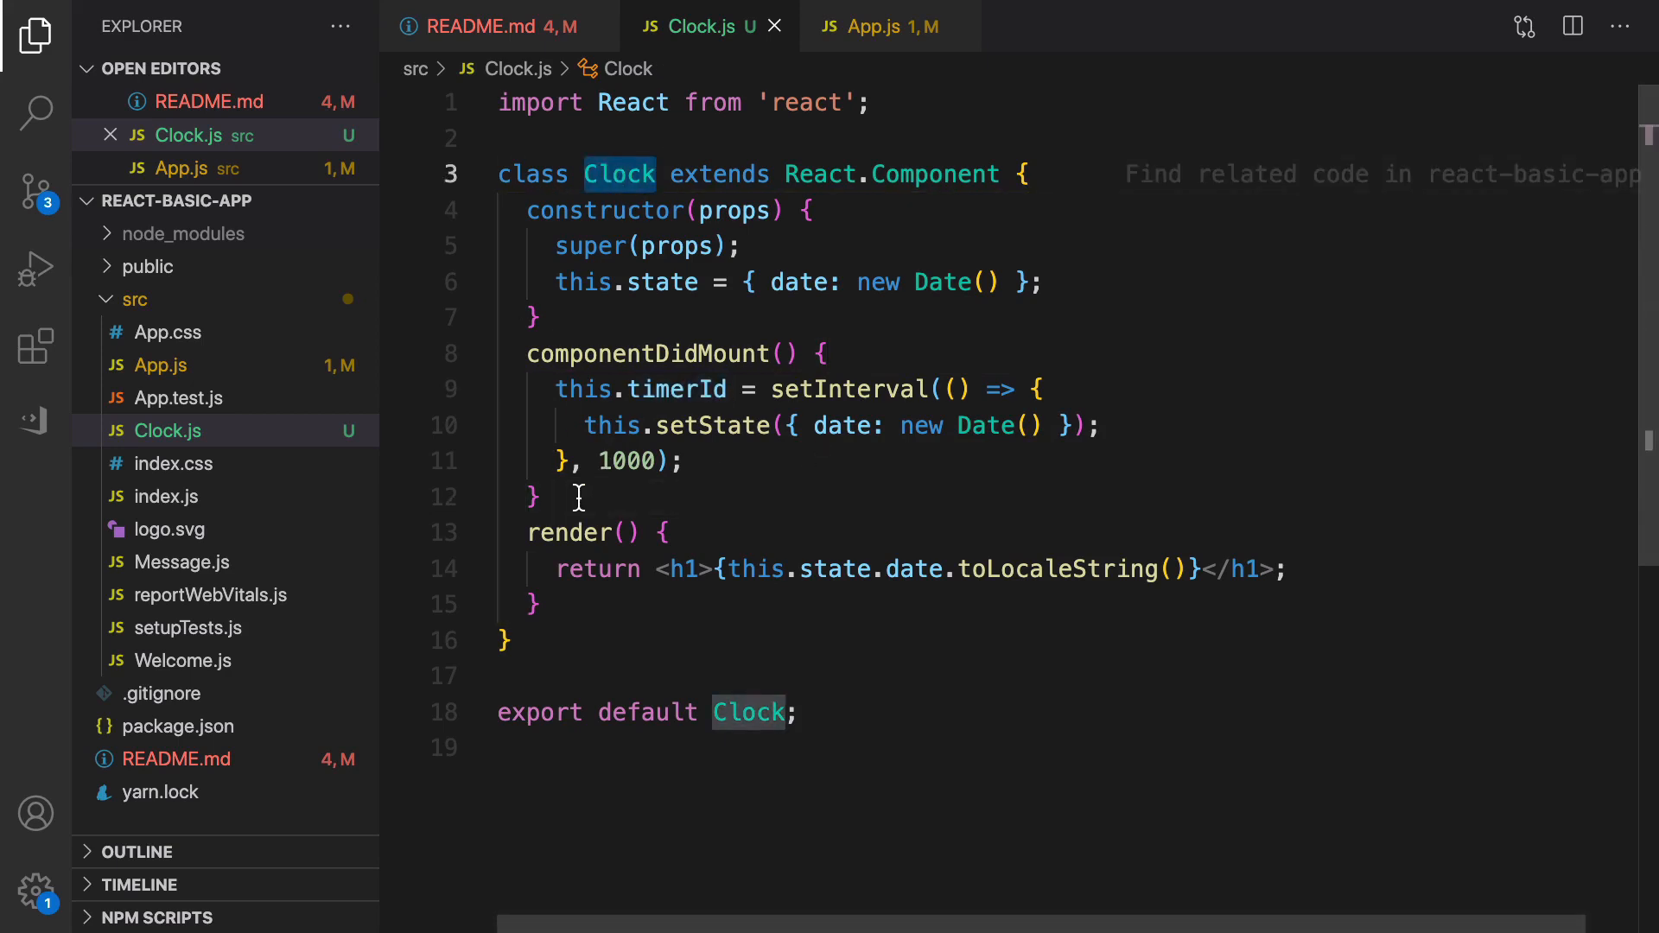
text(componentWillUnmount() {)
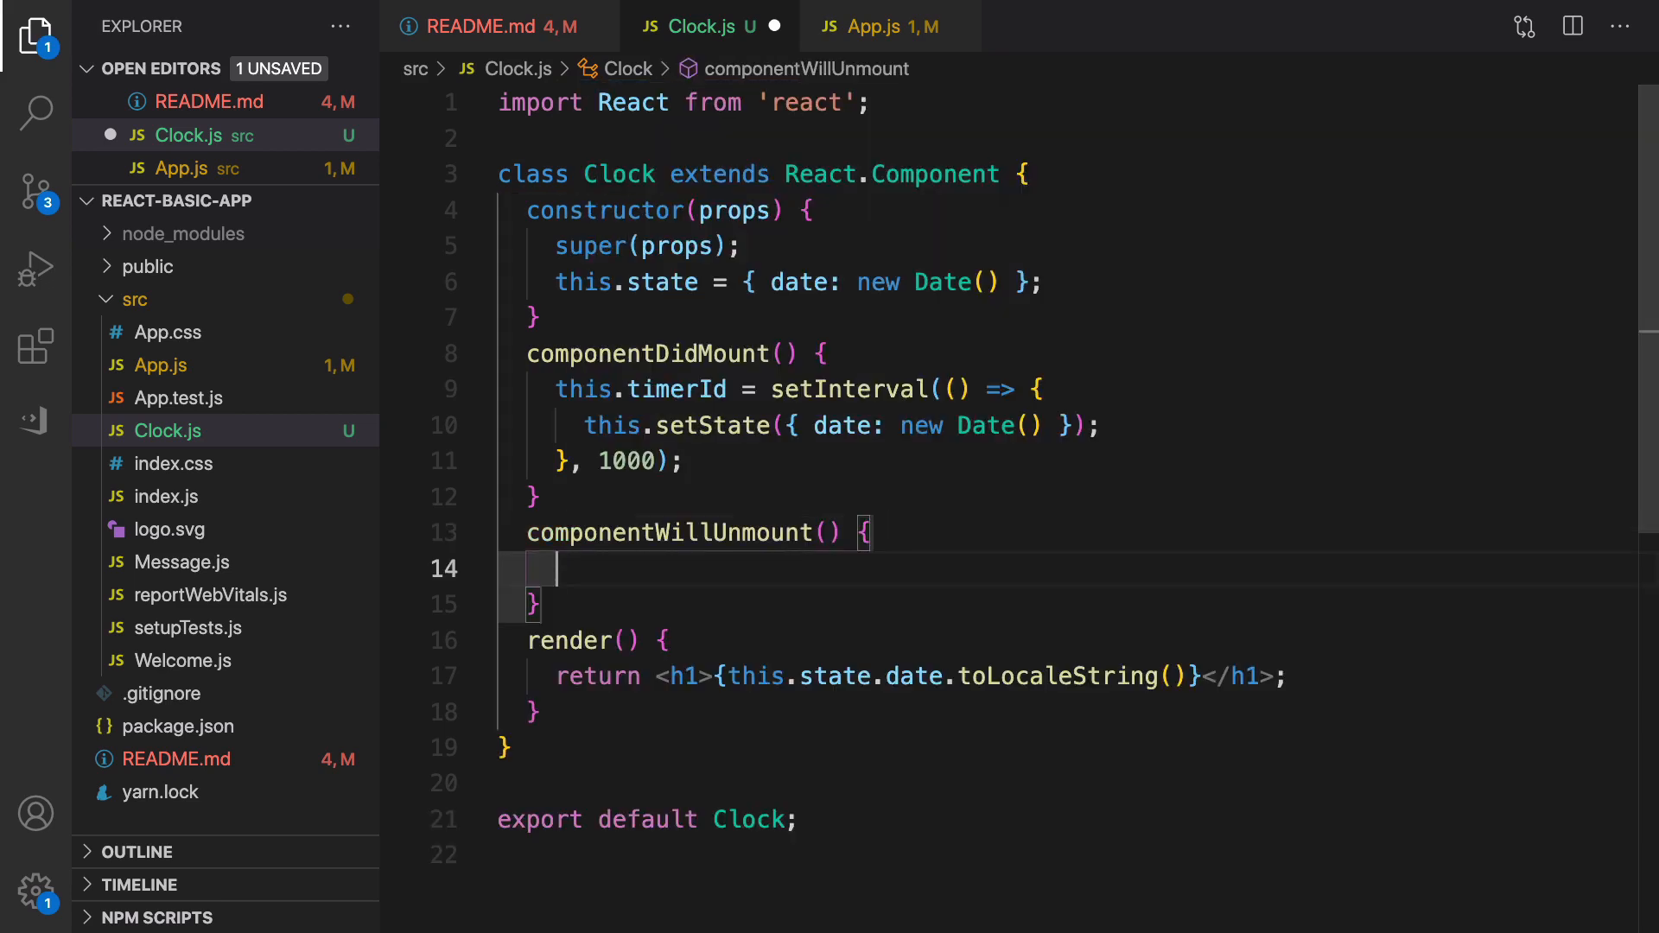
mouse_move(669, 532)
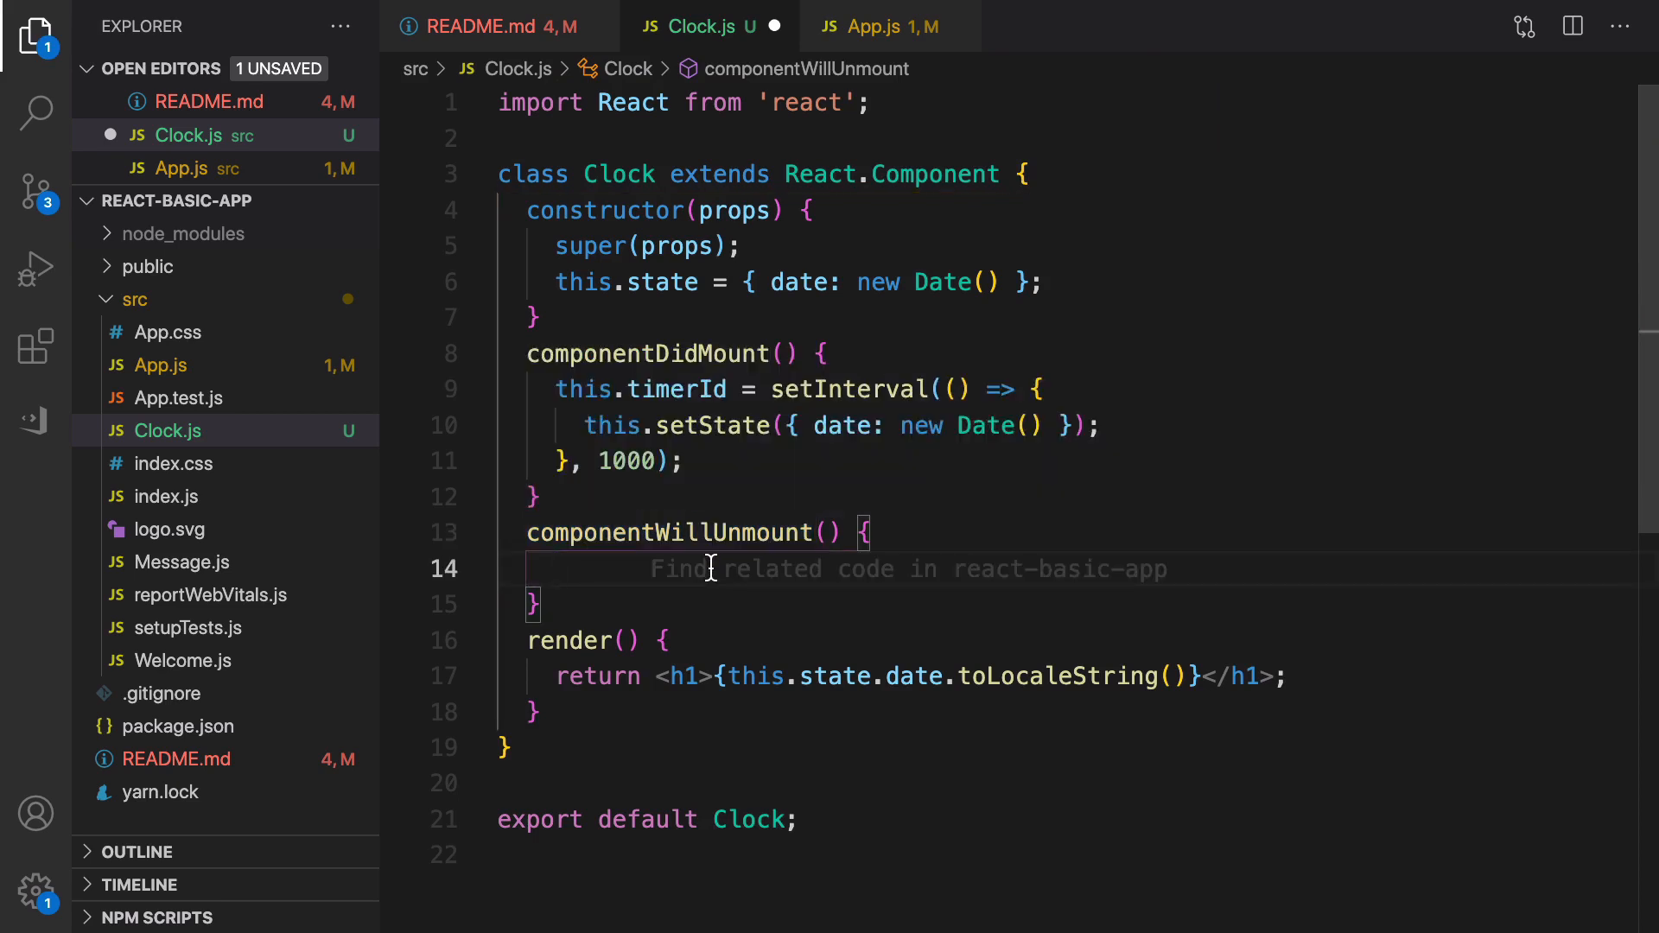
mouse_move(717, 402)
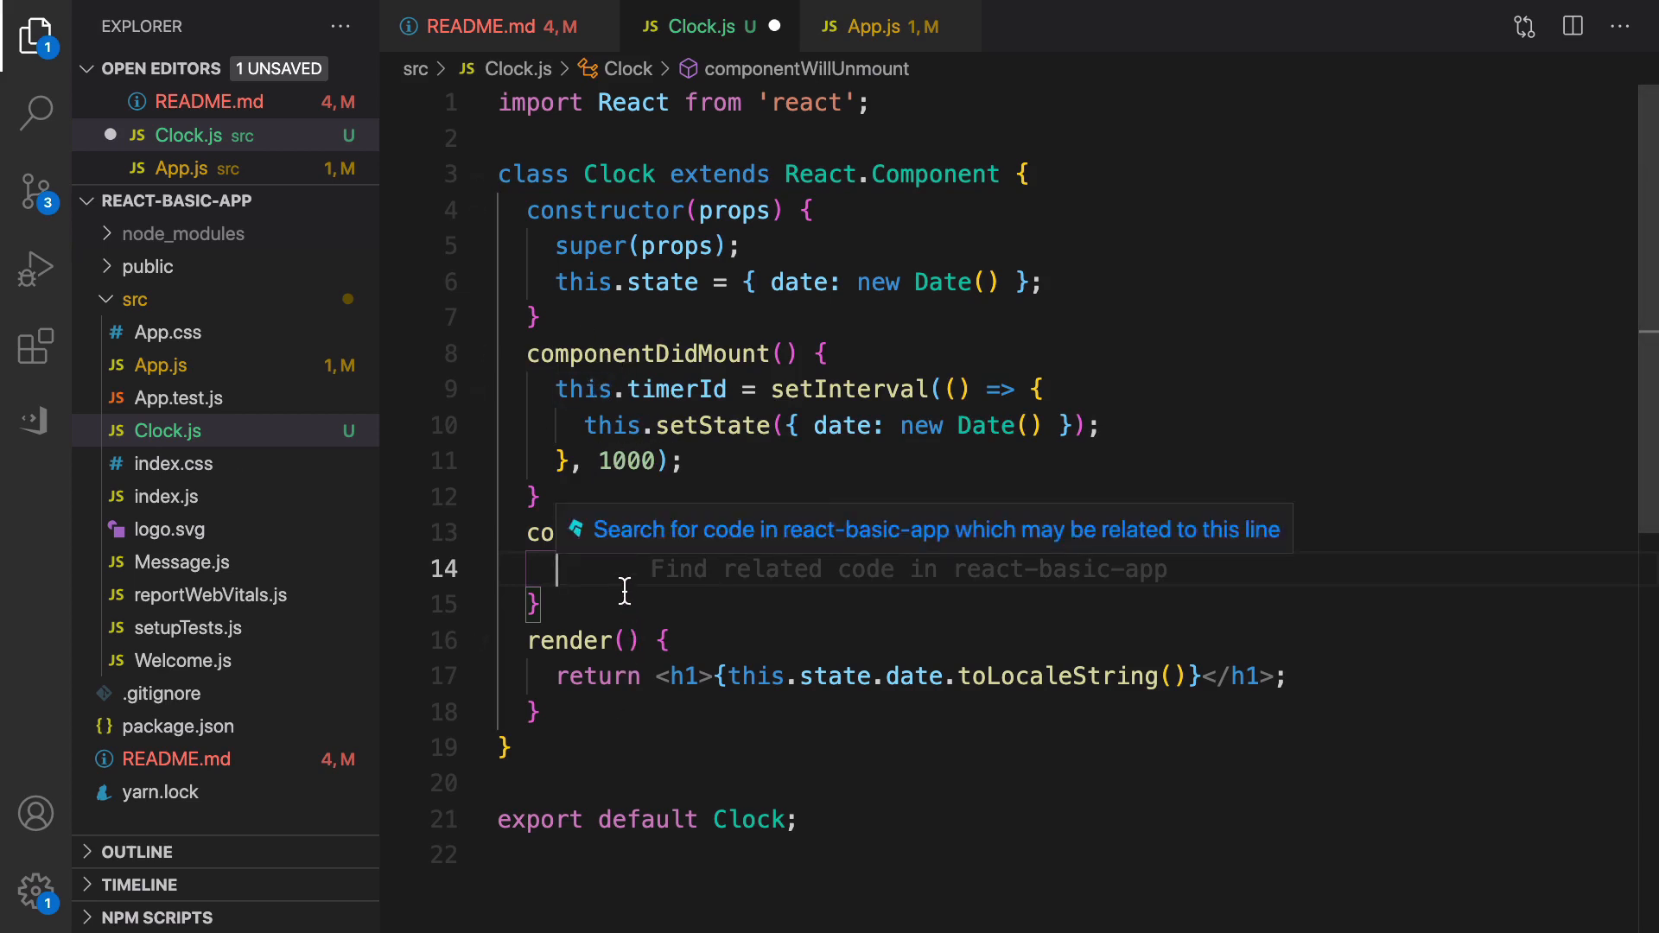
- Inside componentWillUnmount, write clearInterval(this.timerId) using the clearInterval autocomplete
text(clear)
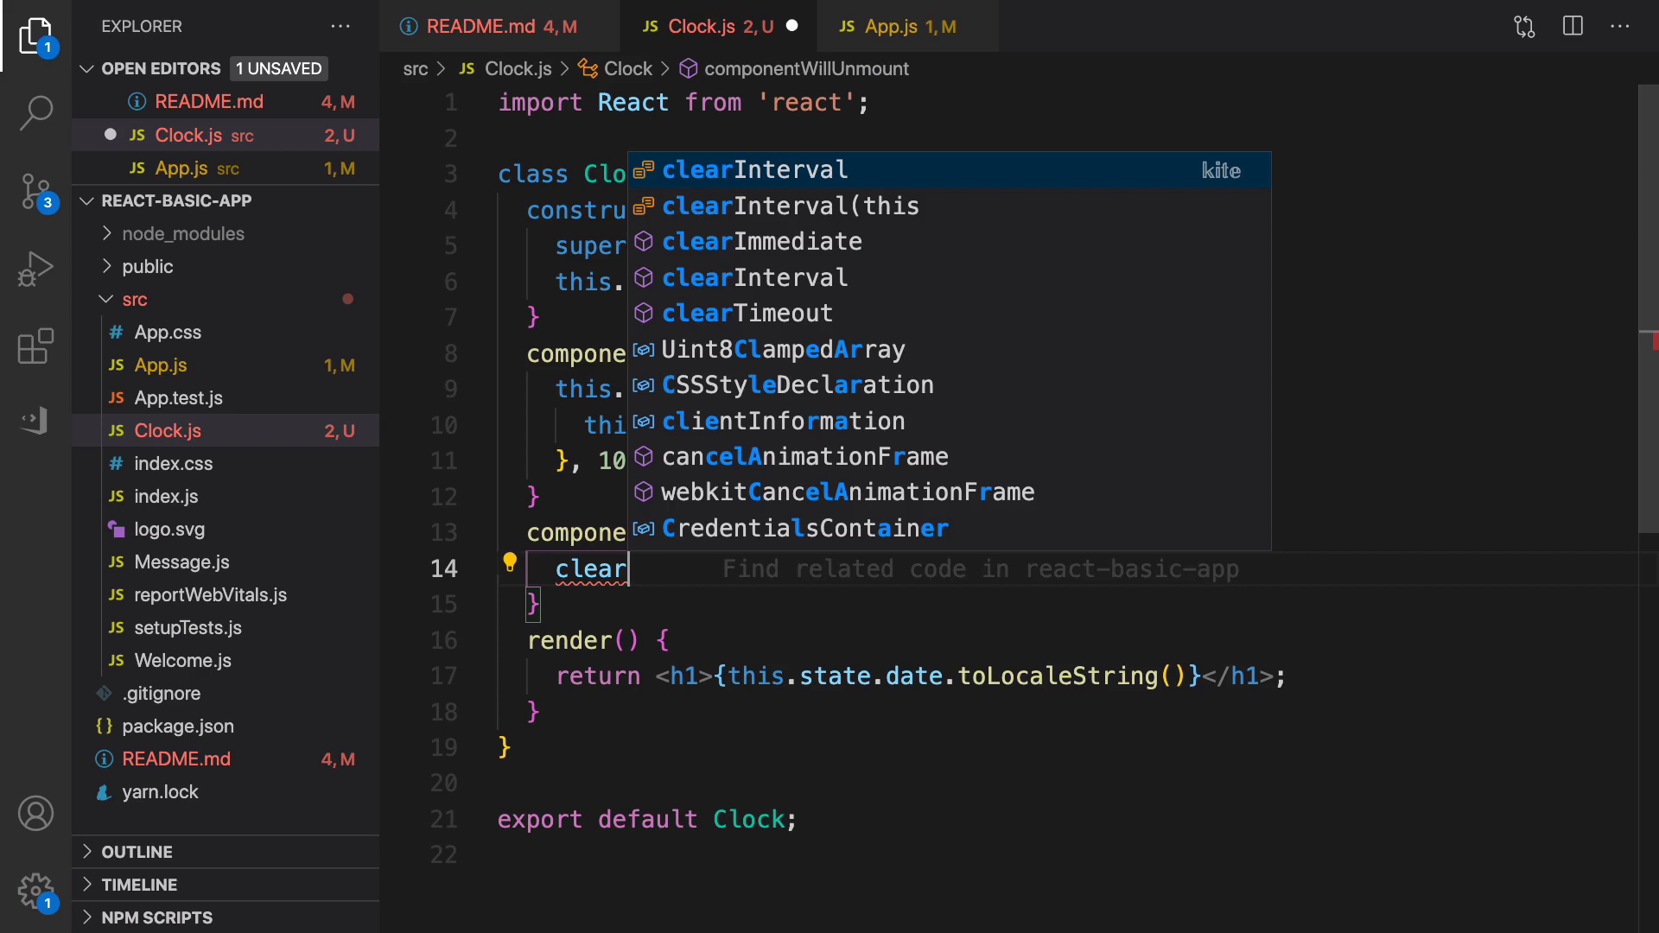
key(Tab)
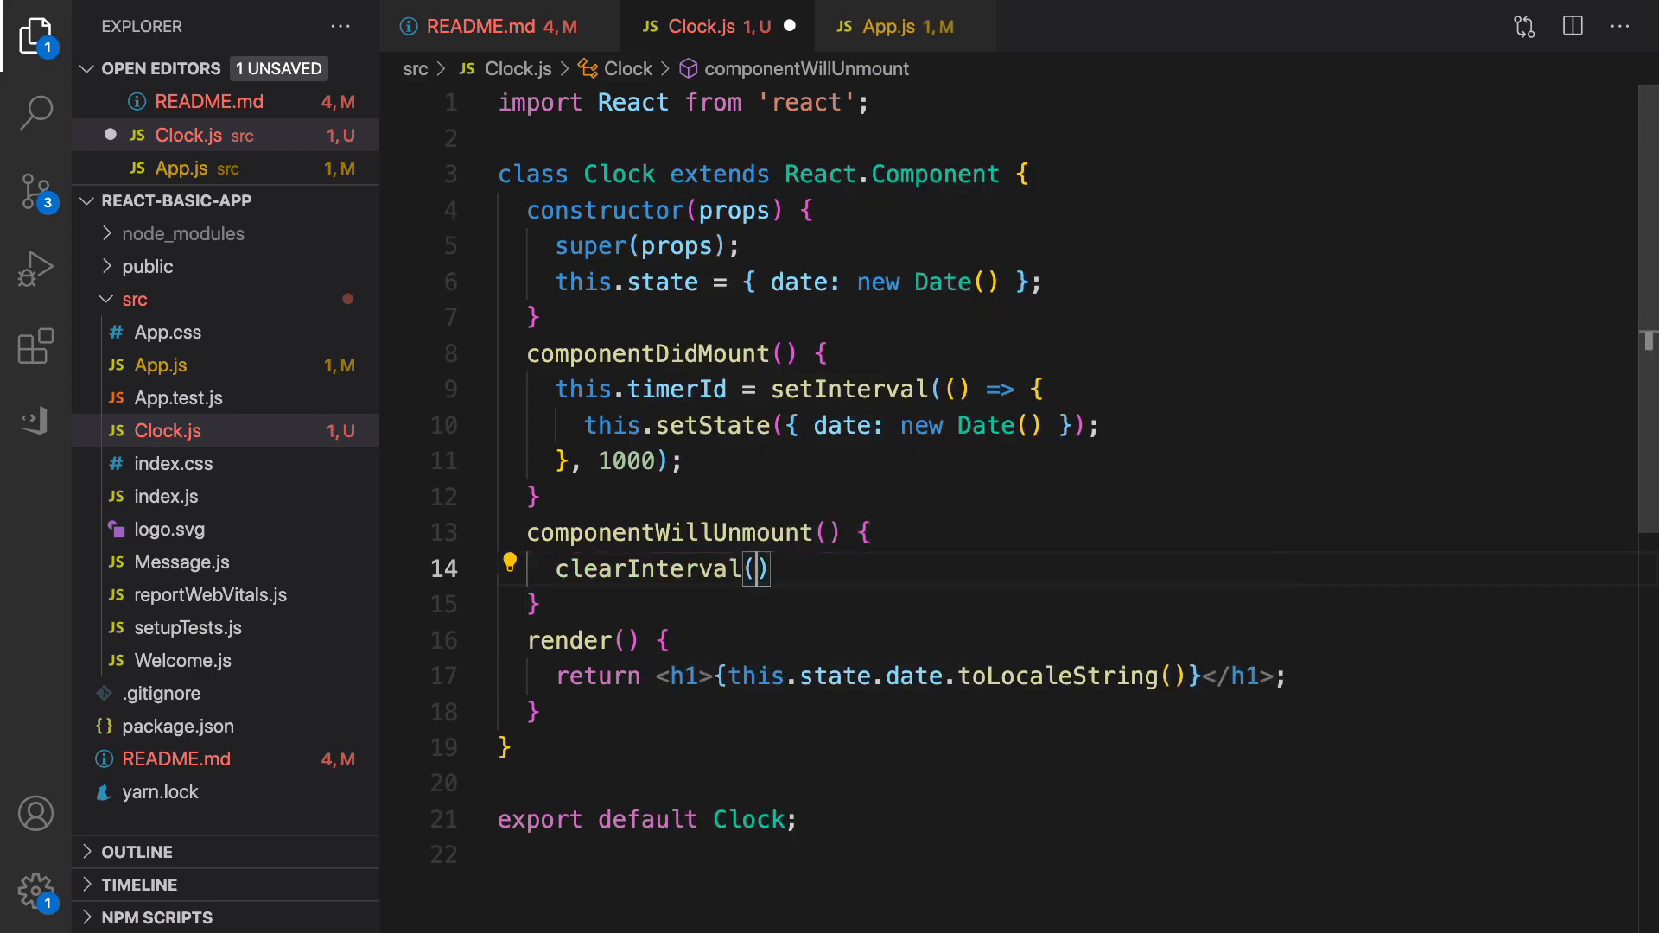
text(this.)
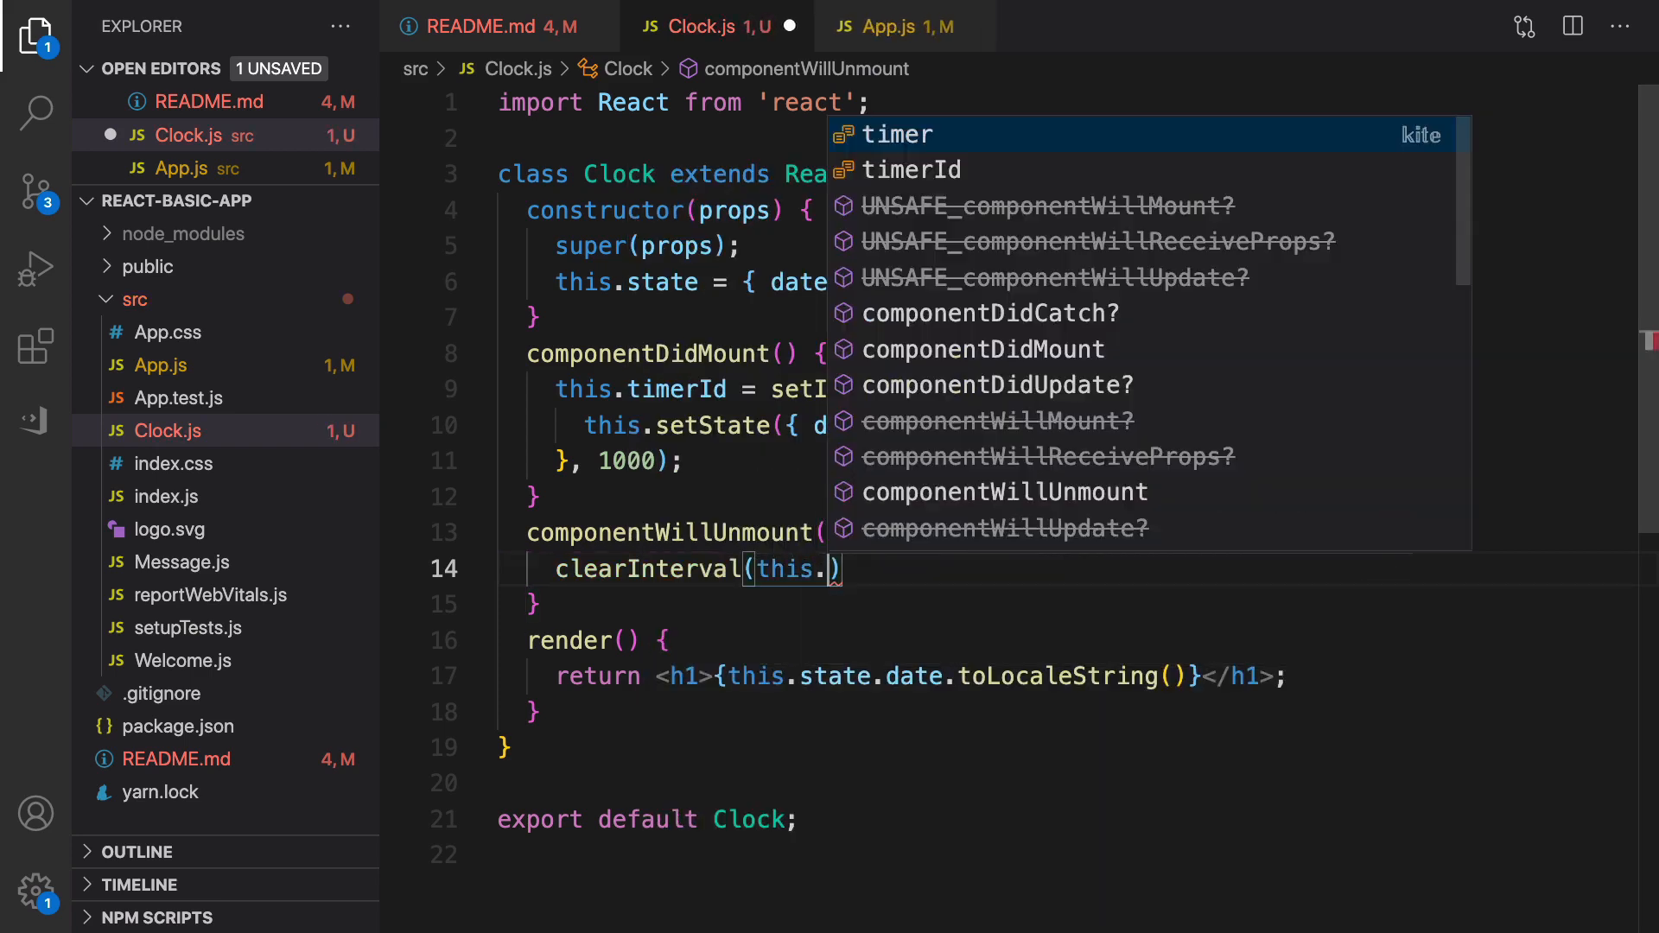
text(timerId)
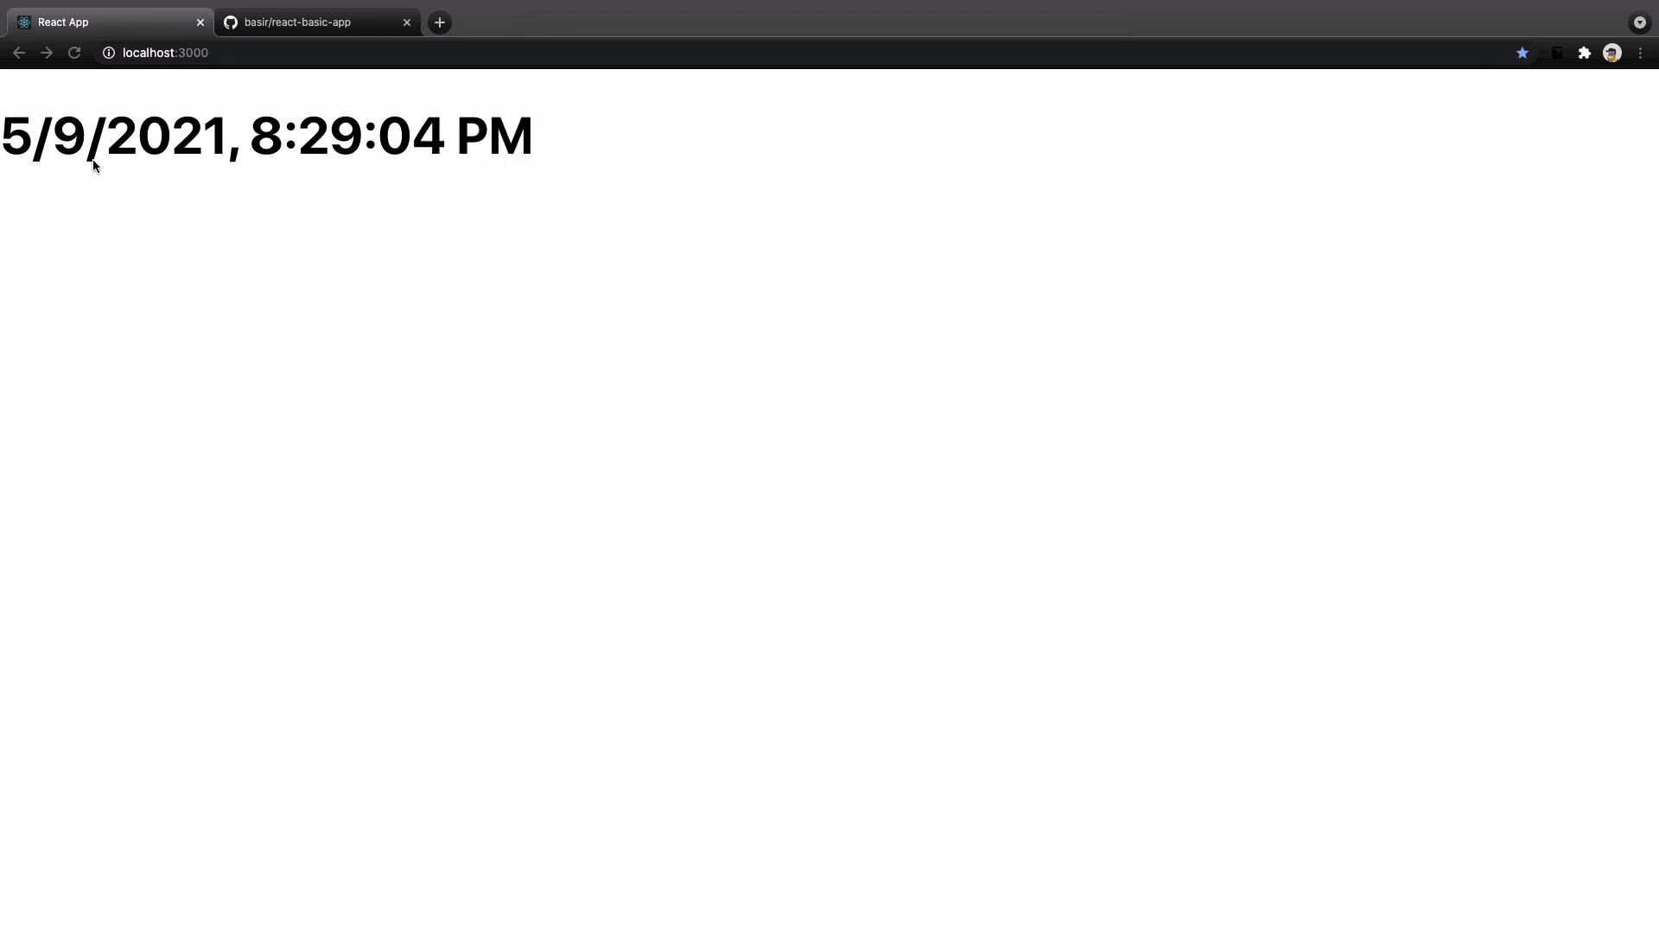
mouse_move(208, 176)
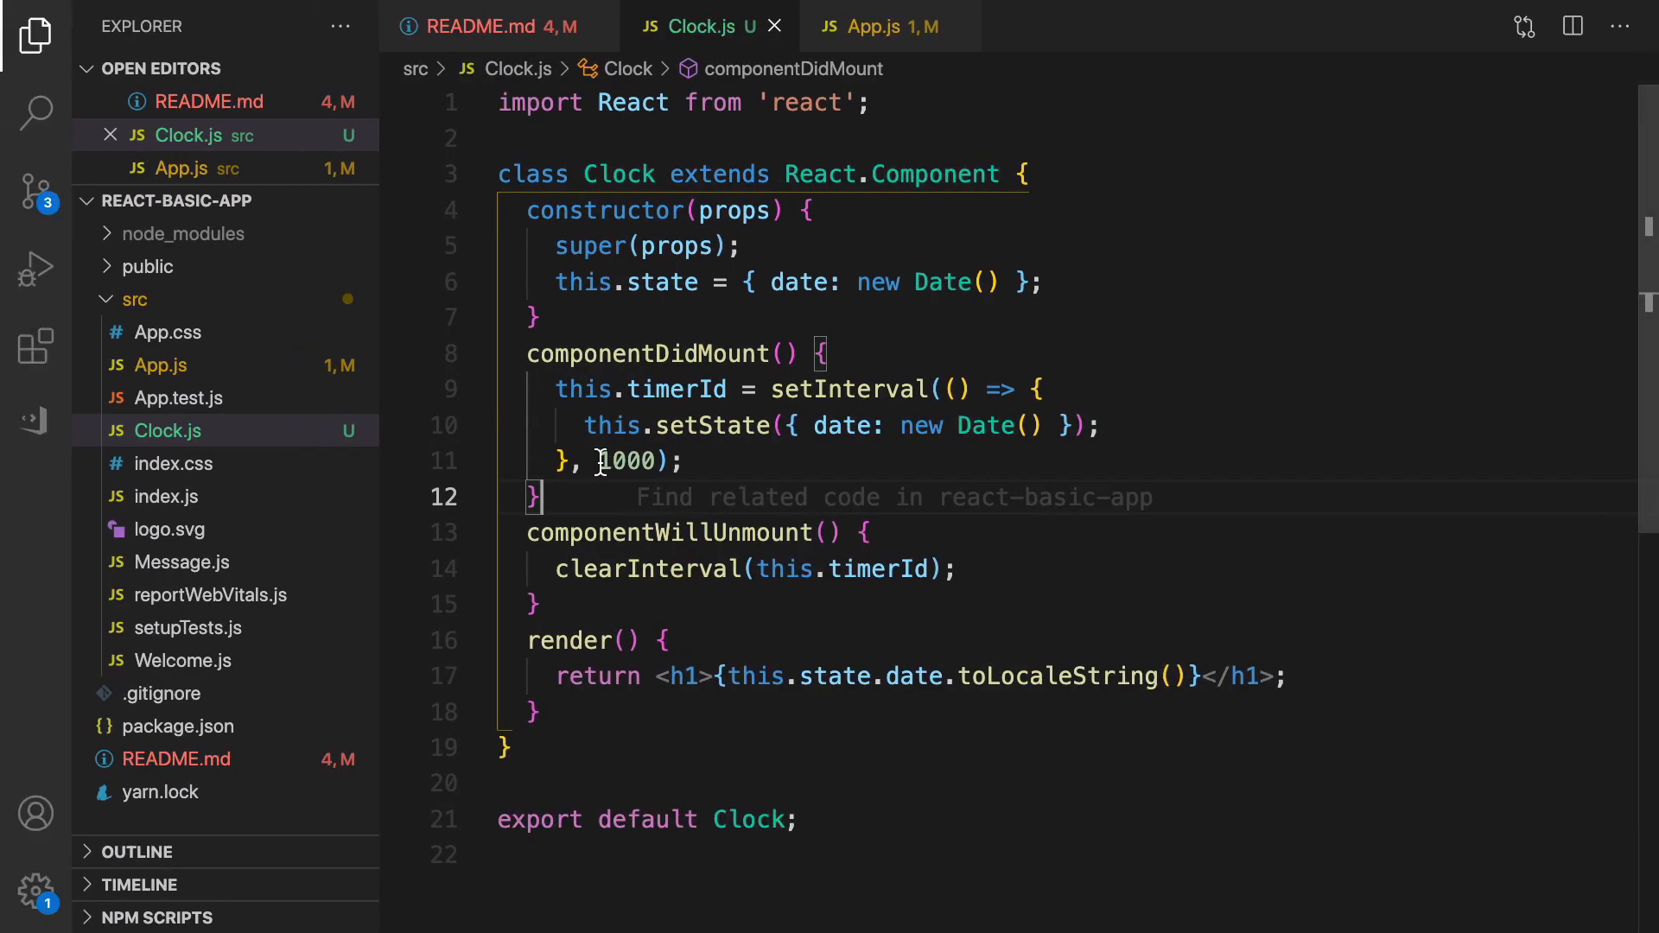
double_click(847, 388)
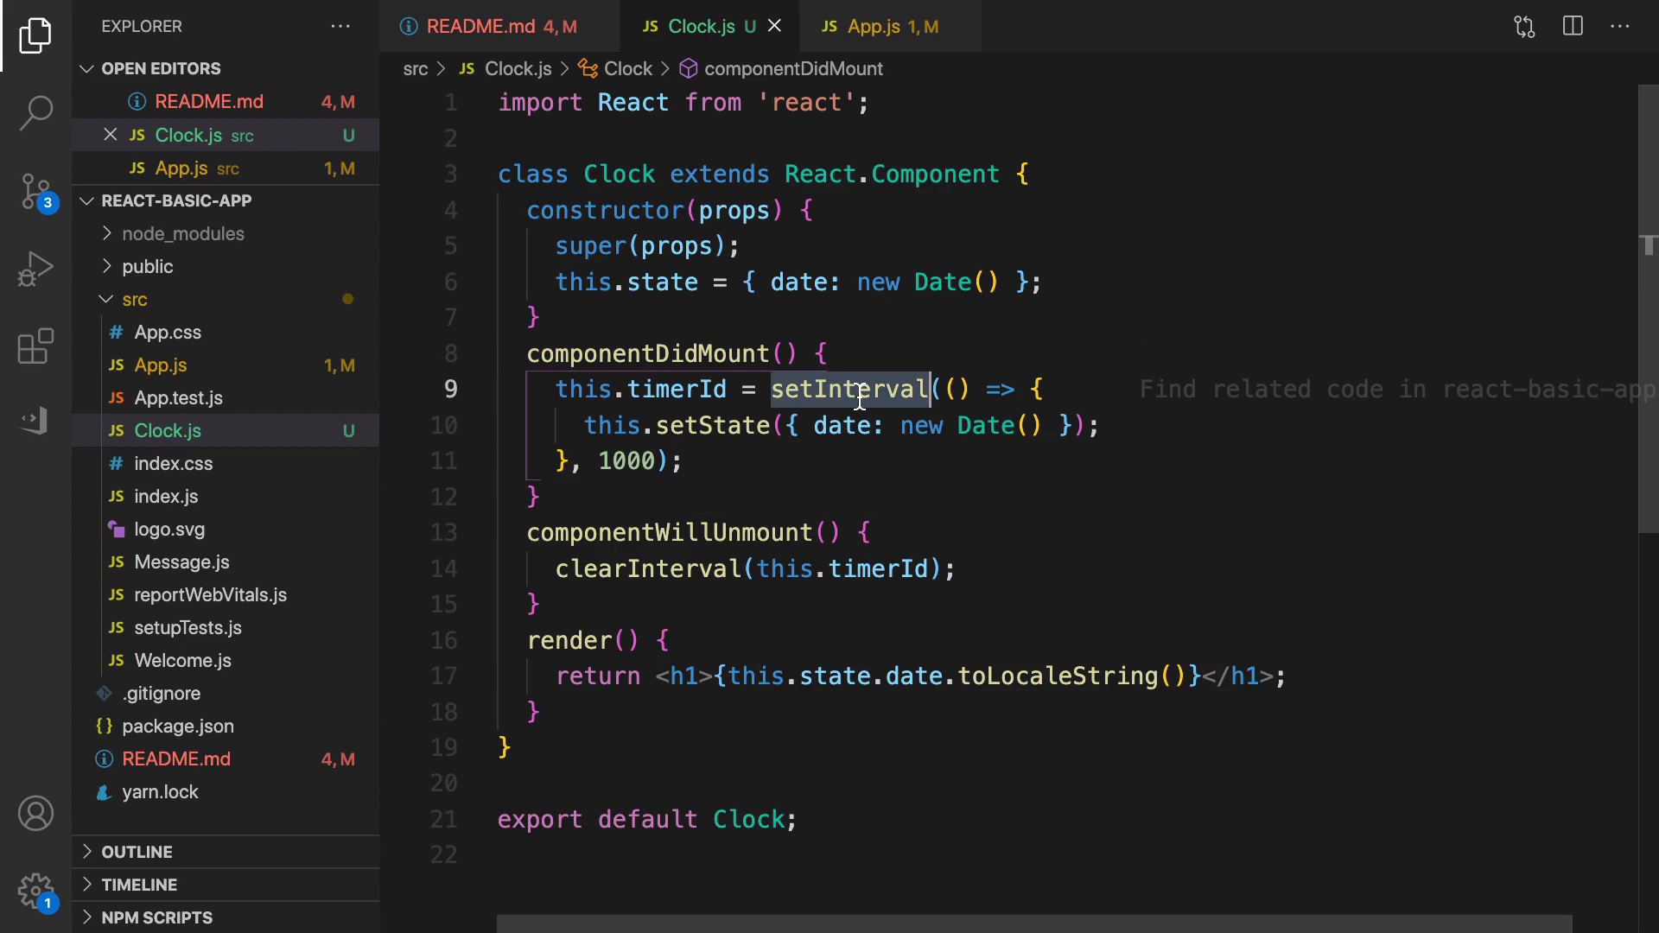
mouse_move(590, 428)
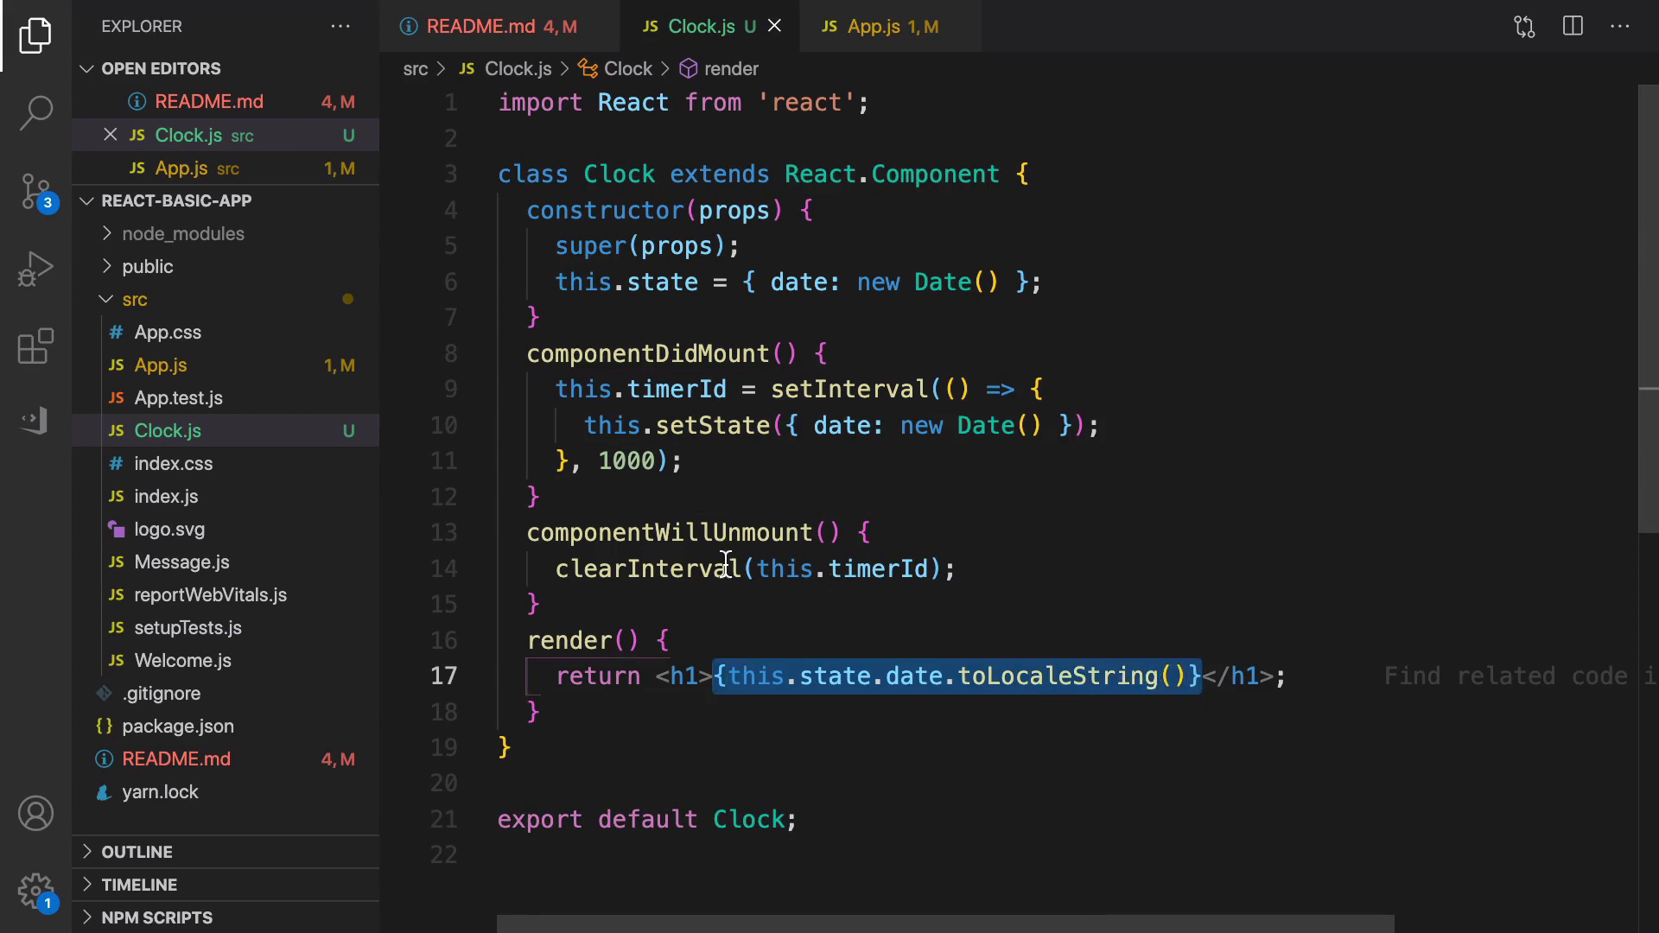
mouse_move(844, 678)
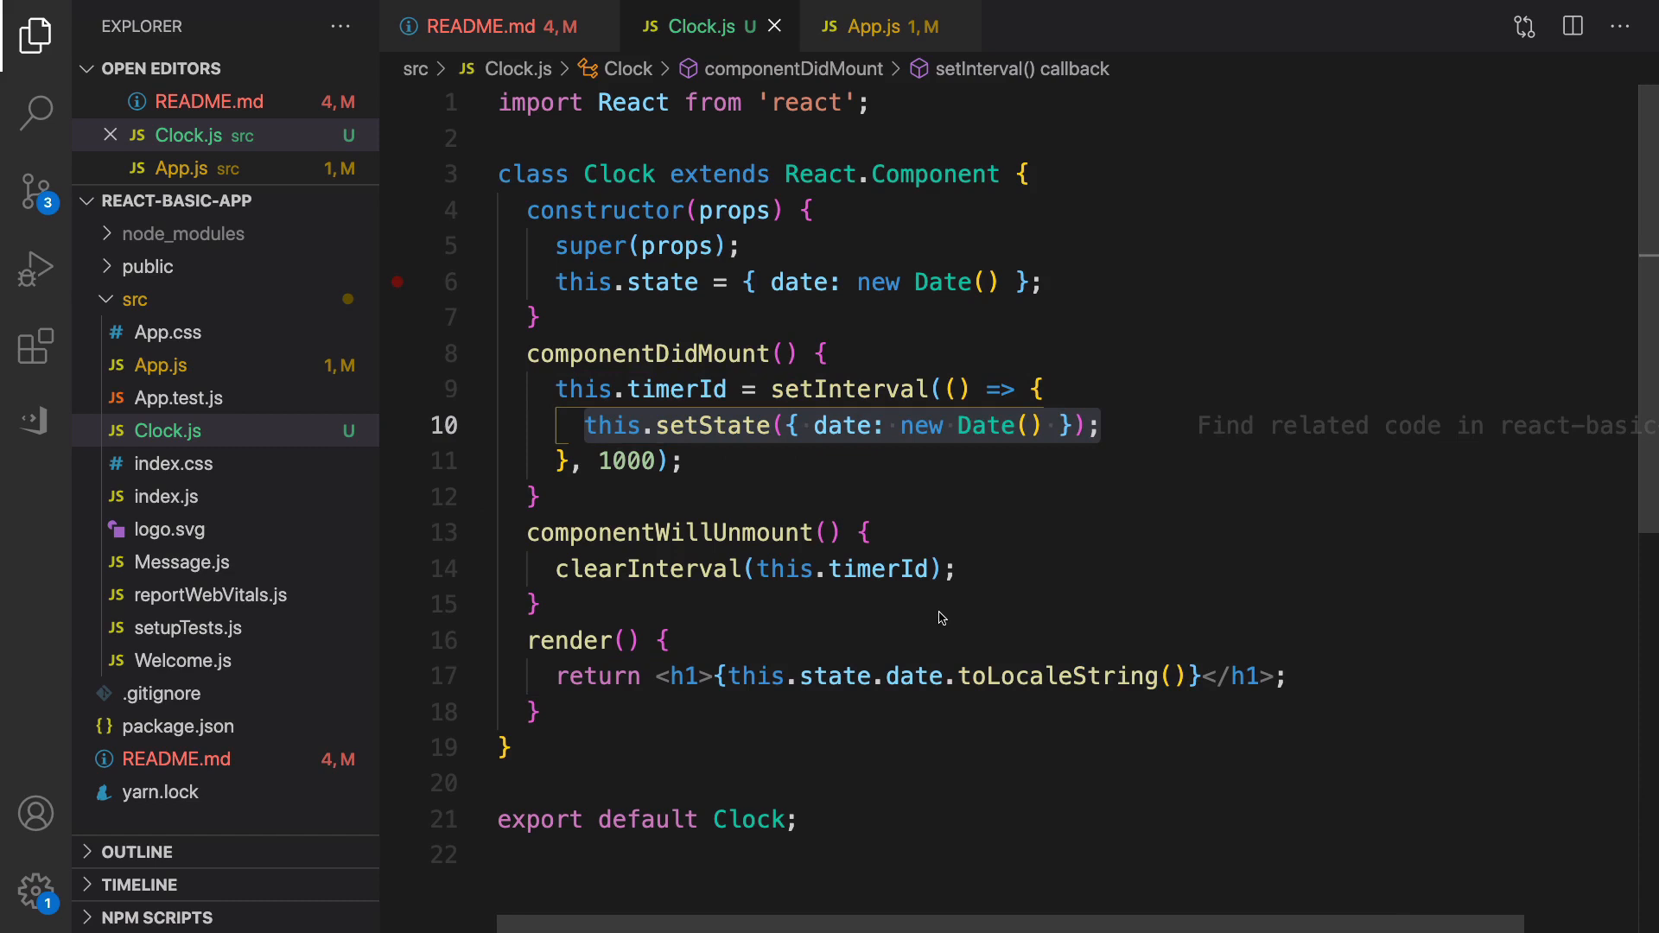
mouse_move(668, 448)
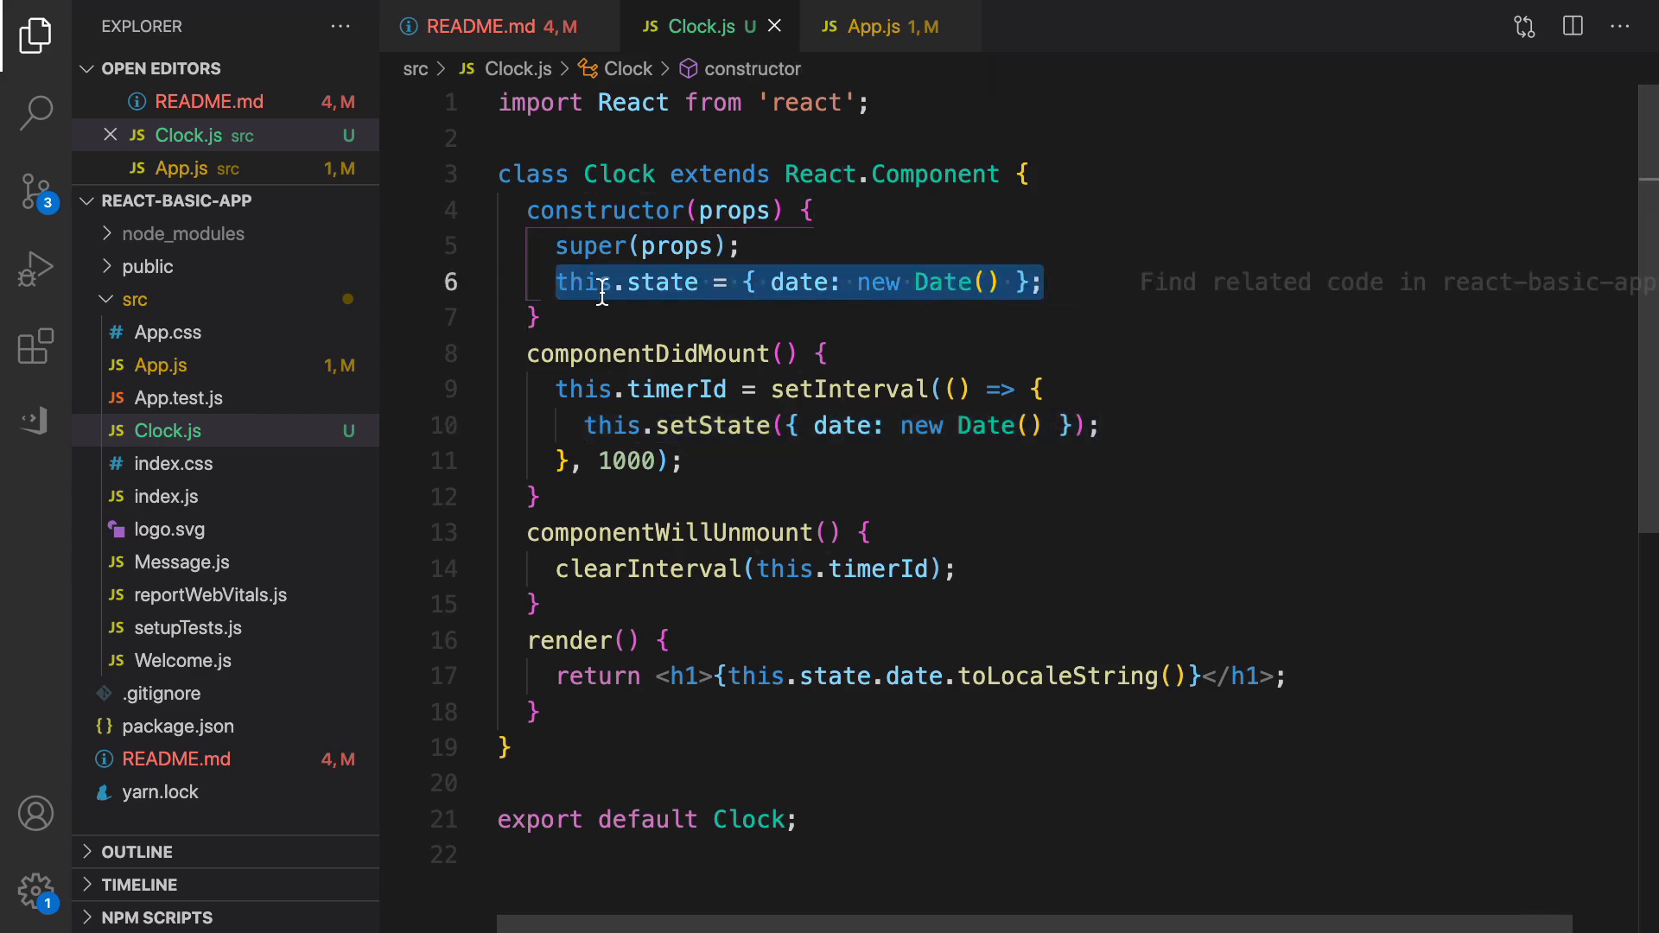
mouse_move(642, 210)
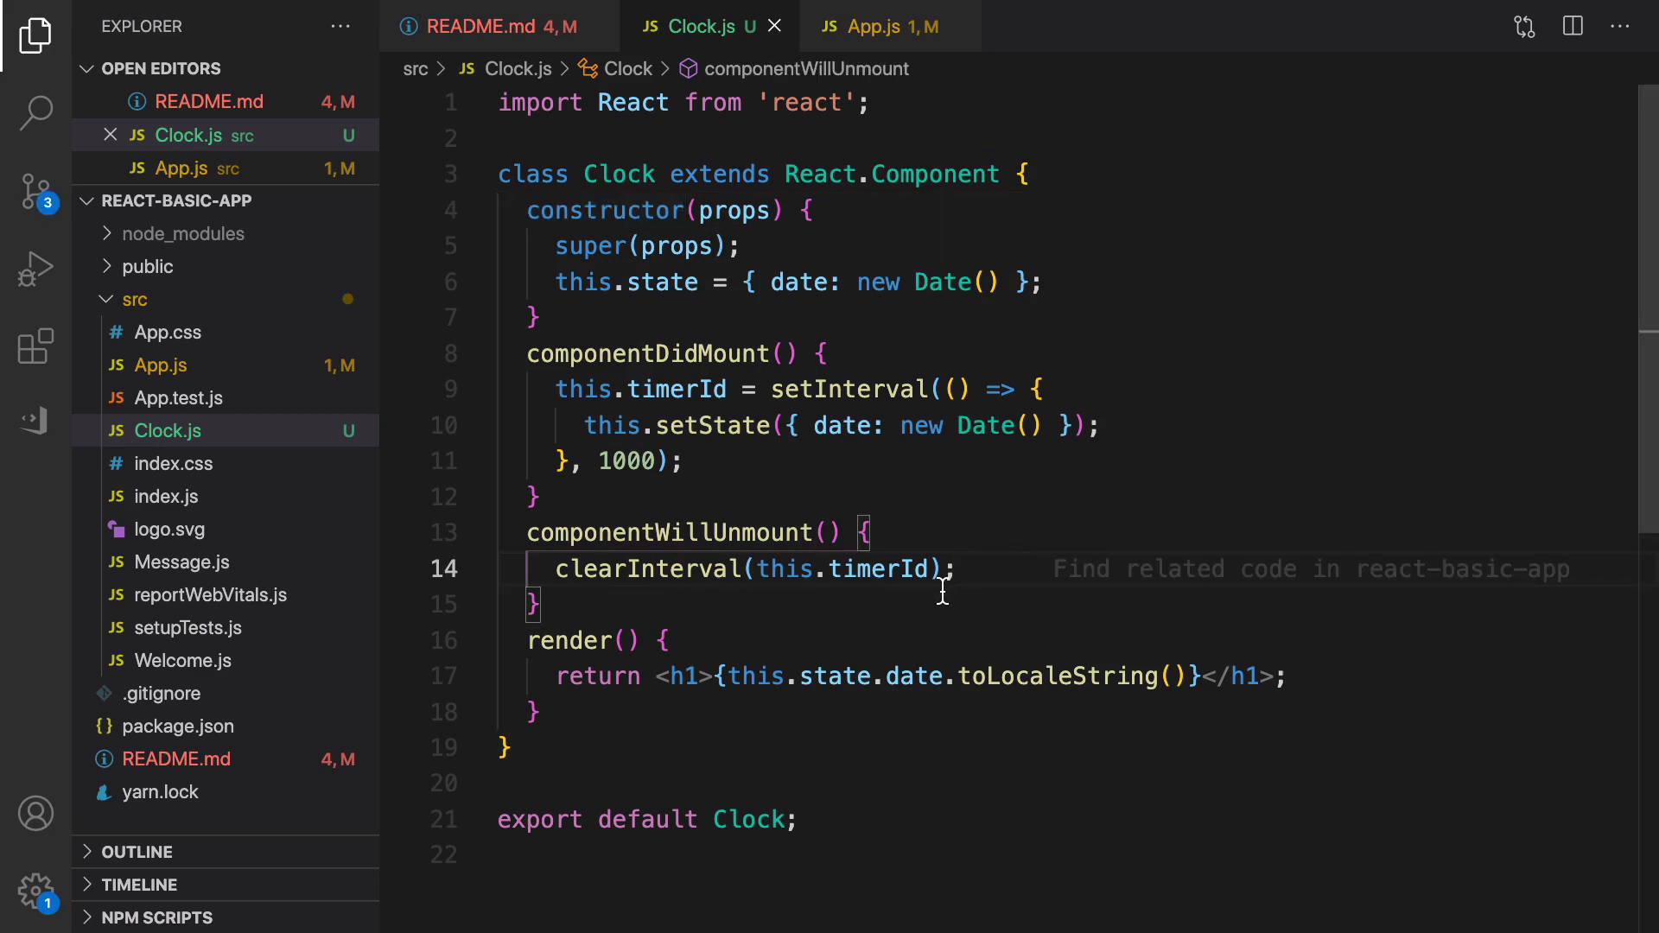
mouse_move(905, 611)
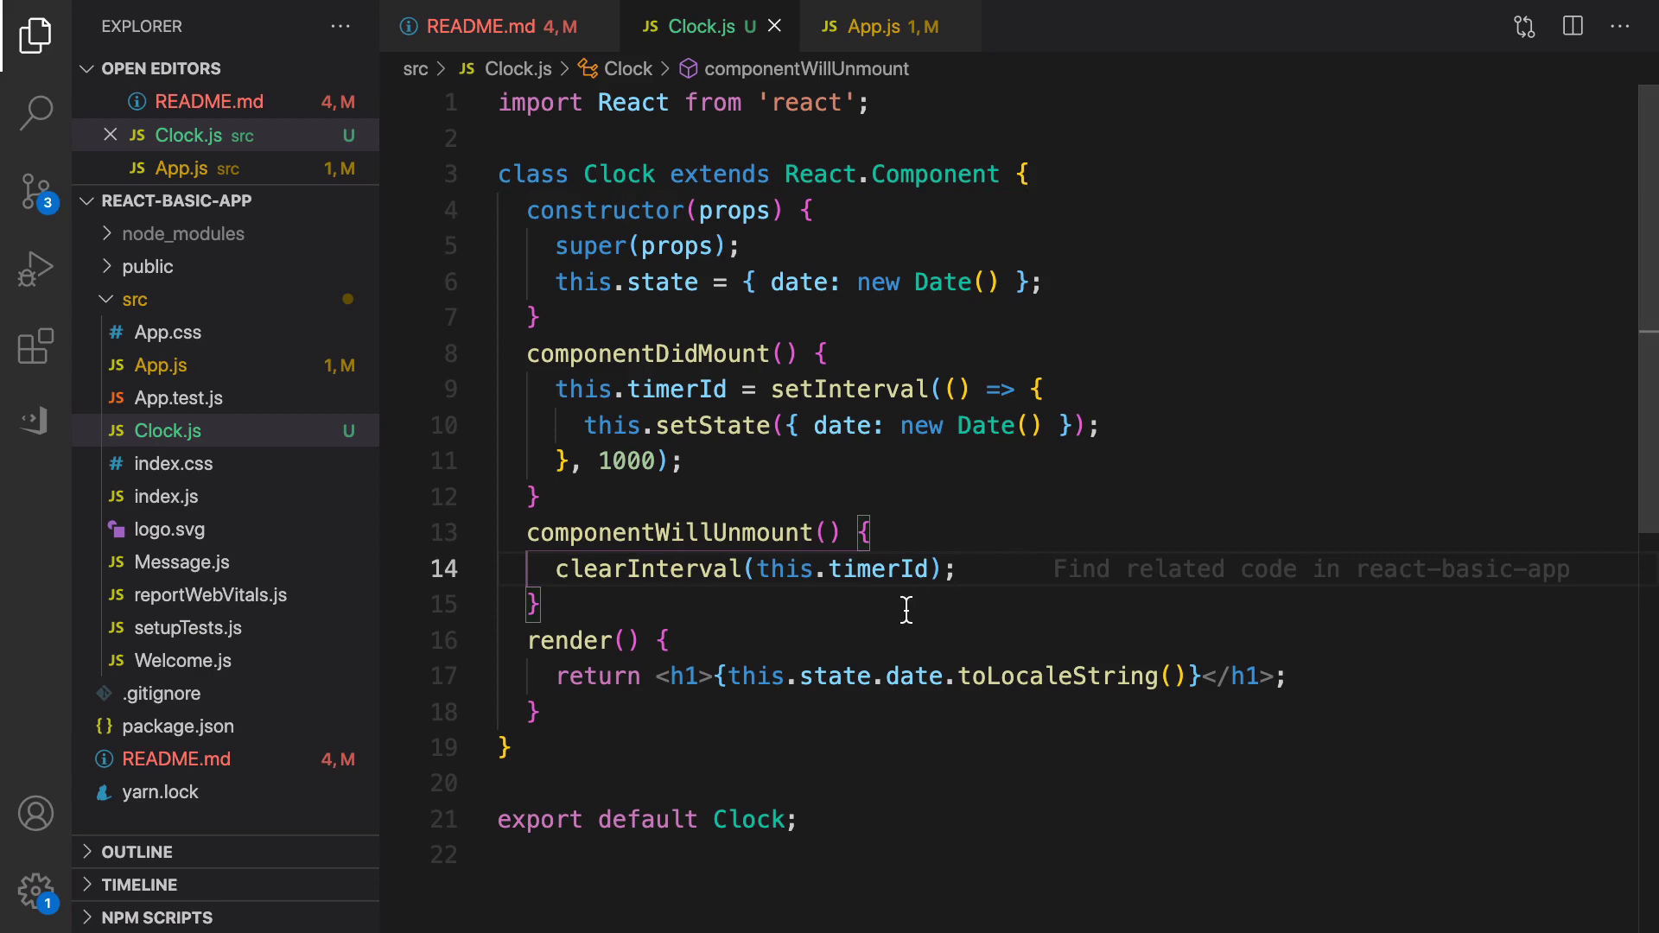
mouse_move(518, 604)
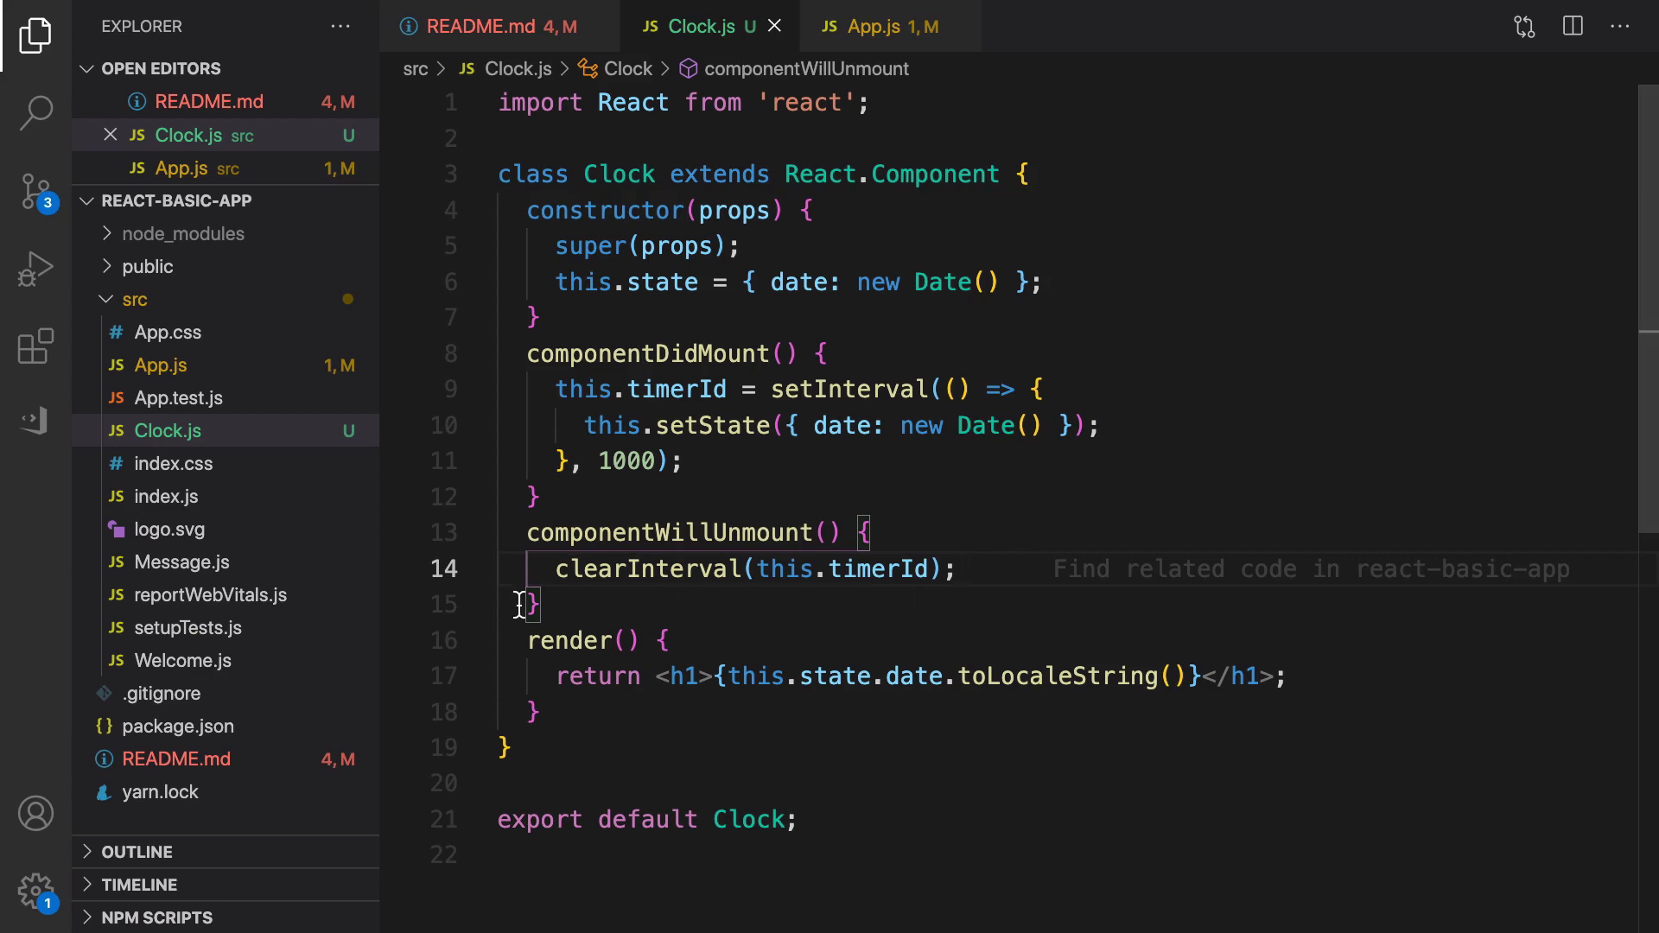